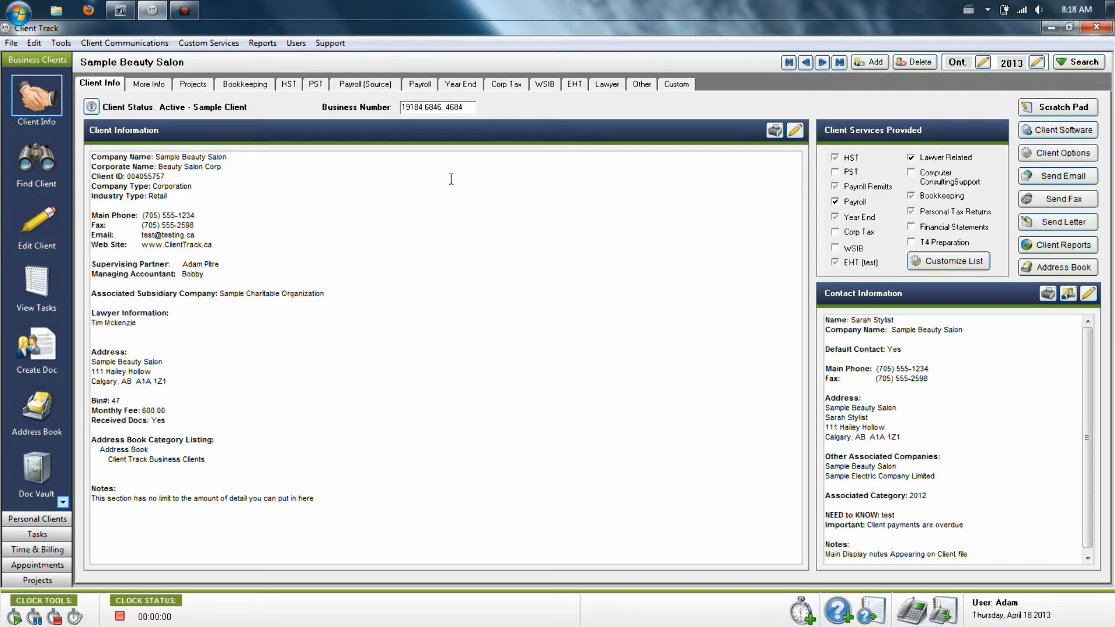
mouse_move(446, 163)
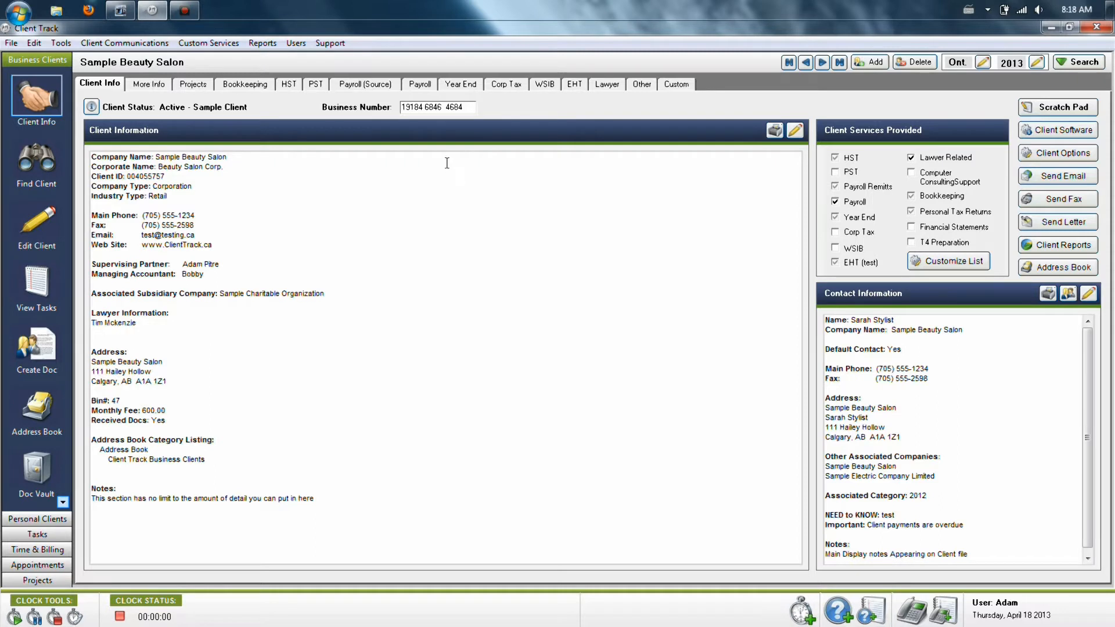
mouse_move(50, 77)
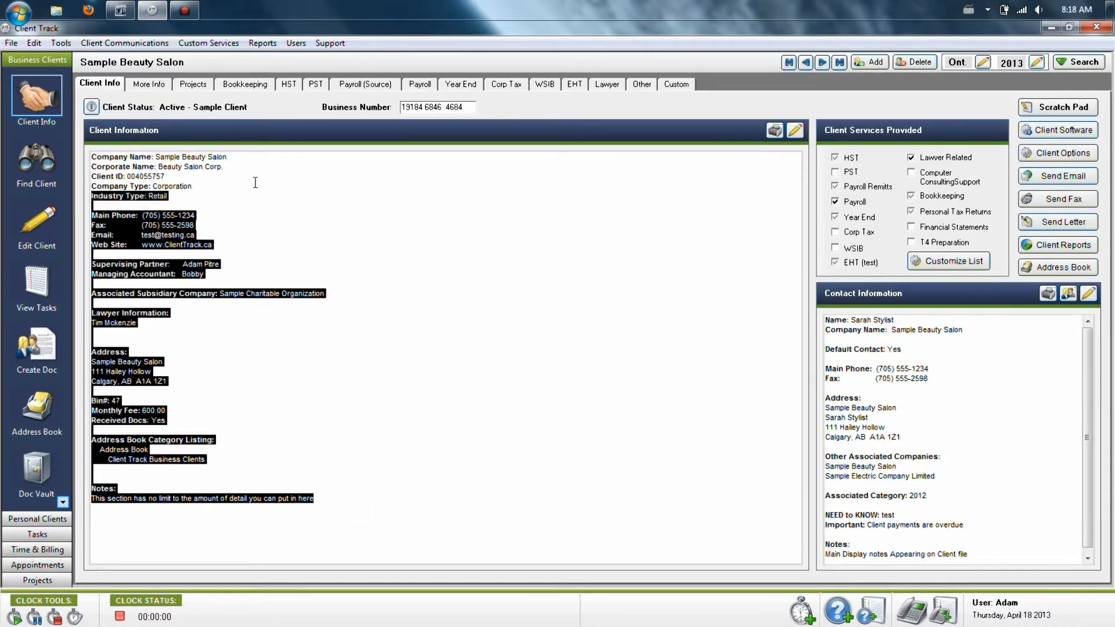
Review the salon's client information and other contacts, toggling the PST service on and off
click(462, 285)
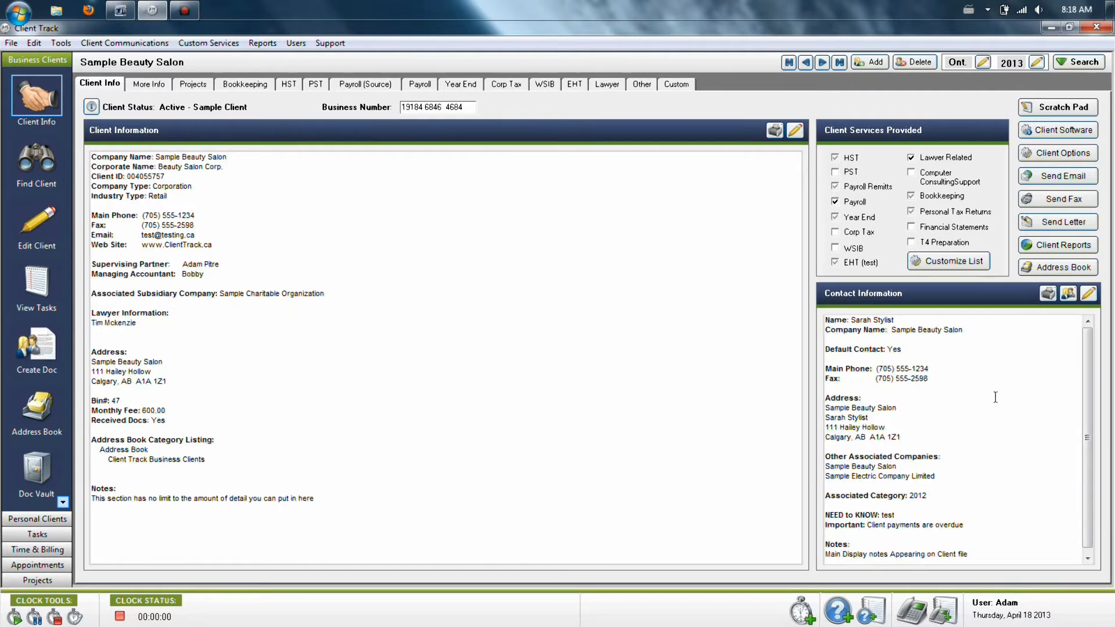
mouse_move(1068, 294)
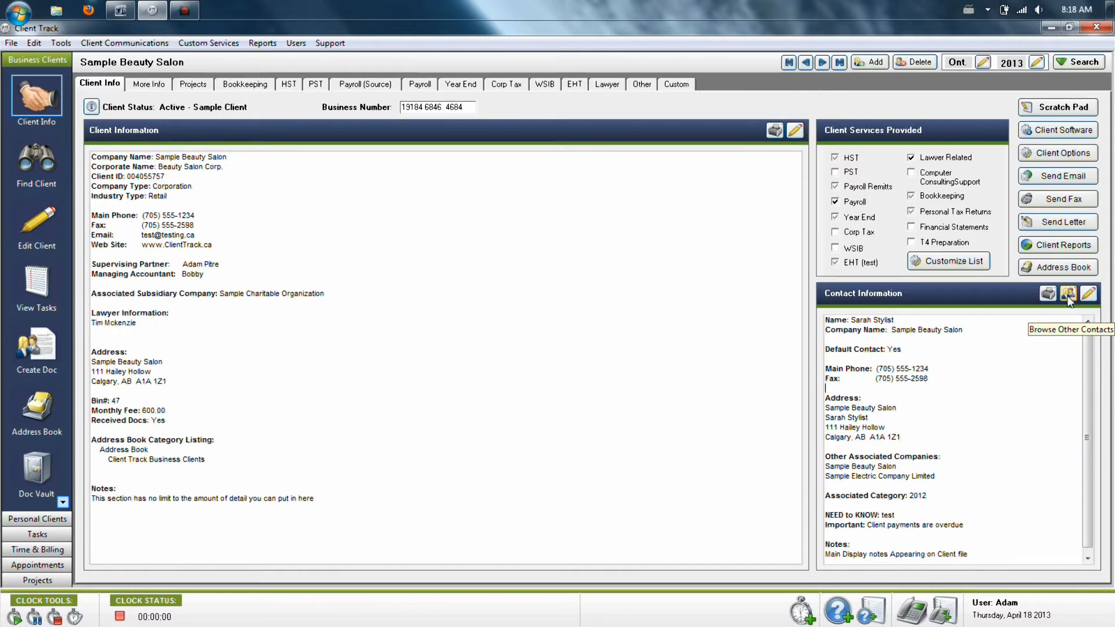
click(1068, 294)
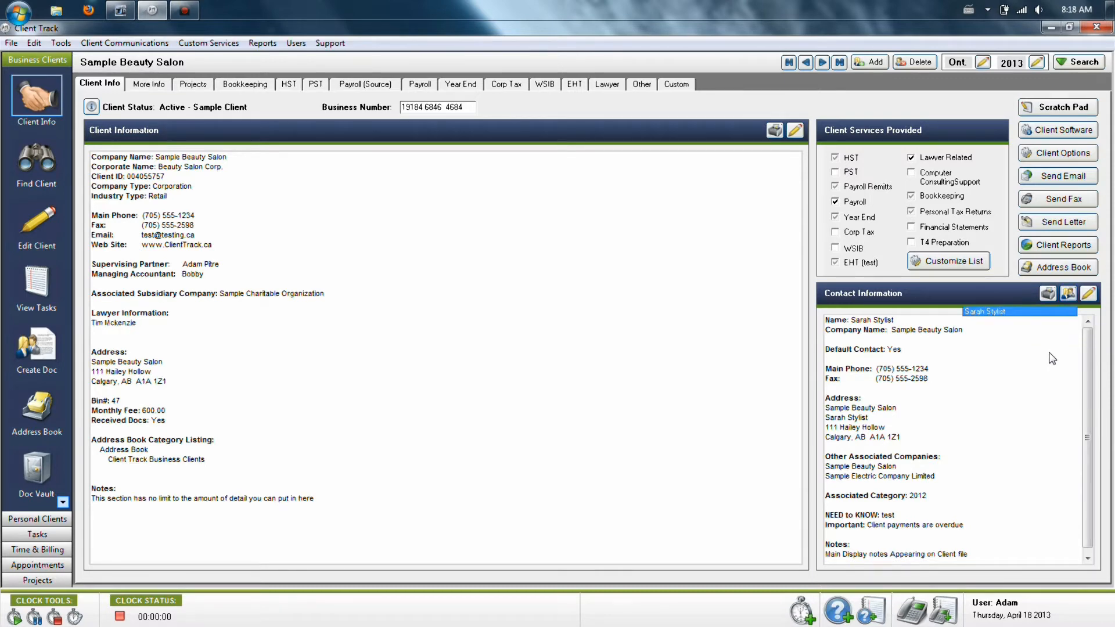
mouse_move(1012, 338)
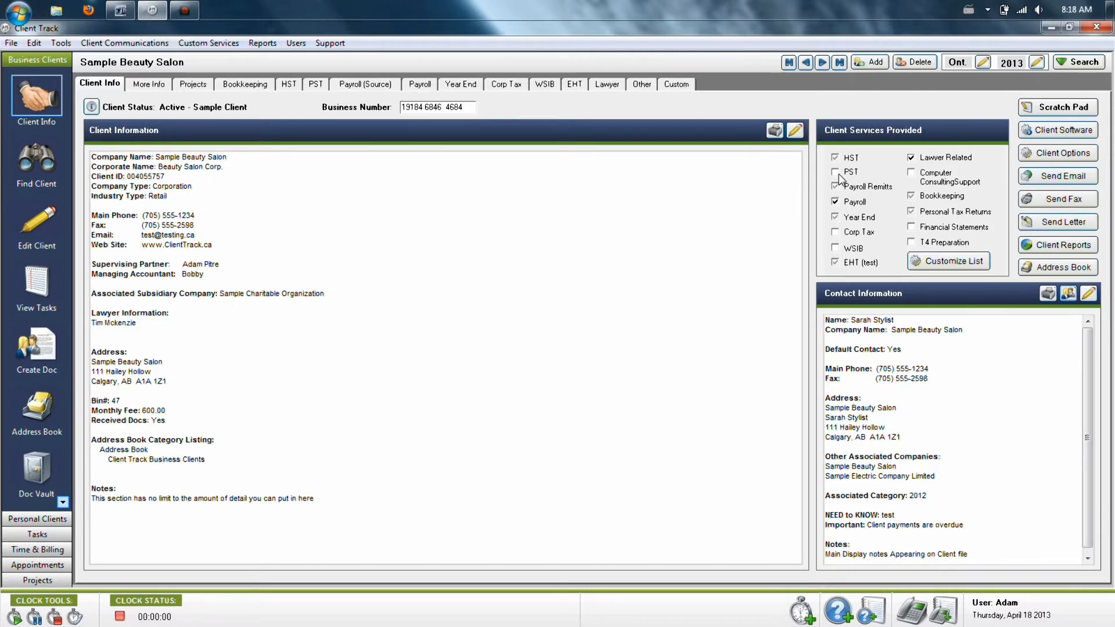
click(835, 172)
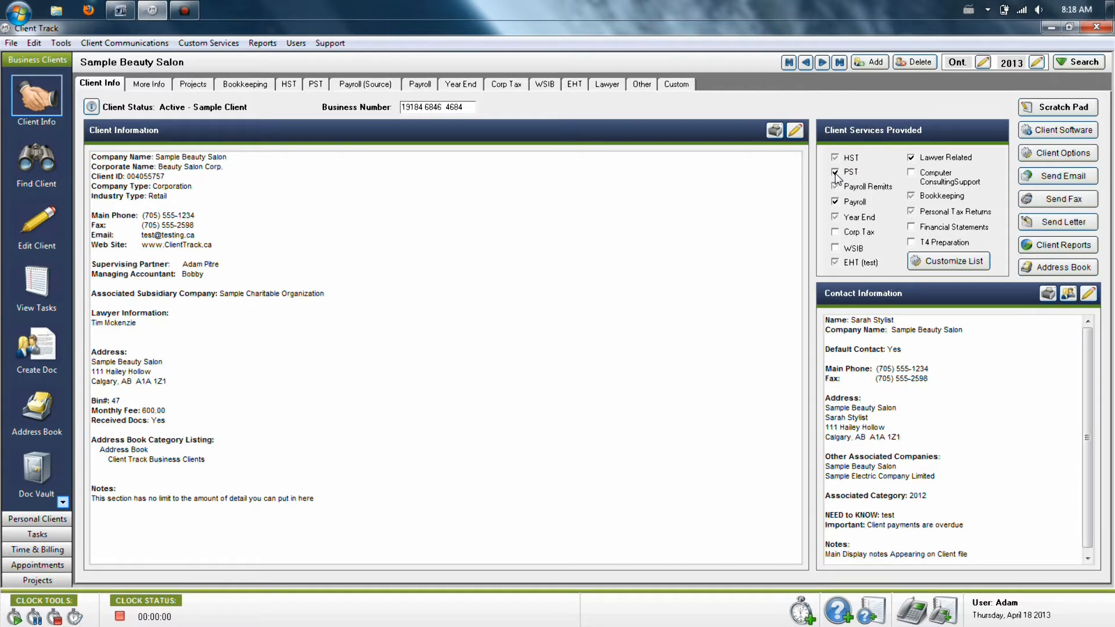
click(835, 172)
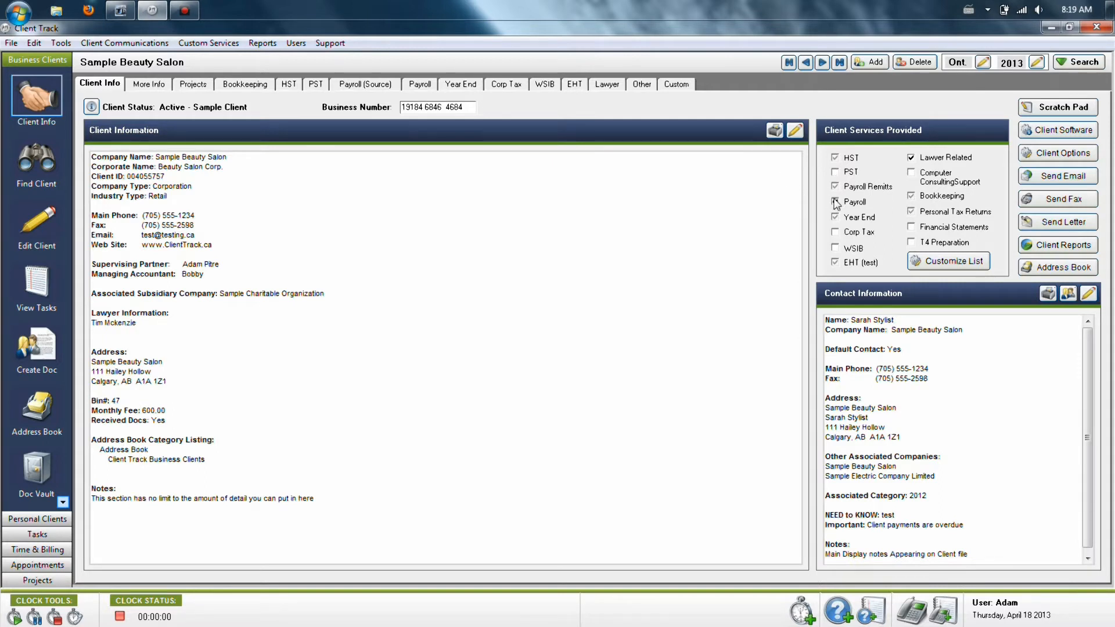
click(836, 203)
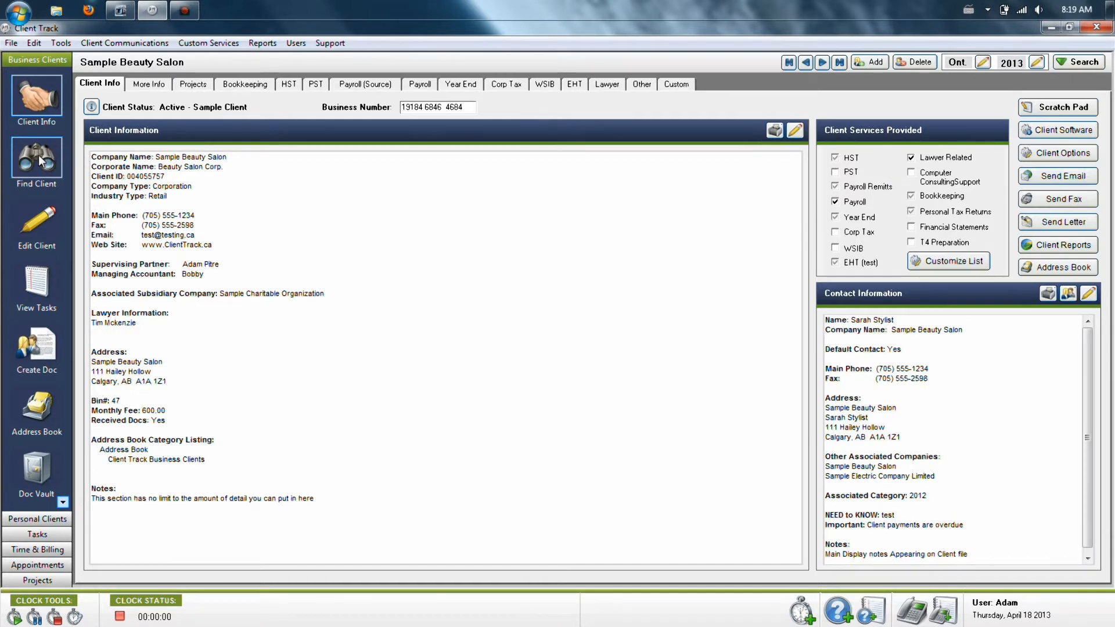
mouse_move(40, 161)
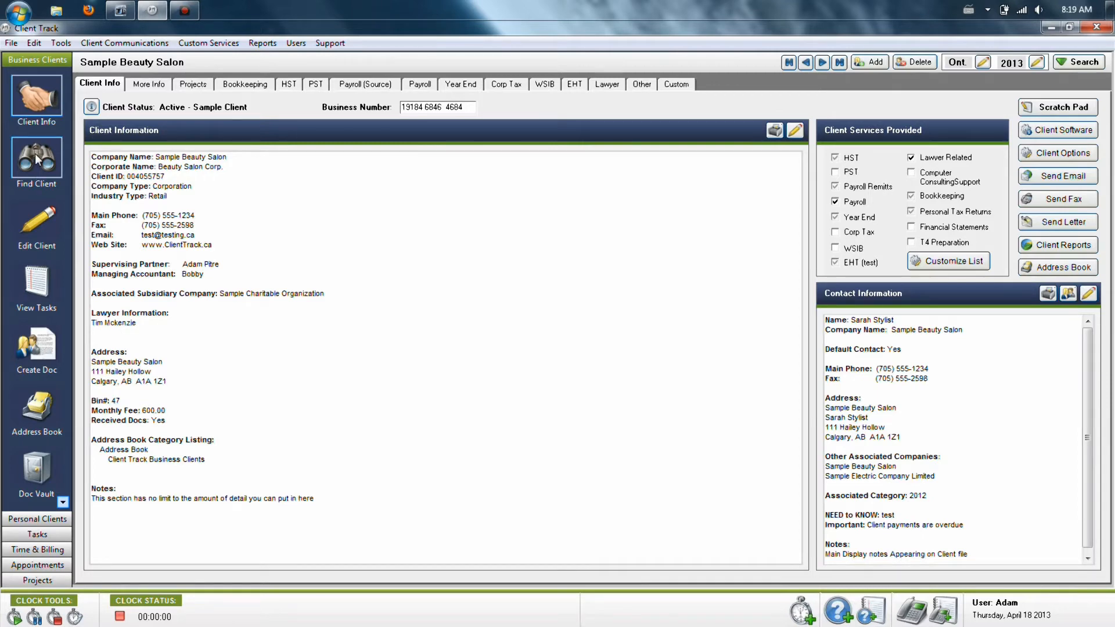
In Find Client, clear the client name and search the text 1918 to find Sample Beauty Salon
click(36, 158)
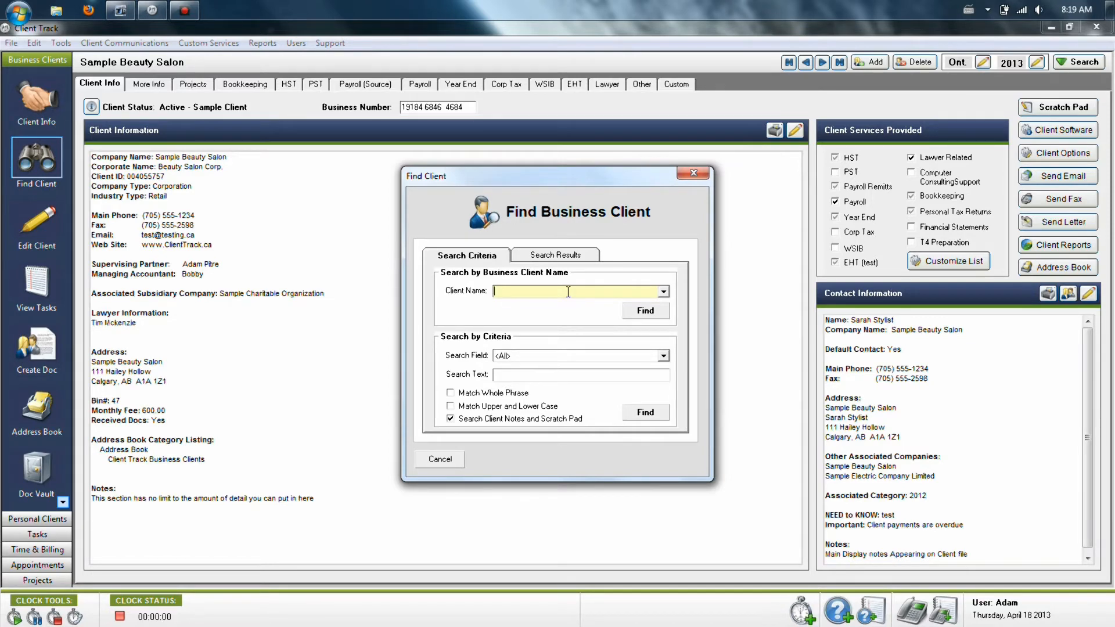
text(Sample Beauty Salon)
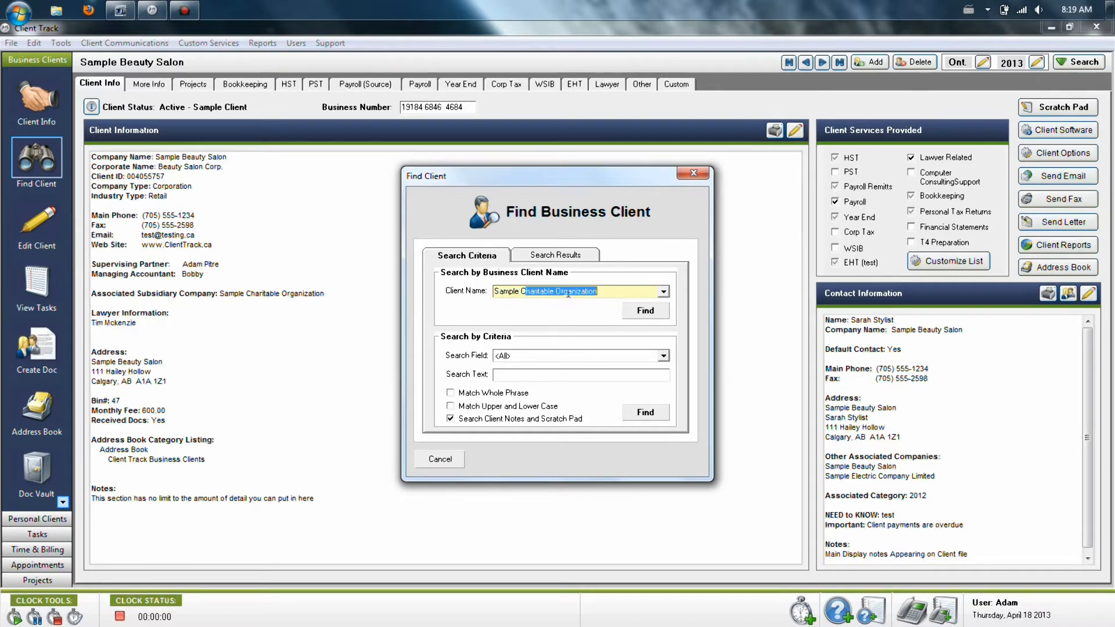
text(Sample Beauty Salon)
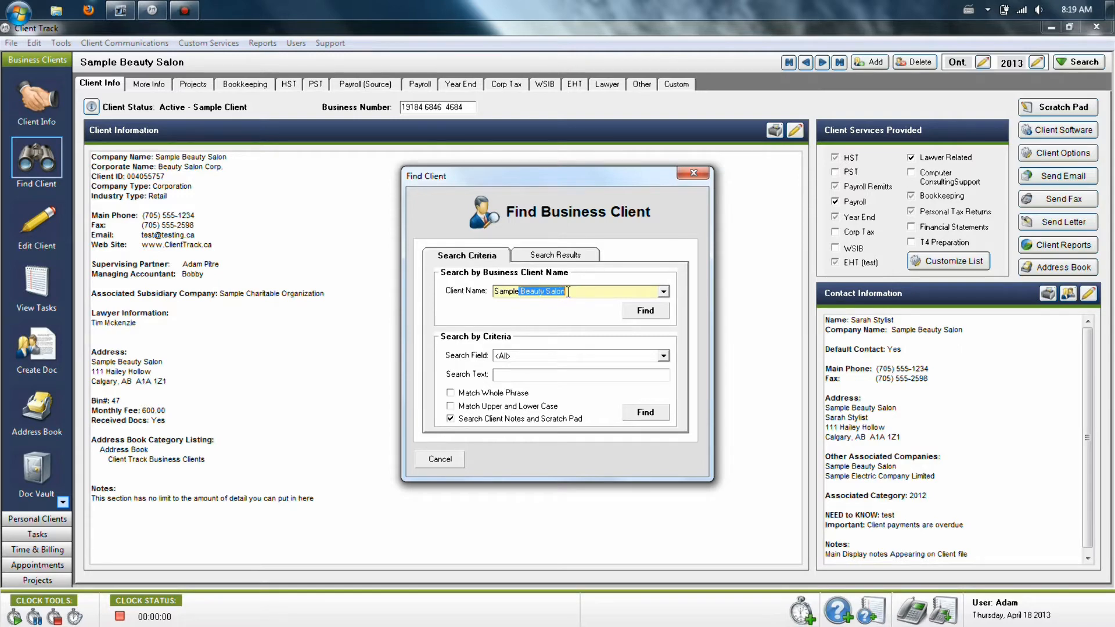
key(delete)
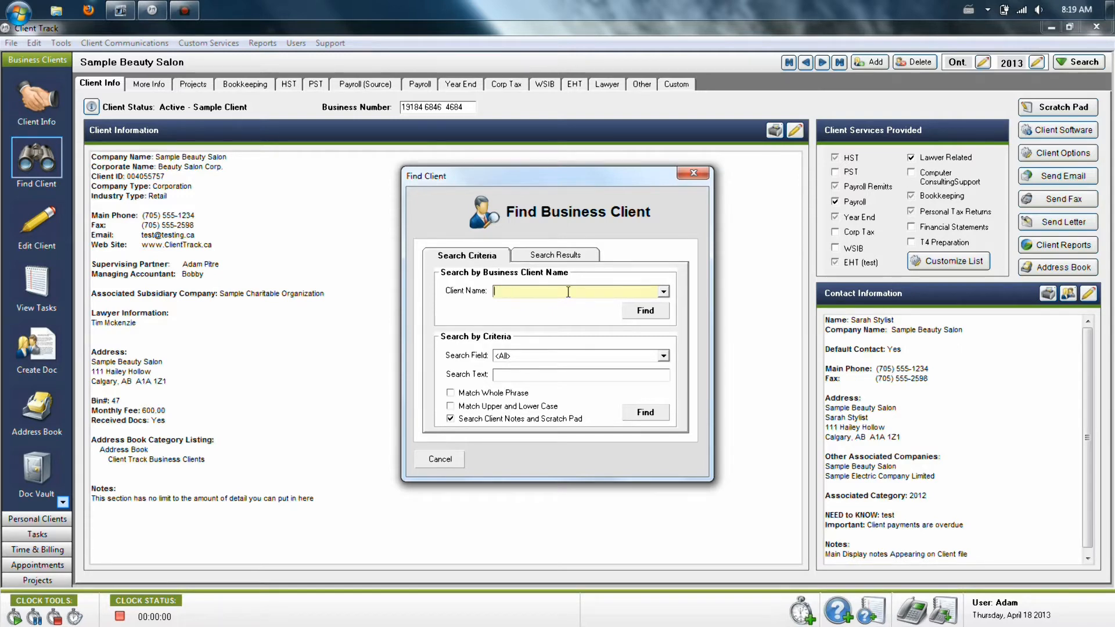
click(577, 374)
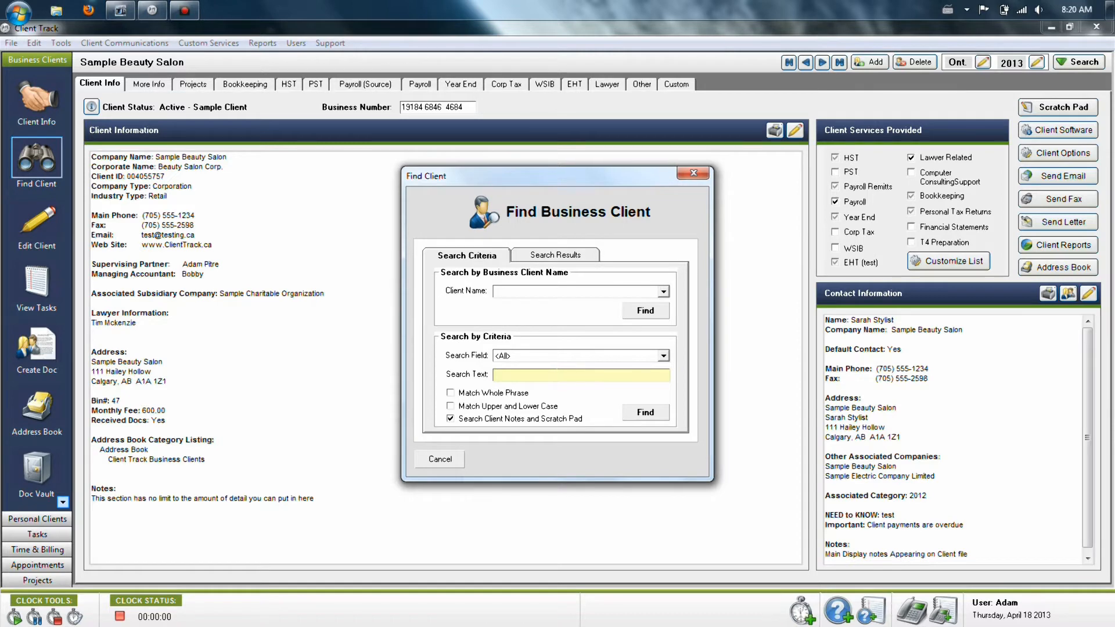
text(1918)
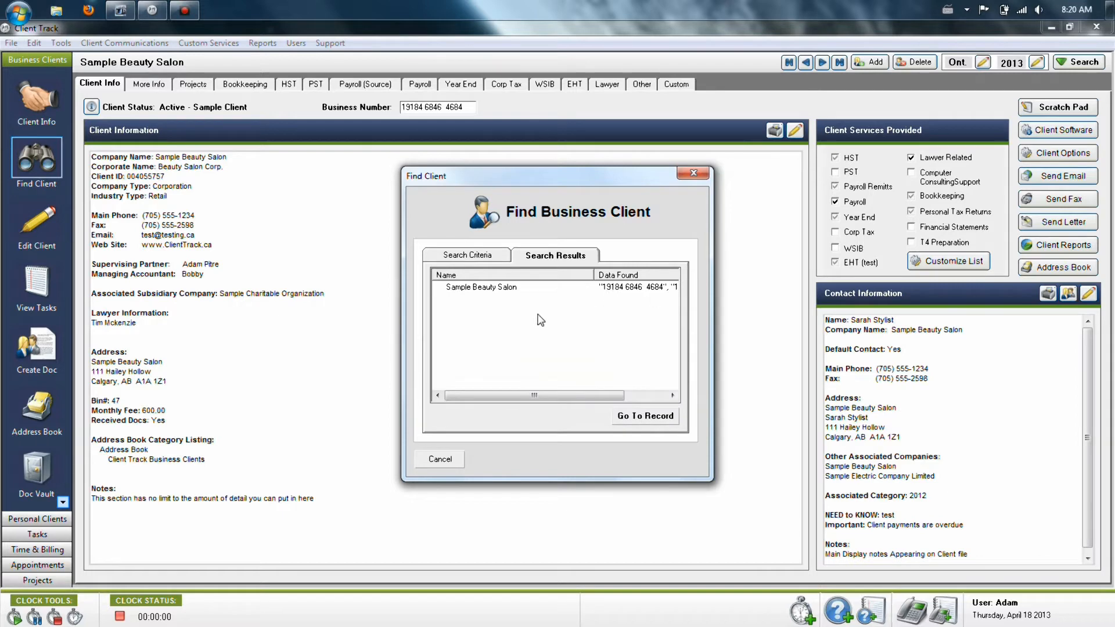
mouse_move(455, 120)
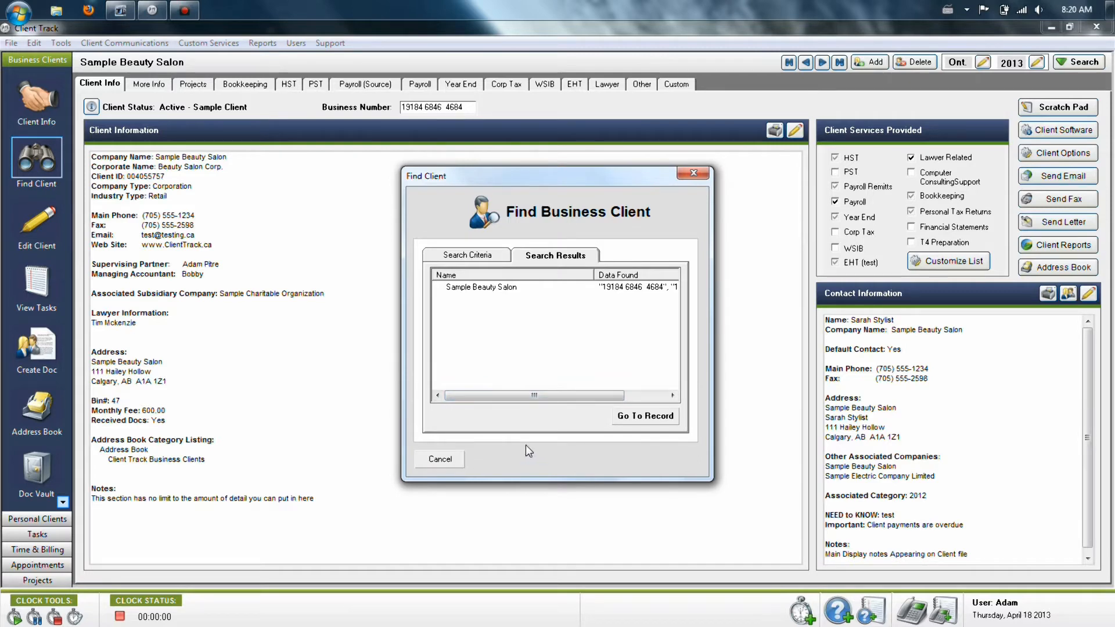
mouse_move(455, 494)
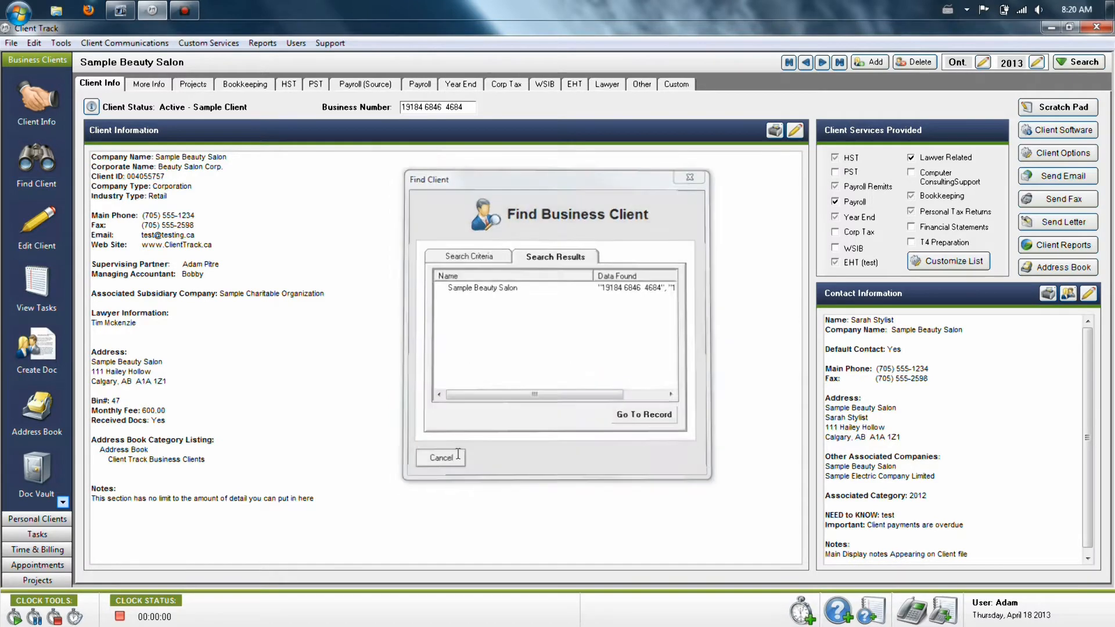
Cancel the search, edit Sample Beauty Salon and review Personnel, Associated Professionals (lawyer Tim Mckenzie) and Other
click(440, 457)
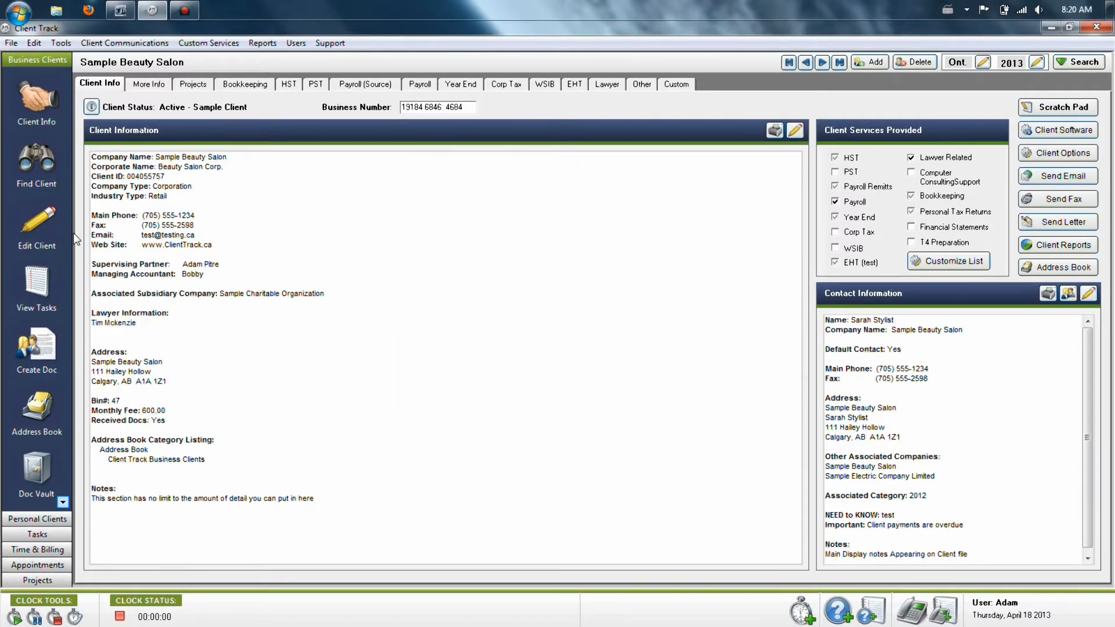
mouse_move(36, 221)
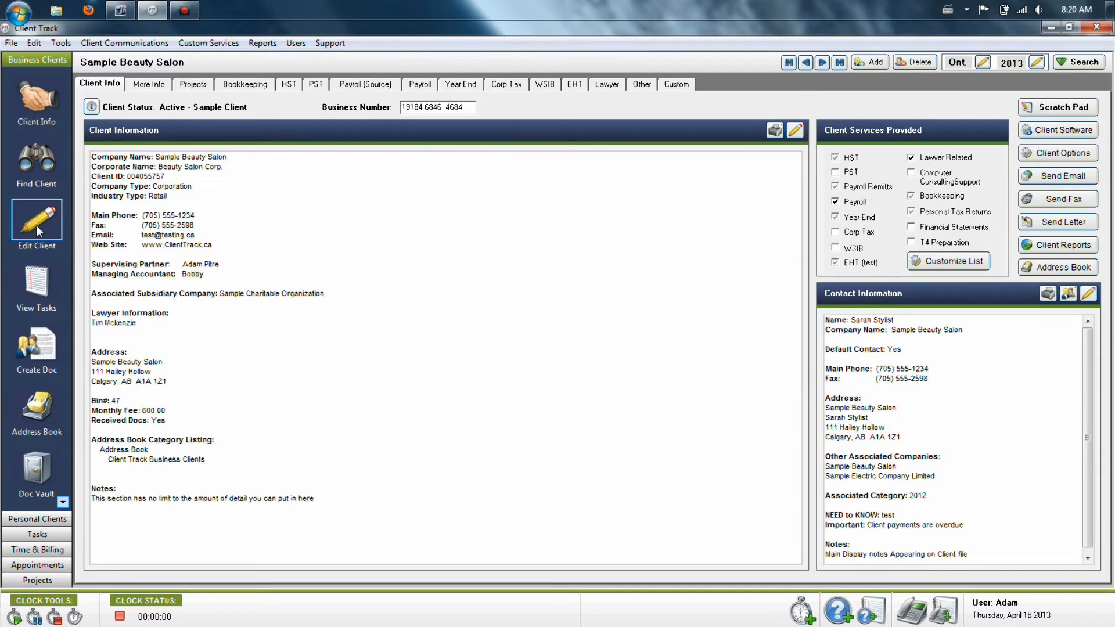
mouse_move(40, 224)
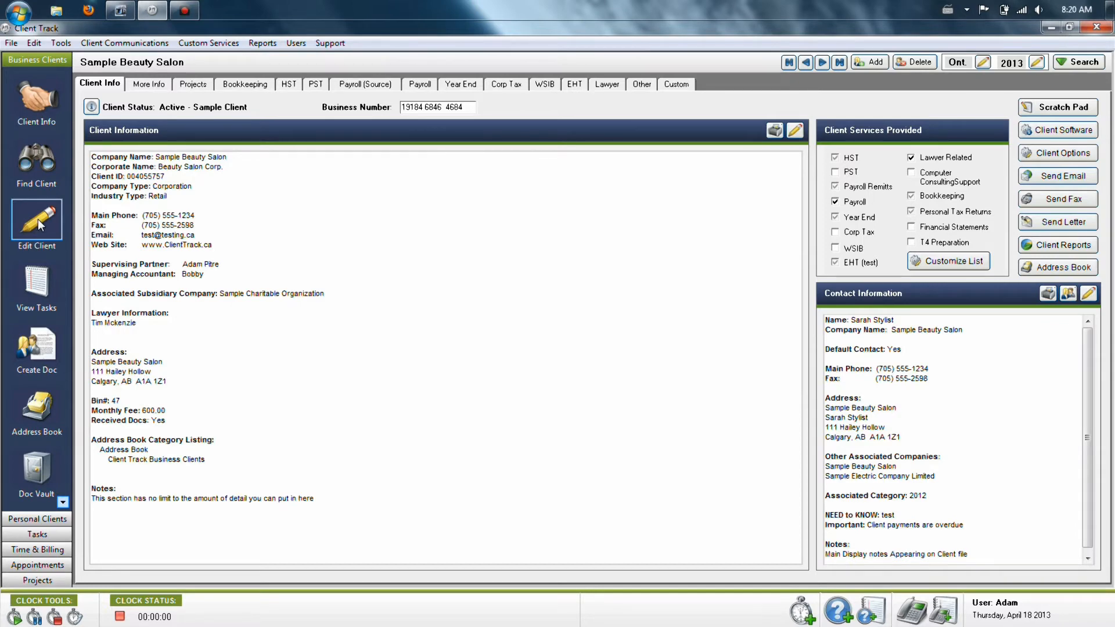
click(36, 221)
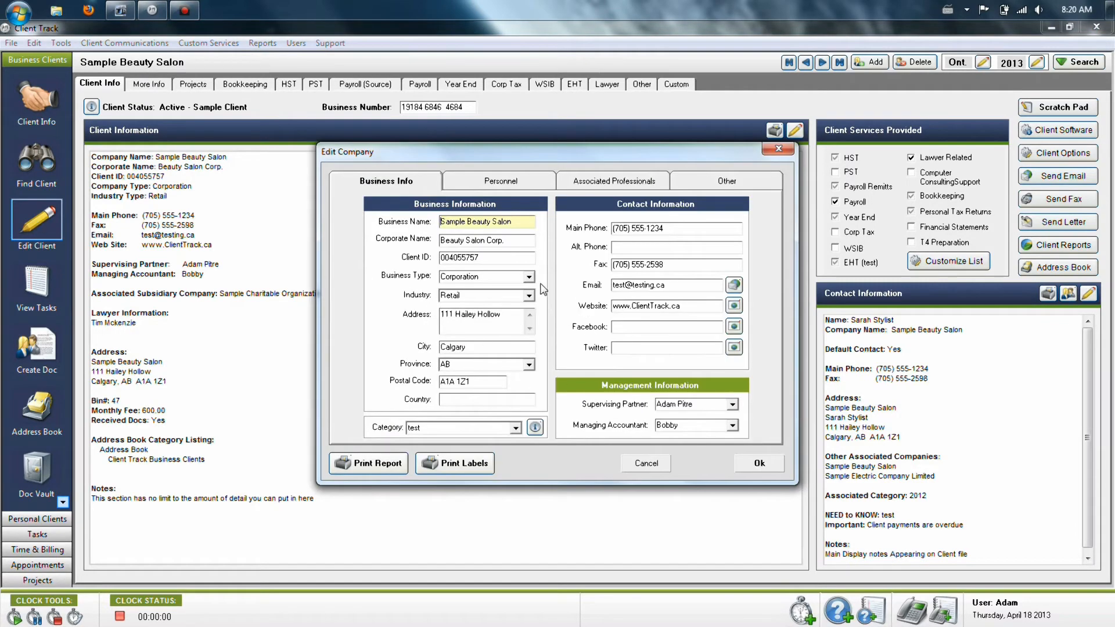
mouse_move(567, 312)
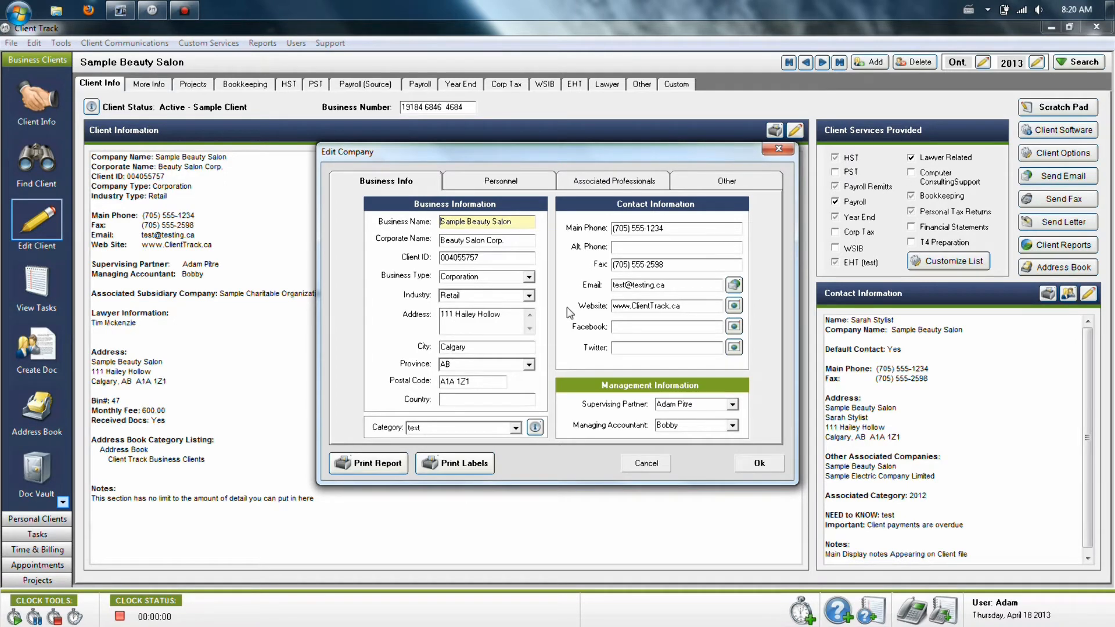
click(499, 181)
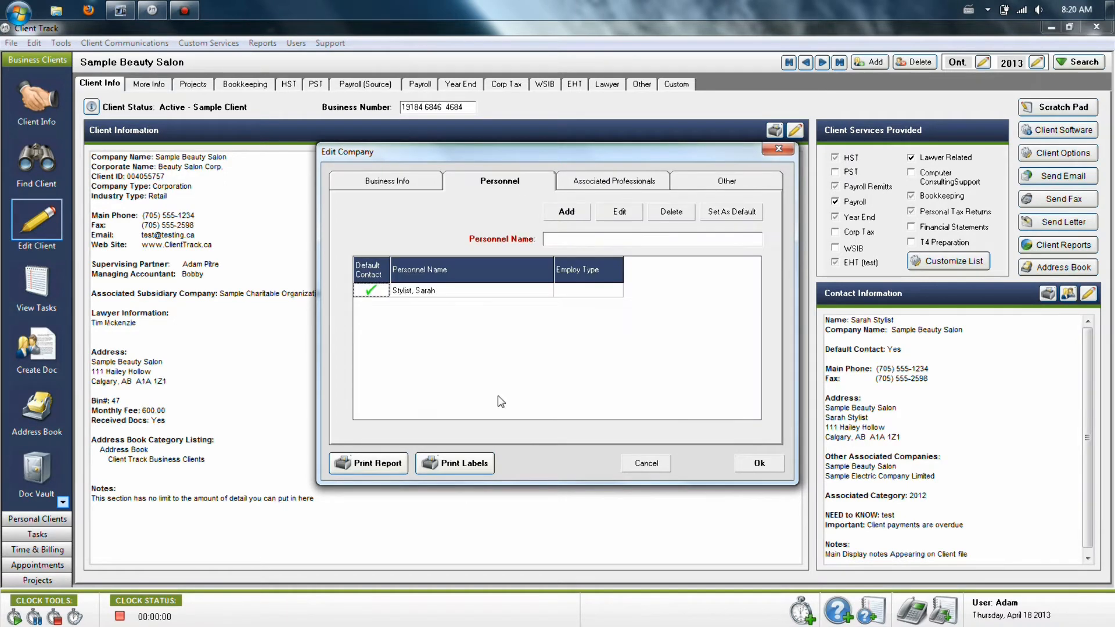
mouse_move(511, 393)
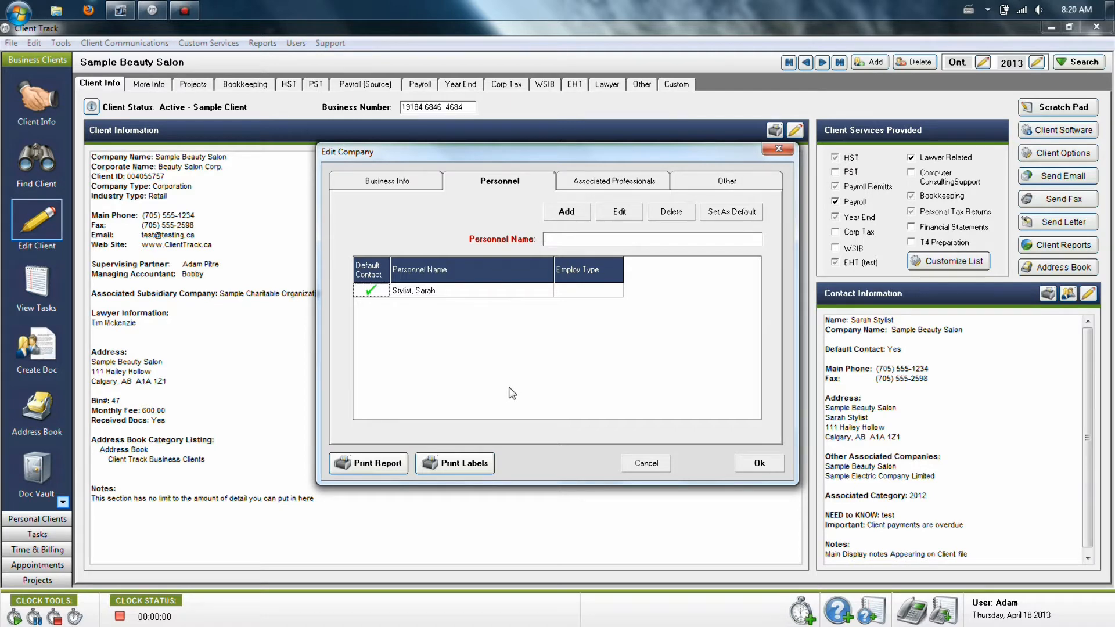
mouse_move(514, 249)
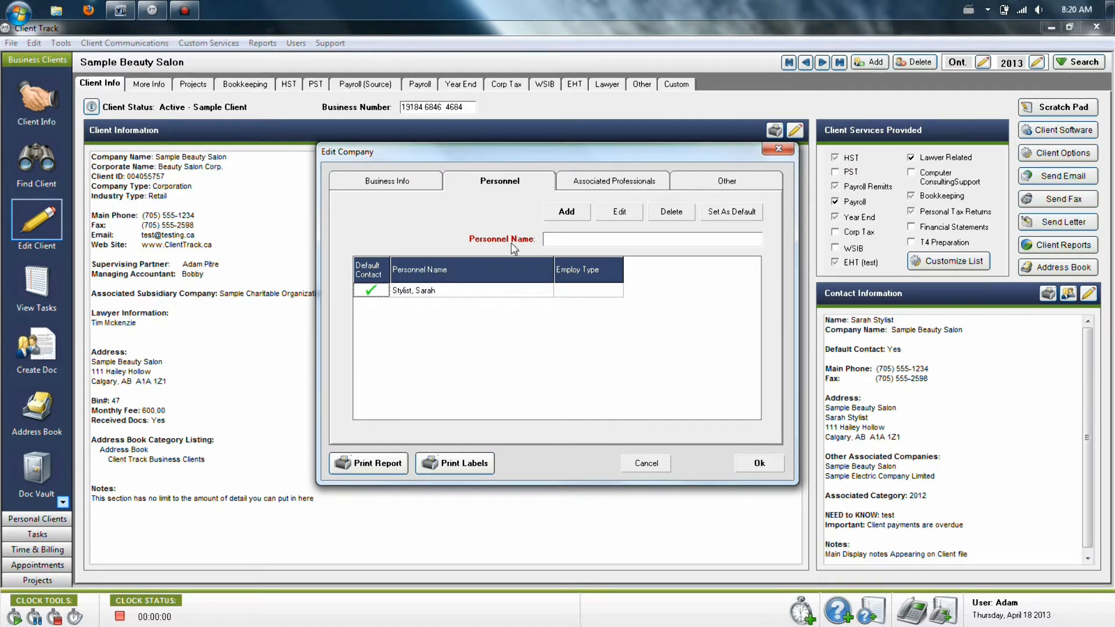
click(614, 181)
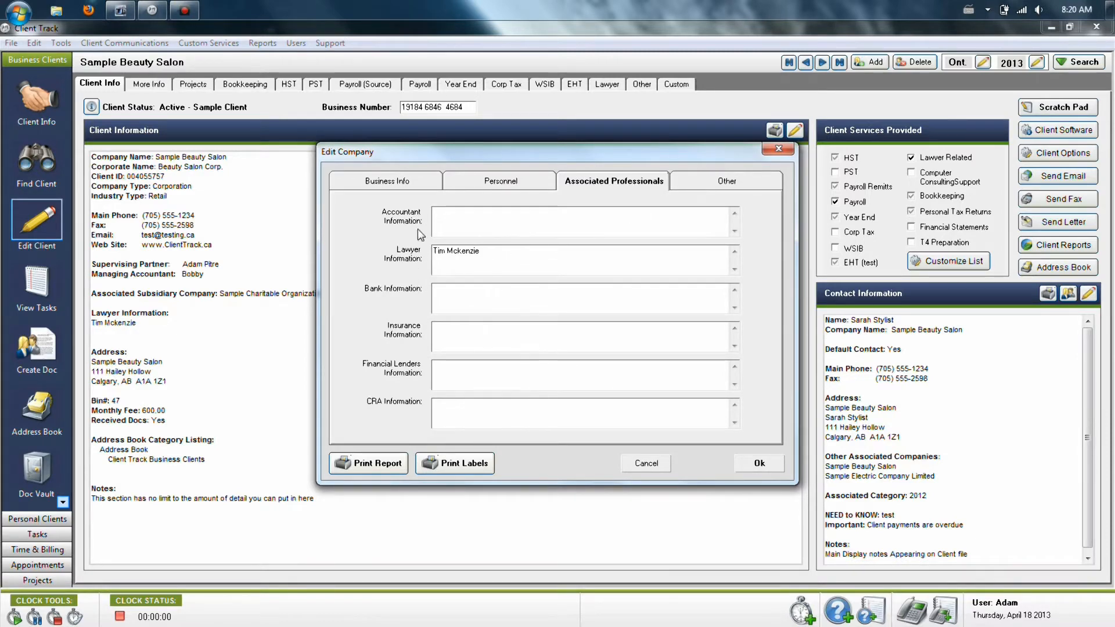
mouse_move(402, 390)
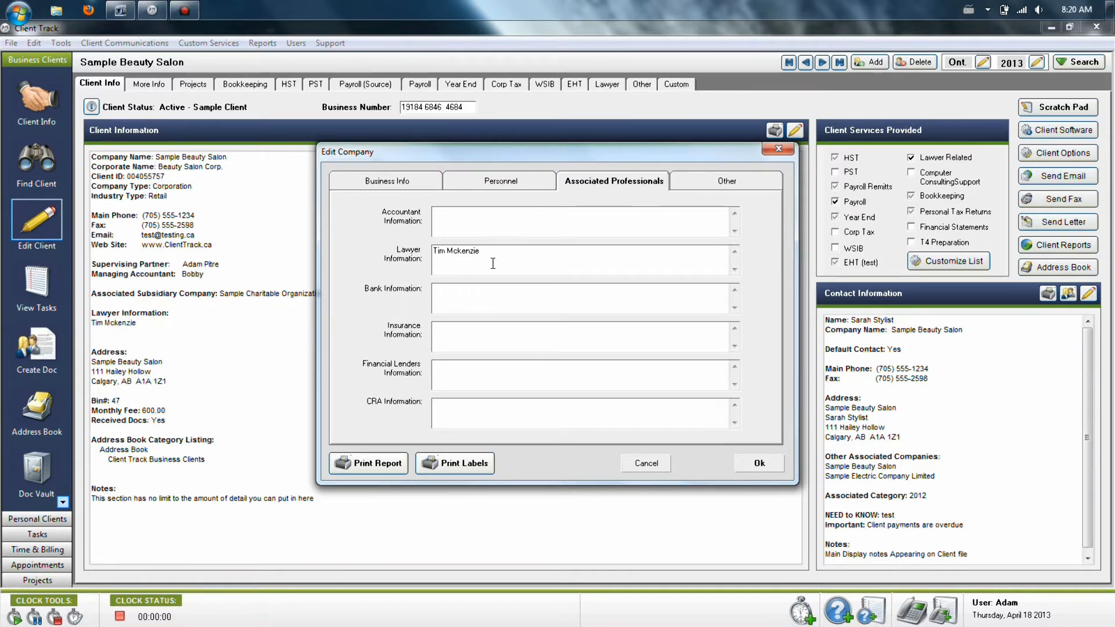
triple_click(490, 263)
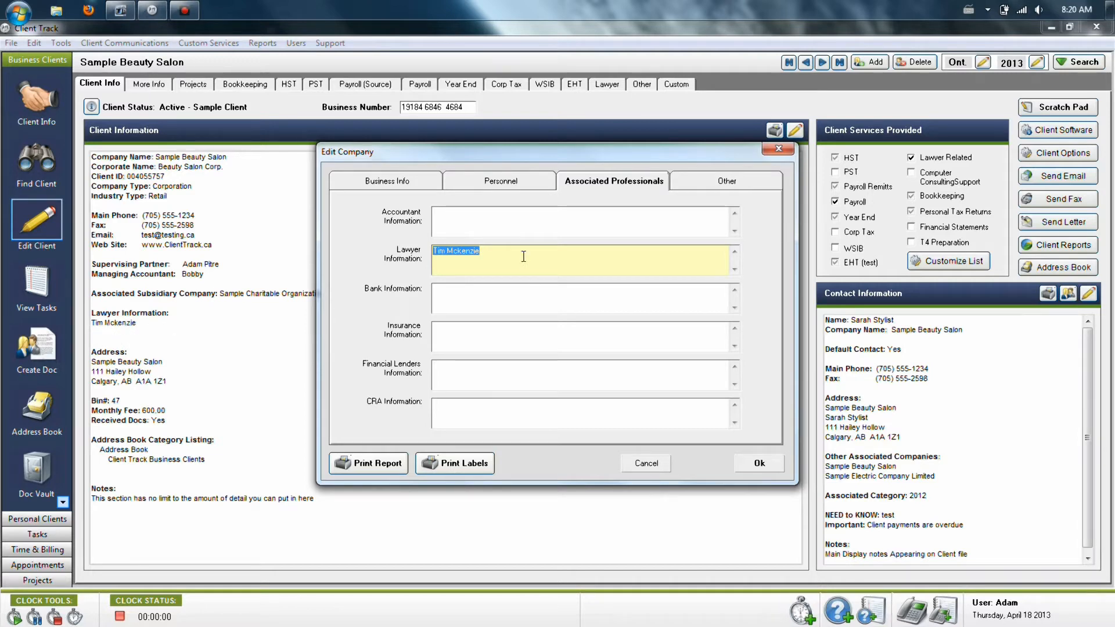
mouse_move(743, 194)
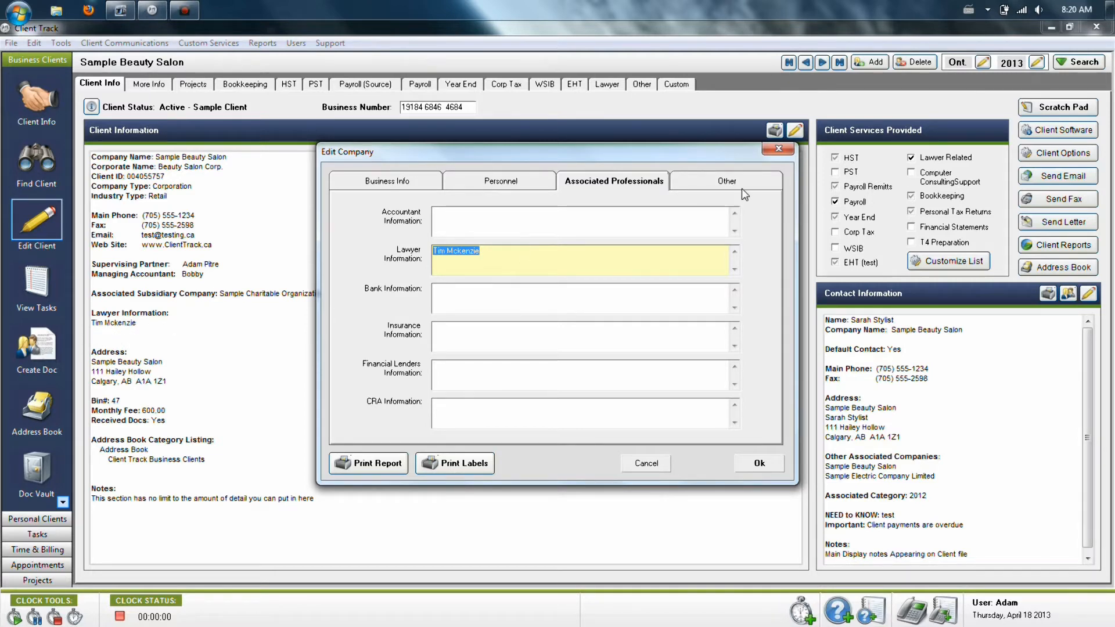
click(725, 181)
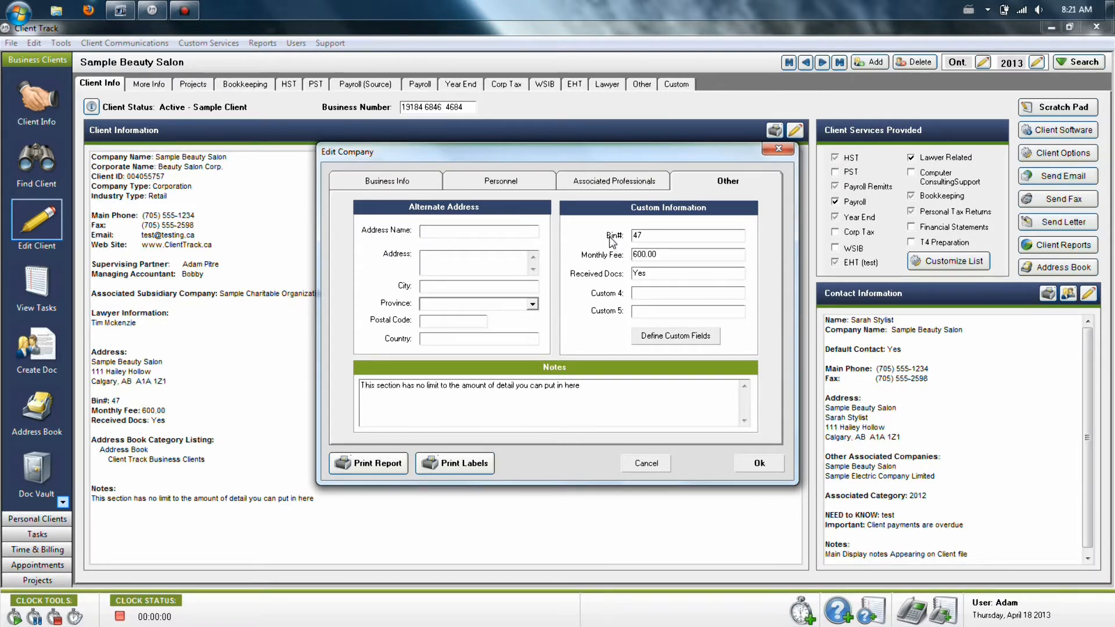
mouse_move(609, 301)
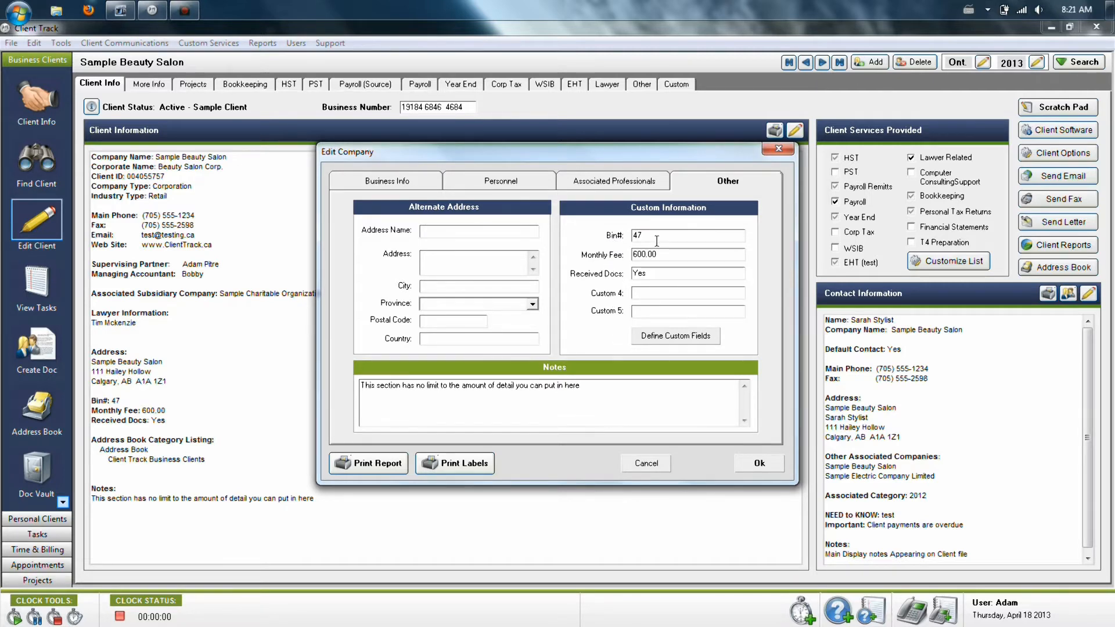
click(674, 335)
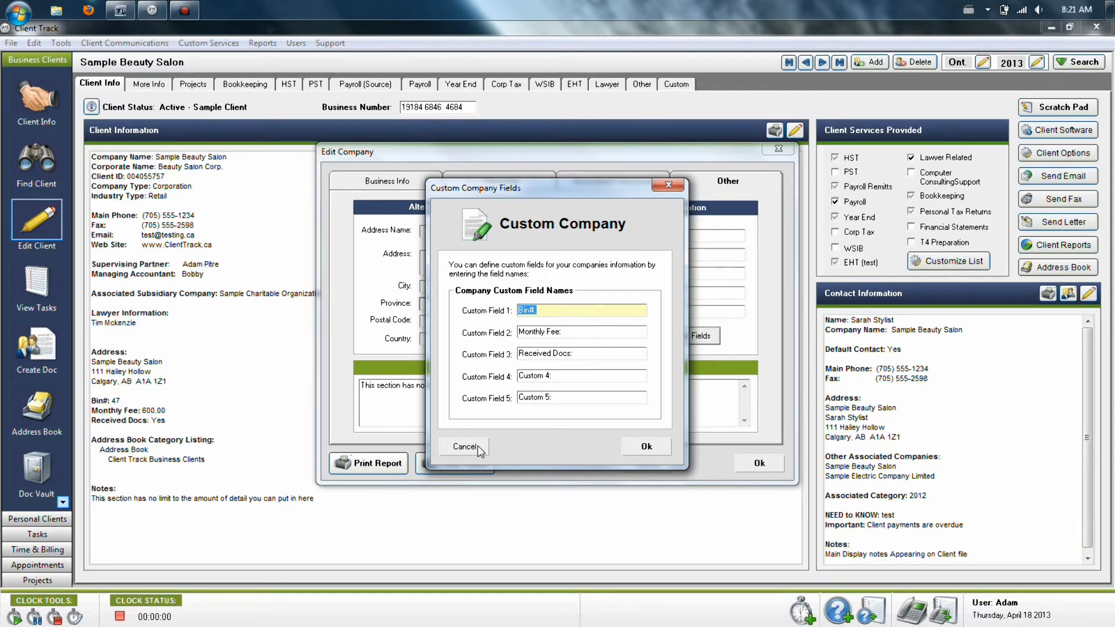
click(464, 446)
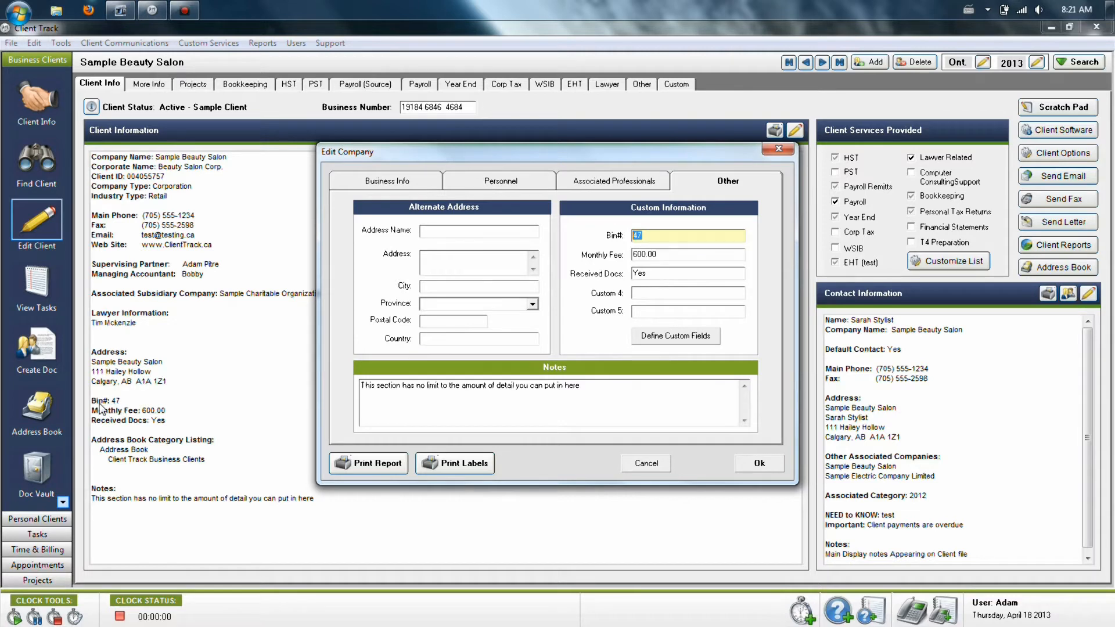
mouse_move(56, 170)
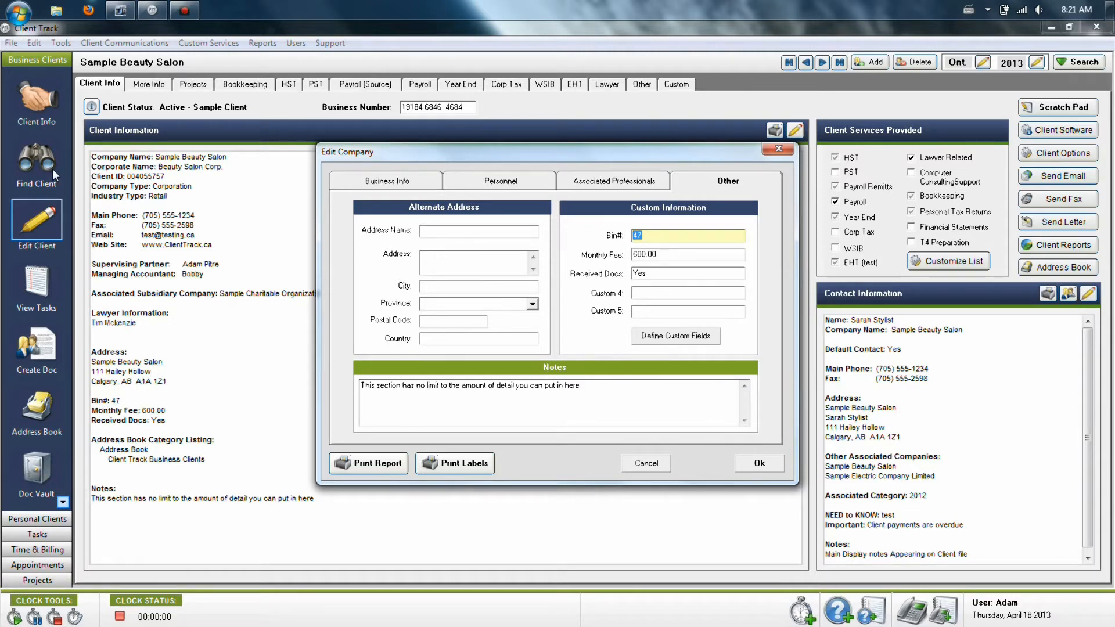
mouse_move(132, 405)
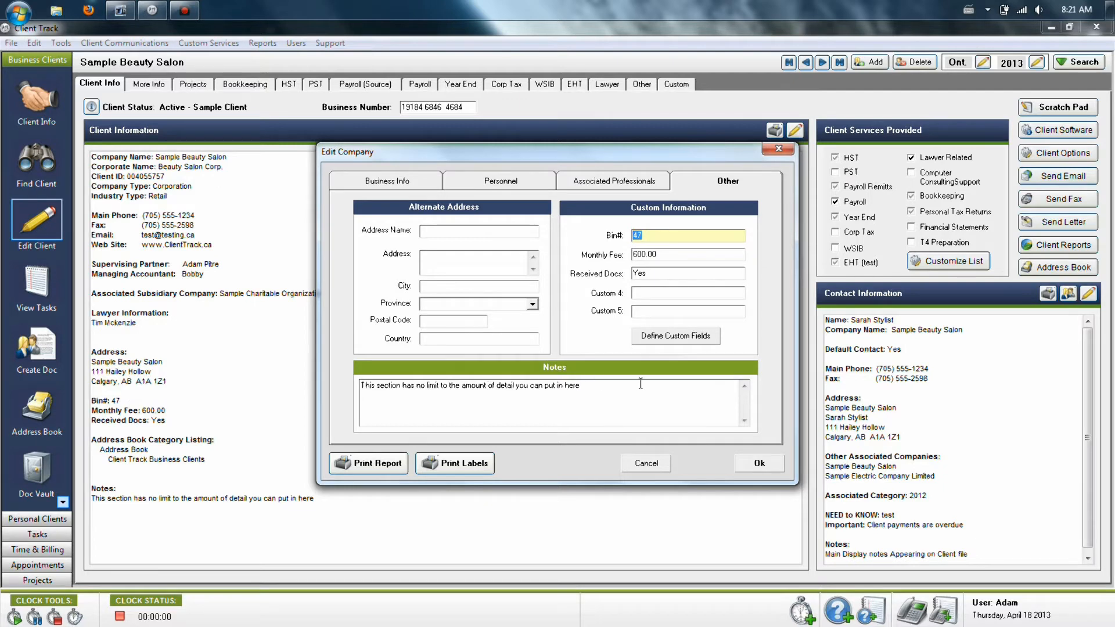
Enter the company Notes box, then cancel Edit Company without saving
click(550, 402)
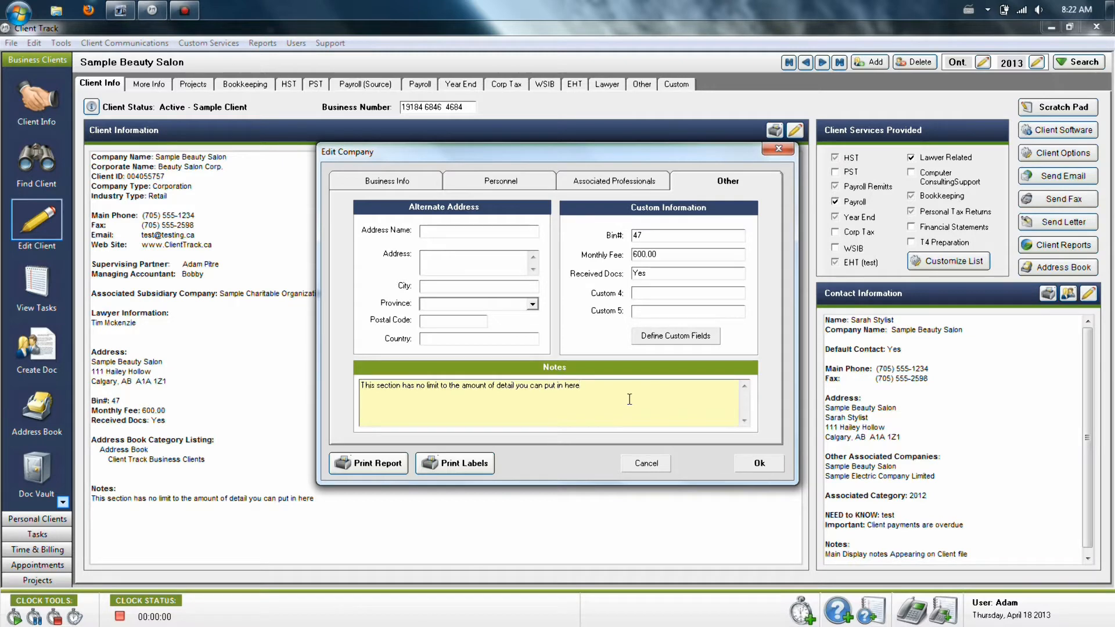
mouse_move(636, 398)
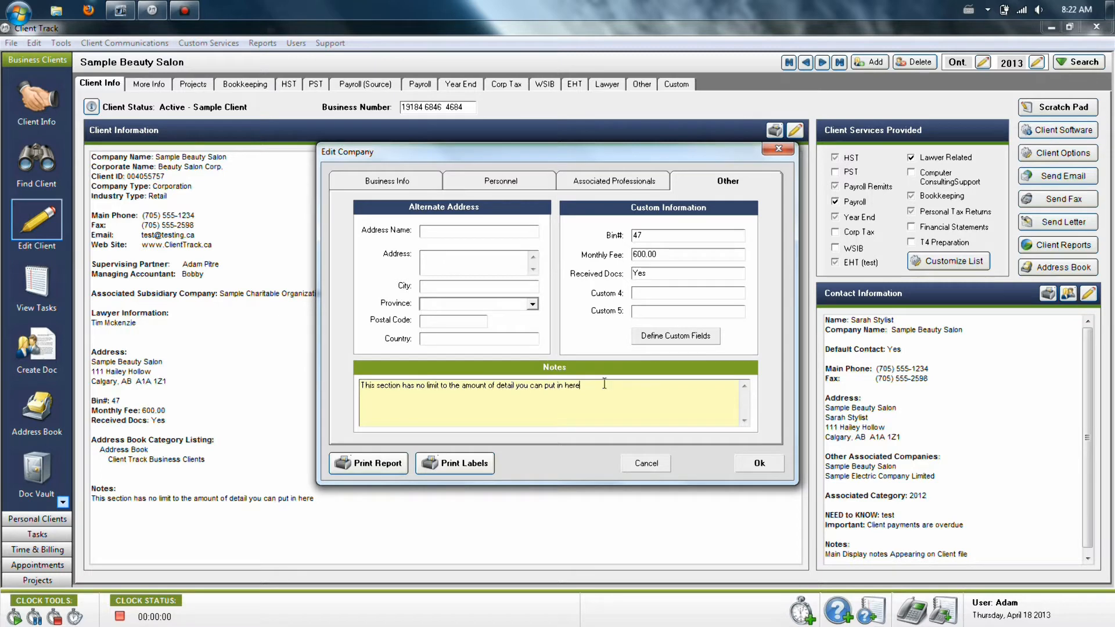
mouse_move(265, 498)
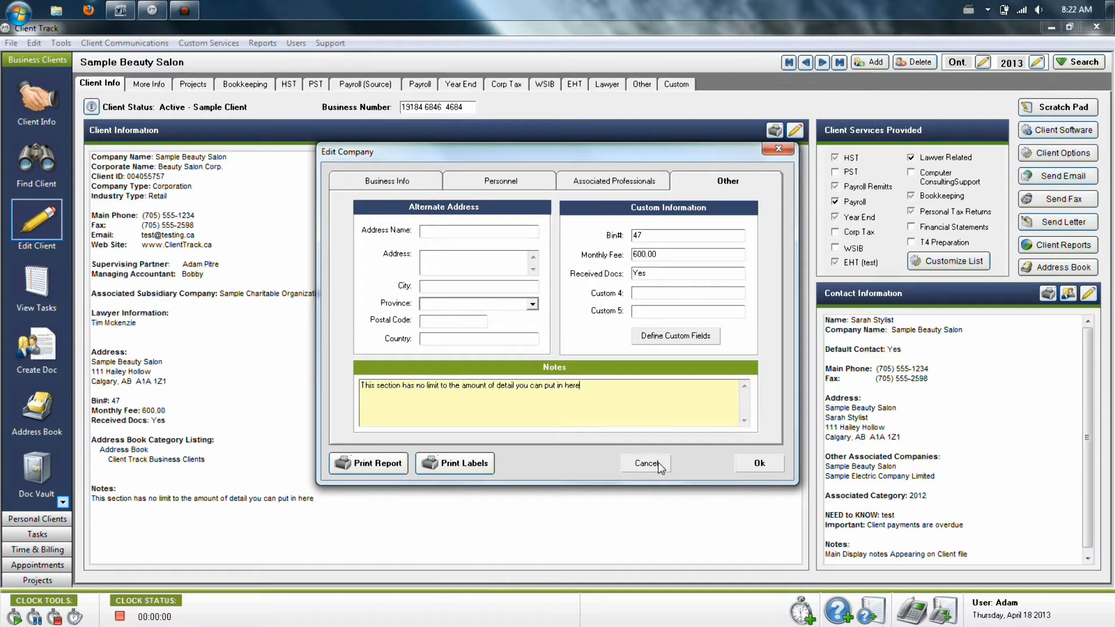
click(644, 463)
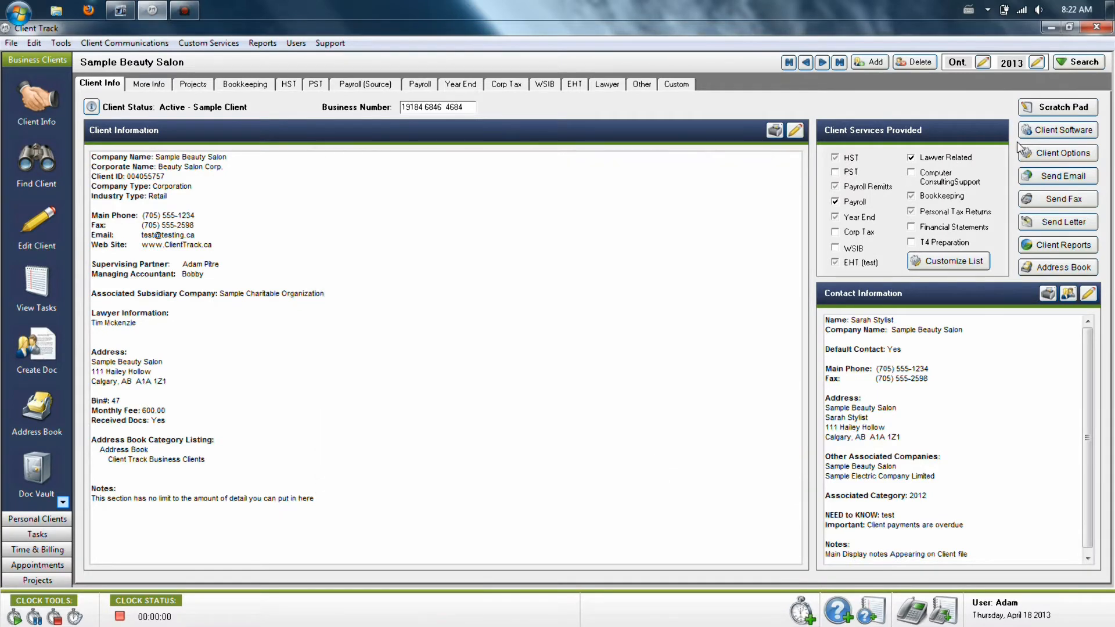
click(1059, 107)
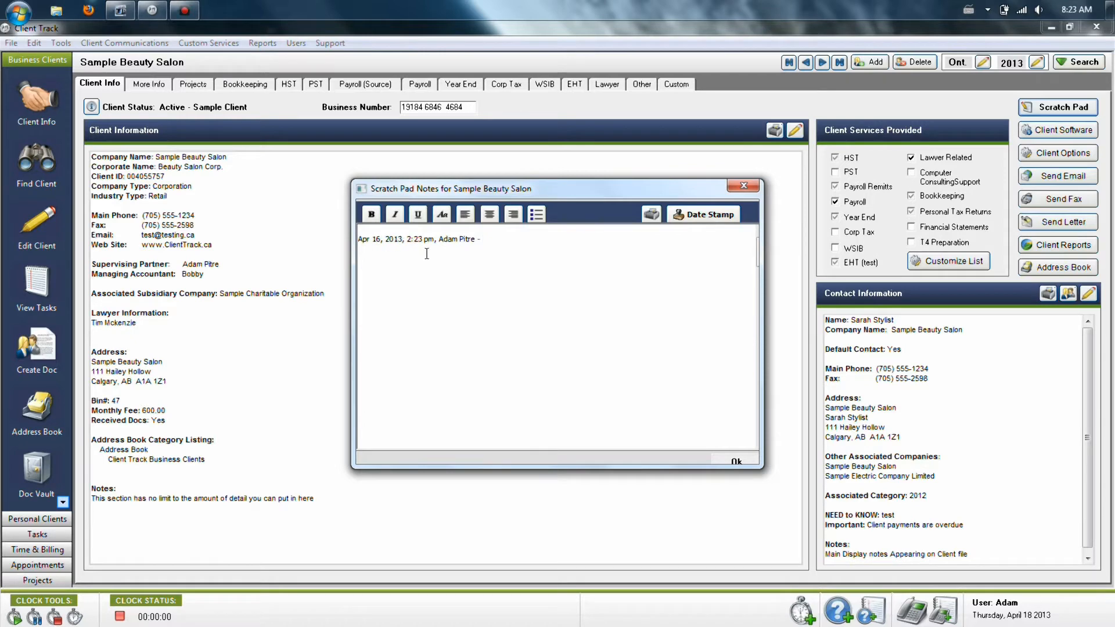
mouse_move(441, 254)
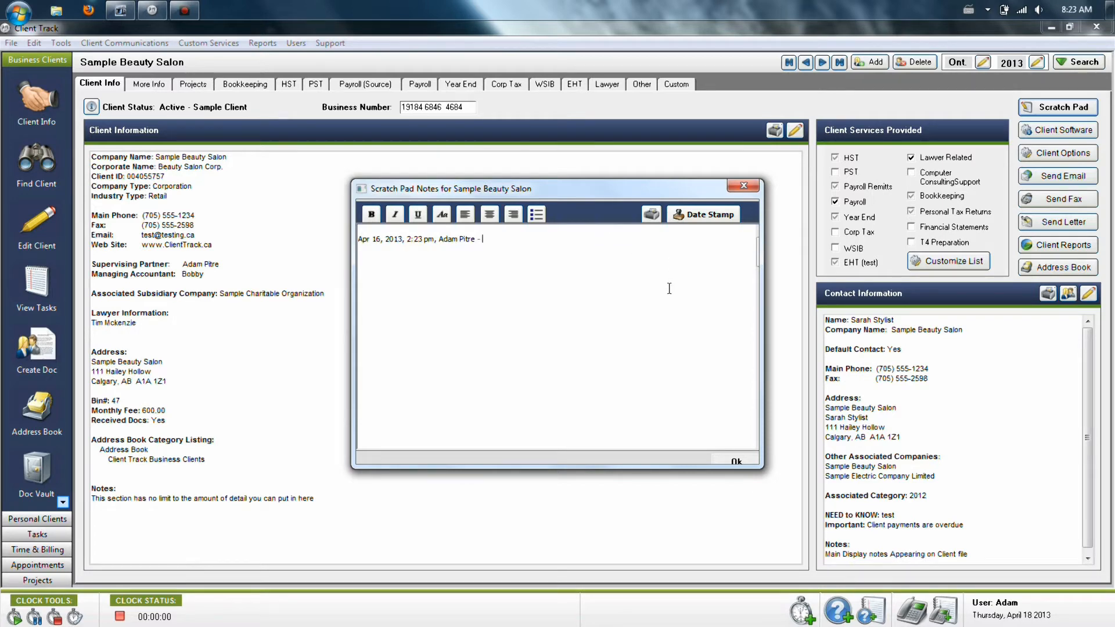
mouse_move(515, 230)
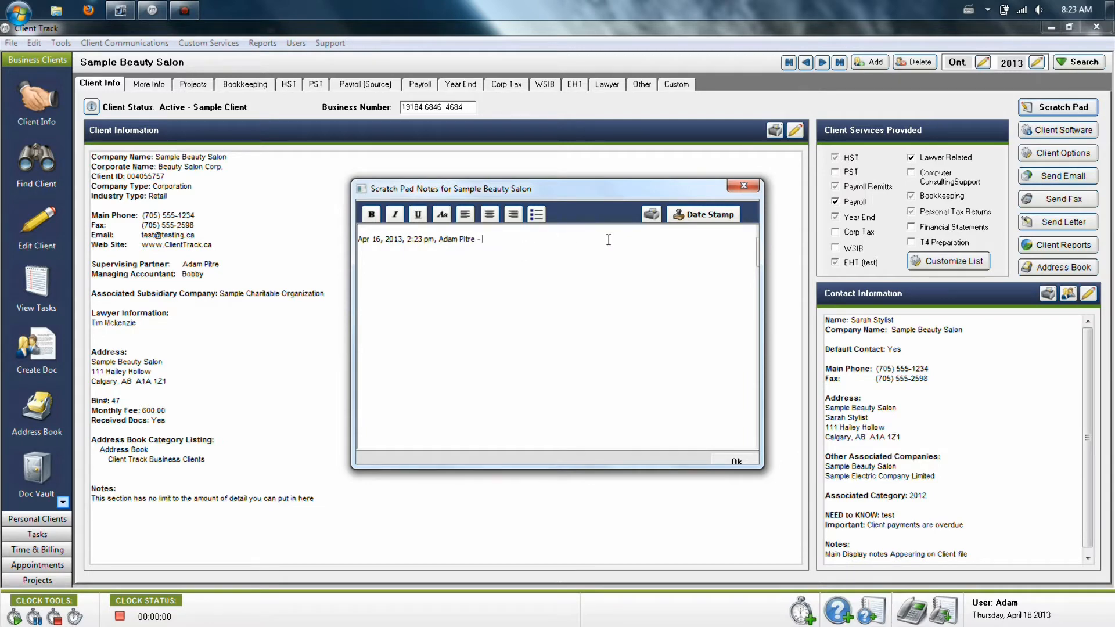
mouse_move(668, 287)
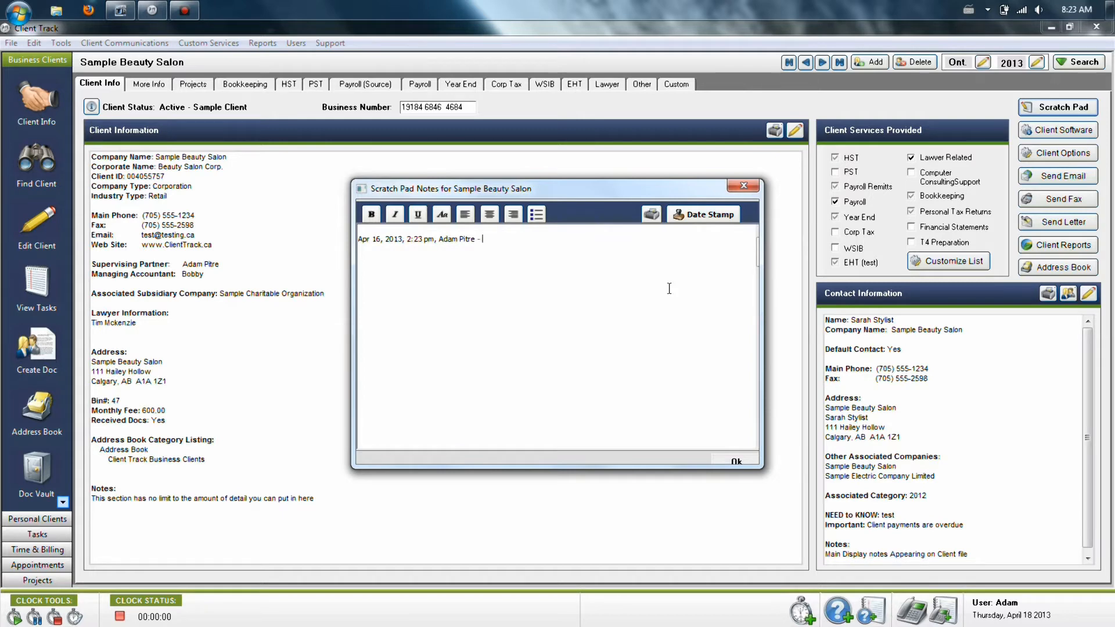
mouse_move(672, 353)
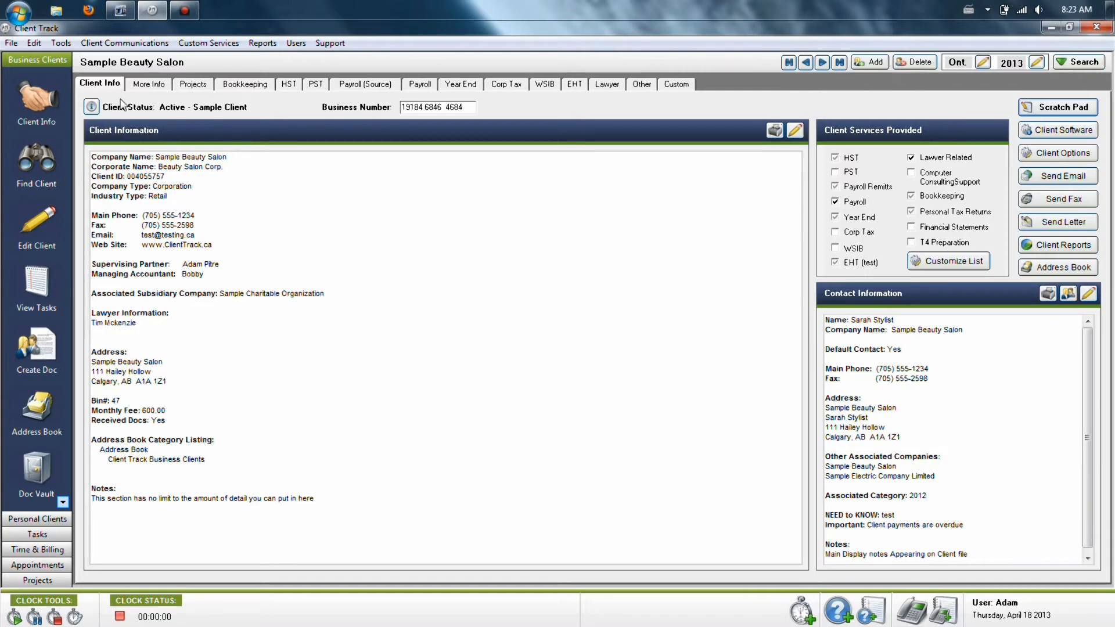
Show More Info with 77 missing-information items, 8 communications and aged account owings
click(148, 83)
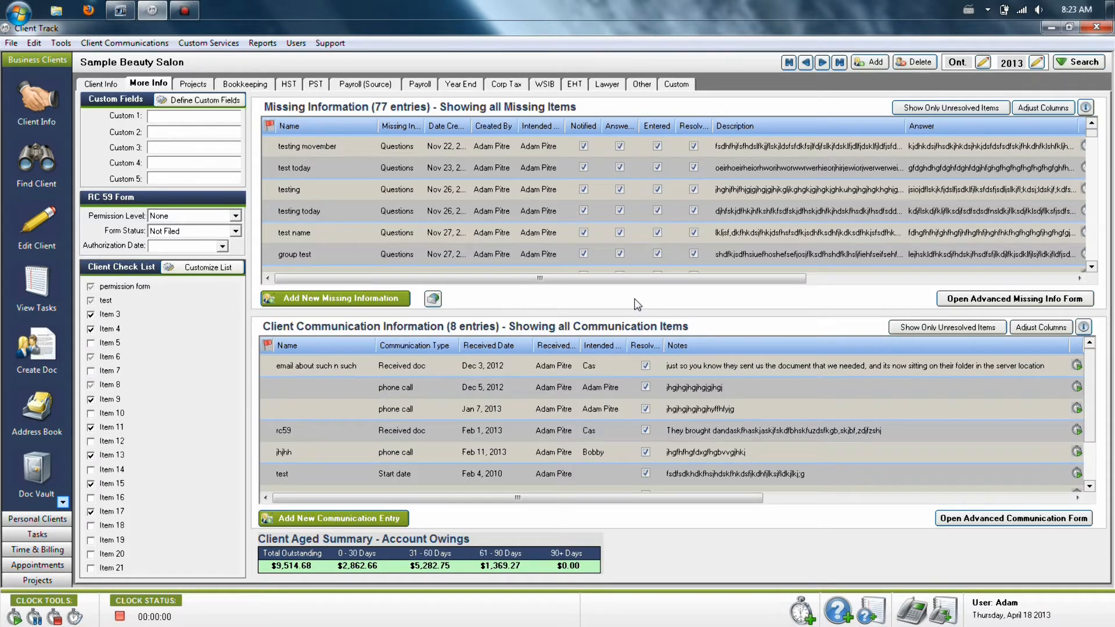
mouse_move(653, 316)
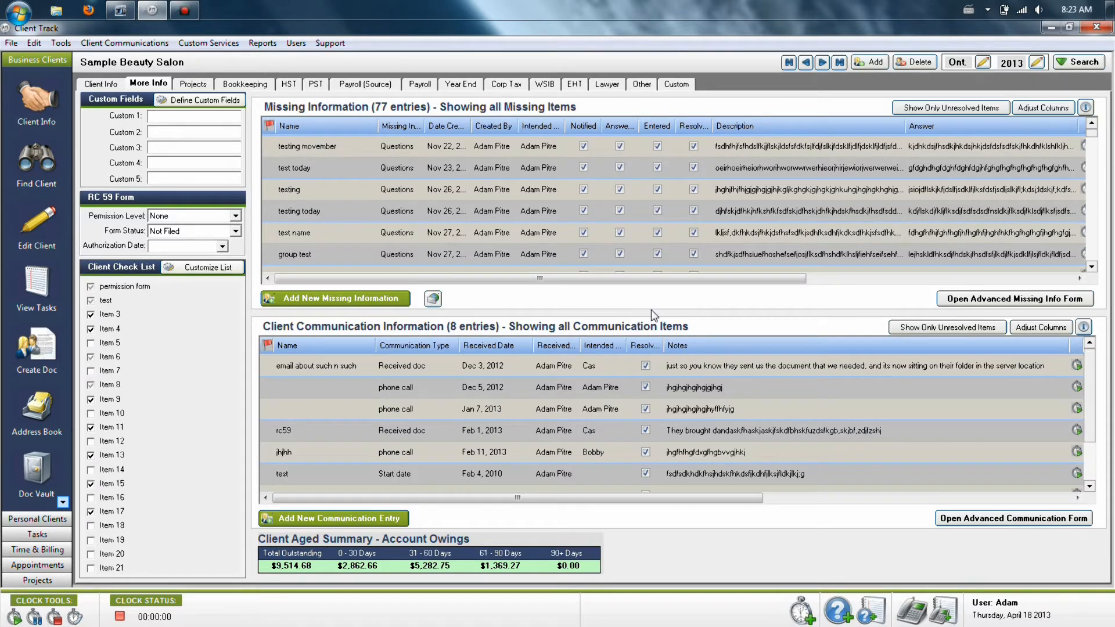
mouse_move(647, 307)
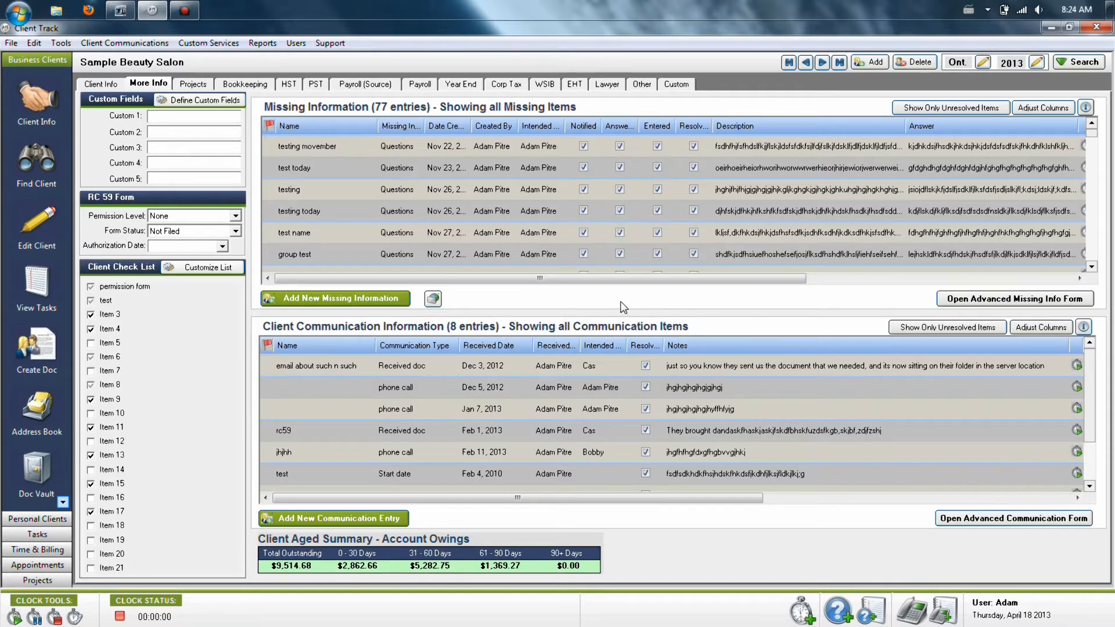
mouse_move(579, 312)
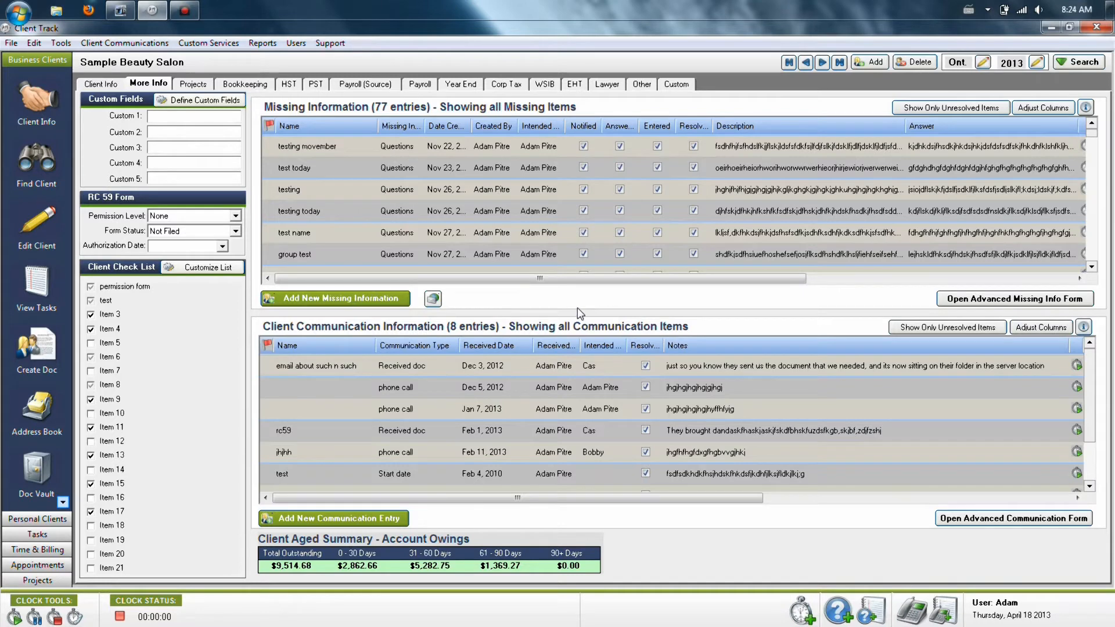
mouse_move(547, 295)
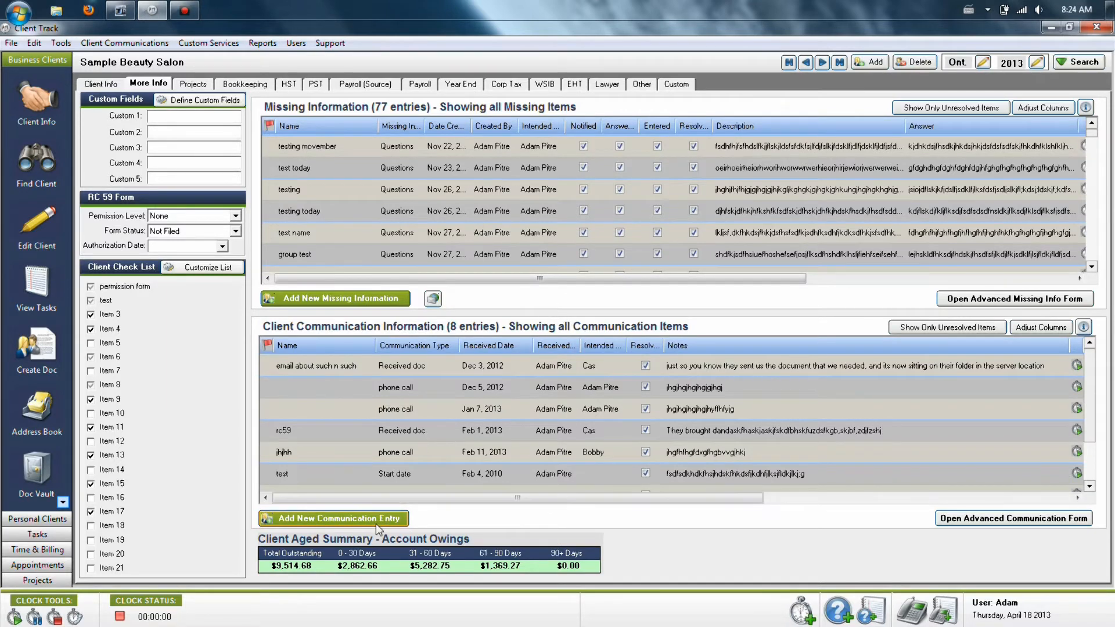
click(333, 518)
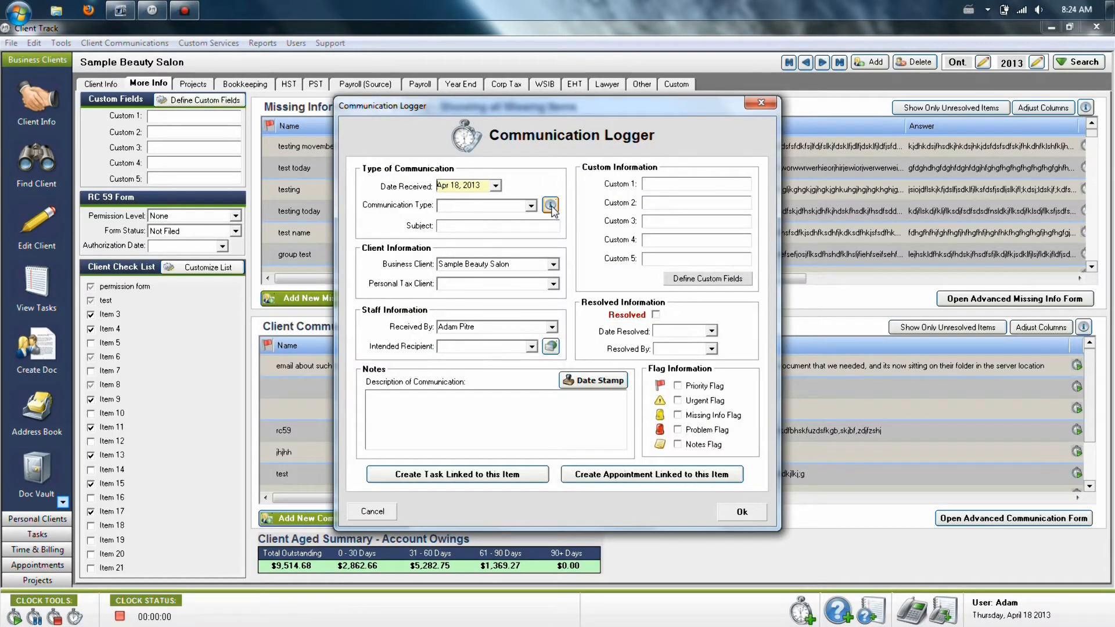
click(550, 205)
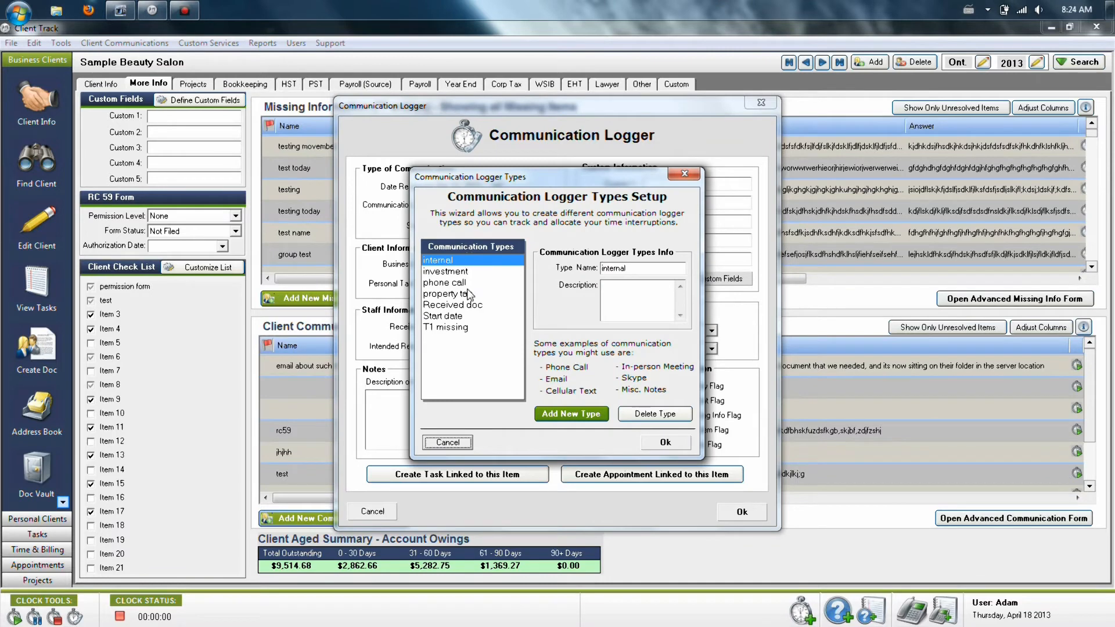
mouse_move(468, 354)
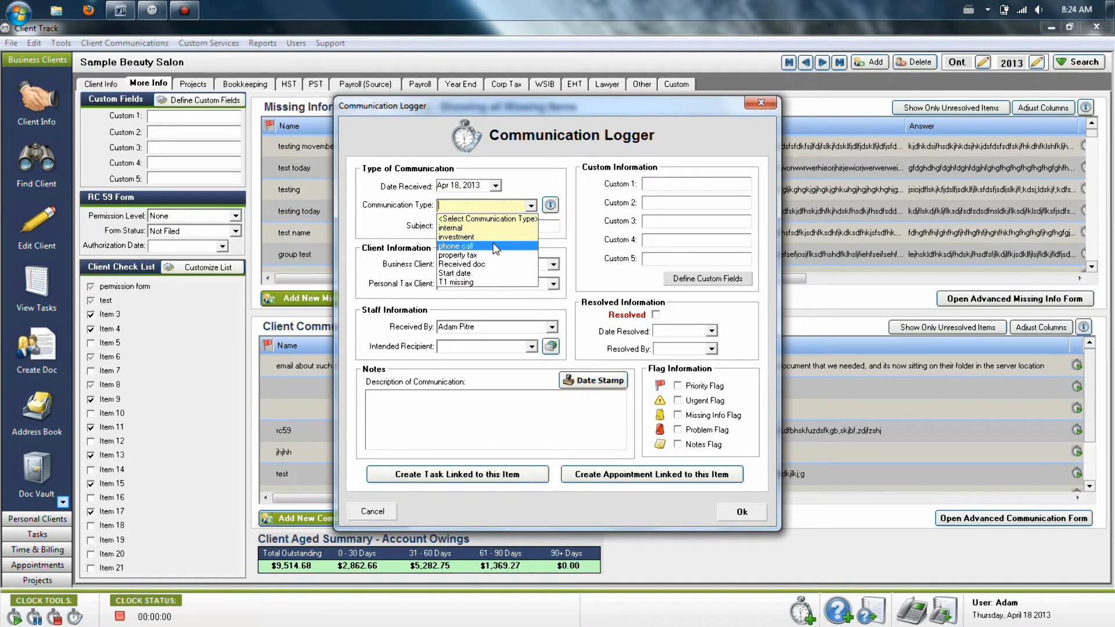
click(455, 246)
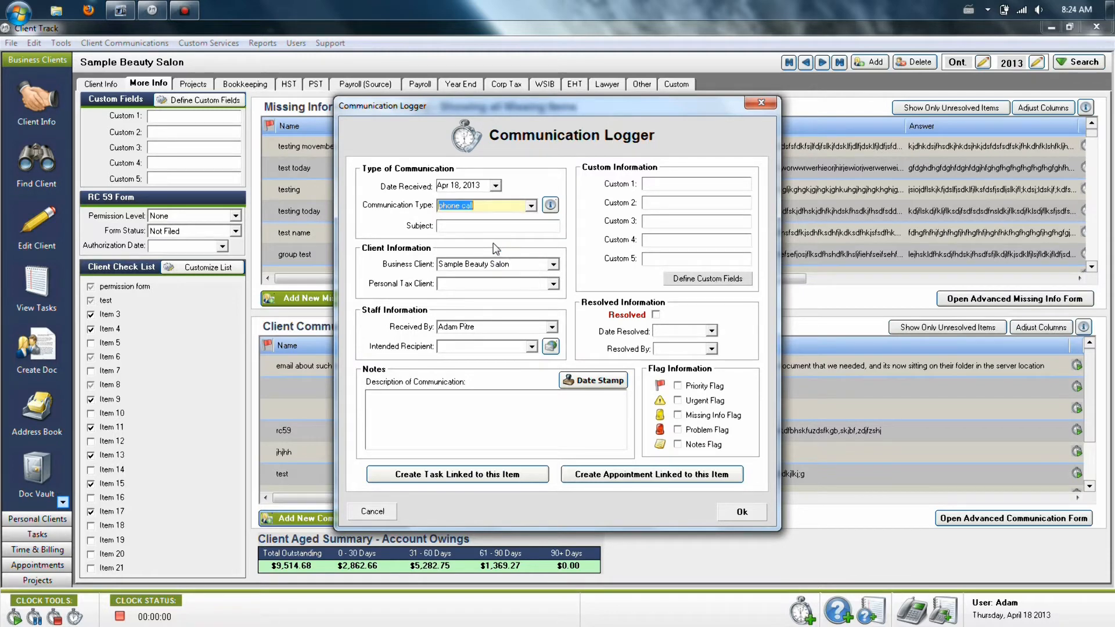
click(498, 225)
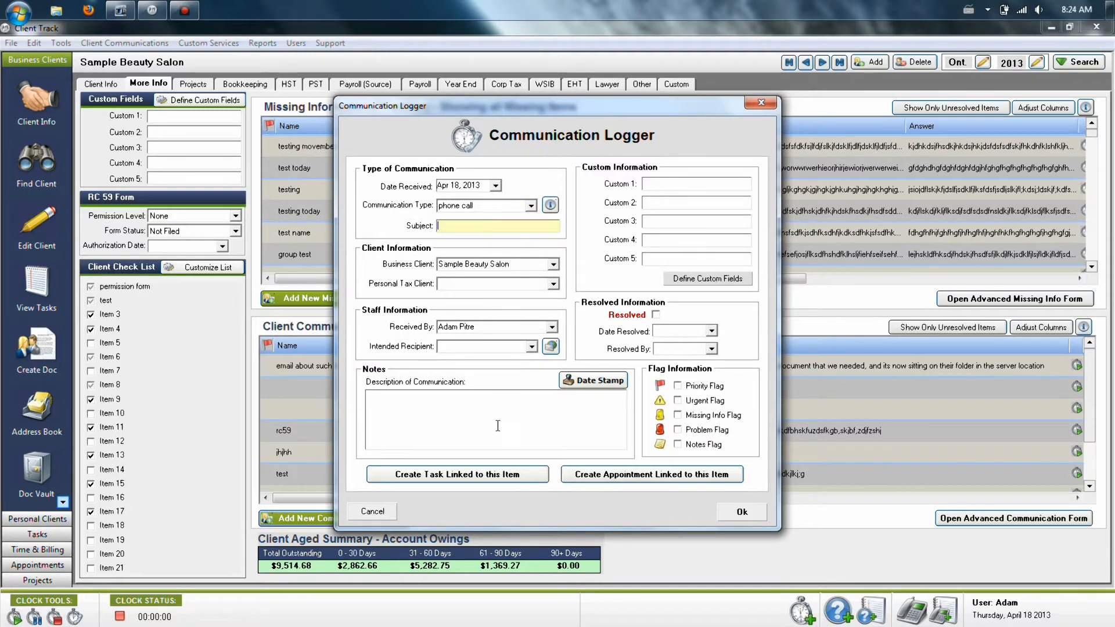
mouse_move(676, 326)
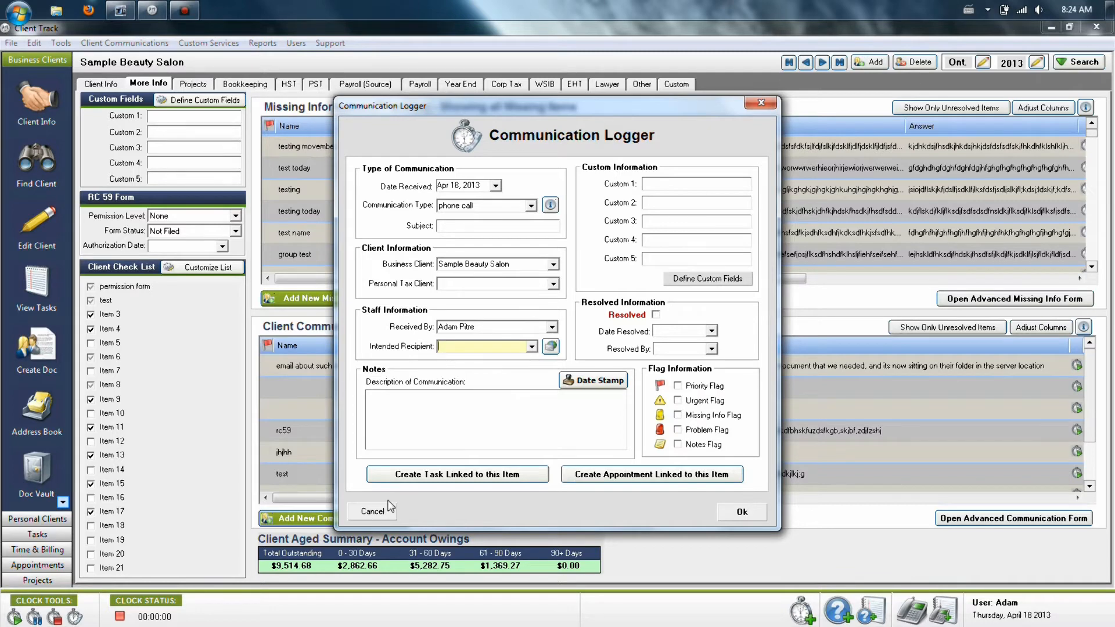
click(372, 511)
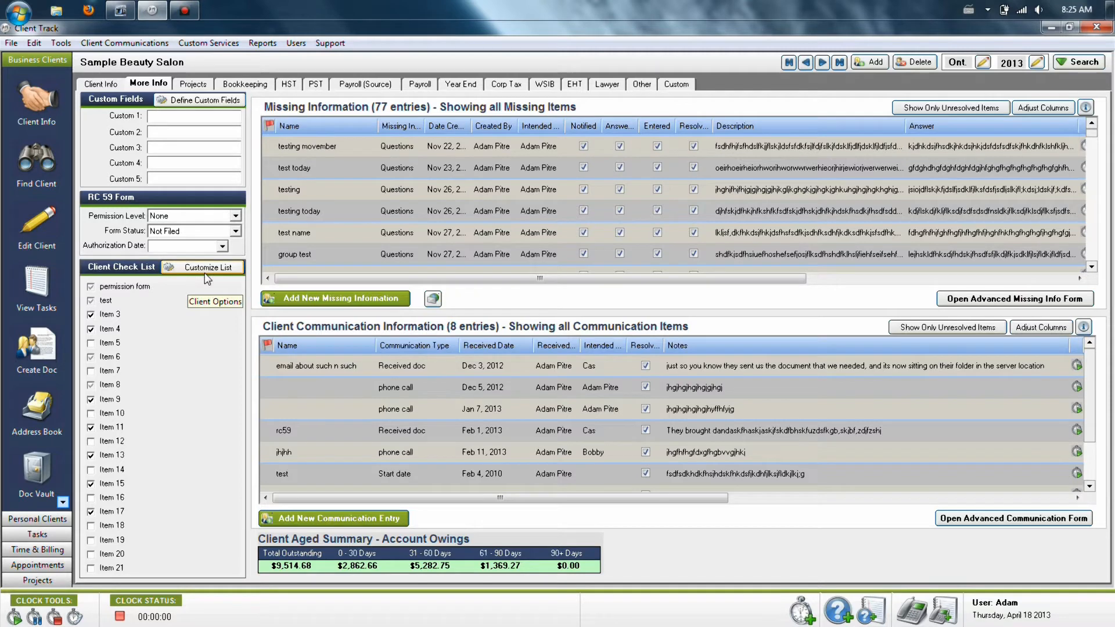
click(204, 267)
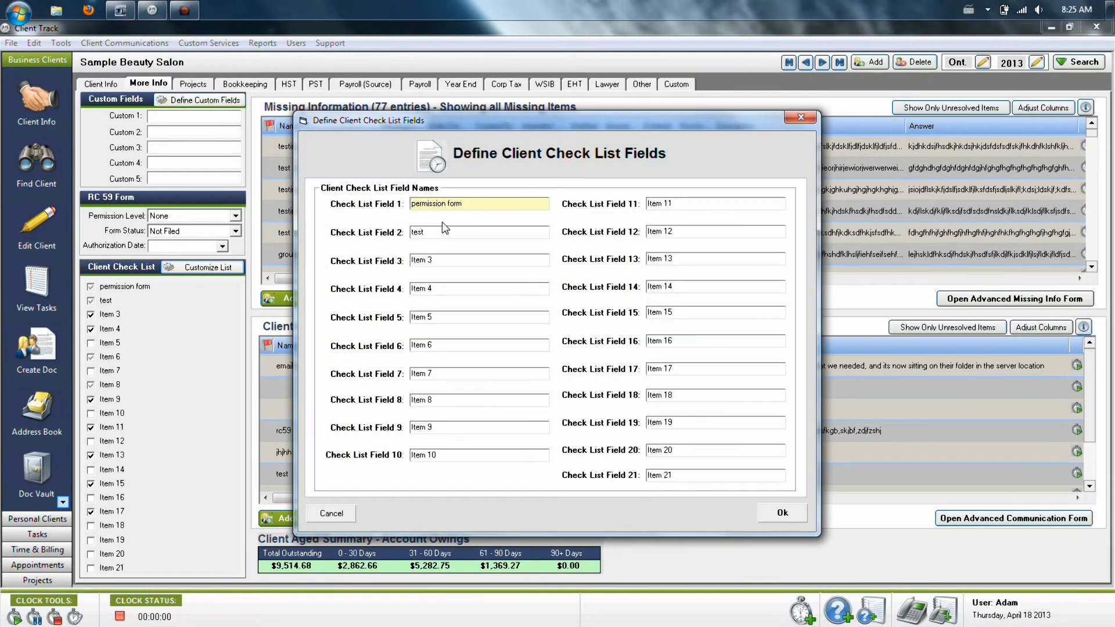
mouse_move(468, 277)
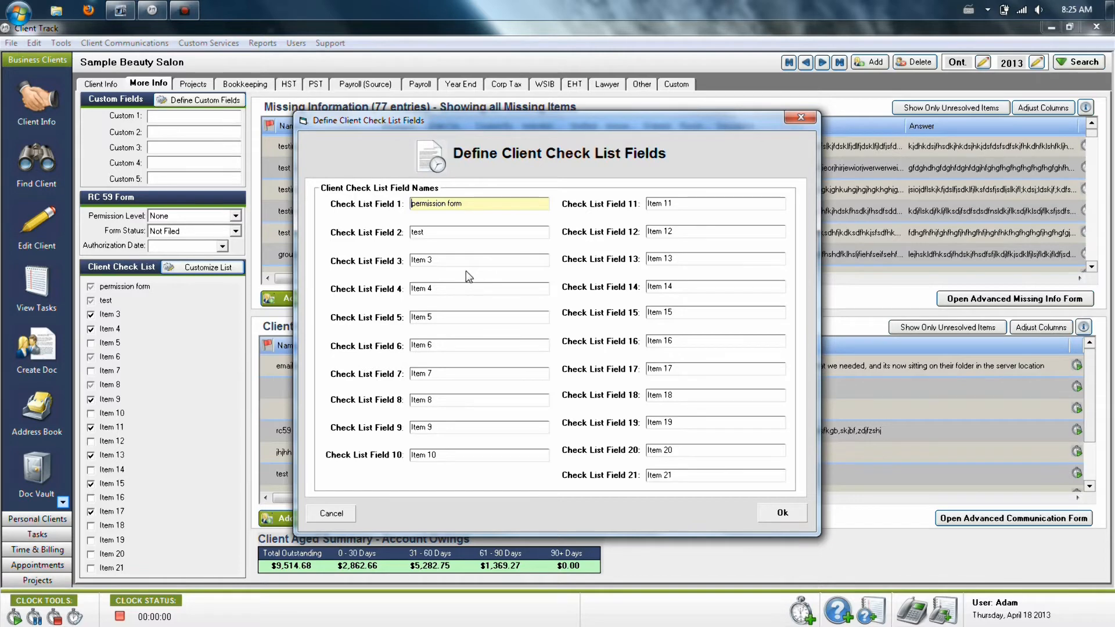
mouse_move(329, 556)
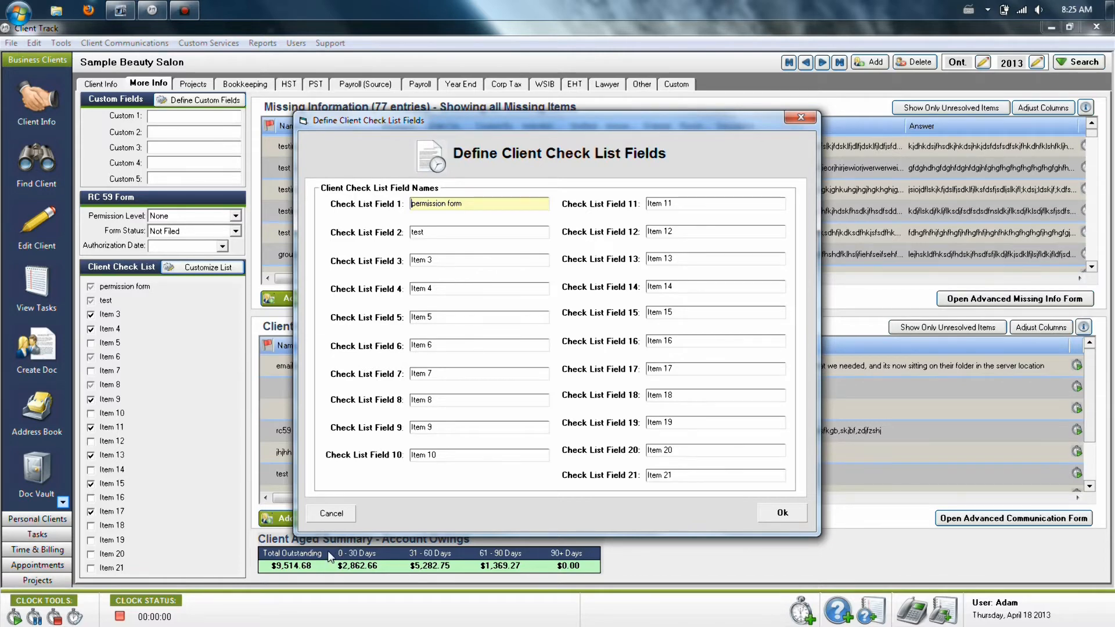
click(331, 512)
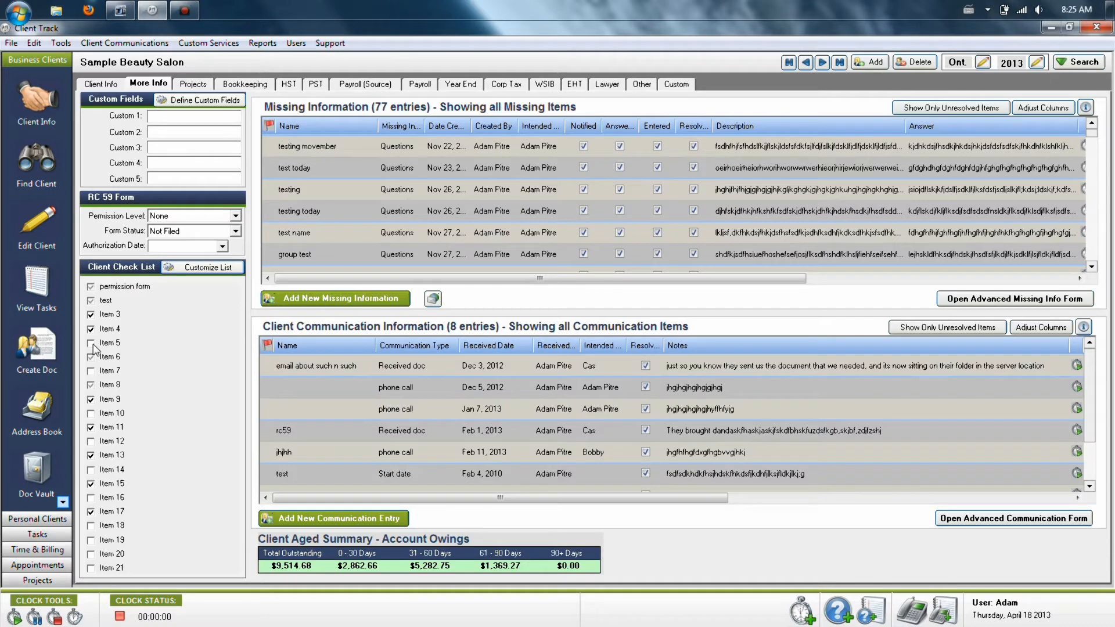
mouse_move(108, 347)
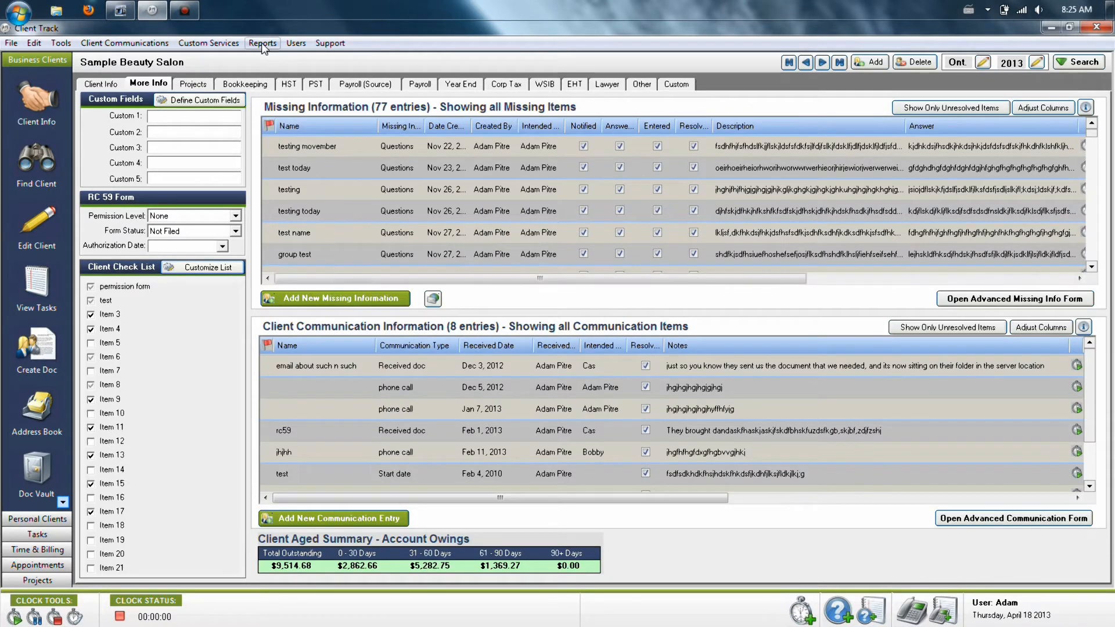
Generate the Client Check List By Service report for Selected Services, then close the preview and Reports
click(262, 43)
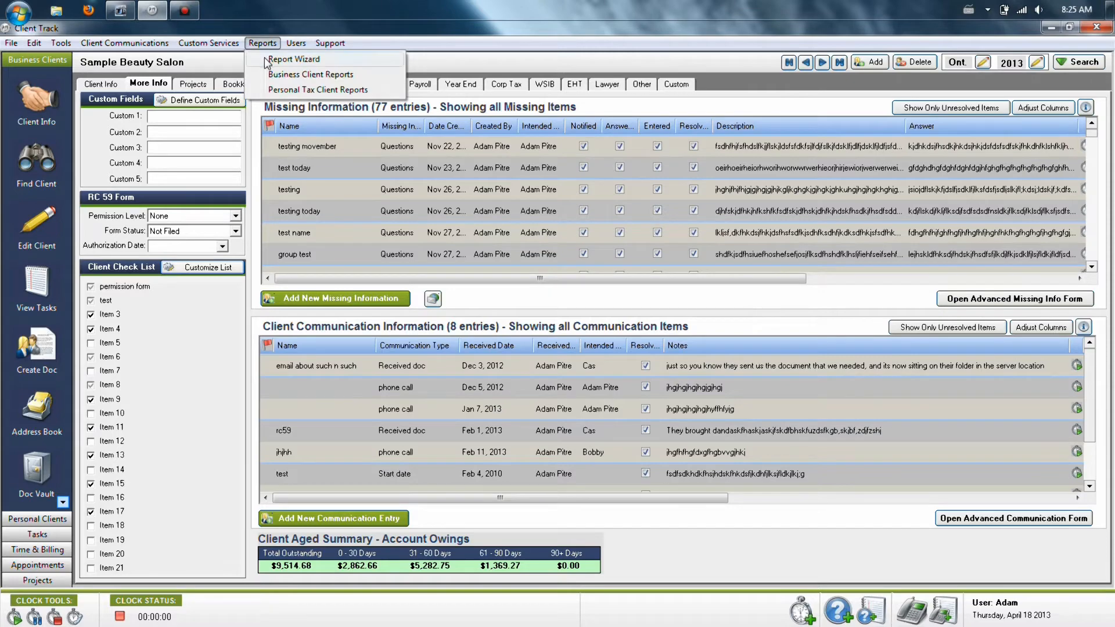
mouse_move(294, 59)
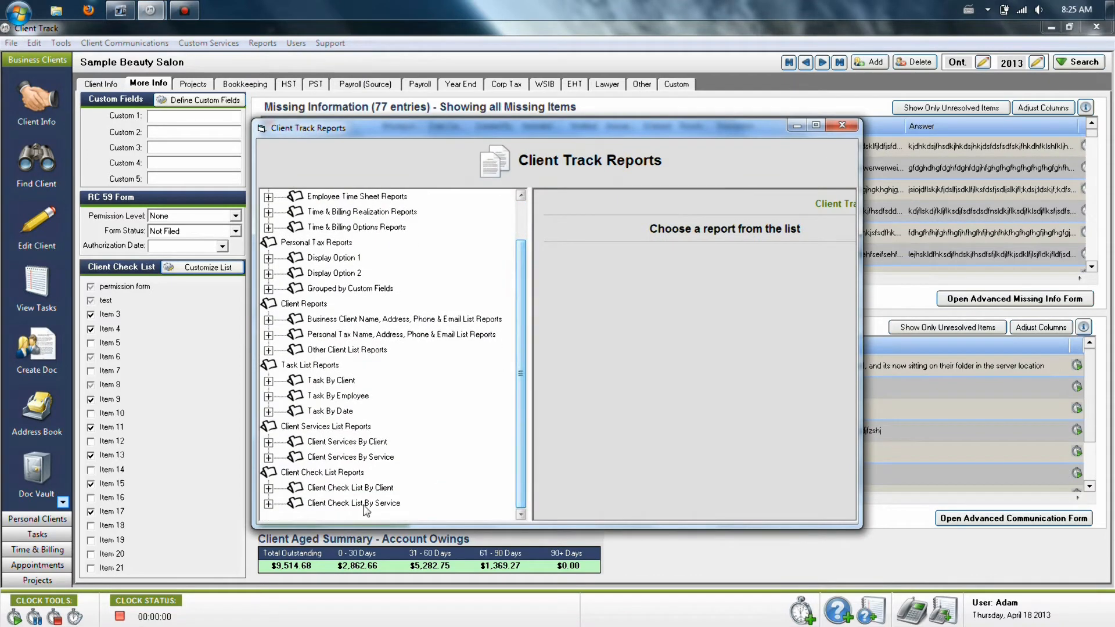
click(326, 472)
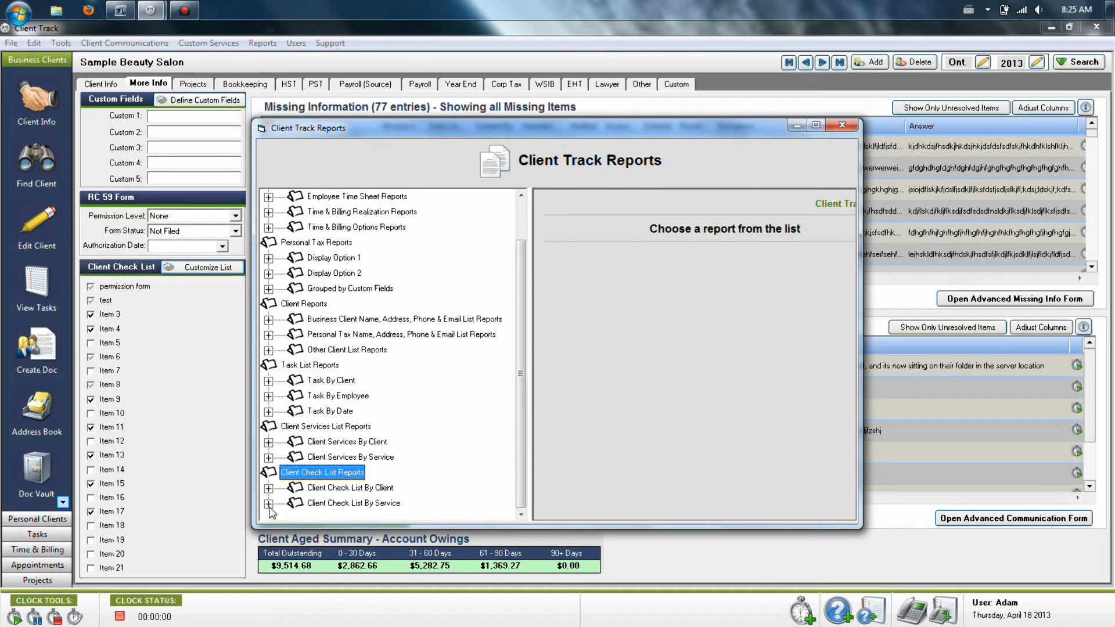
click(268, 505)
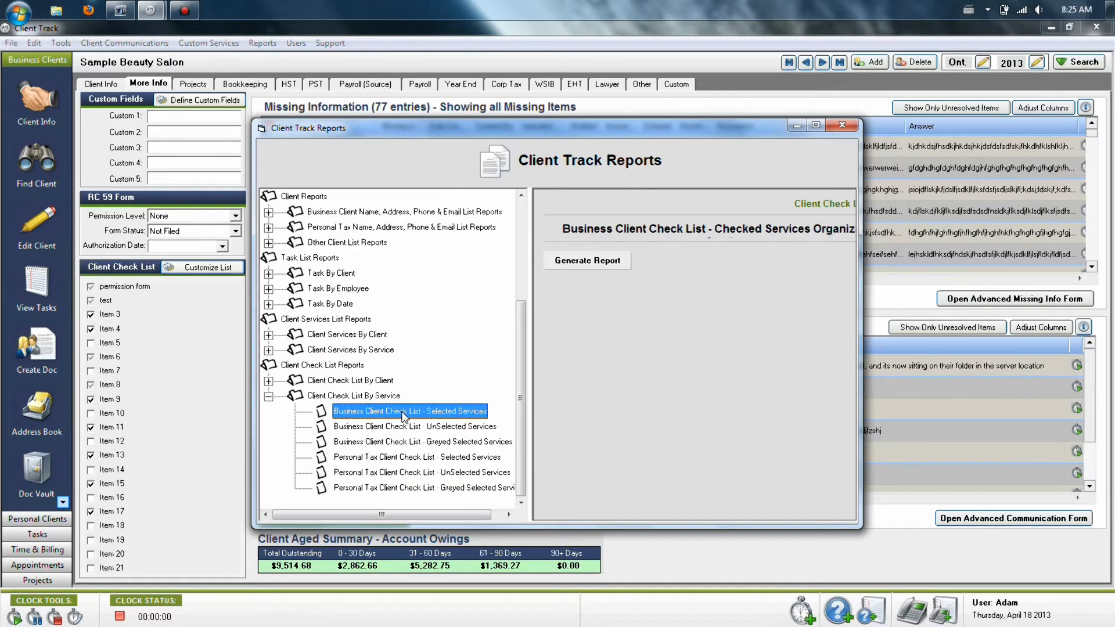
click(421, 442)
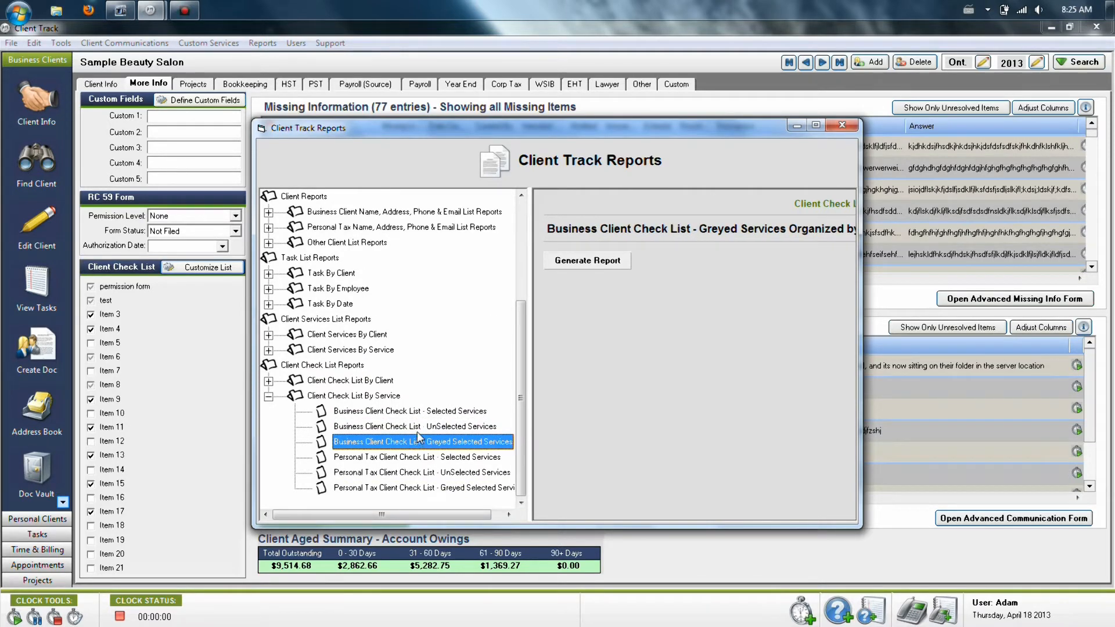
click(410, 412)
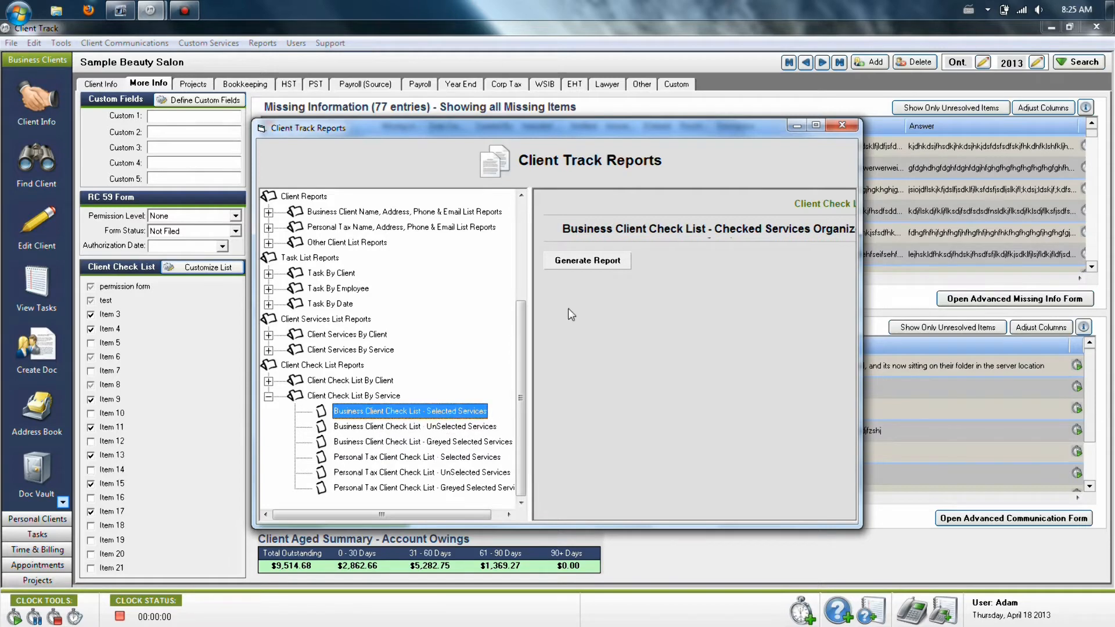
click(585, 261)
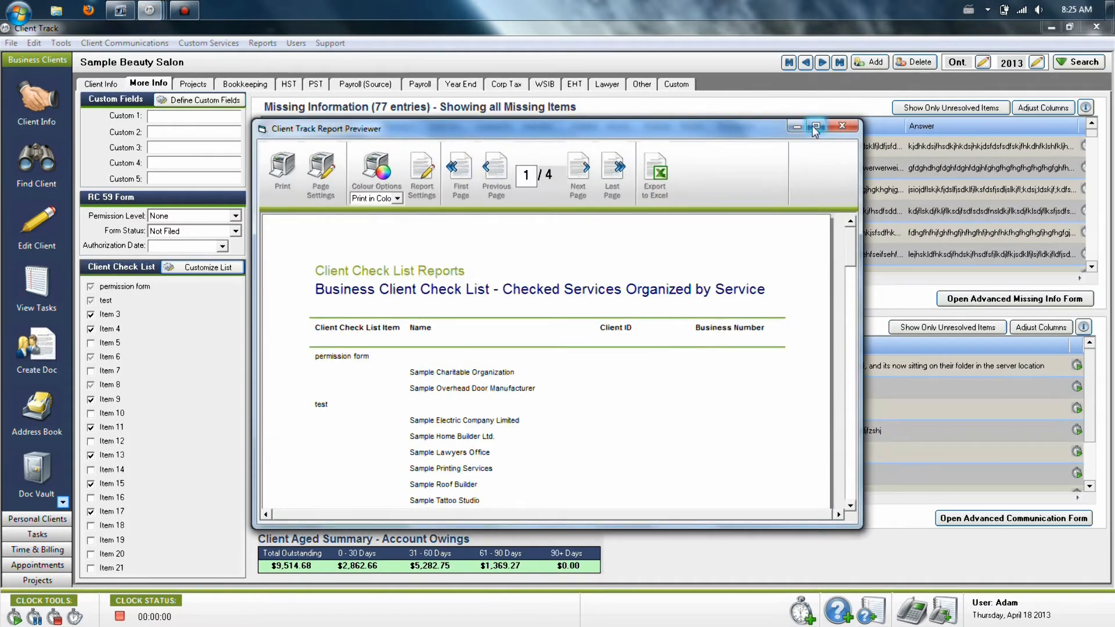
click(815, 127)
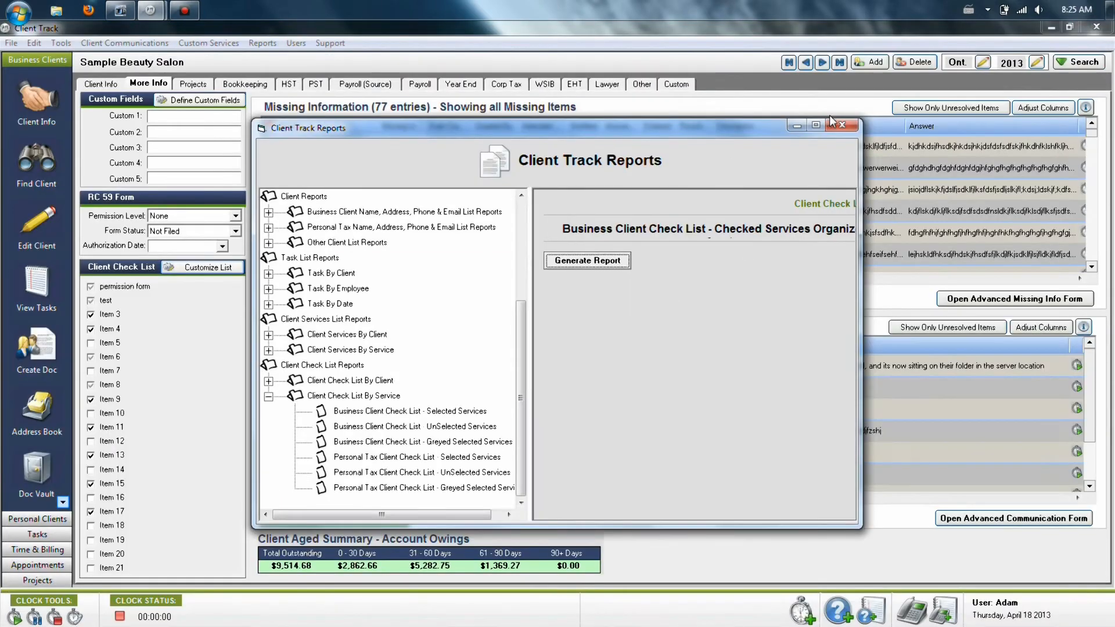
click(100, 84)
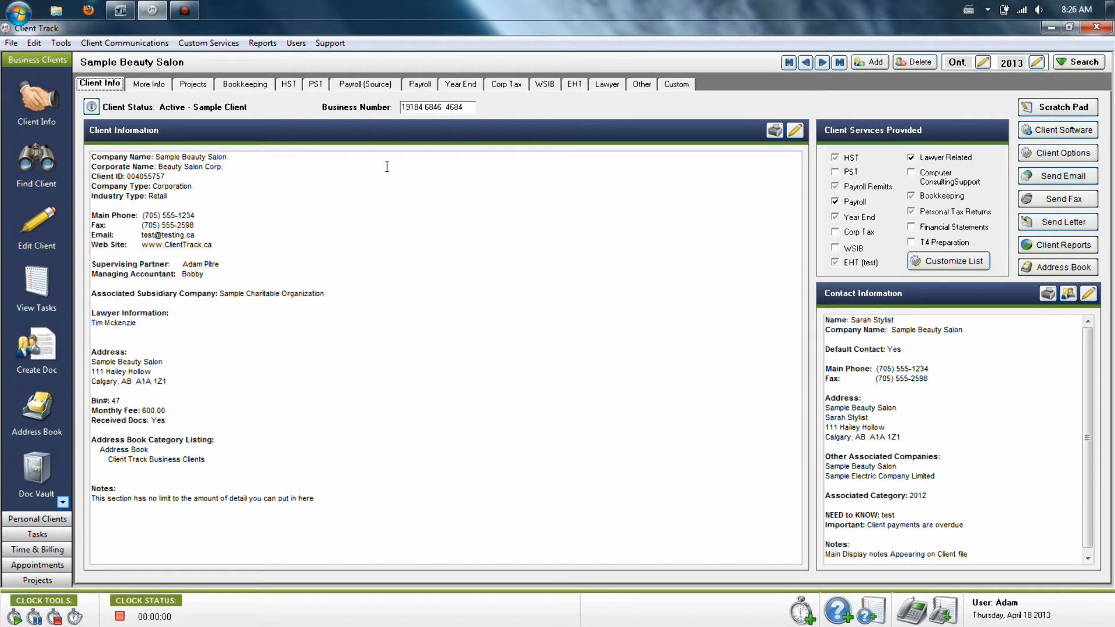
On Sample Electric Company Limited's Year End page, set the working year to 2012
click(822, 62)
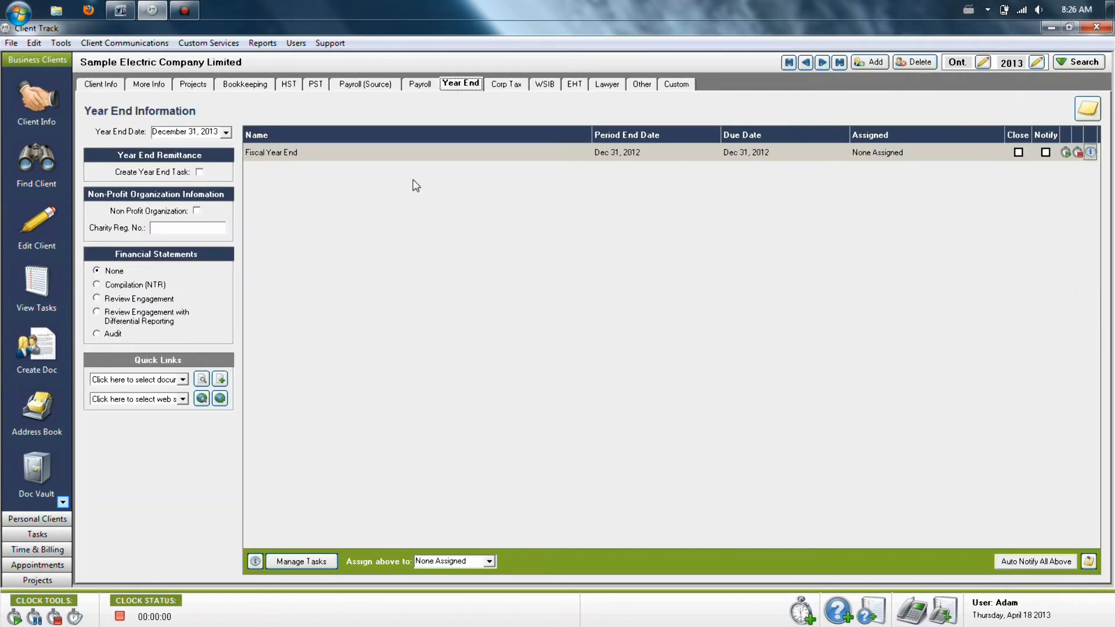
mouse_move(633, 192)
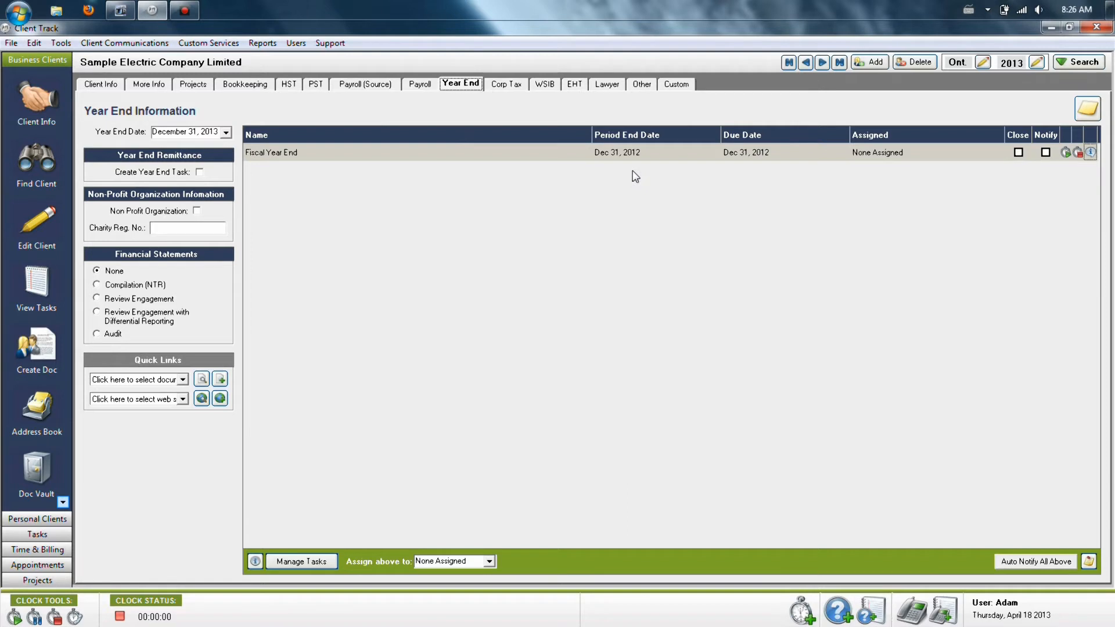
mouse_move(426, 199)
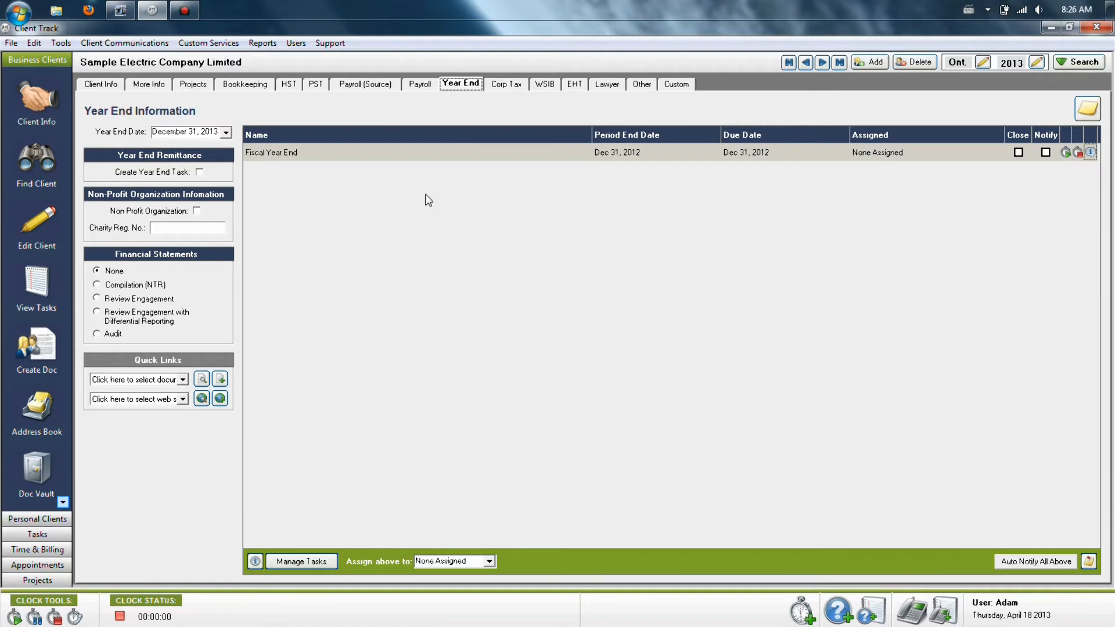
click(226, 132)
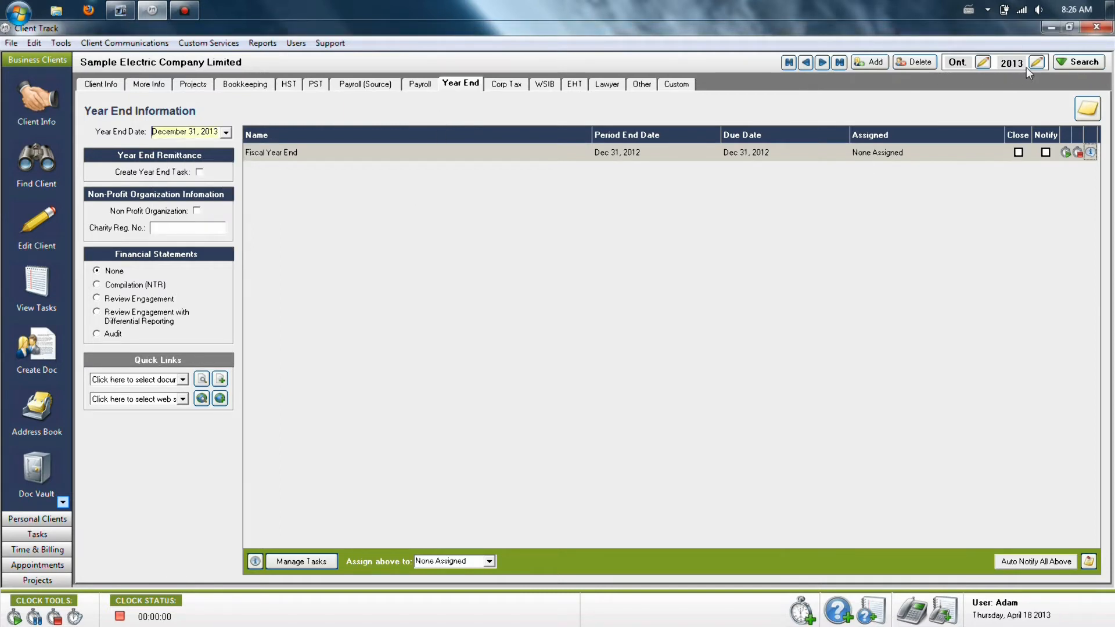
mouse_move(1035, 62)
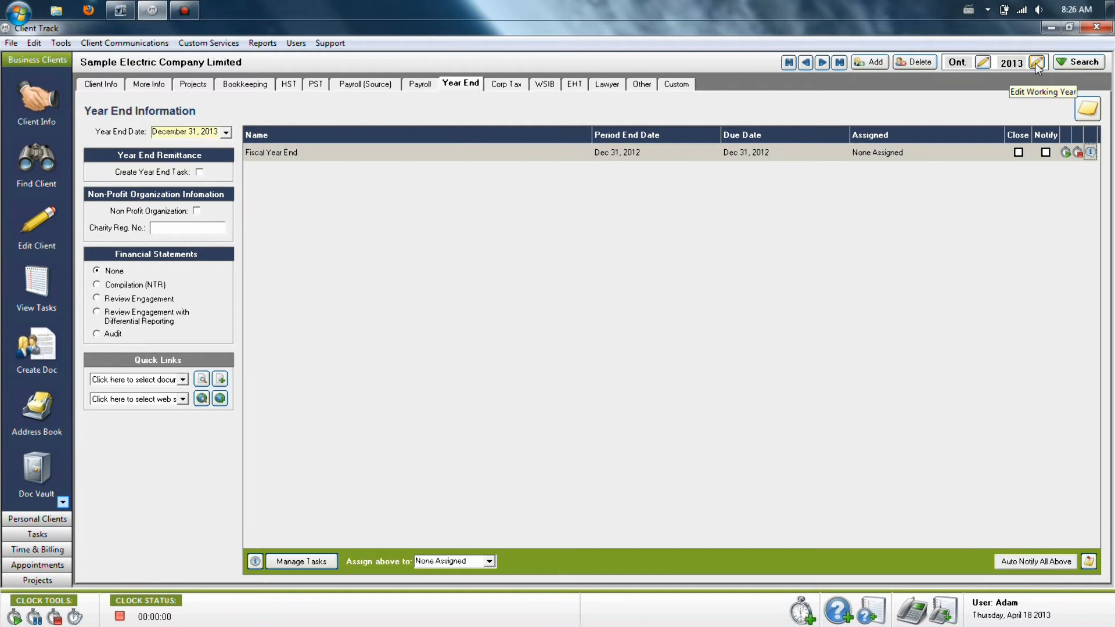
click(1036, 63)
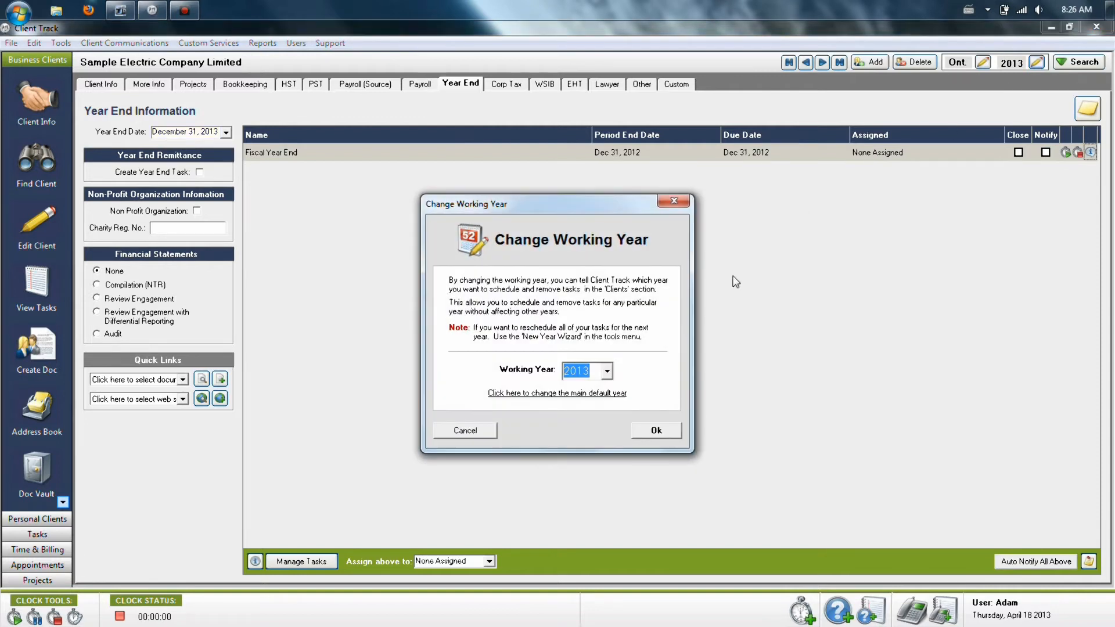
click(606, 370)
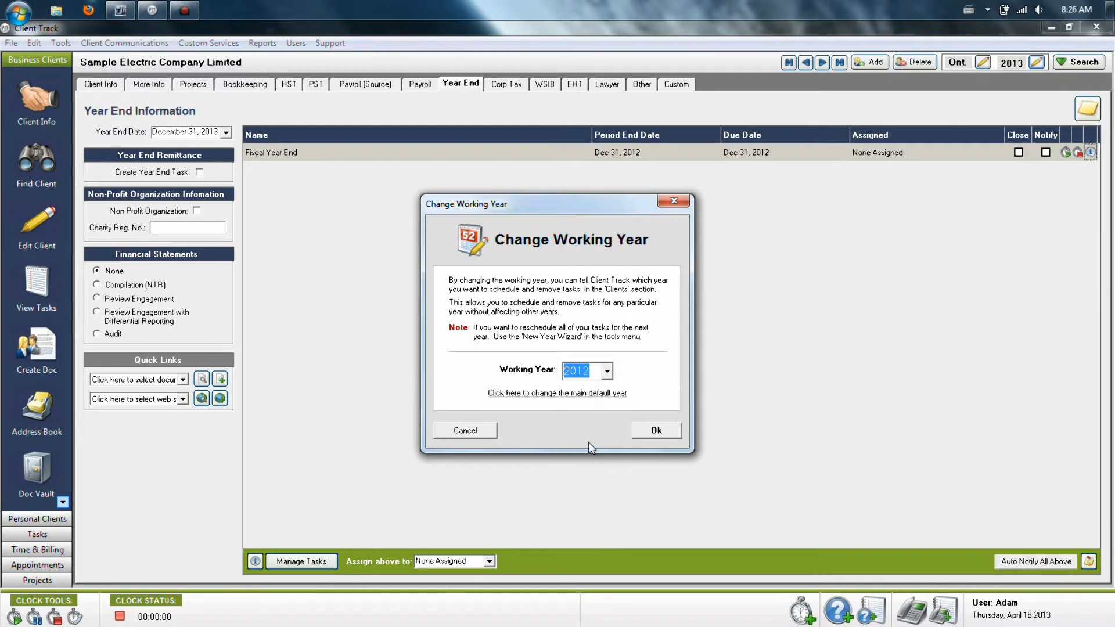
click(654, 430)
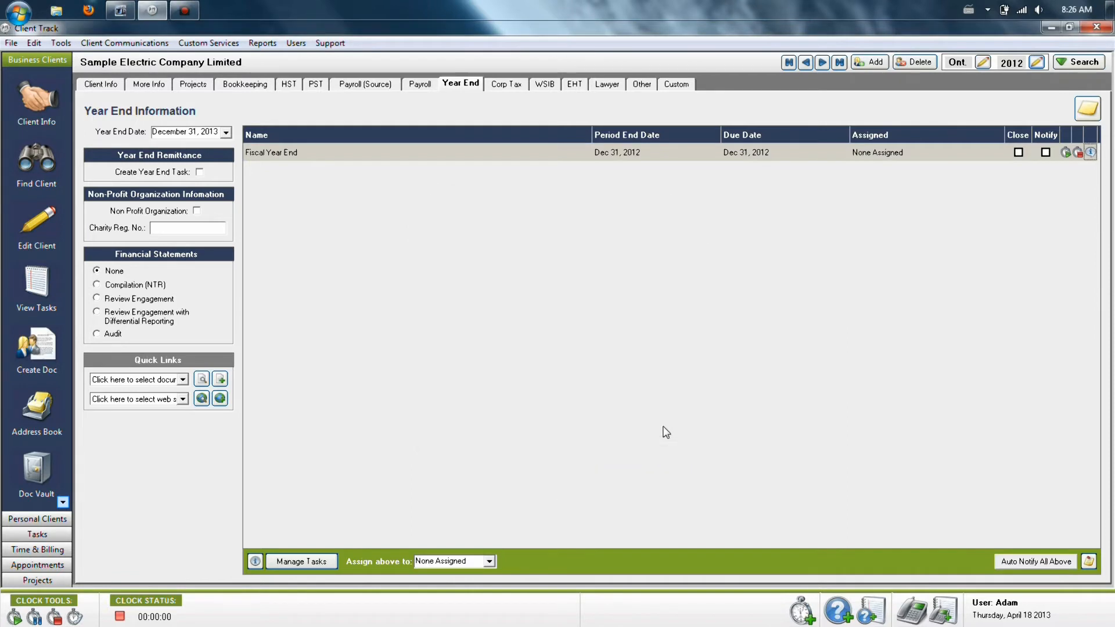
mouse_move(748, 164)
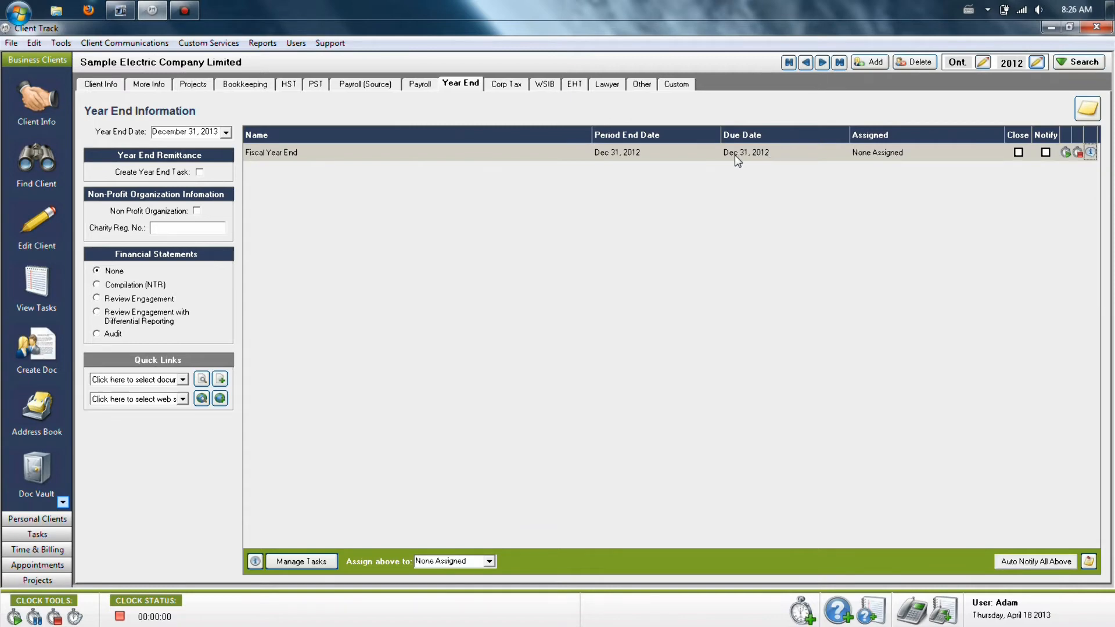
mouse_move(502, 88)
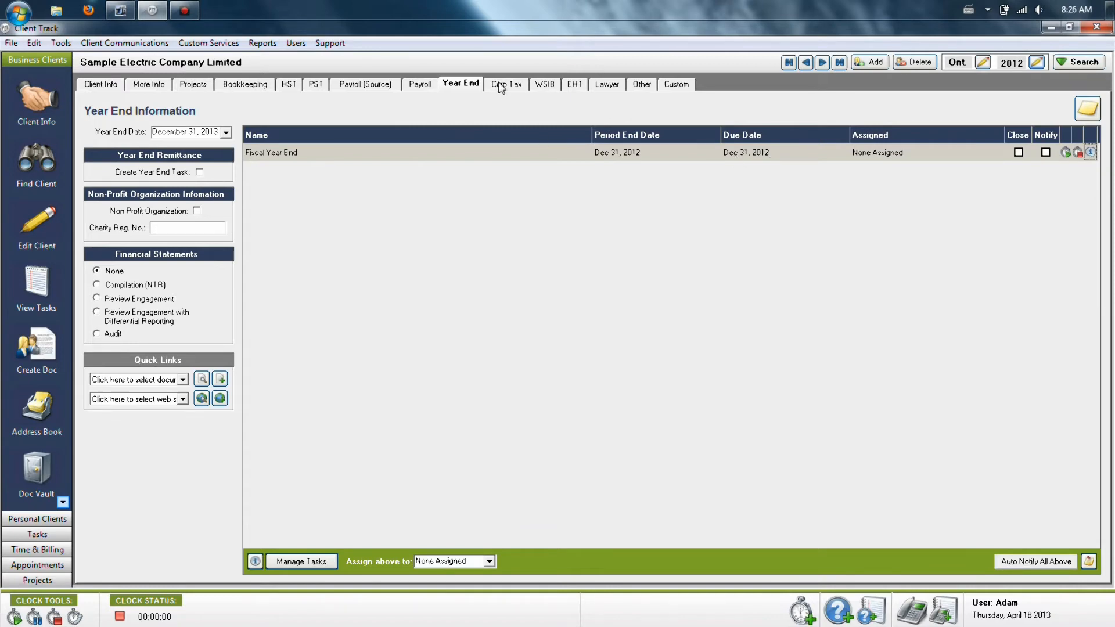
Show Corp Tax deadlines with working year 2013, checking the payment due-date calendar unchanged
click(505, 84)
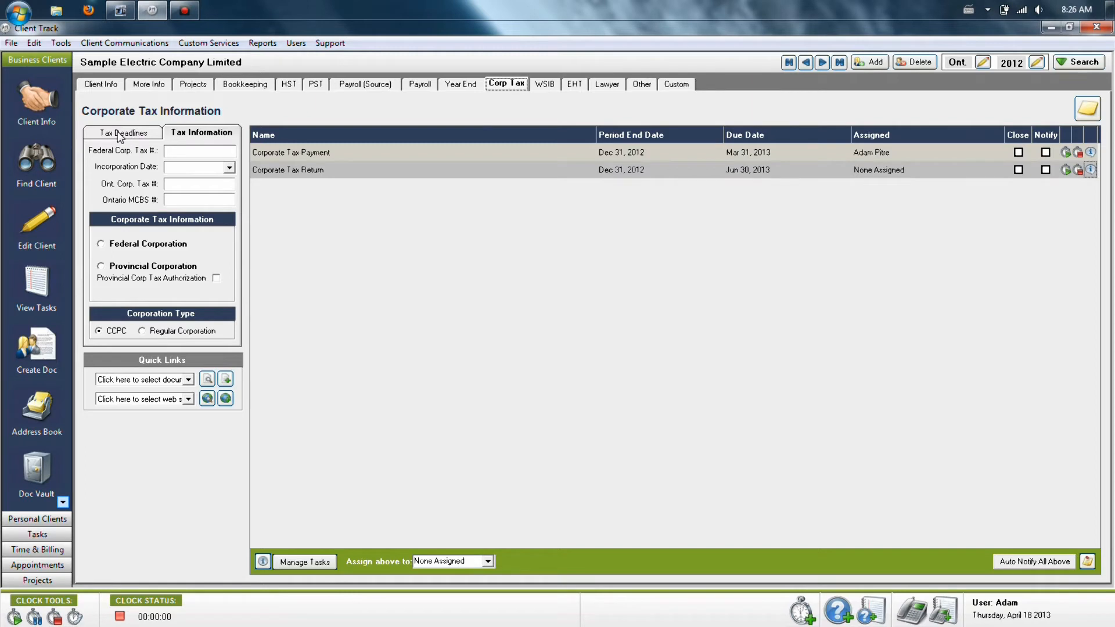
click(122, 133)
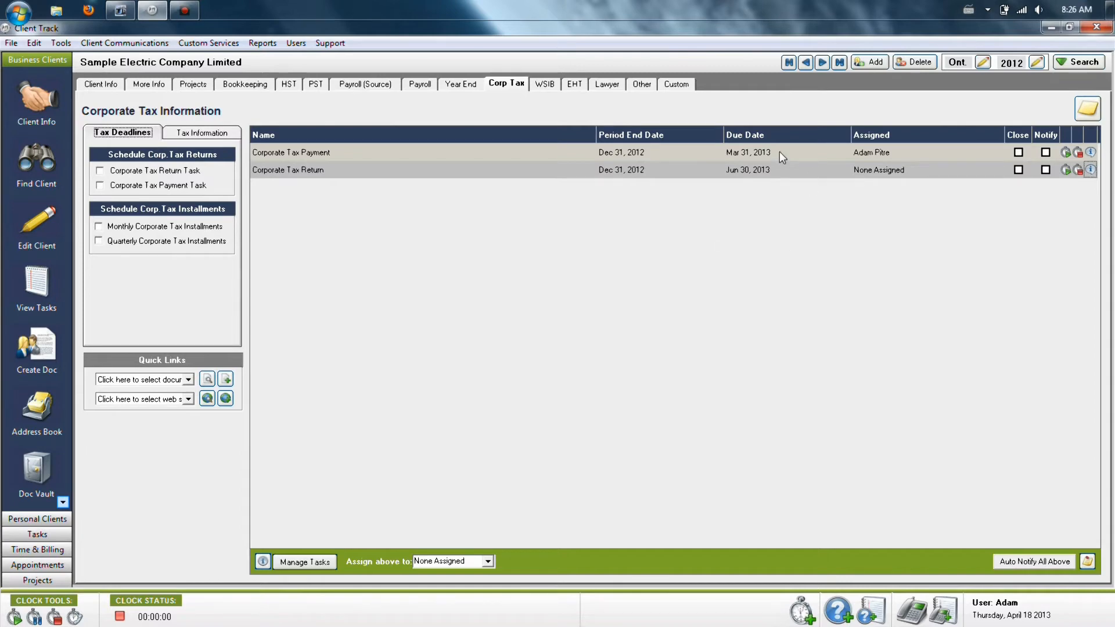
mouse_move(778, 168)
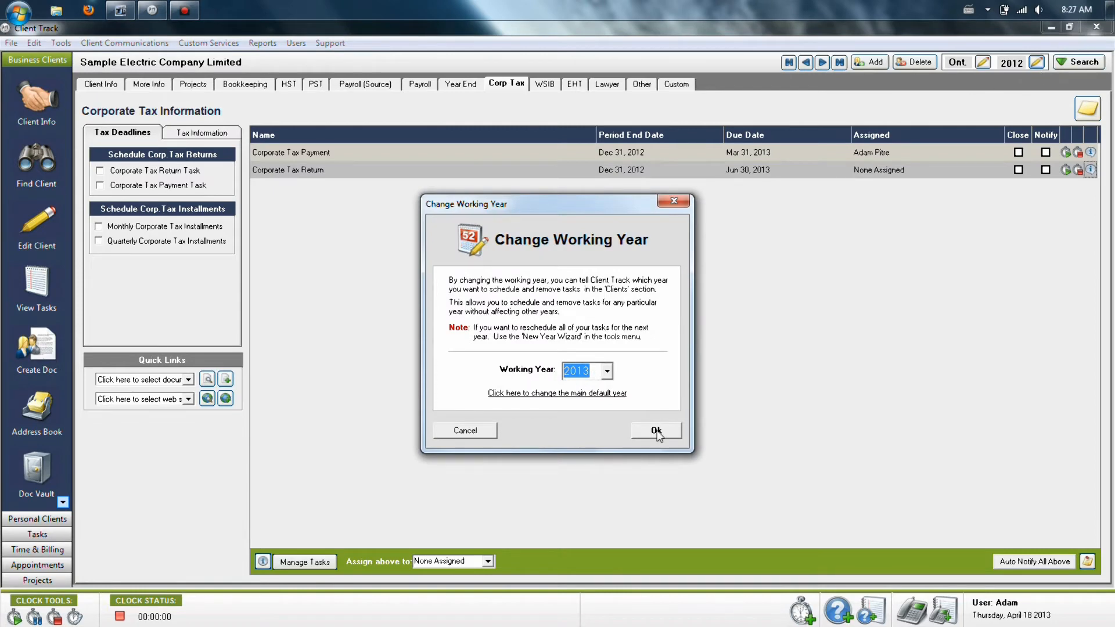
click(654, 431)
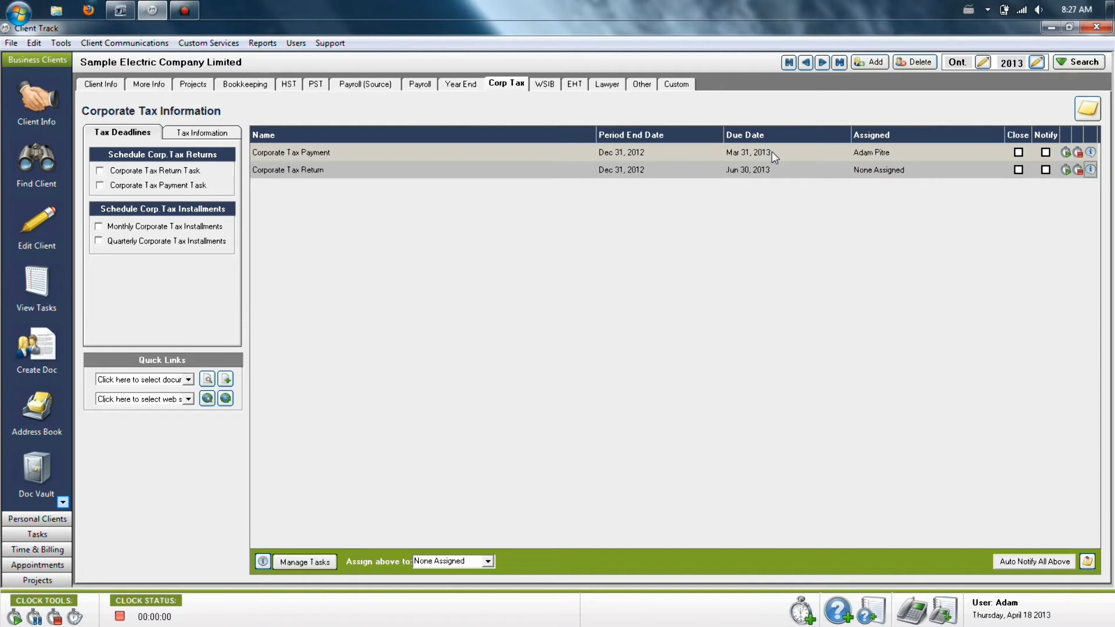
click(748, 152)
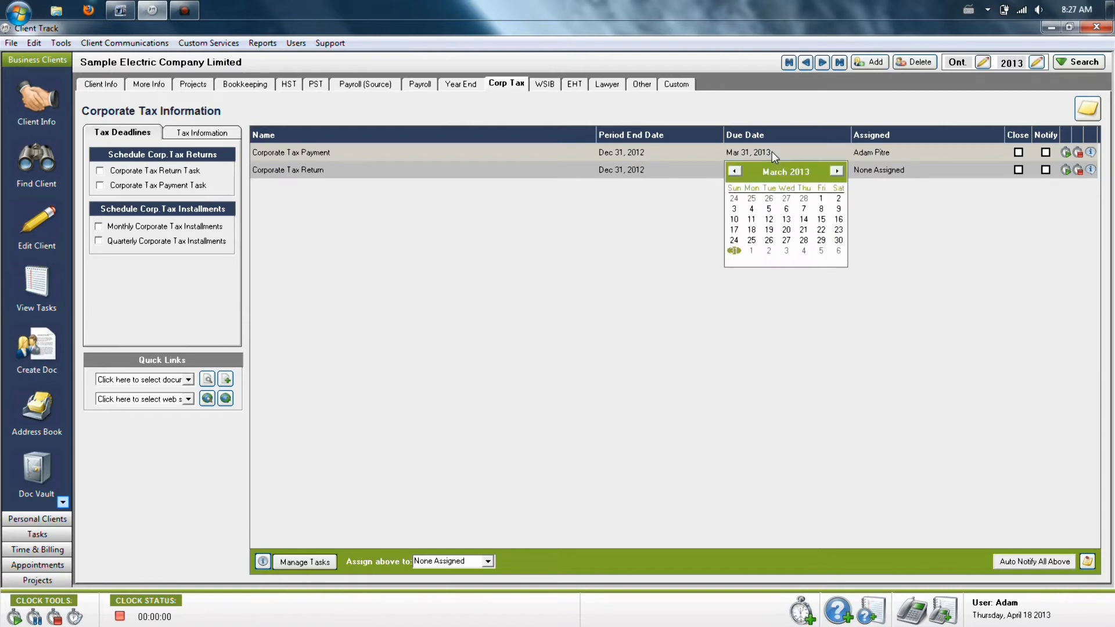
click(734, 172)
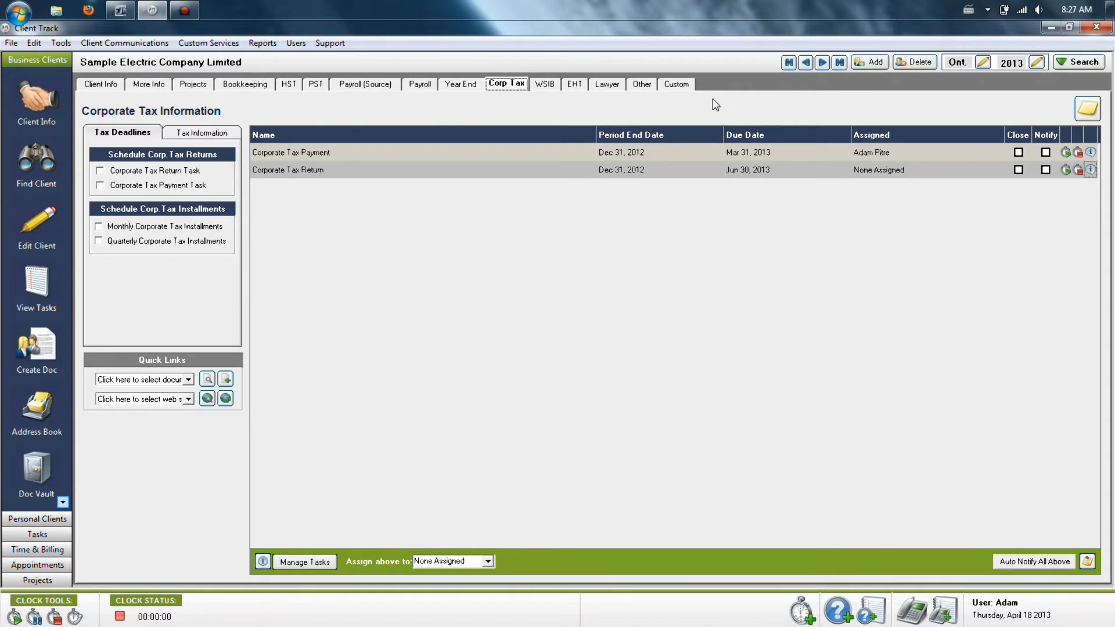
click(288, 84)
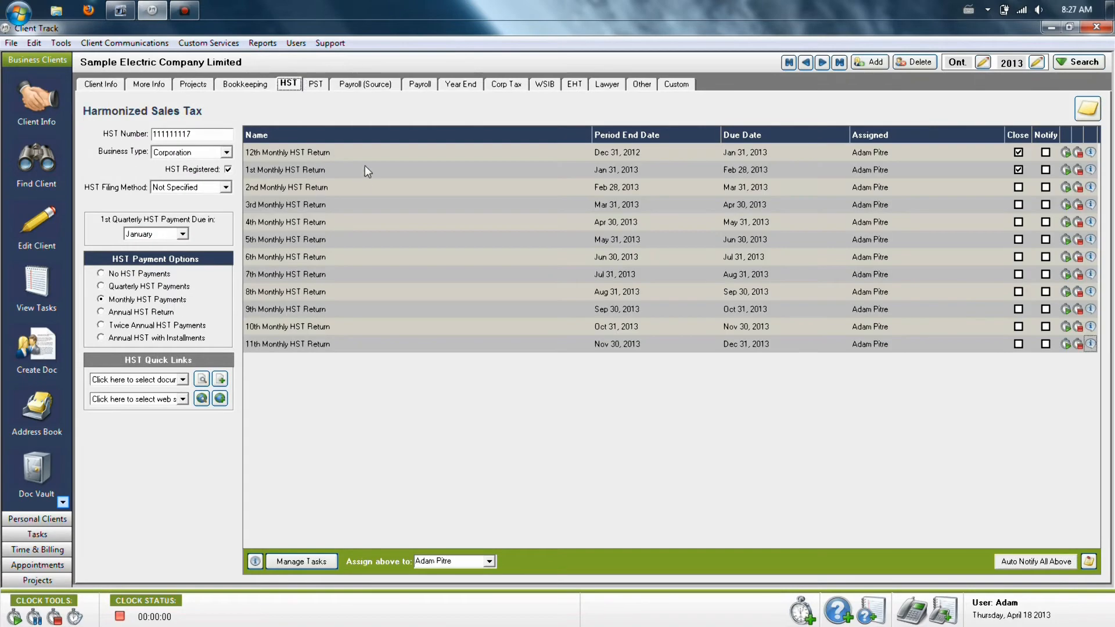
mouse_move(414, 335)
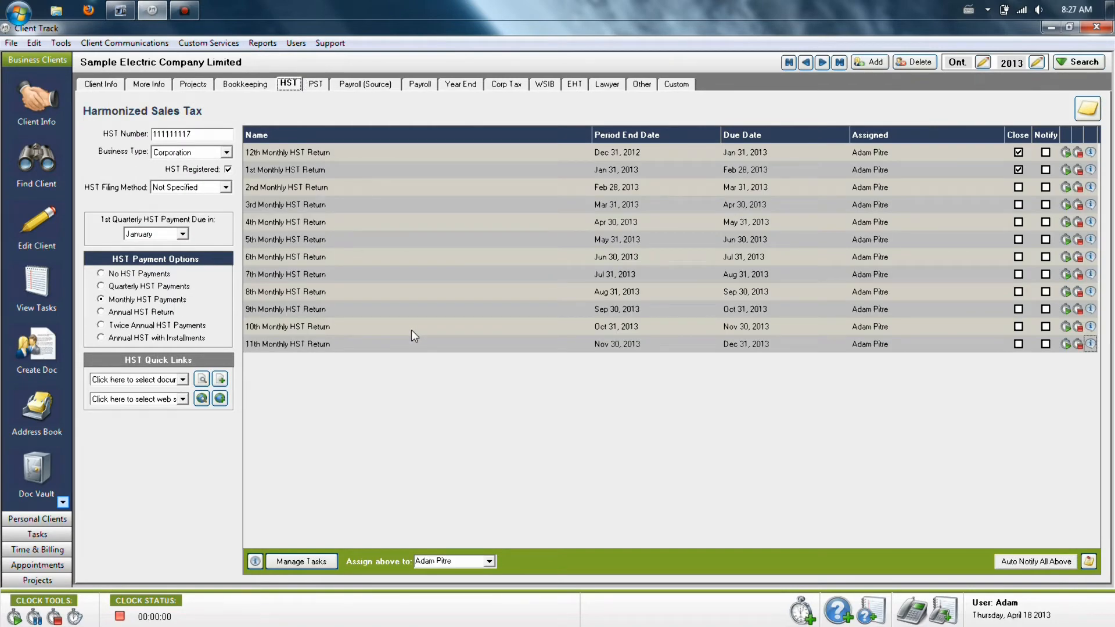
mouse_move(140, 286)
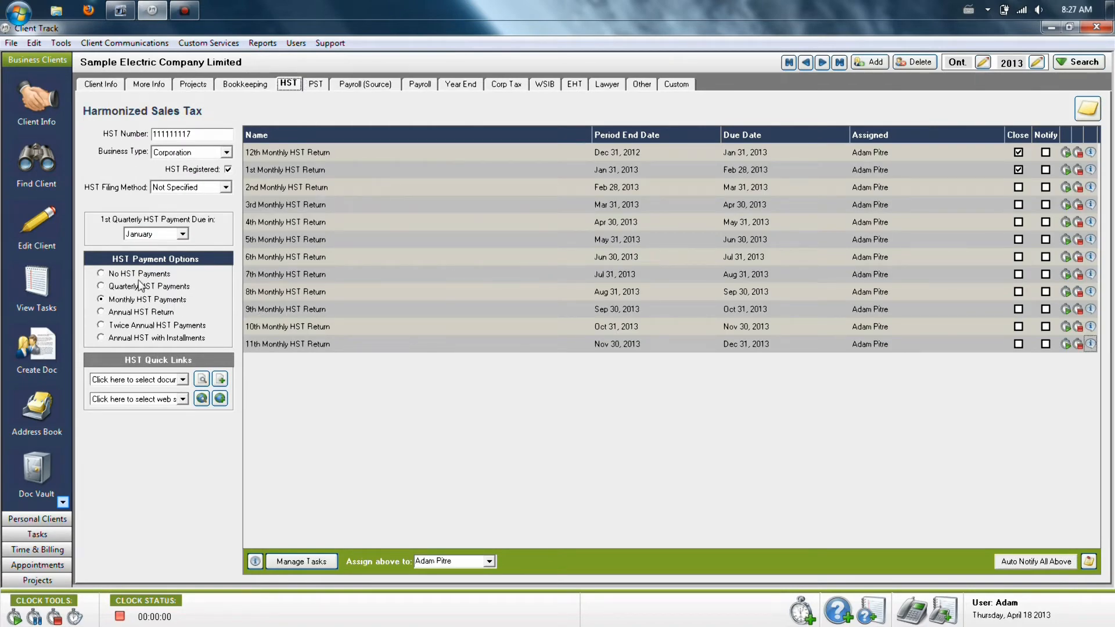
click(101, 273)
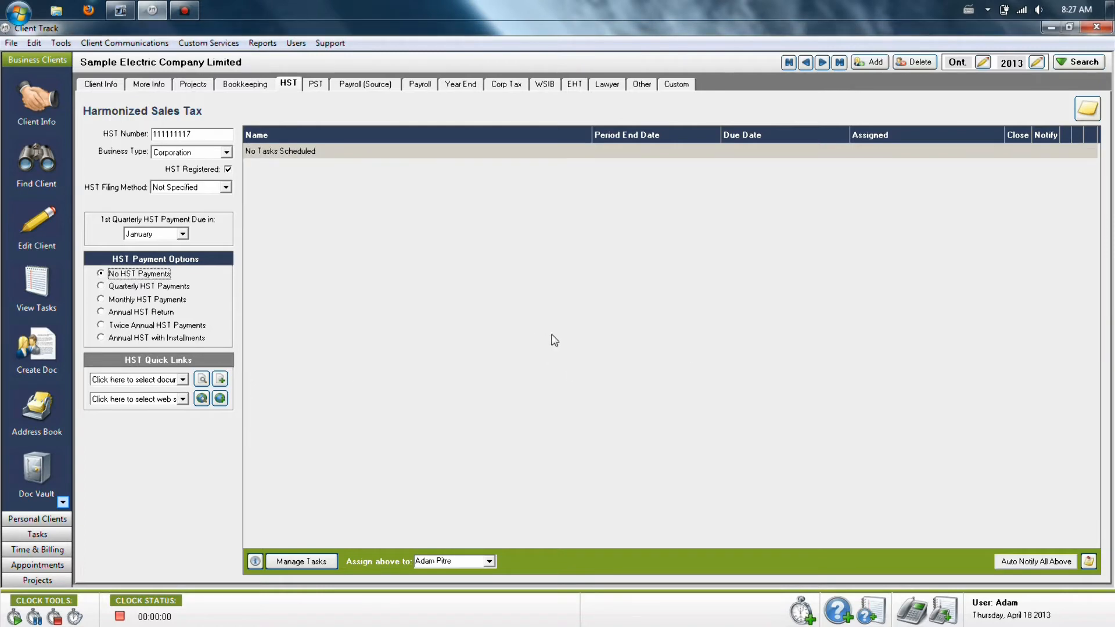
mouse_move(534, 326)
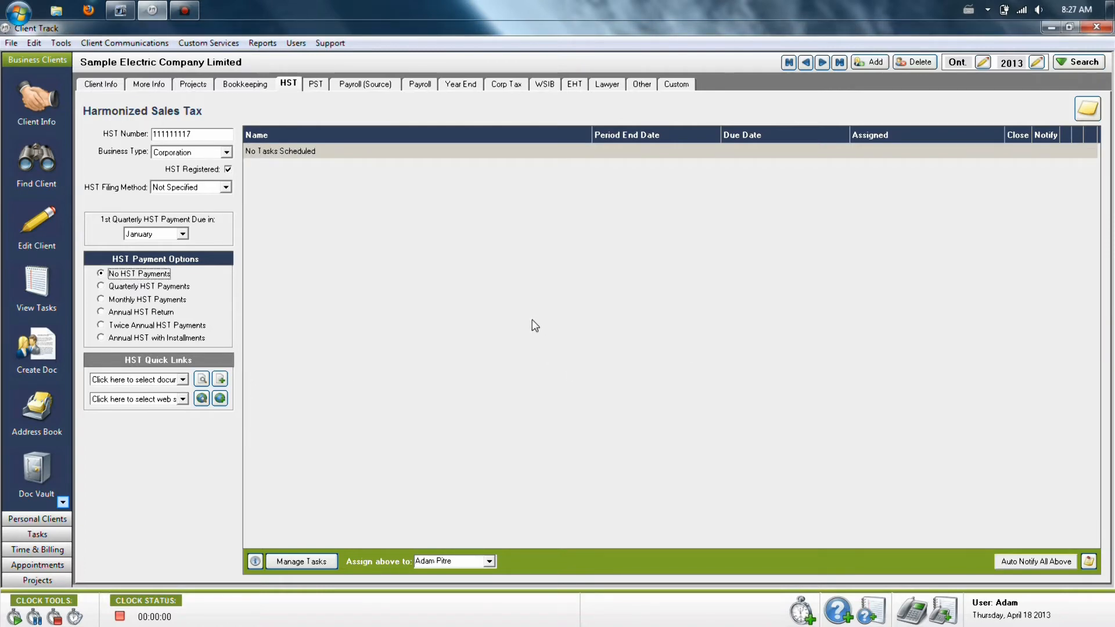
mouse_move(241, 289)
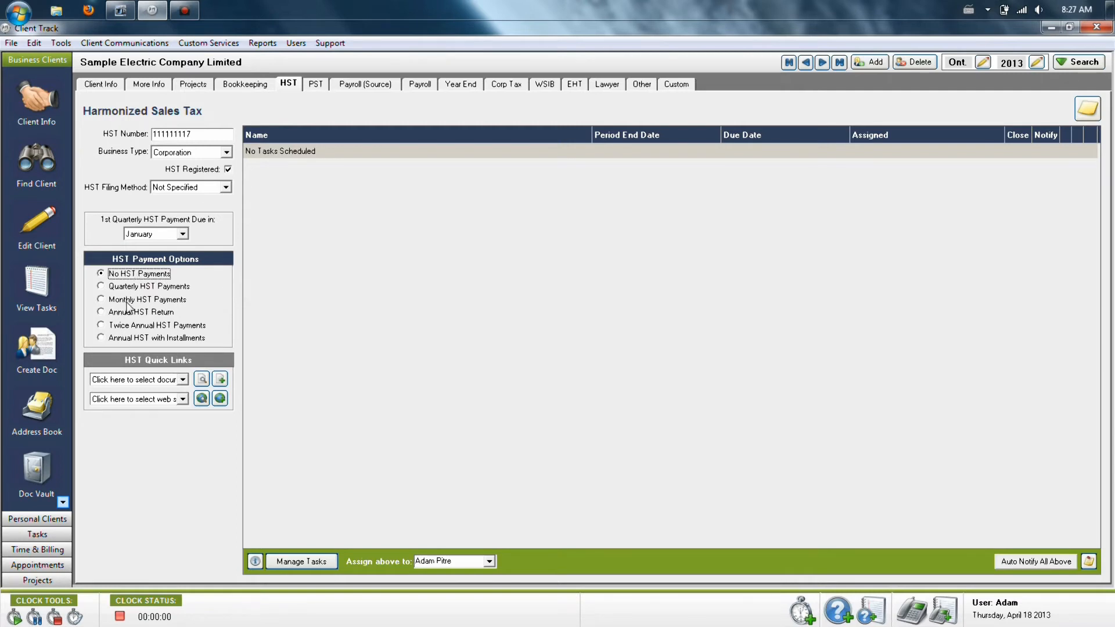
mouse_move(100, 300)
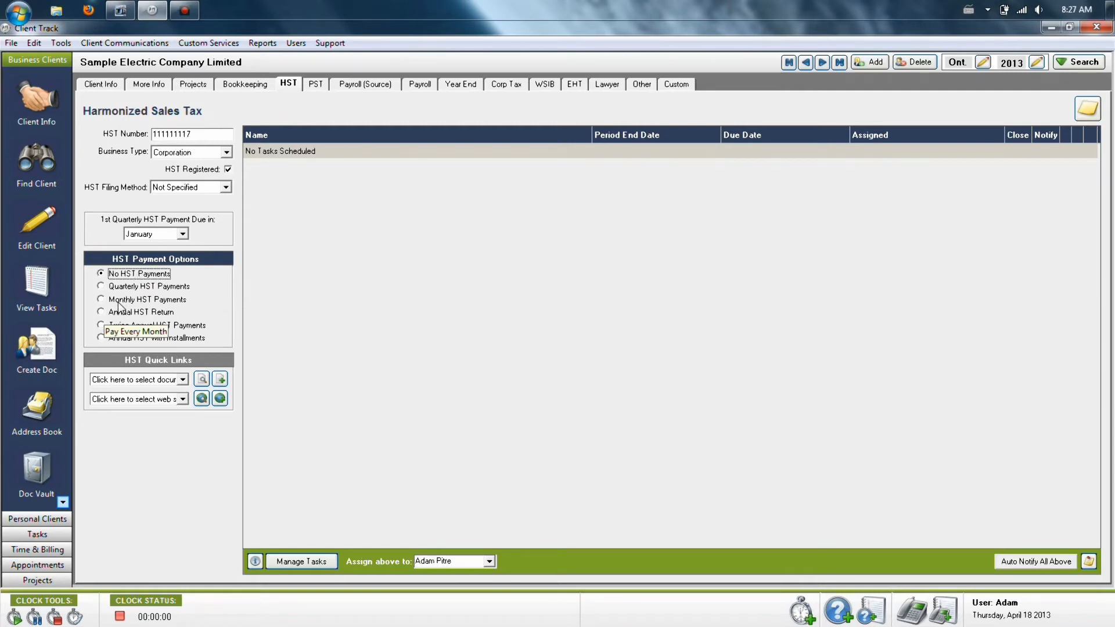
click(100, 300)
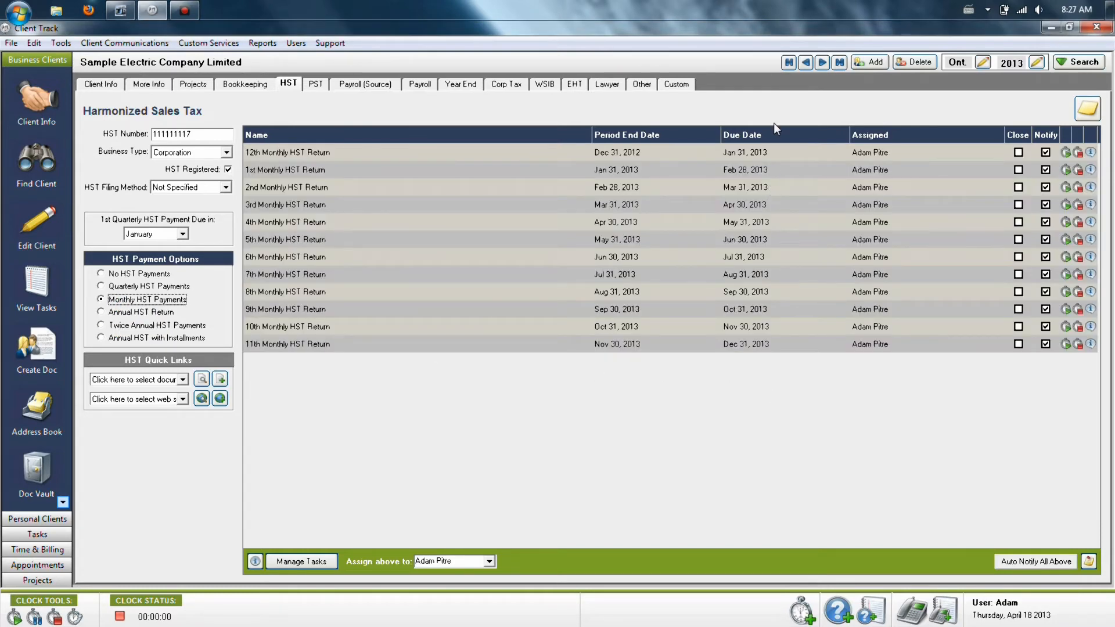
mouse_move(727, 285)
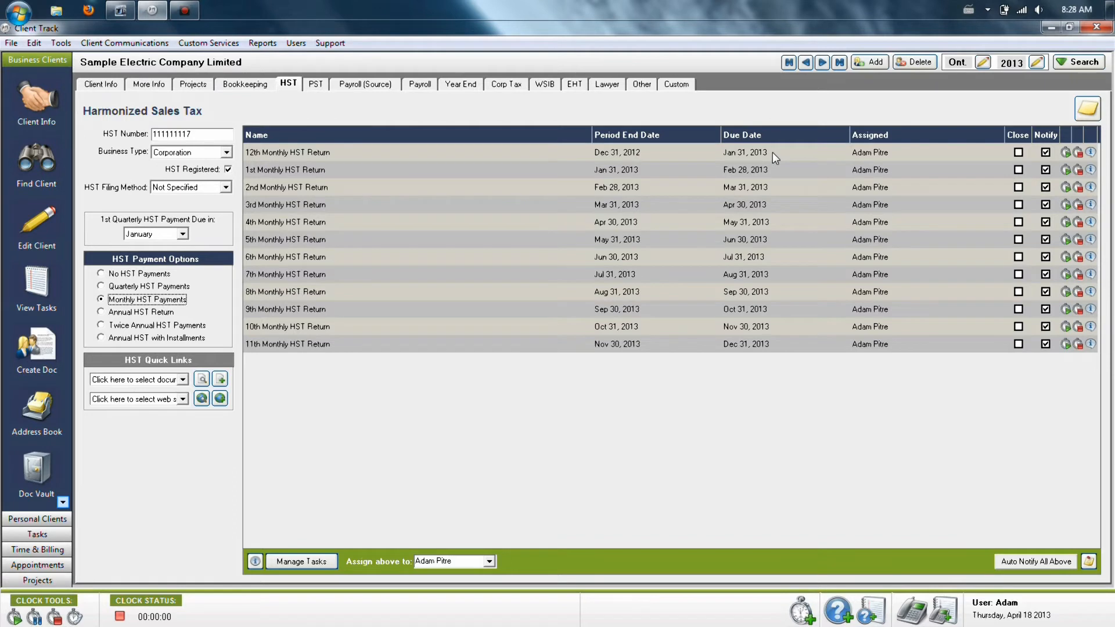
click(744, 152)
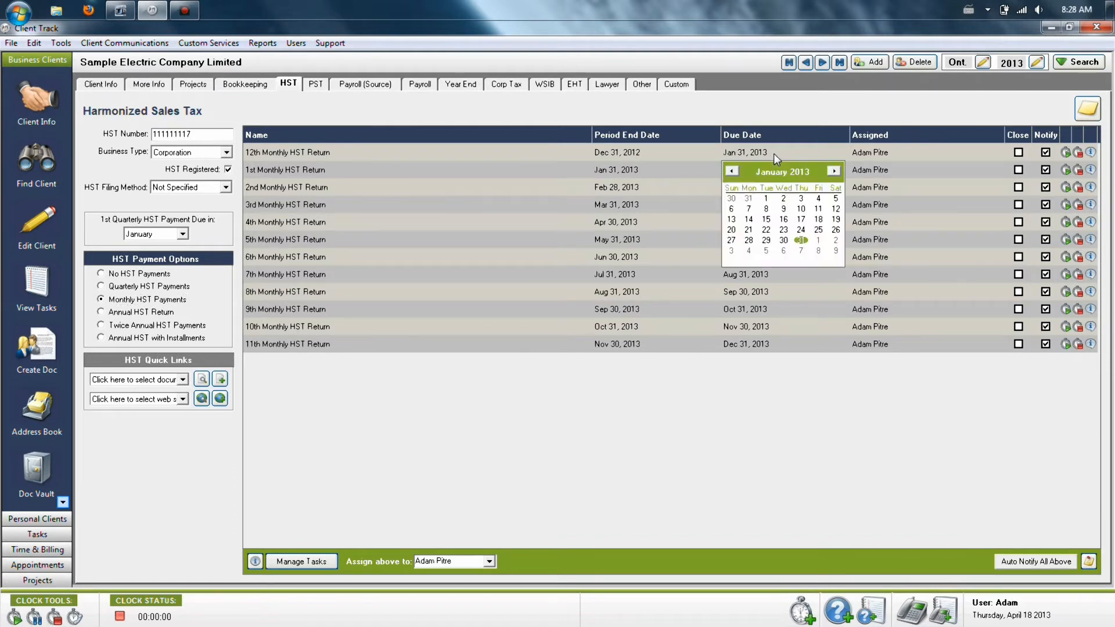
mouse_move(769, 197)
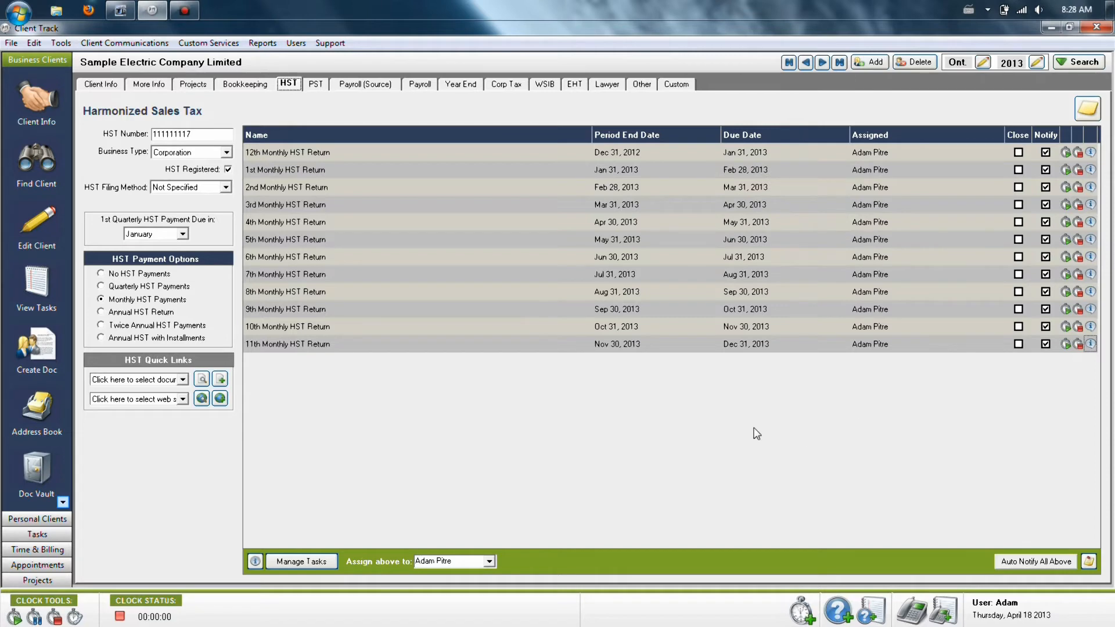
mouse_move(456, 398)
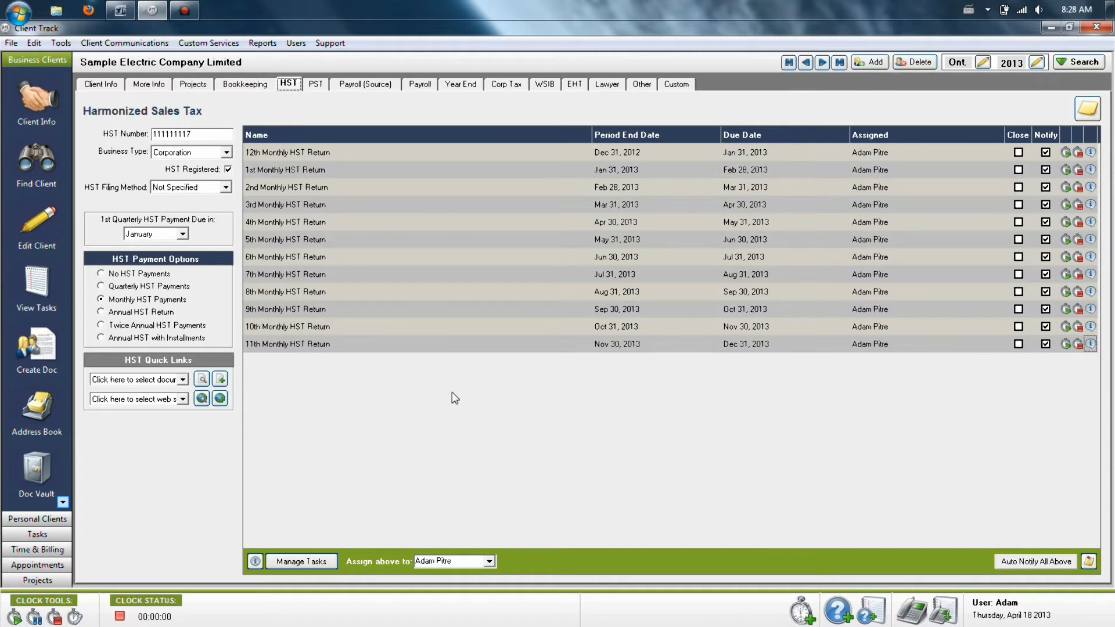
mouse_move(120, 281)
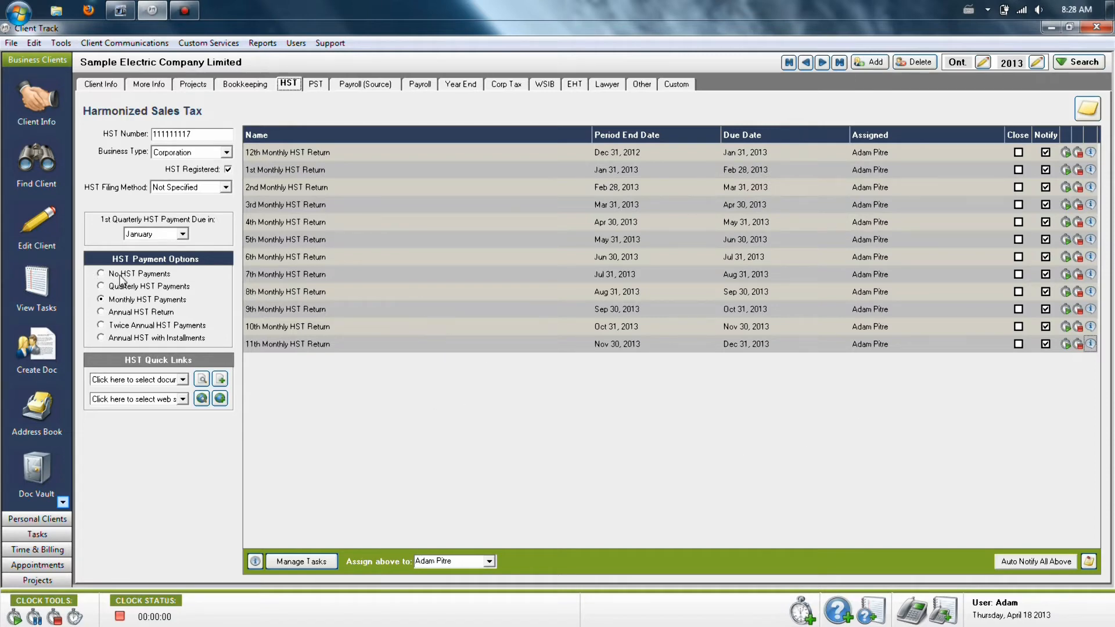
click(100, 274)
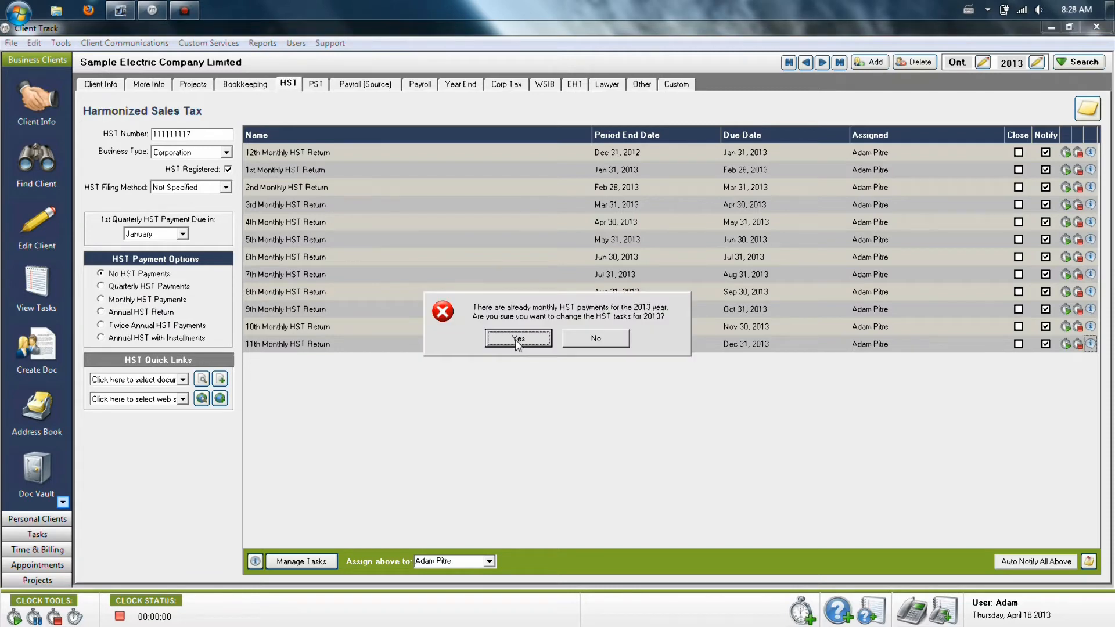
click(518, 338)
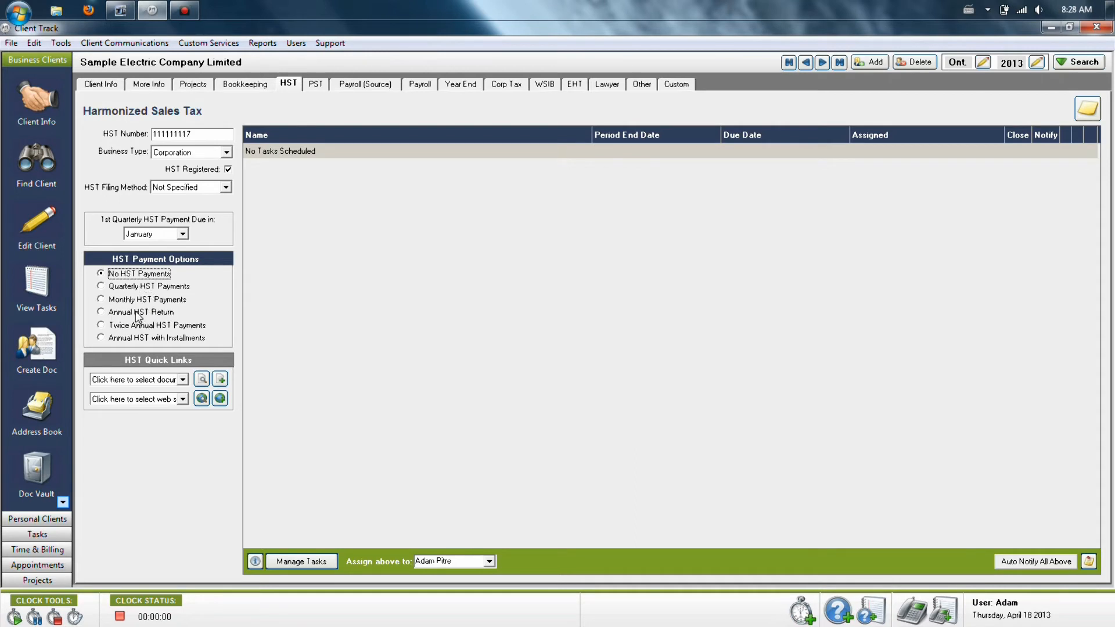
Select Monthly HST Payments, restoring twelve 2013 monthly HST return tasks
click(100, 300)
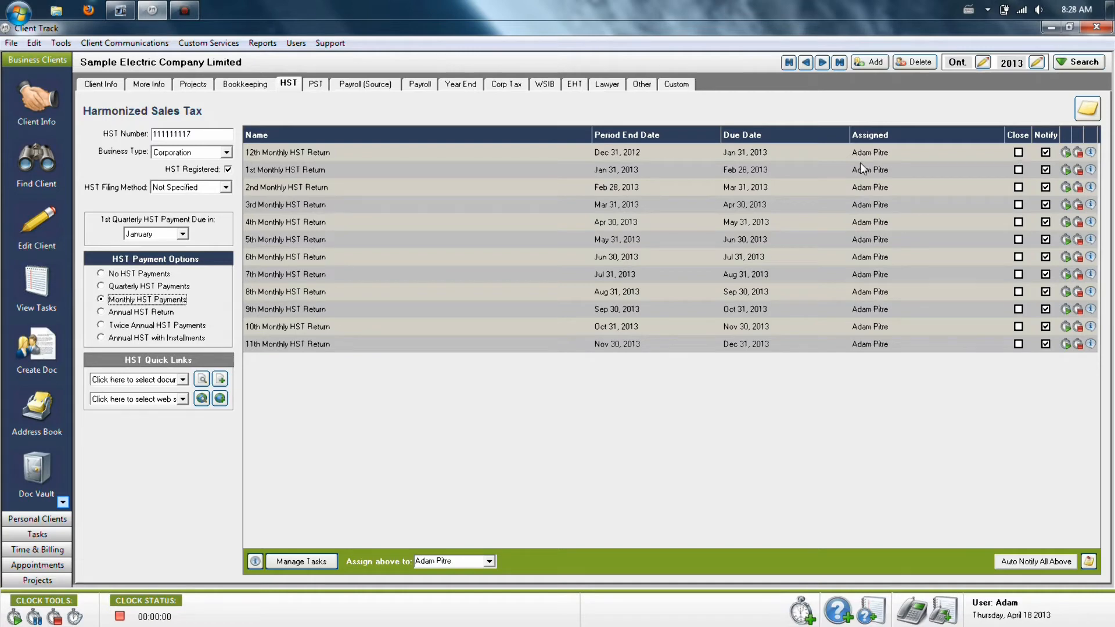
mouse_move(395, 103)
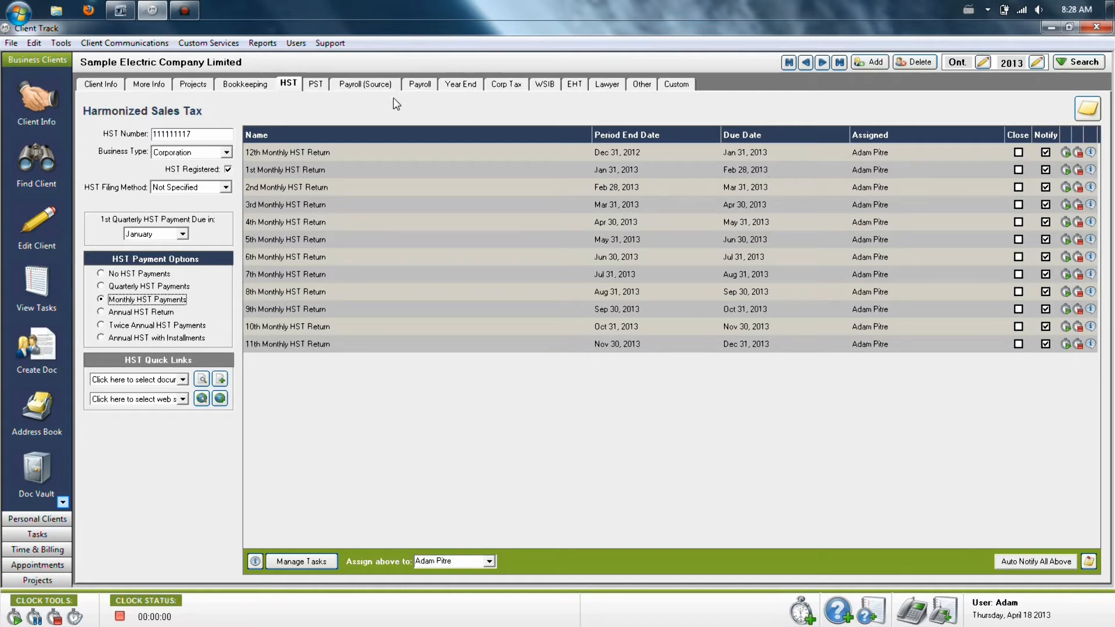
mouse_move(559, 96)
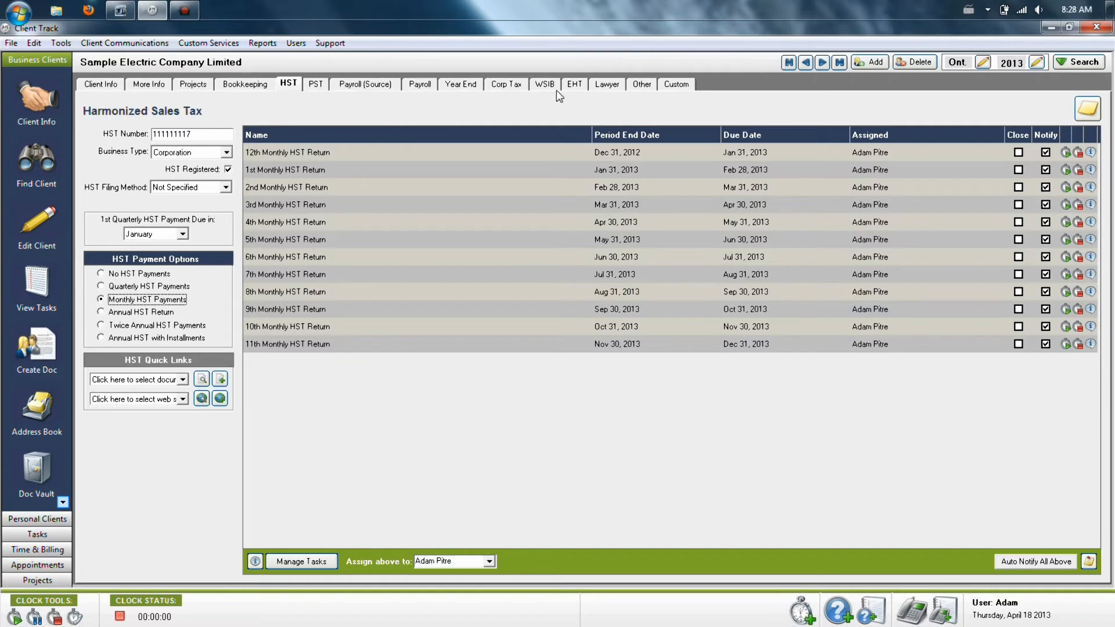
mouse_move(258, 85)
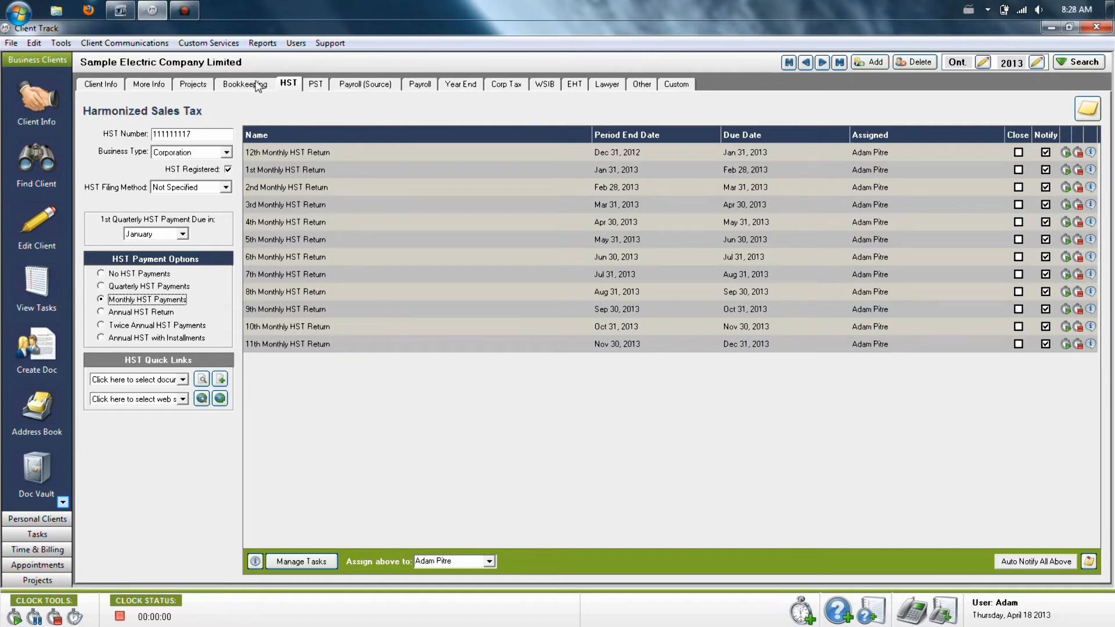
Show Sample Beauty Salon's Bookkeeping Services page with no scheduled tasks
click(244, 83)
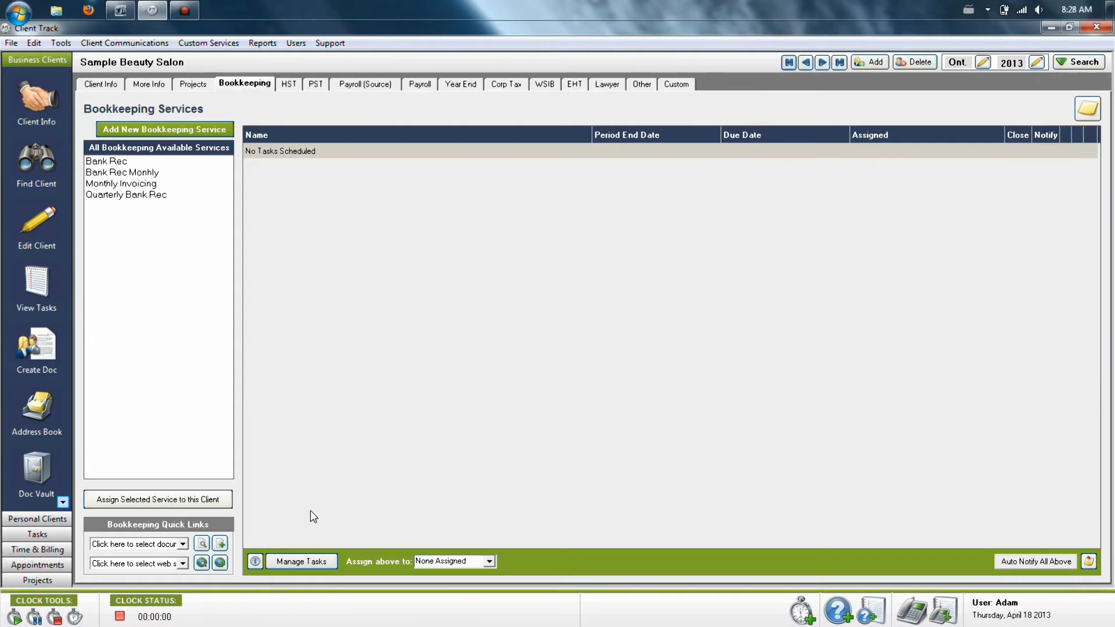
mouse_move(367, 179)
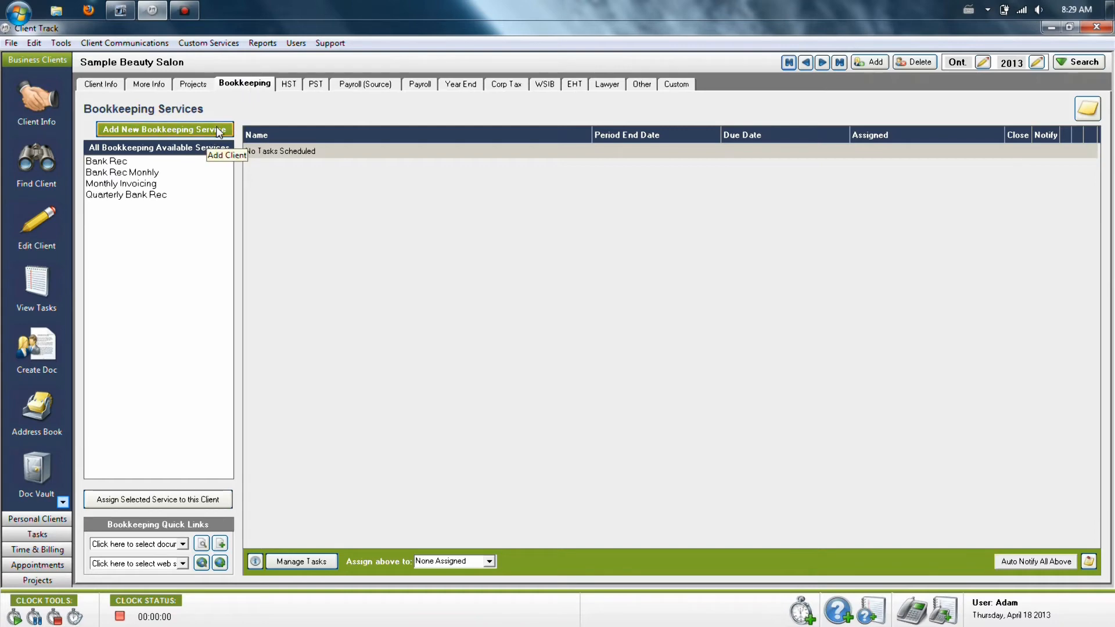
mouse_move(207, 137)
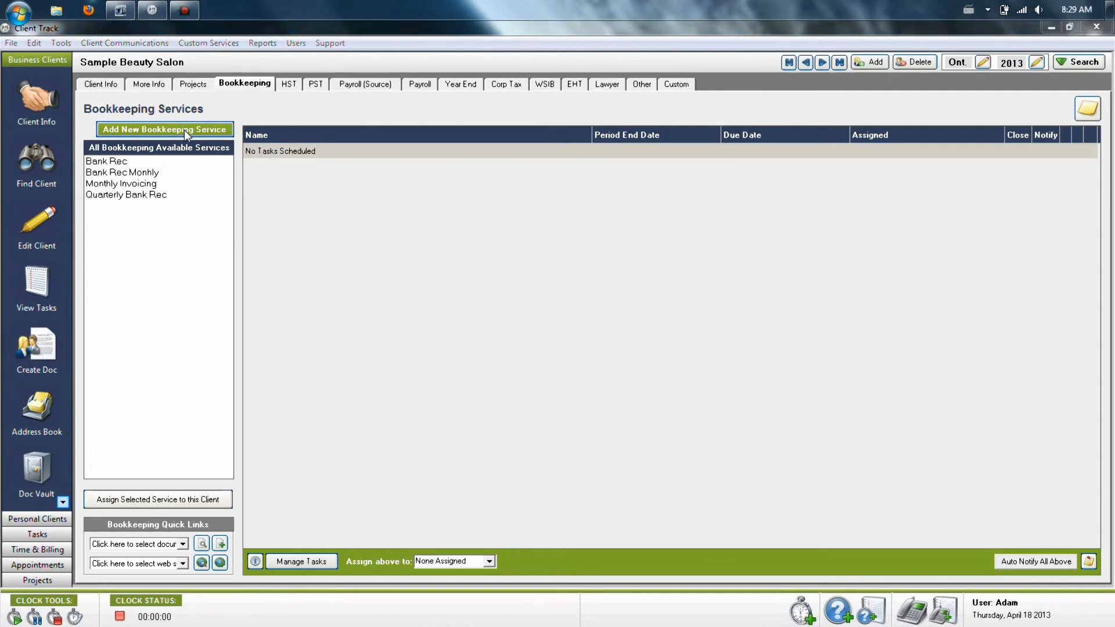
Start a new bookkeeping service named test with Create Numbered Names ticked
click(164, 129)
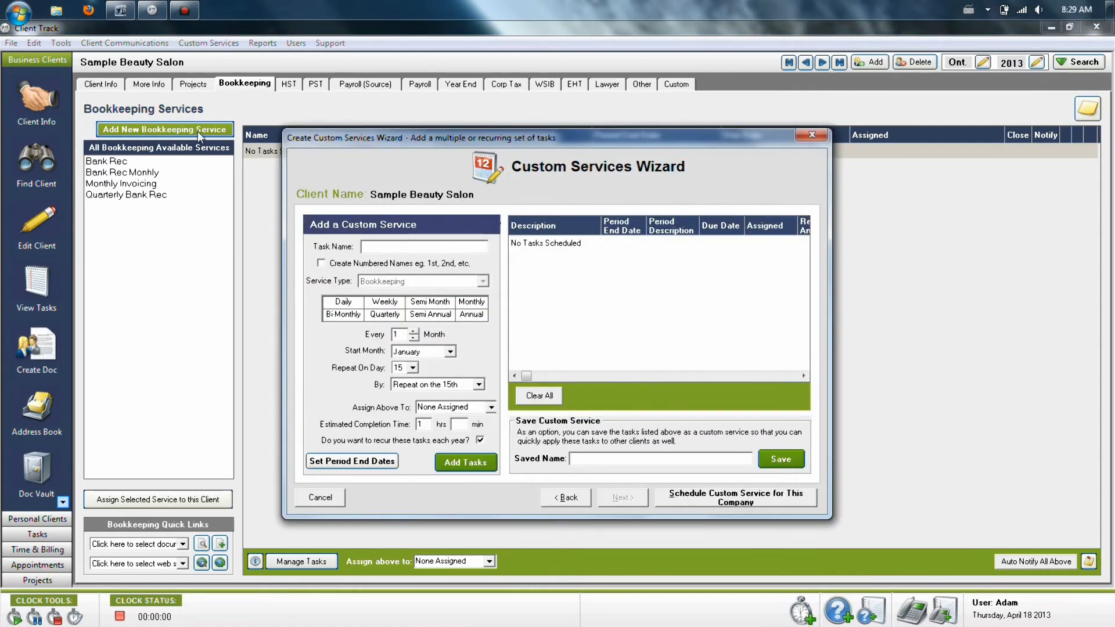
mouse_move(154, 140)
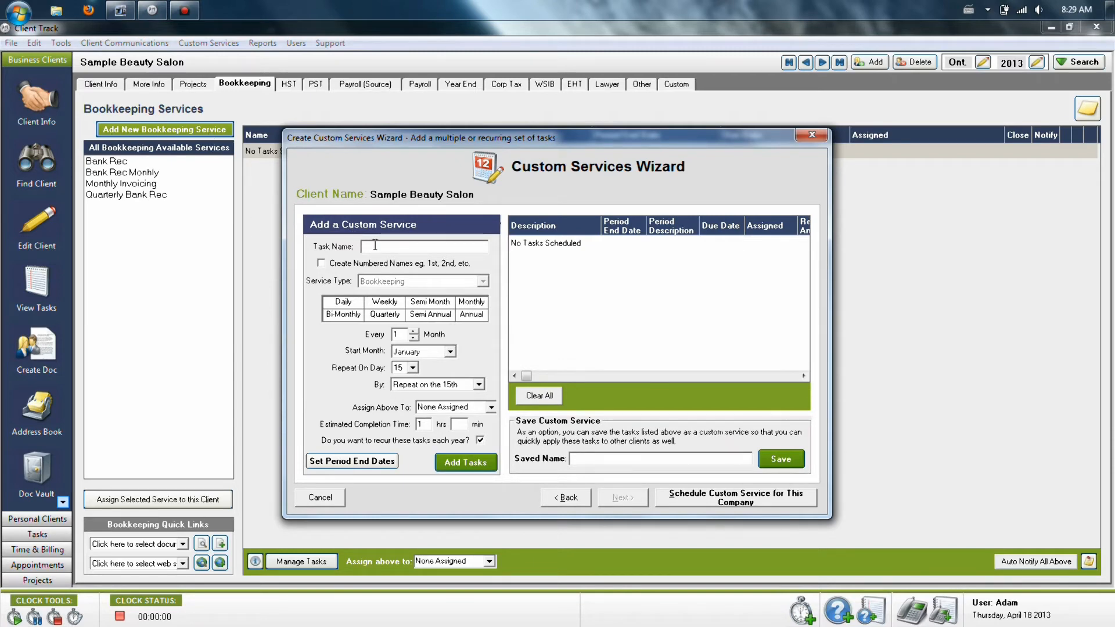
text(test)
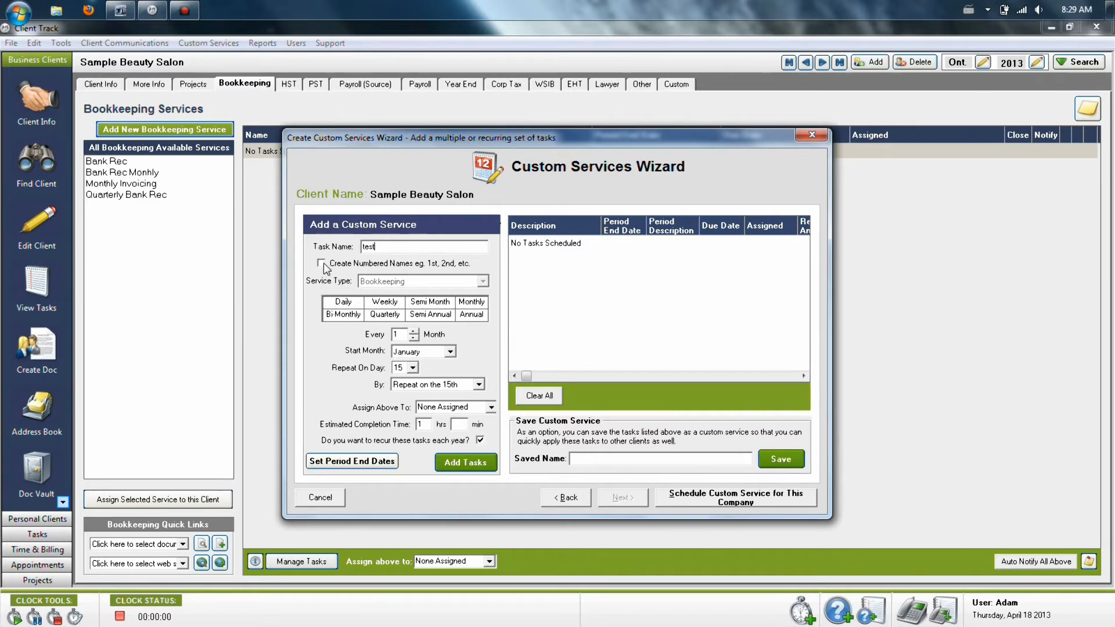
click(322, 263)
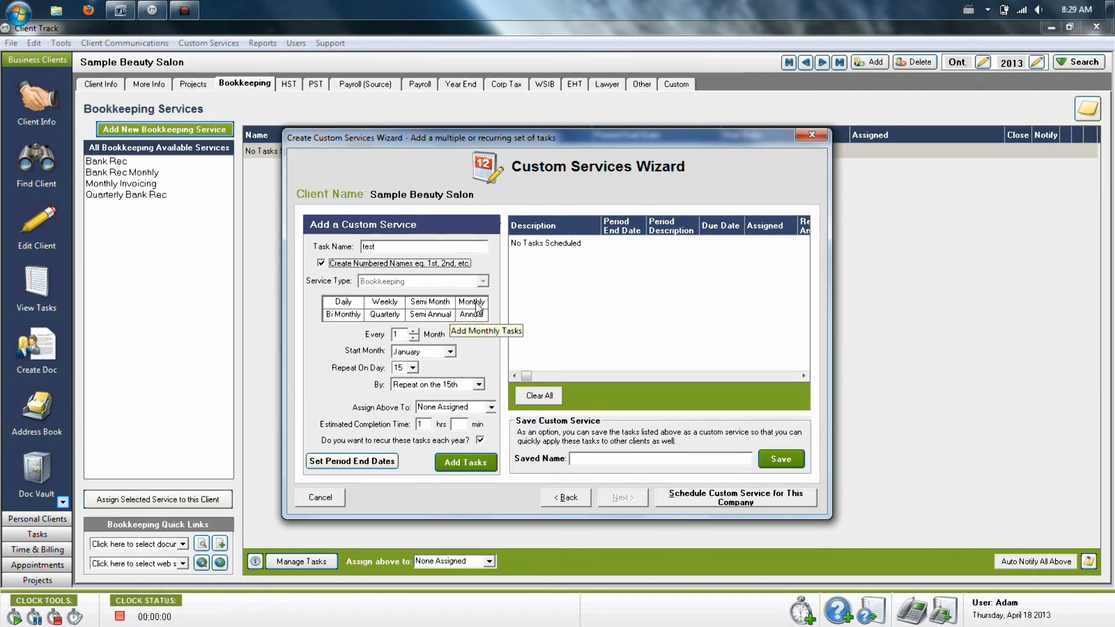
mouse_move(343, 303)
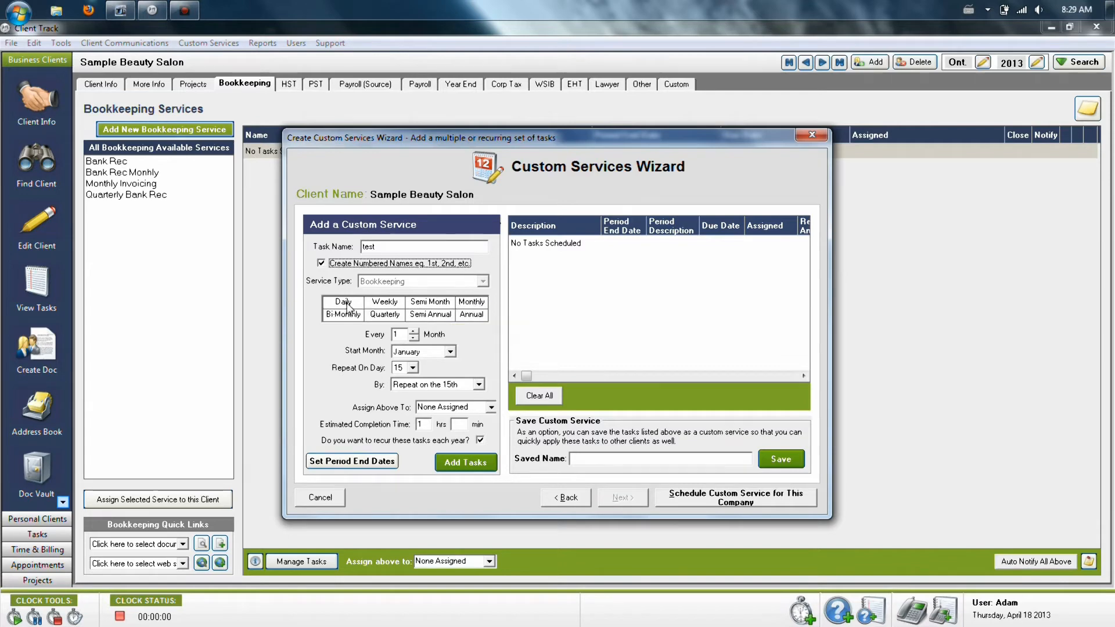
Try the weekly, bi-monthly, annual and twice-a-month frequencies, ending on Monthly
click(384, 301)
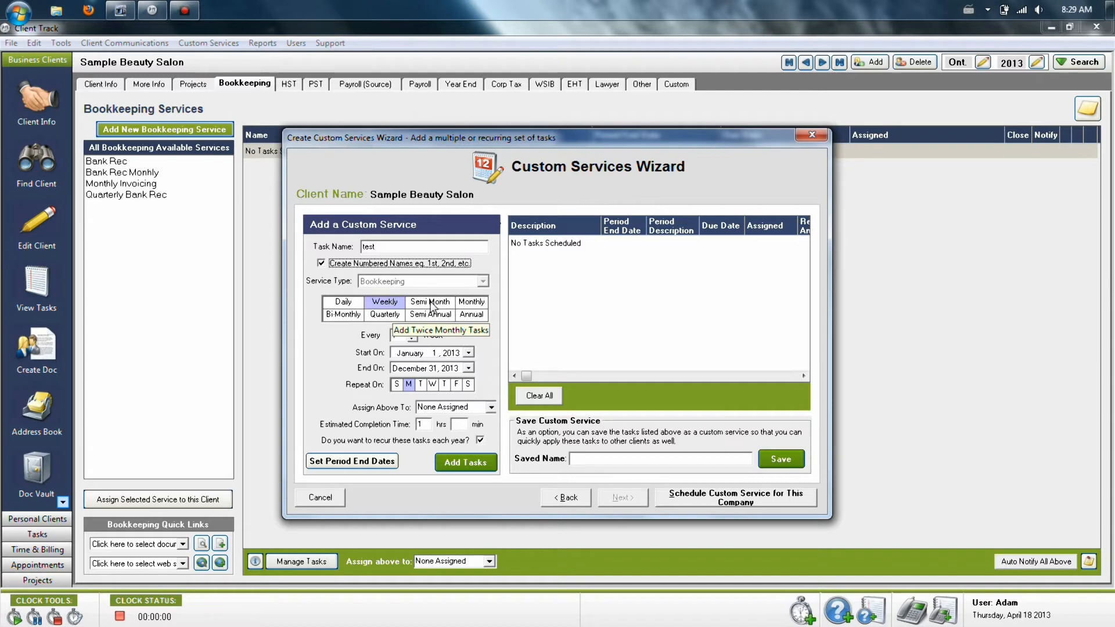
click(471, 302)
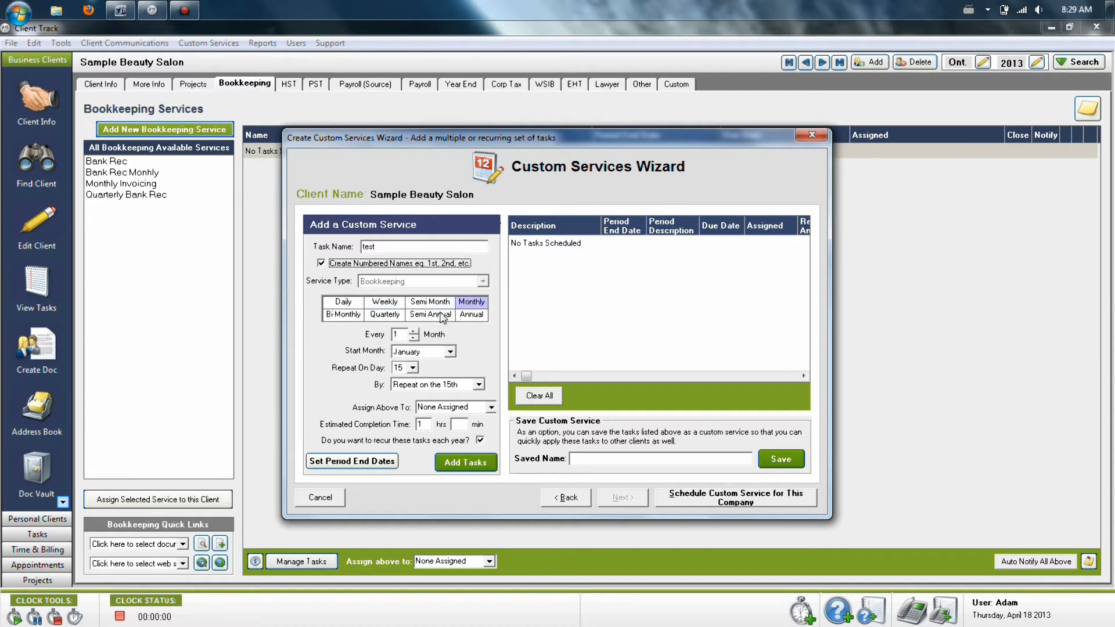
click(343, 313)
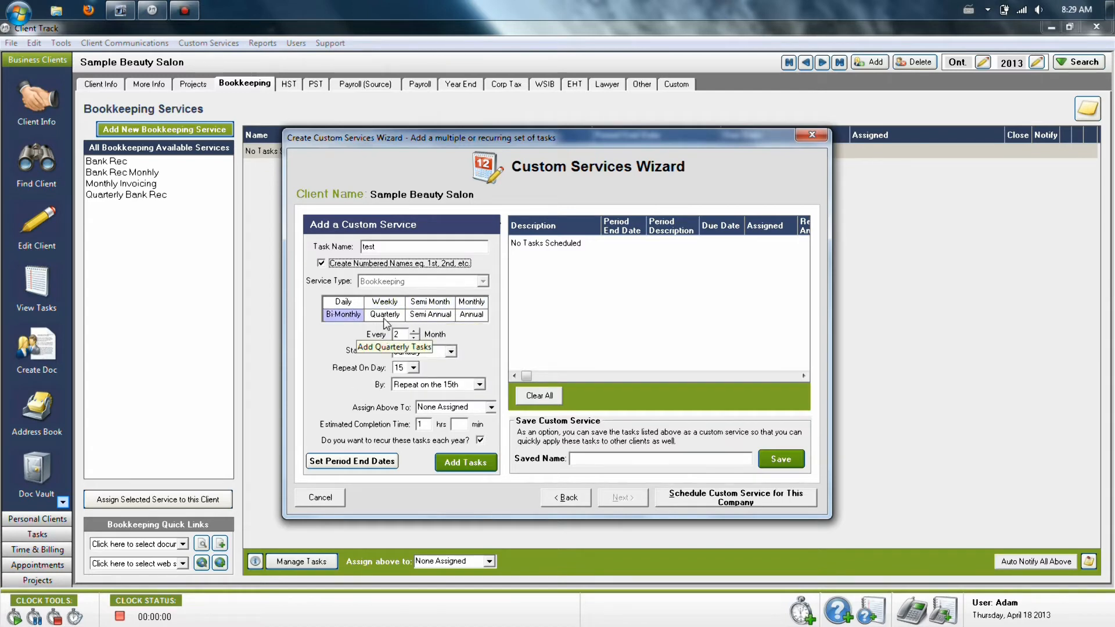
click(470, 315)
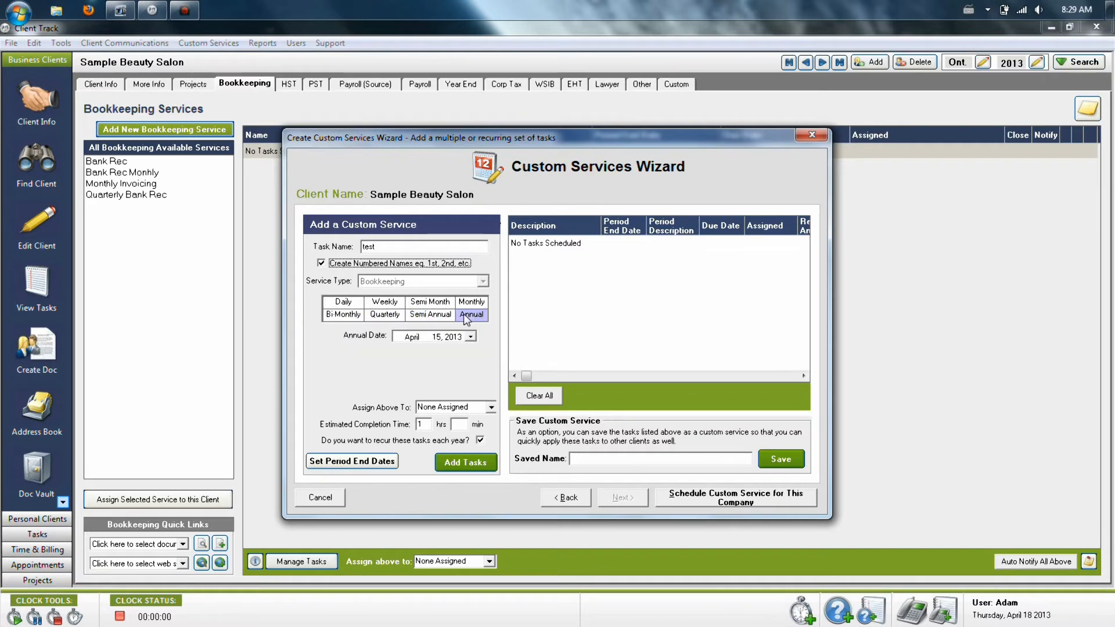
click(385, 302)
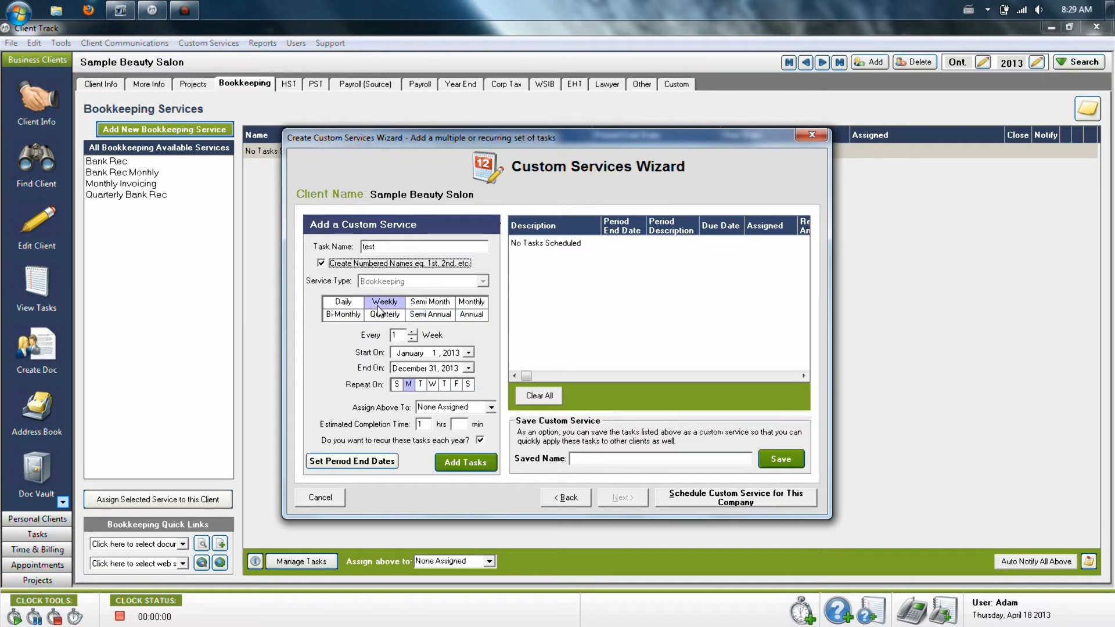
click(428, 302)
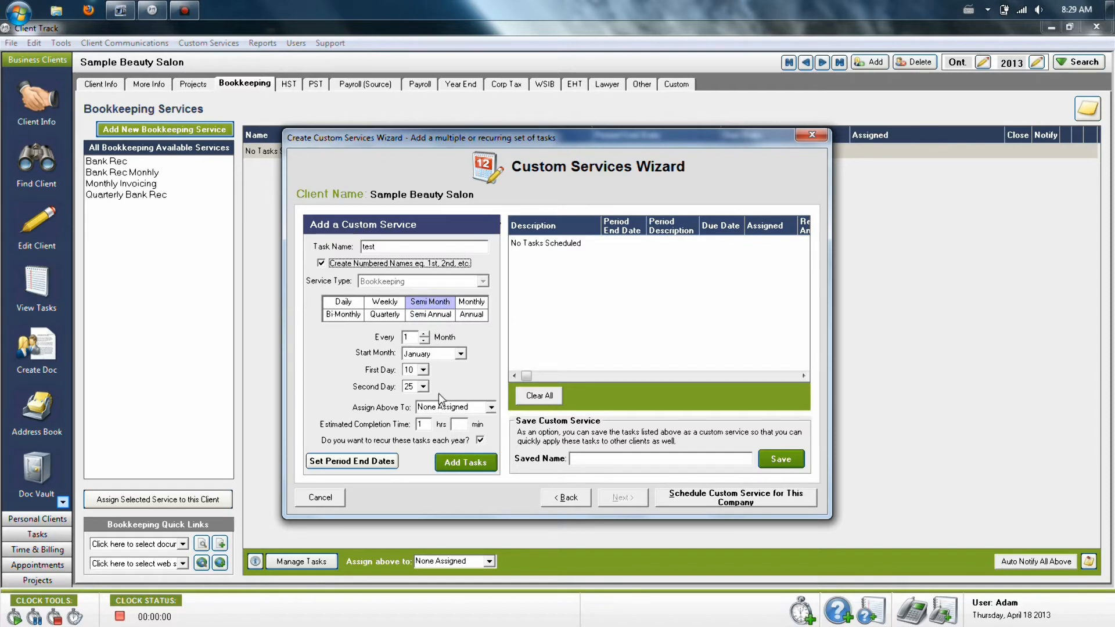
click(470, 302)
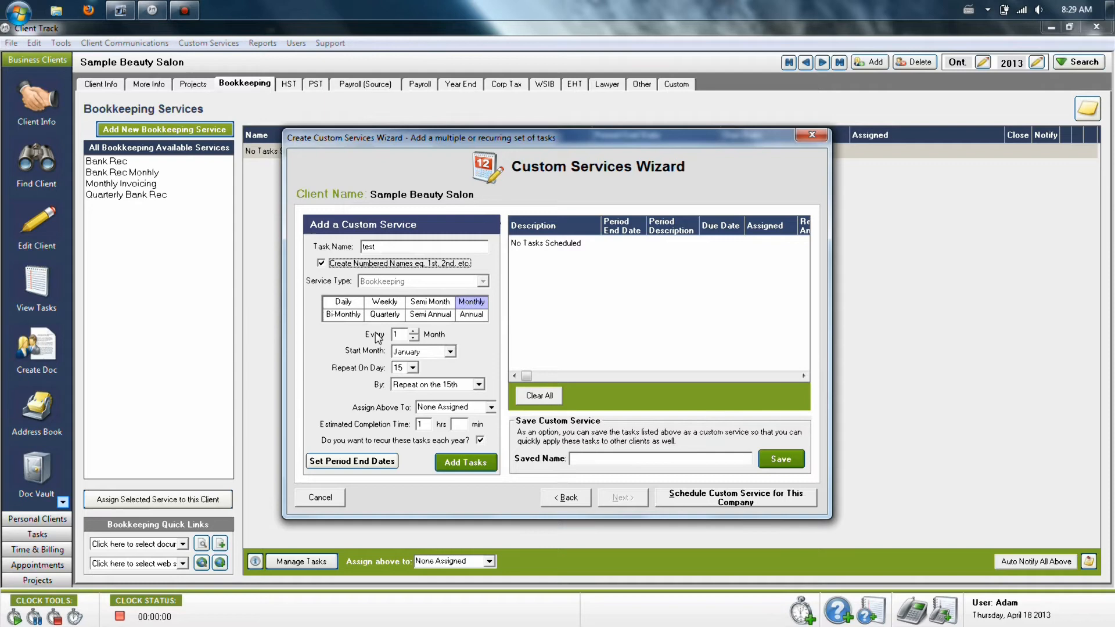
Start the monthly 'test' tasks in January and keep yearly recurrence enabled
click(449, 351)
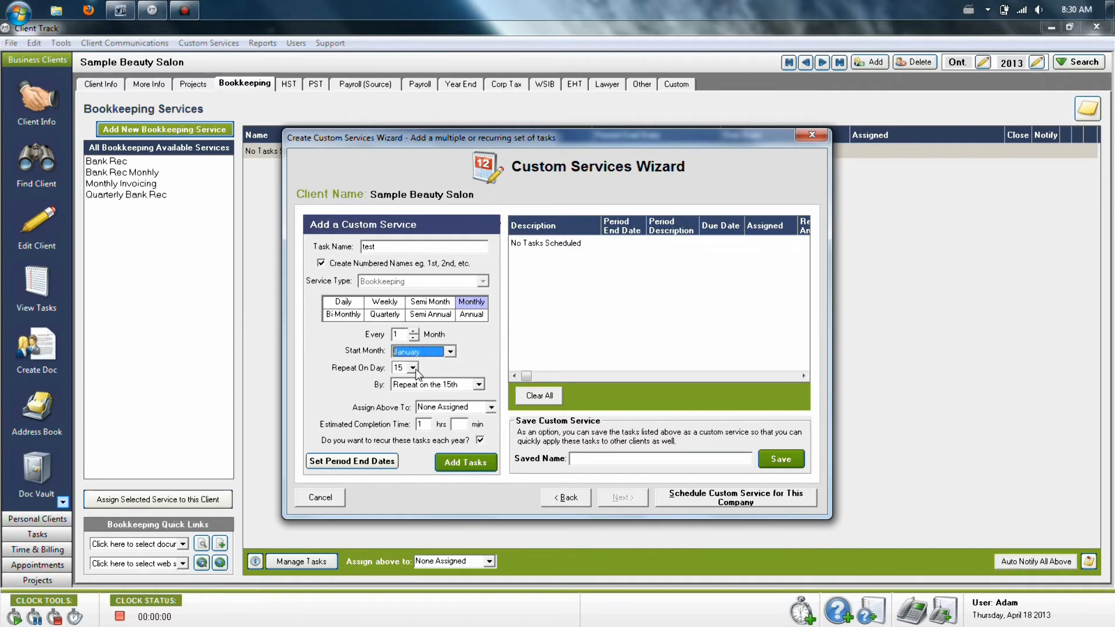
click(414, 368)
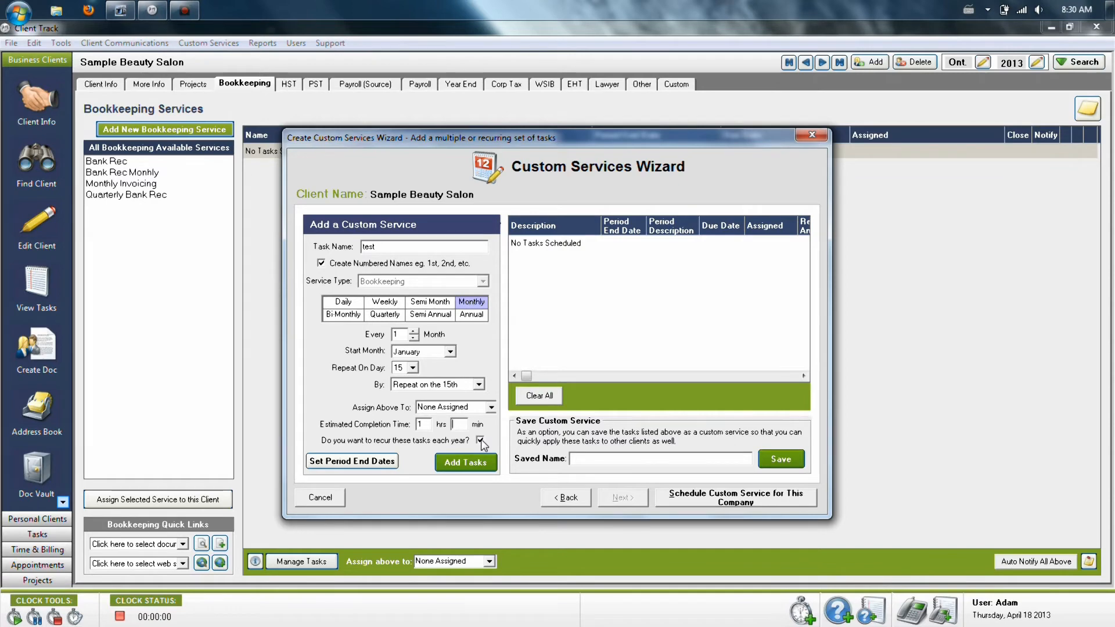
click(479, 440)
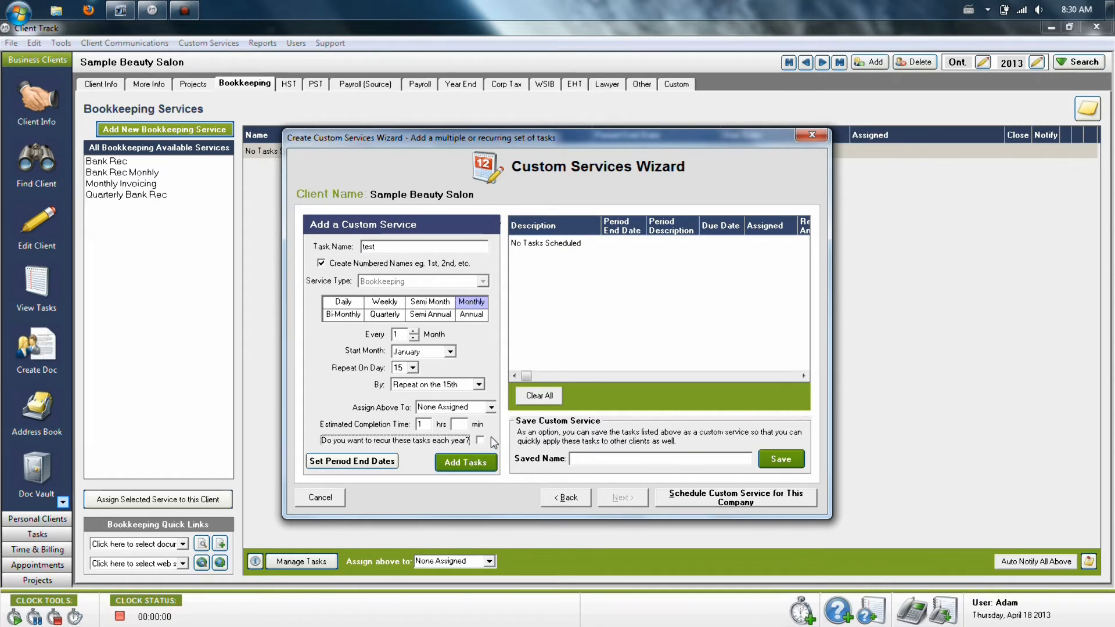
click(479, 440)
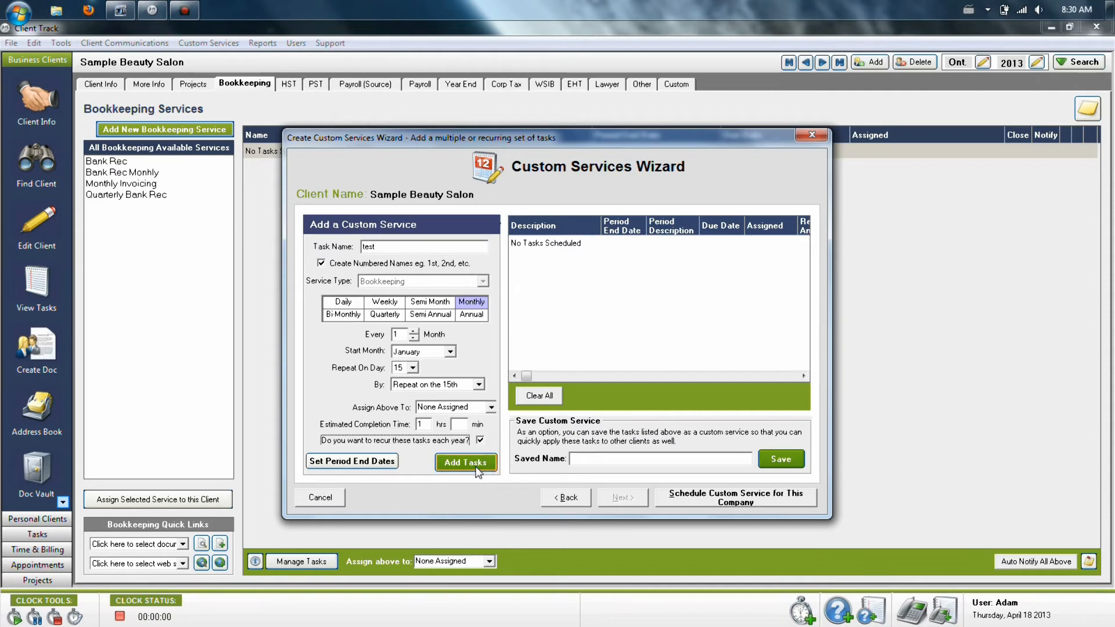
Generate the twelve monthly tasks, attempt saving as 'test' (duplicate name), then cancel the wizard
click(464, 463)
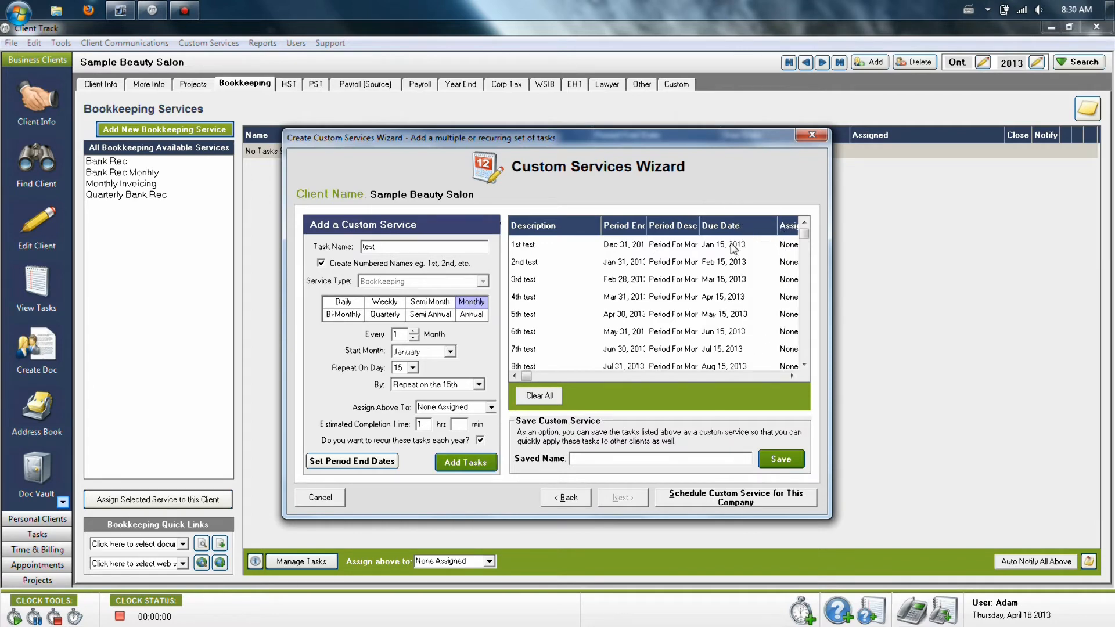
click(804, 366)
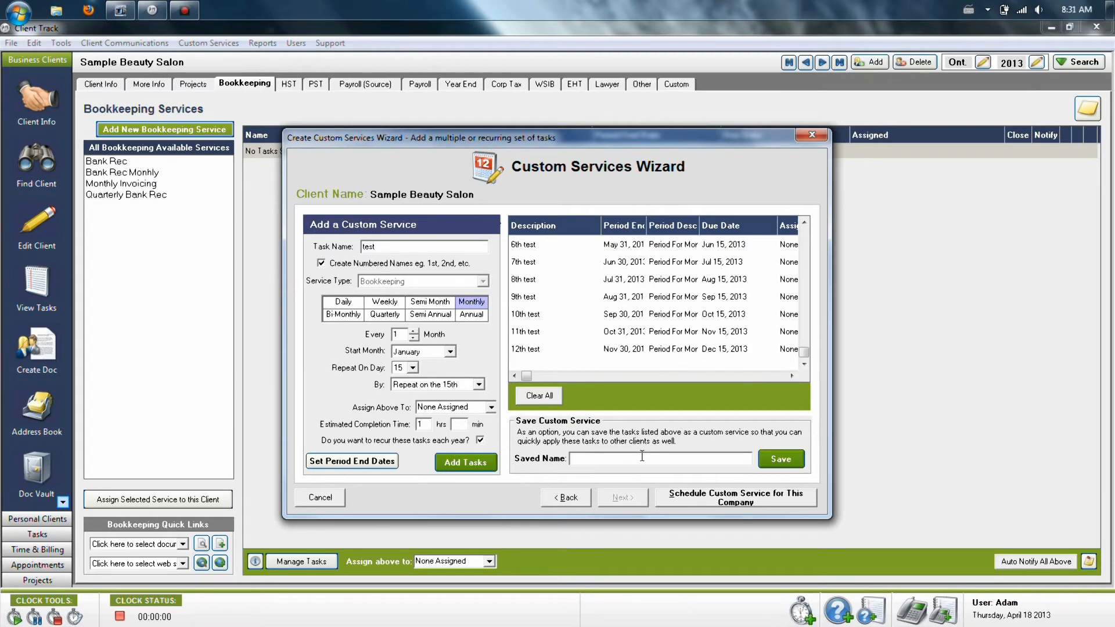
text(test)
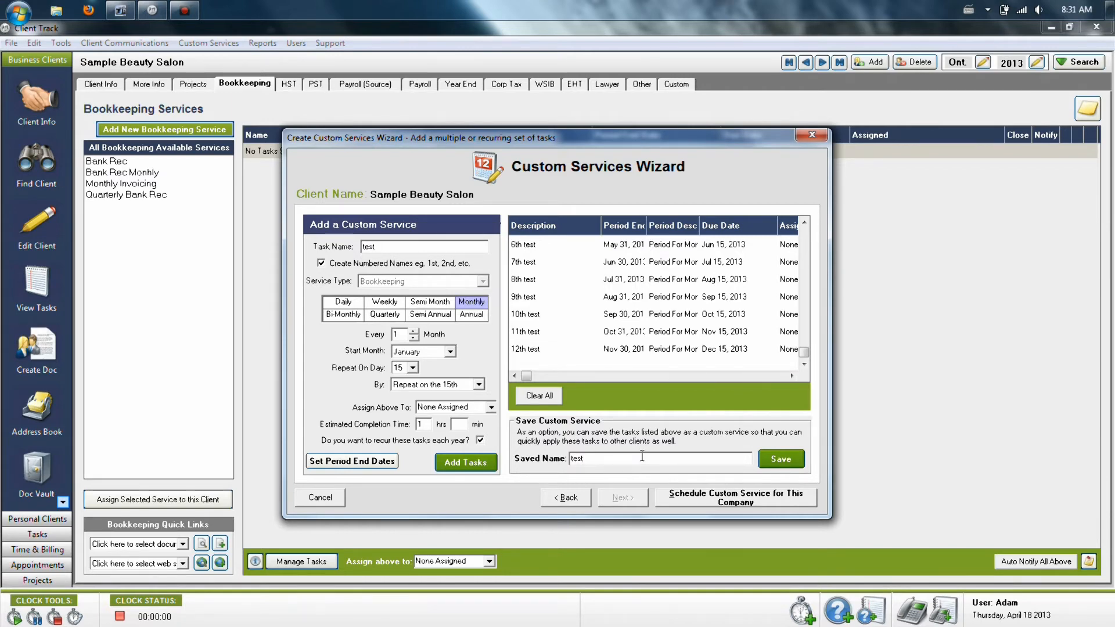
click(779, 459)
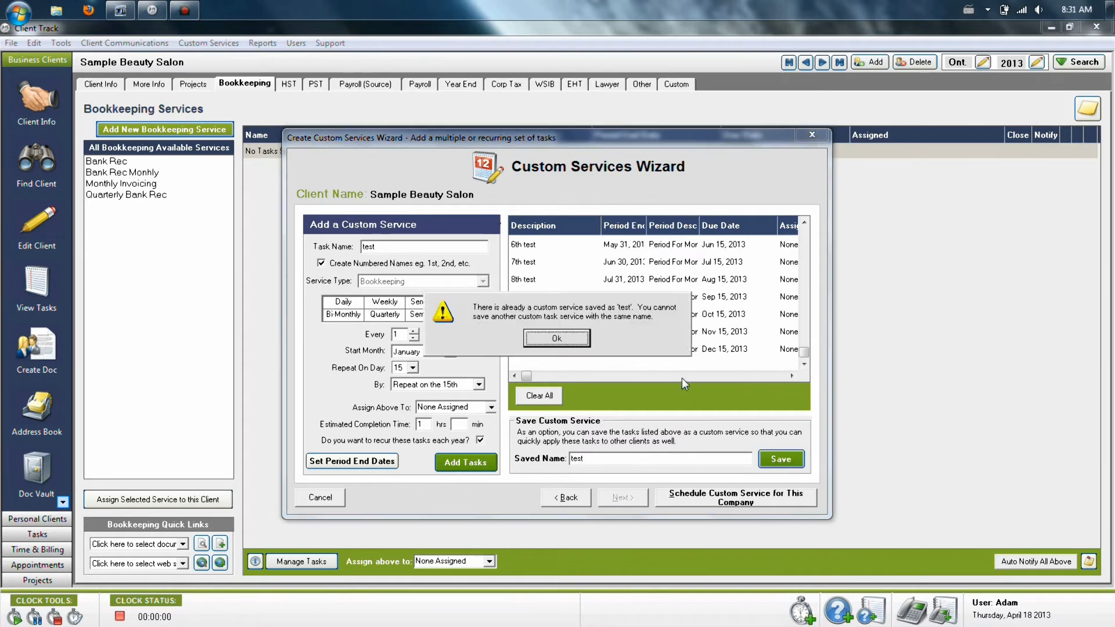
click(555, 340)
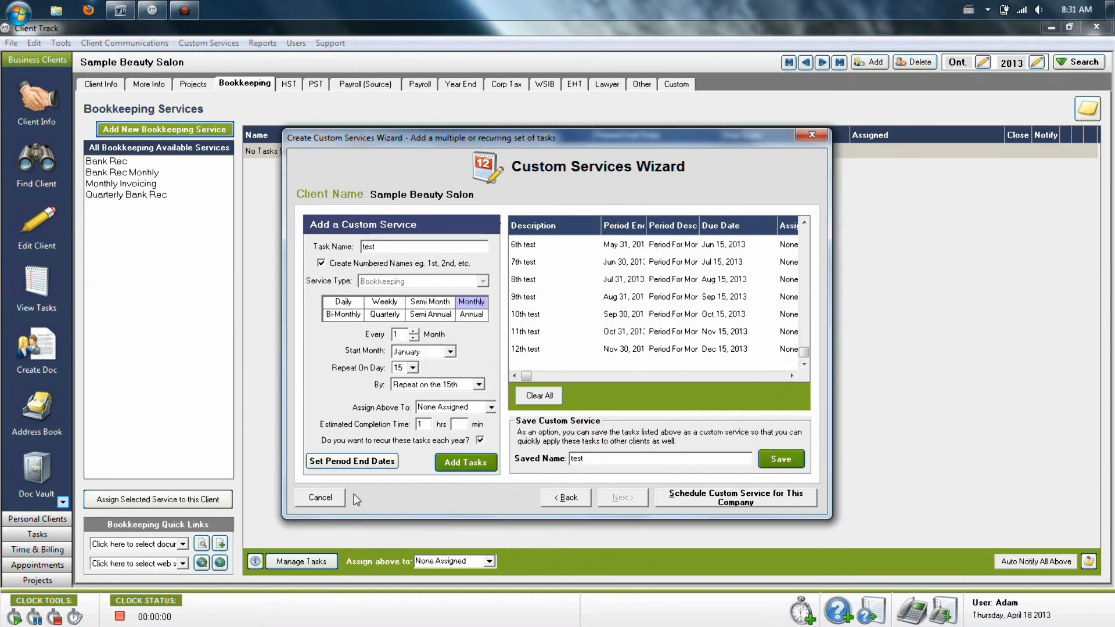
click(320, 497)
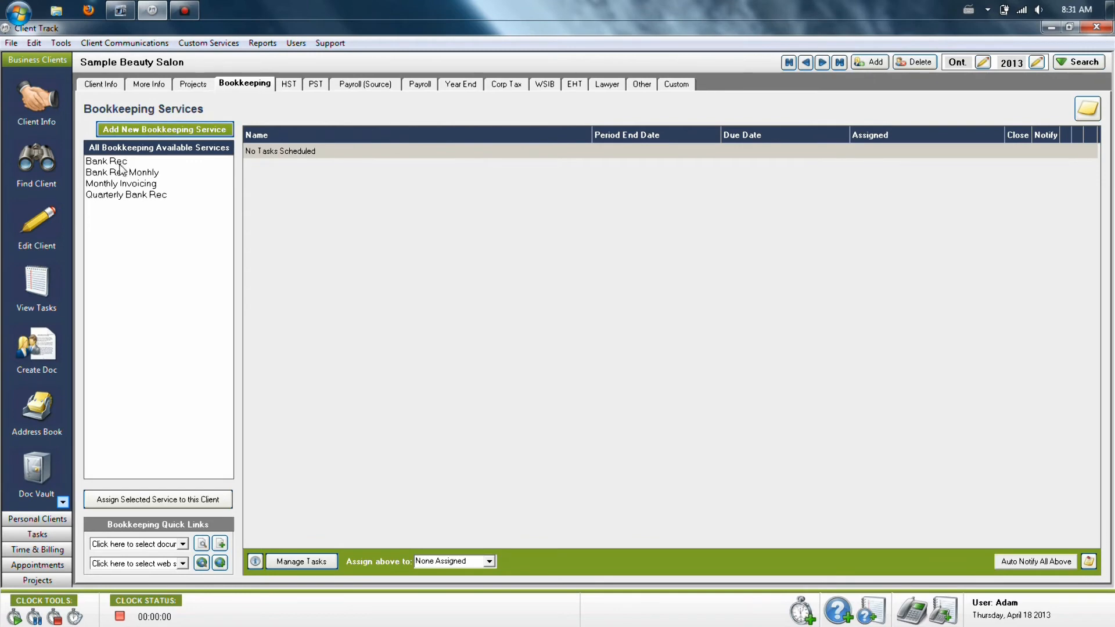
Assign the Bank Rec service with its saved tasks to Sample Beauty Salon, scheduling twelve monthly tasks
click(105, 160)
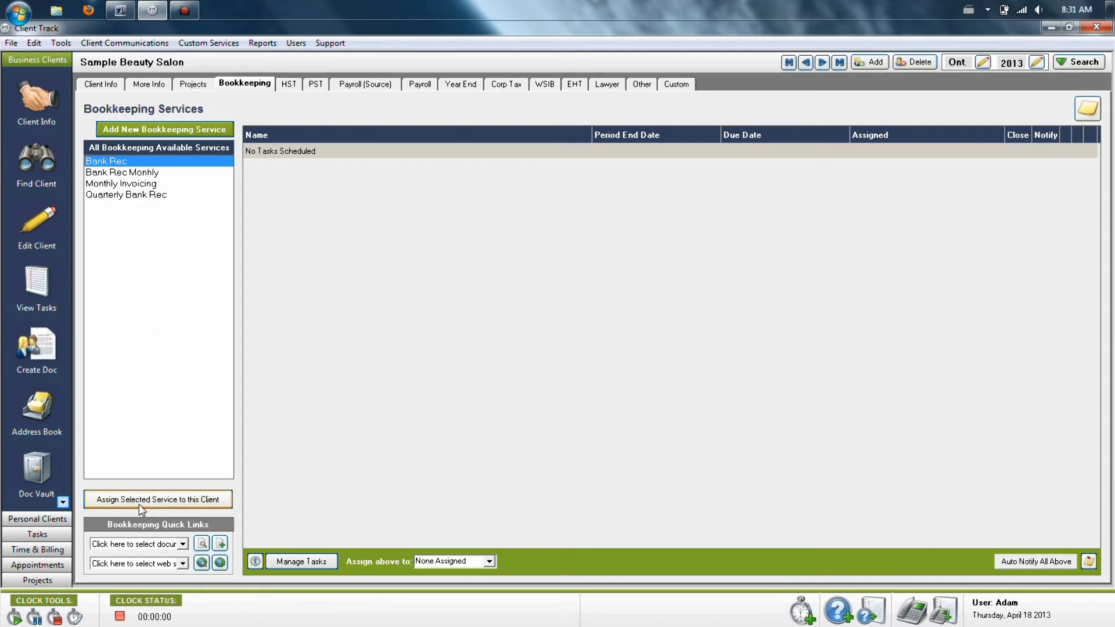
click(160, 500)
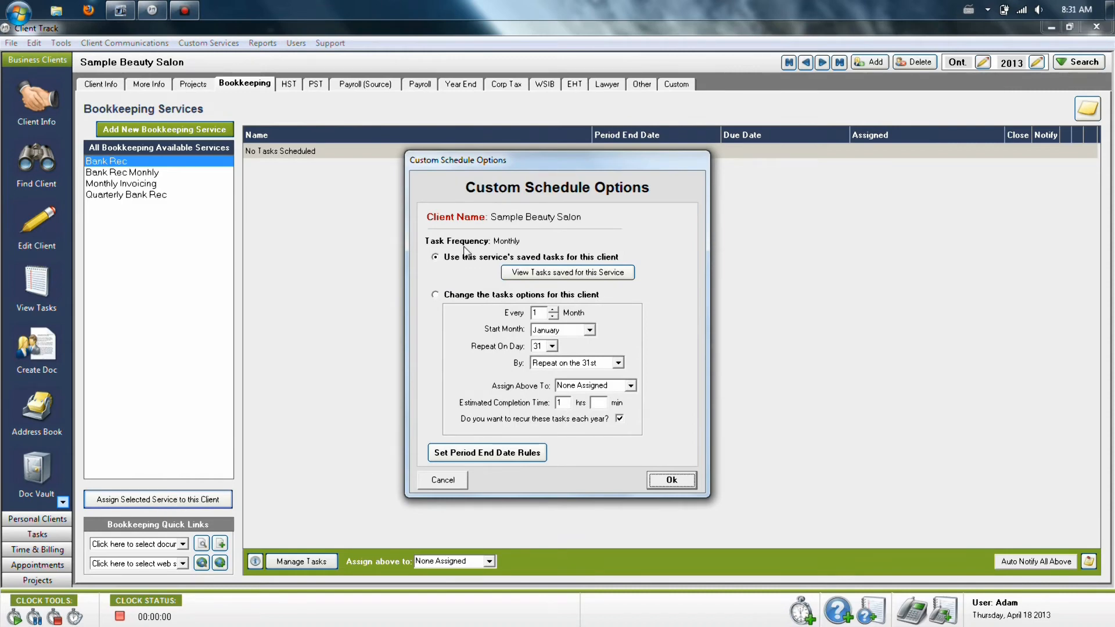
mouse_move(455, 269)
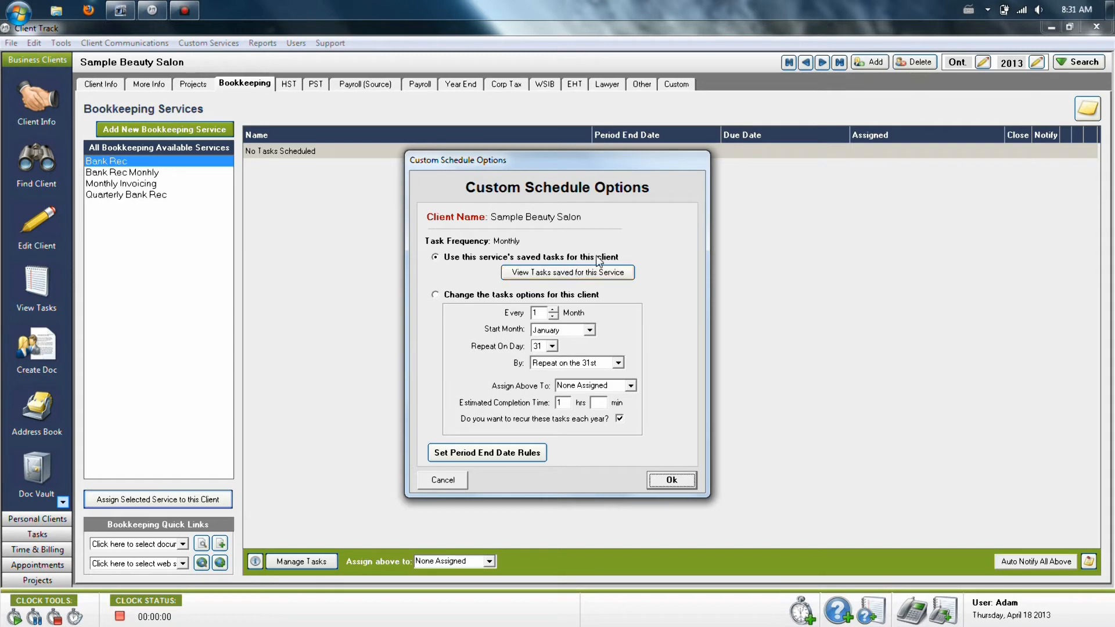
click(435, 293)
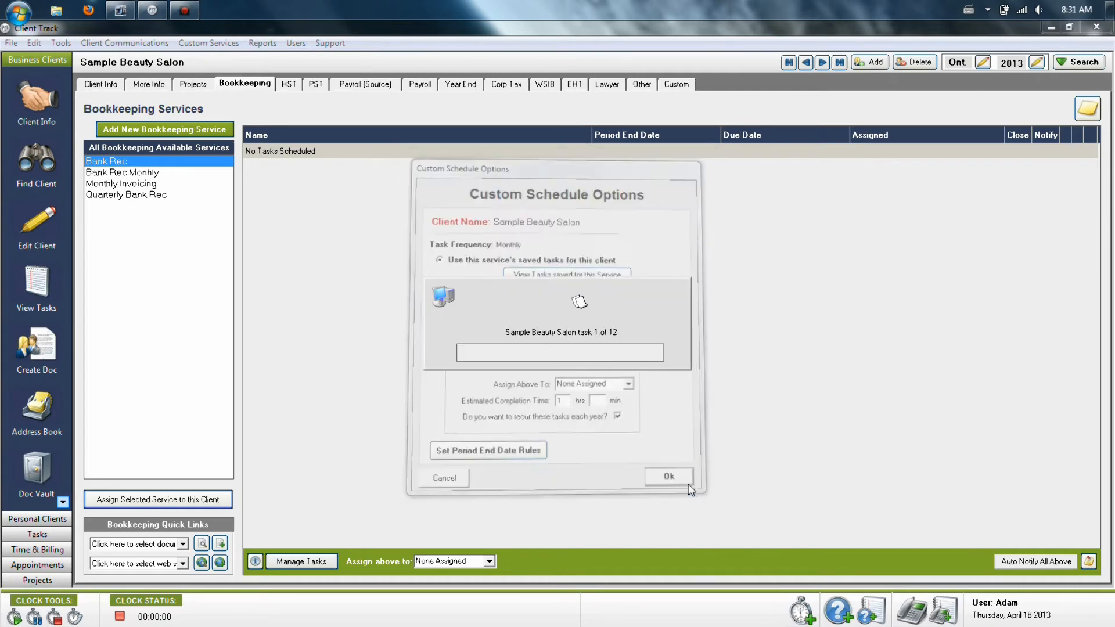
click(667, 476)
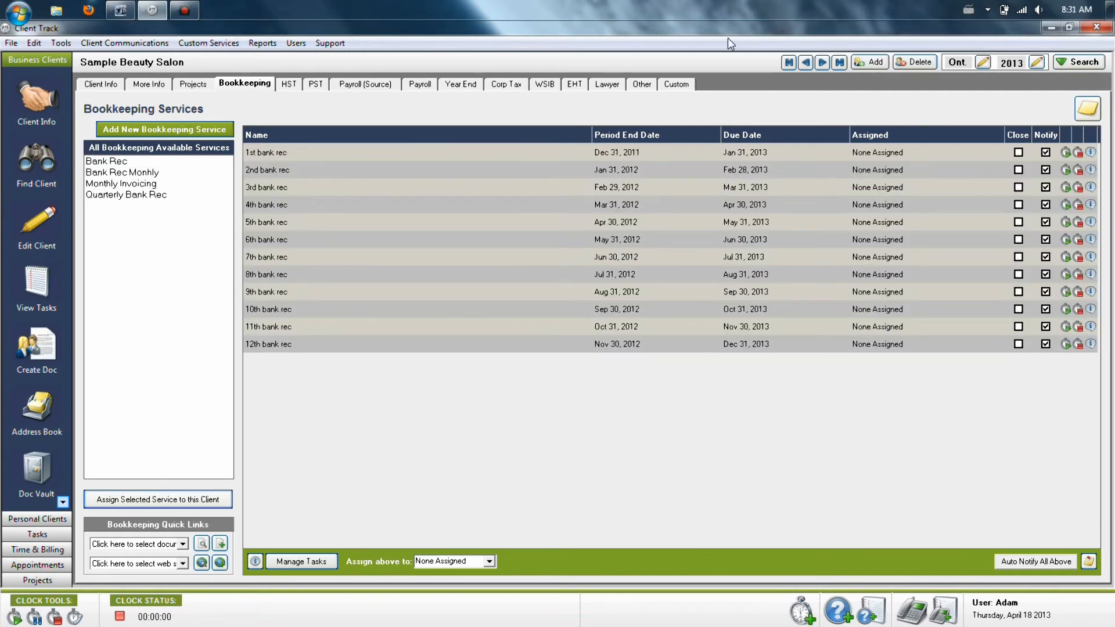
click(673, 83)
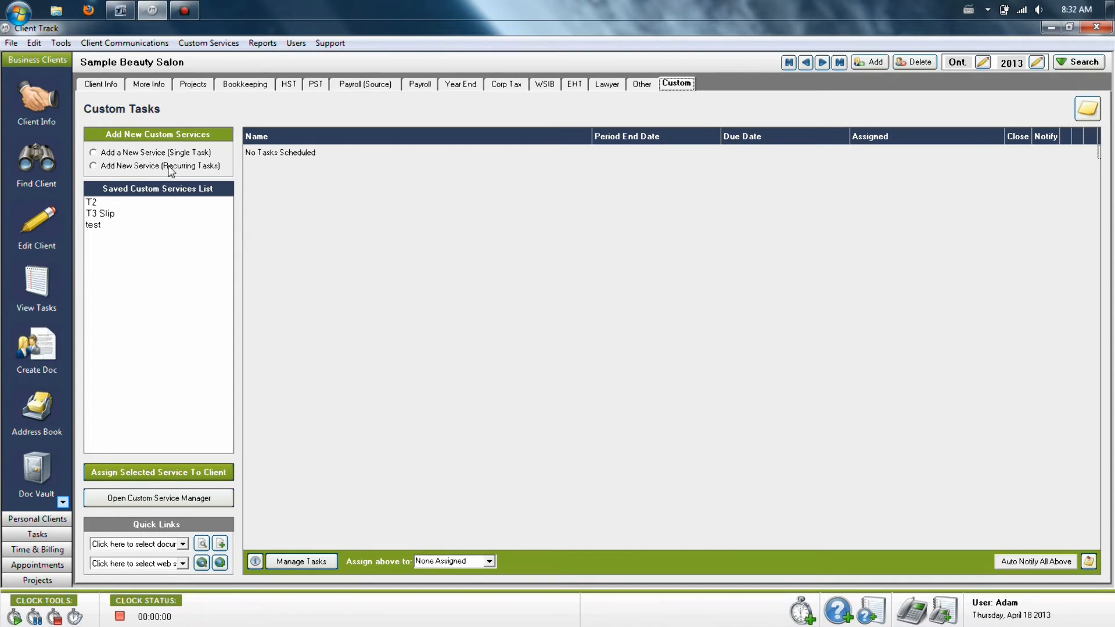
click(93, 166)
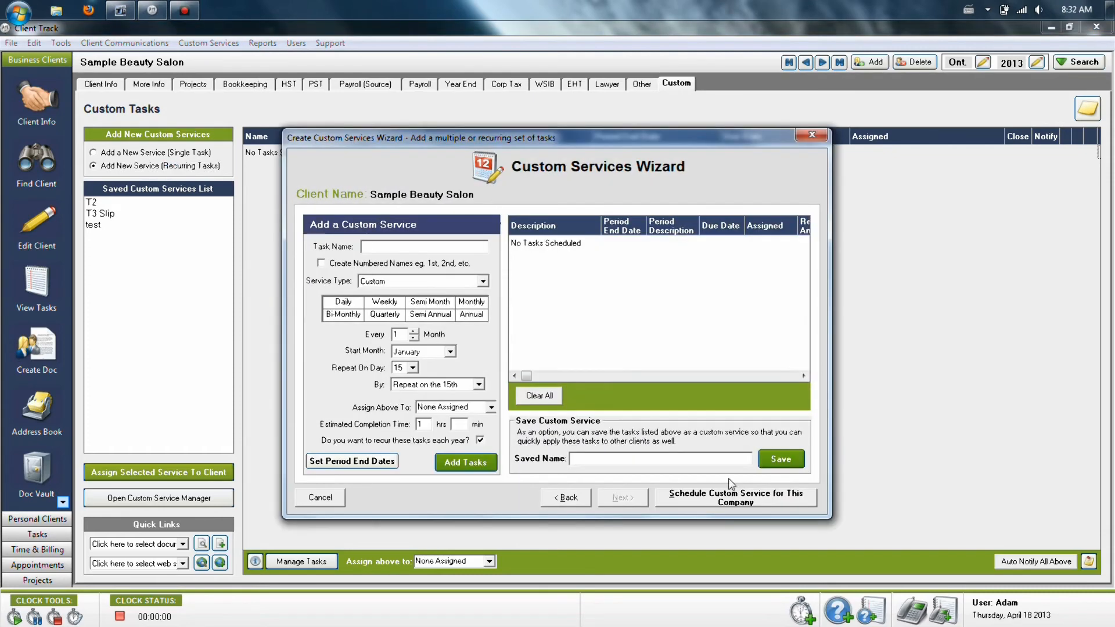
mouse_move(327, 500)
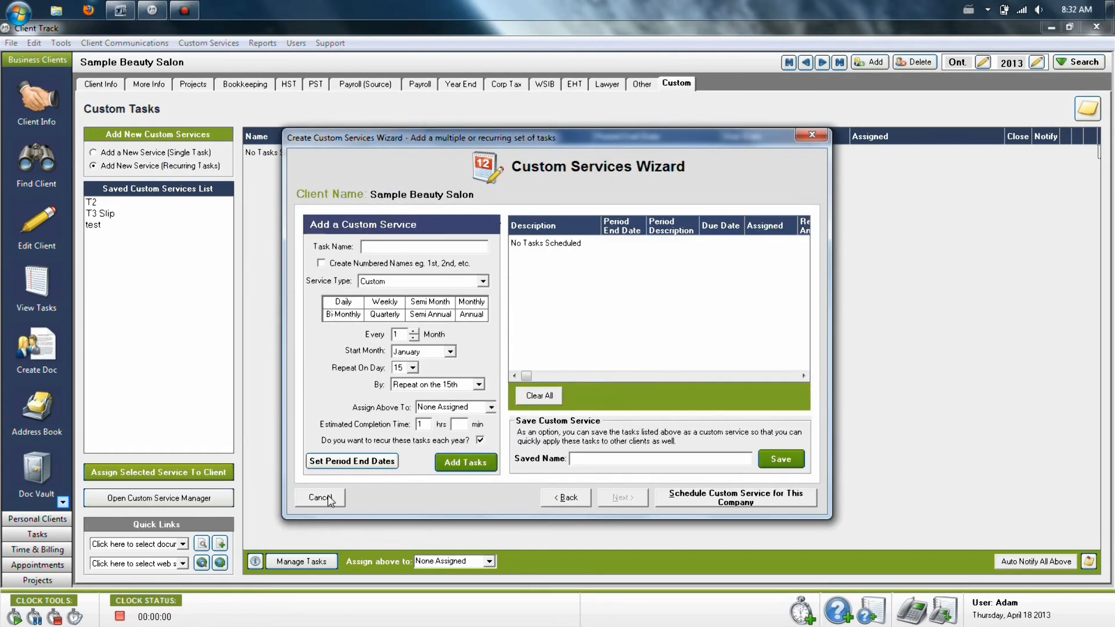
click(319, 497)
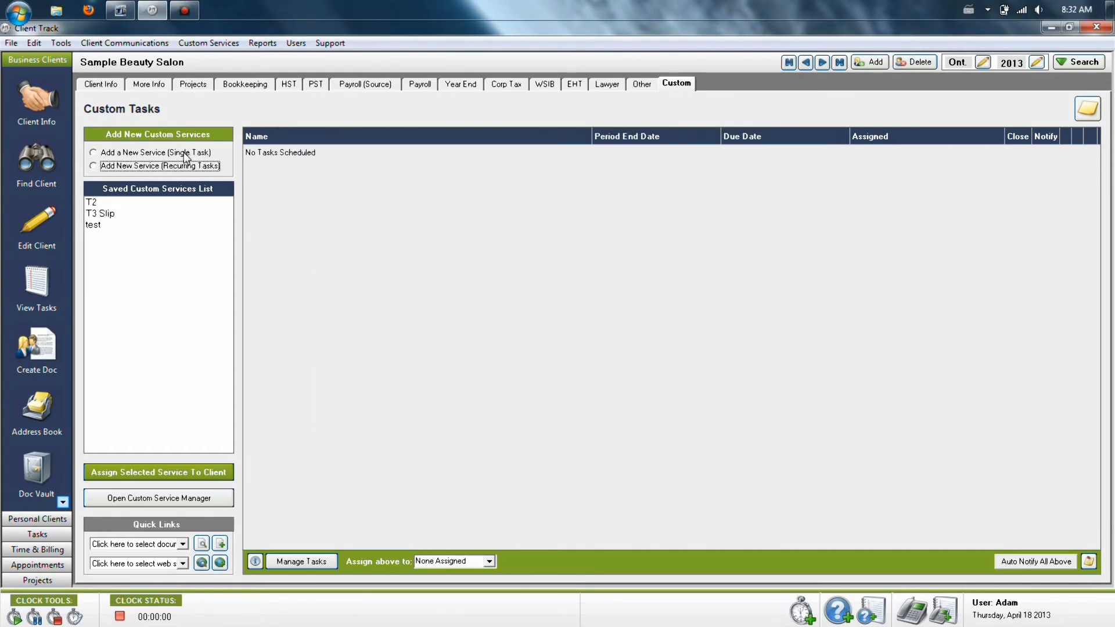
click(93, 153)
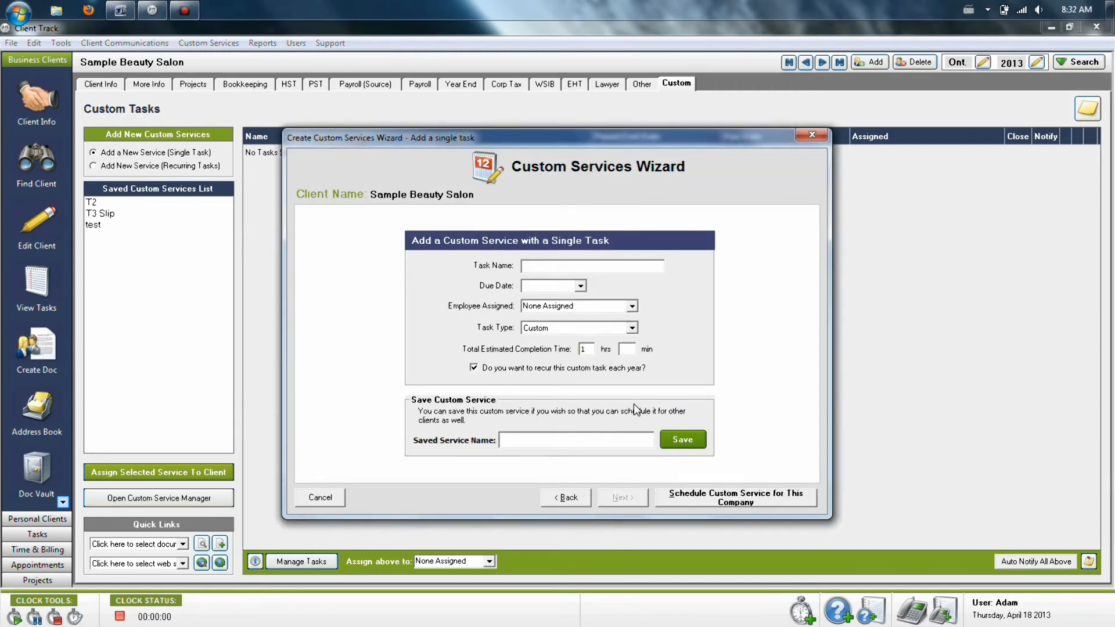
click(591, 264)
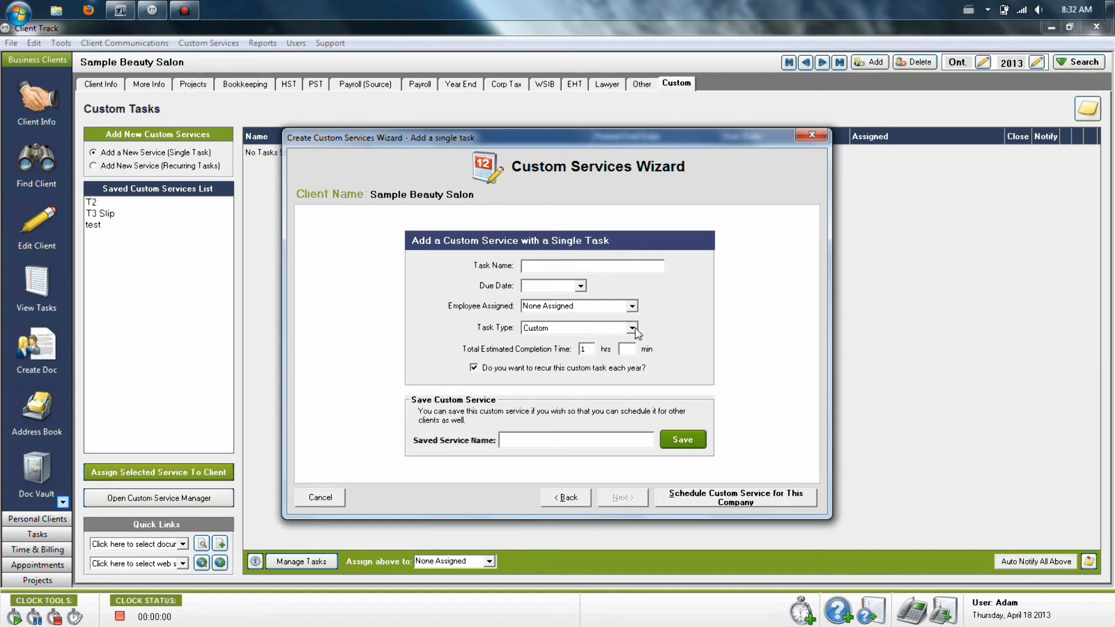
mouse_move(637, 334)
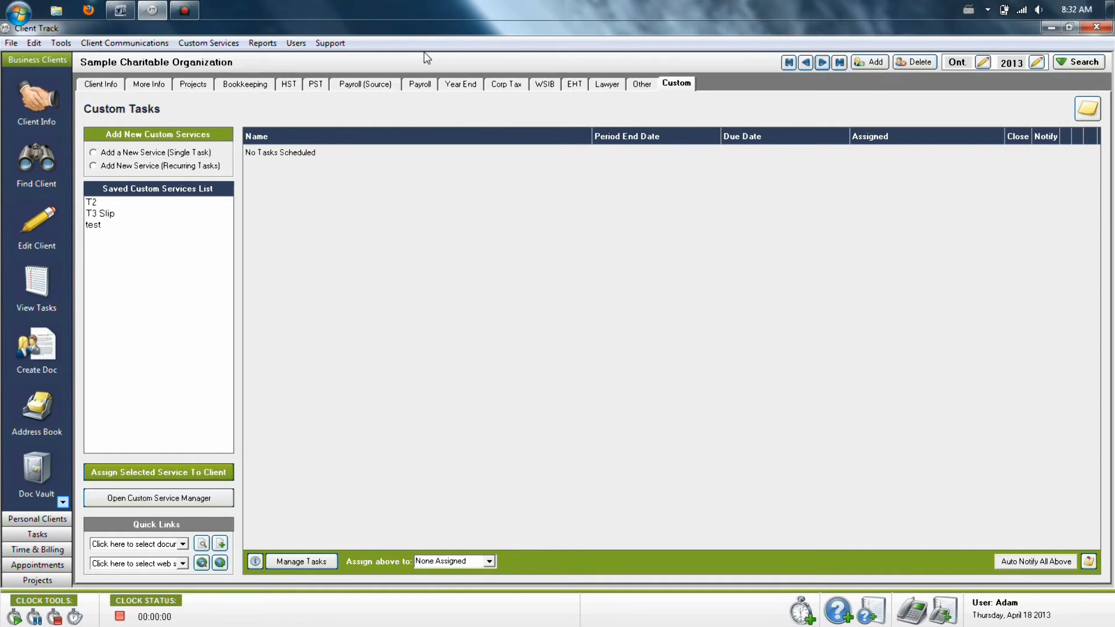
Untick the T4, T4A and T5 slips under Payroll (Source), then return to Custom Tasks
click(363, 84)
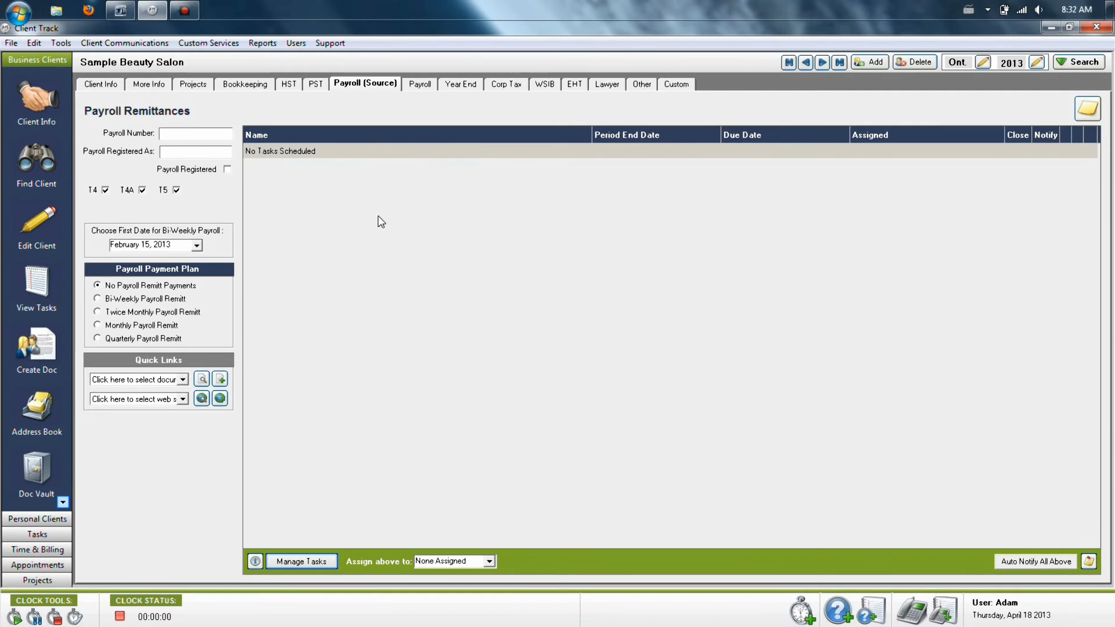
click(176, 190)
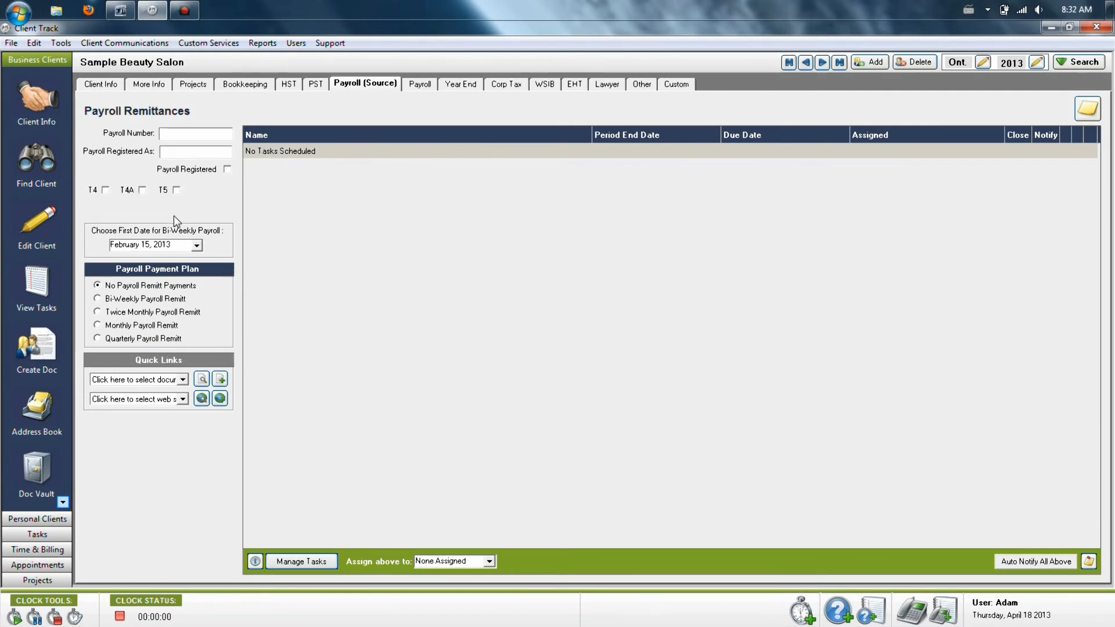
mouse_move(444, 274)
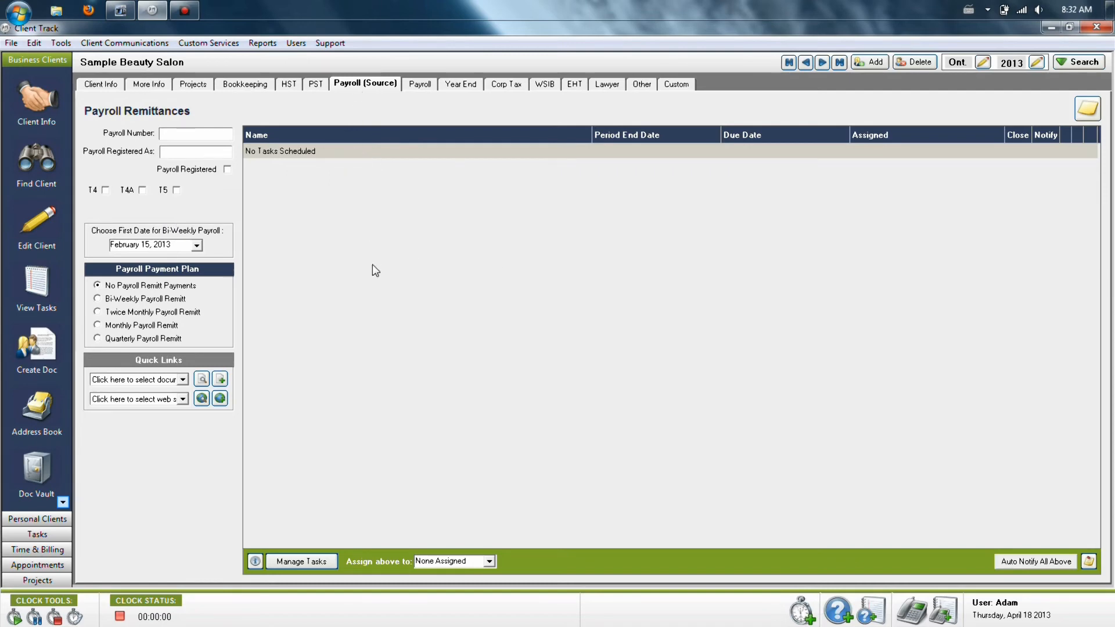
click(675, 84)
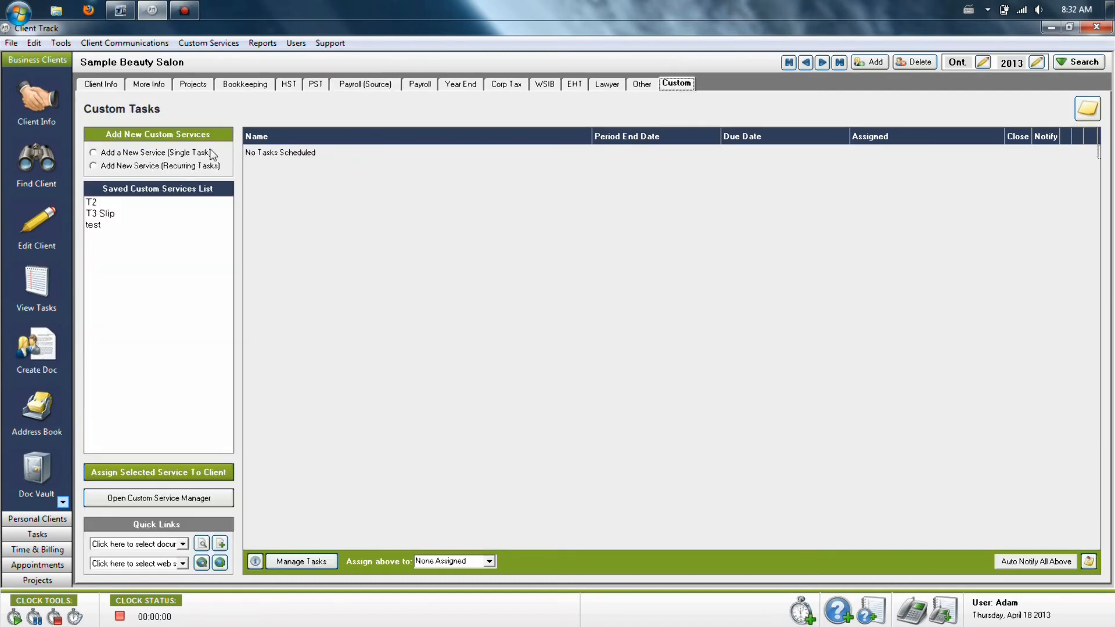
Start a single custom task named T3 with Payroll Remit as its task type
click(93, 152)
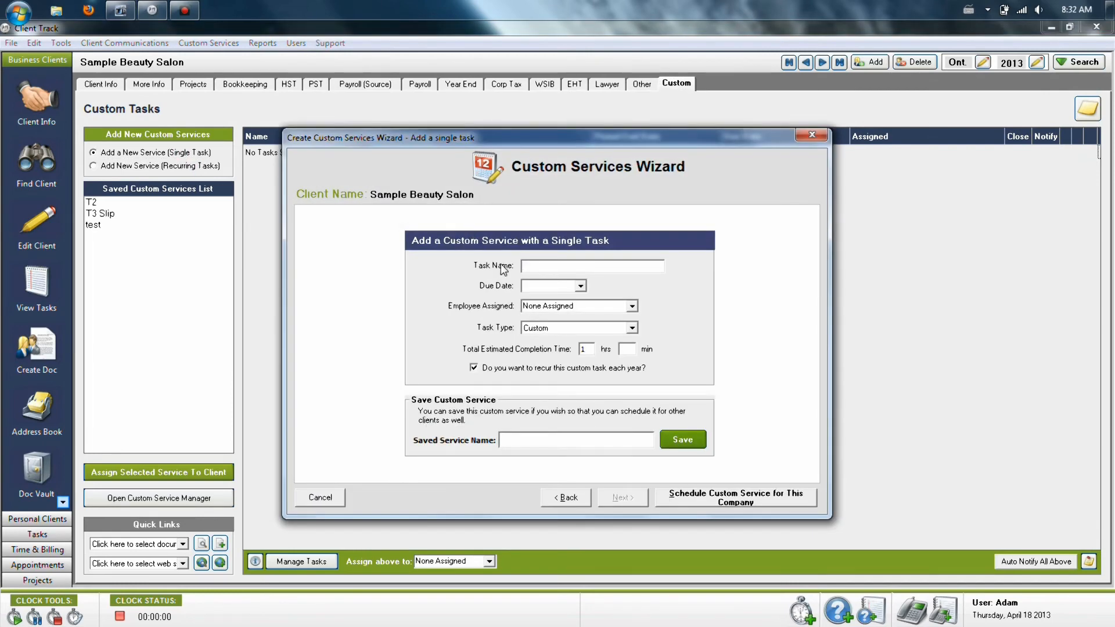
text(T3 Slip)
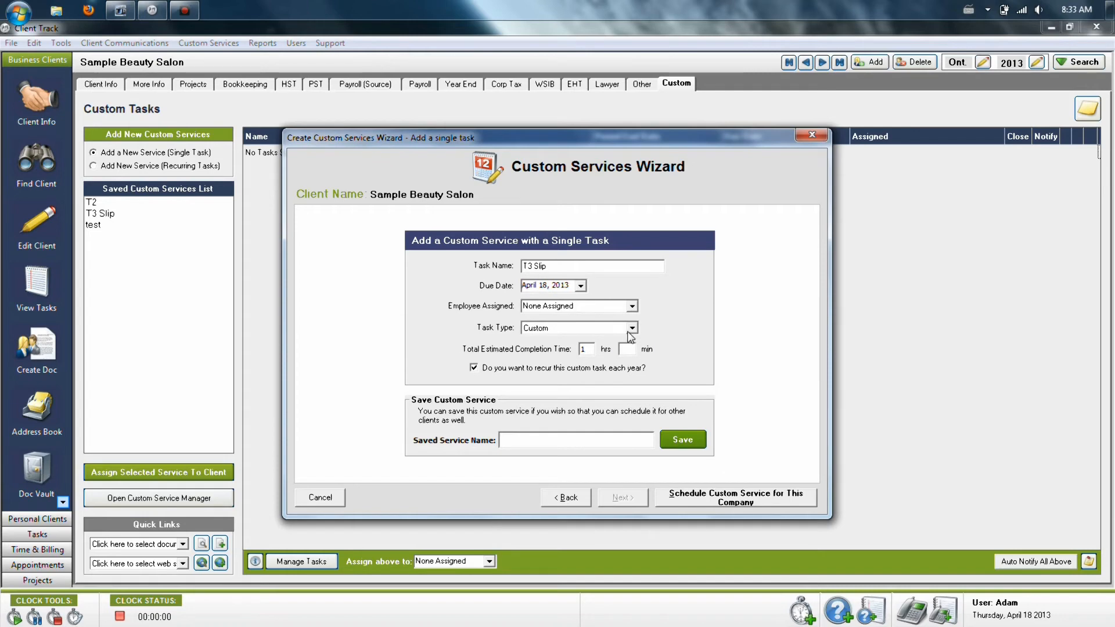
click(631, 327)
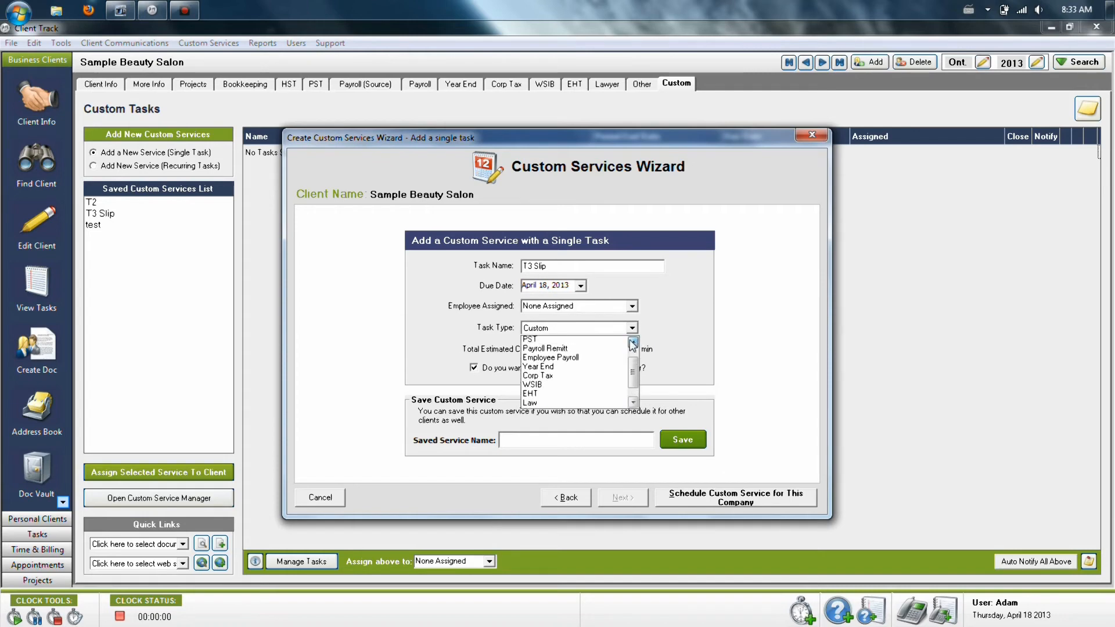
click(544, 349)
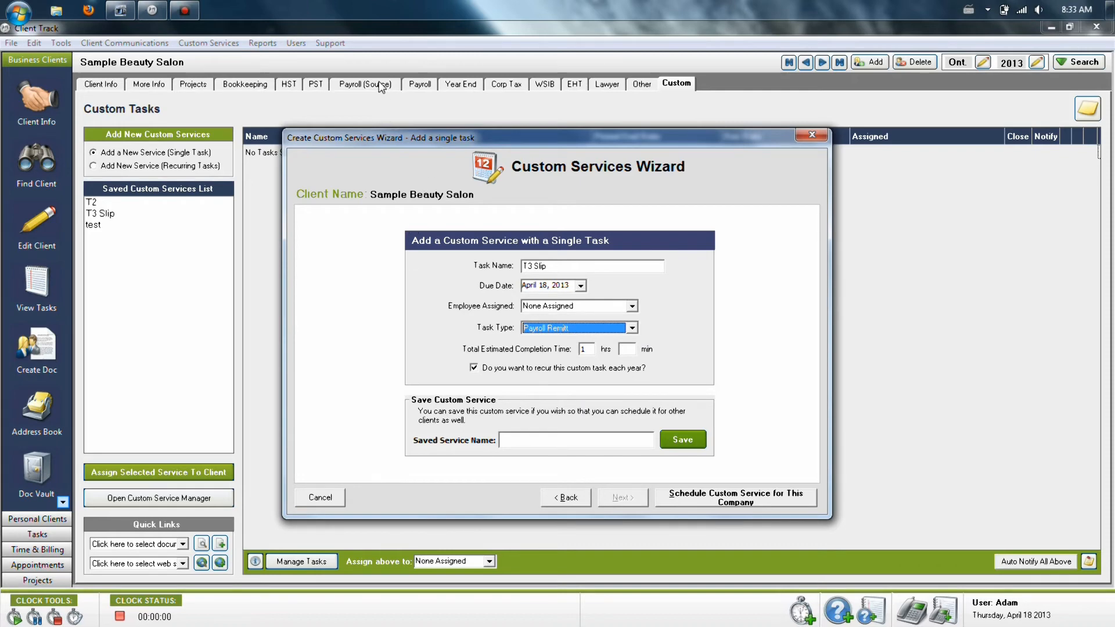
click(575, 439)
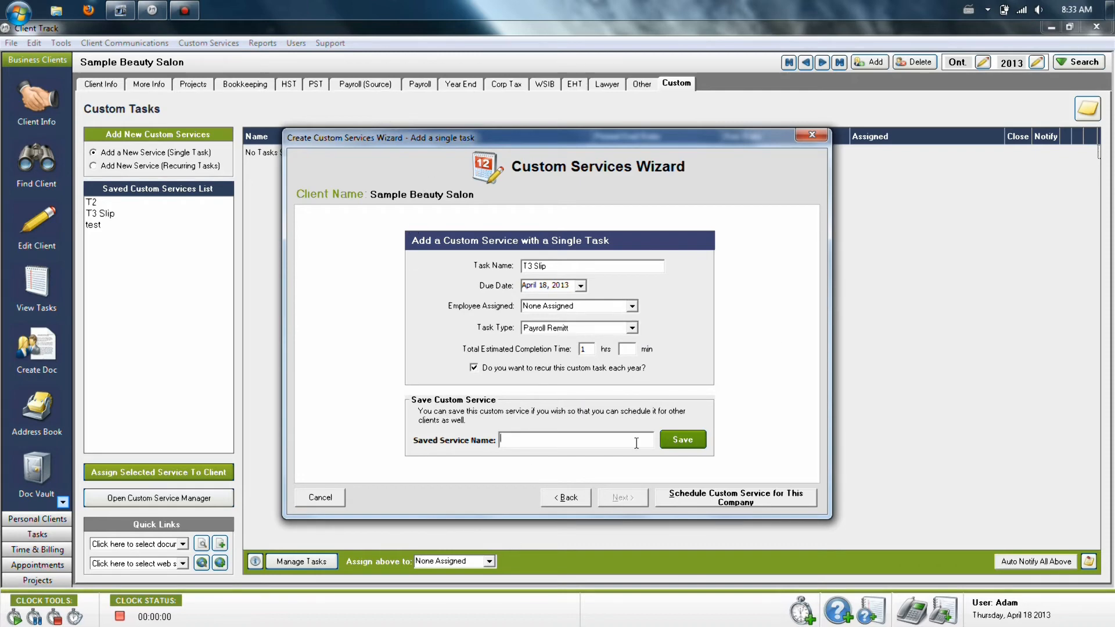
Schedule the saved T3 Slip service for Sample Beauty Salon and view its custom tasks
click(319, 497)
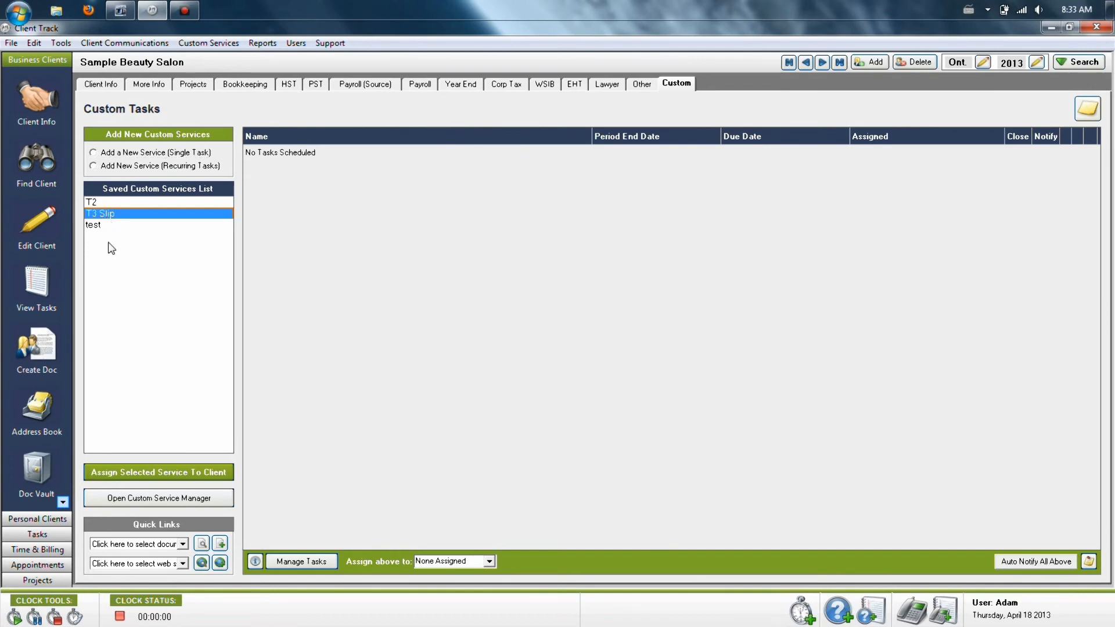
click(158, 473)
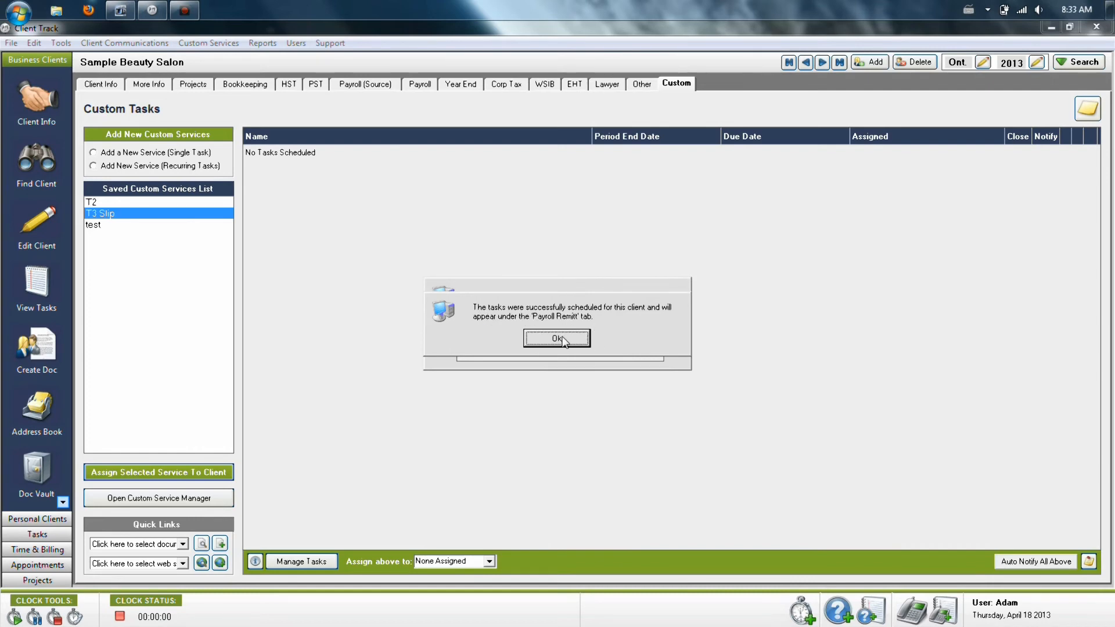
click(556, 338)
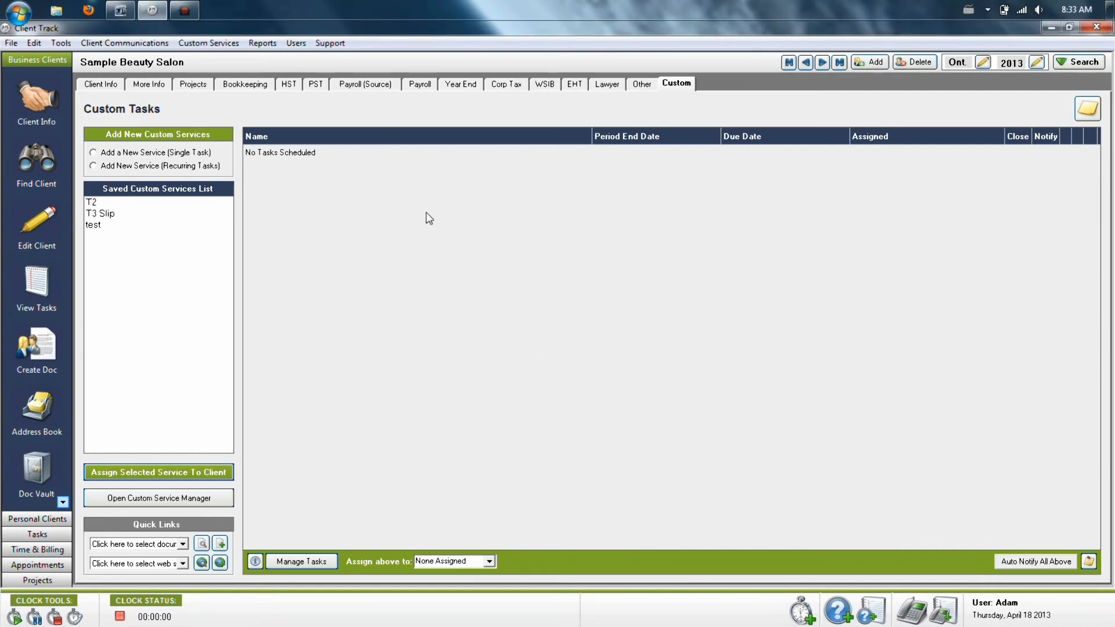
Check the T3 Slip due March 31, 2013 under Payroll Remittances, then return to Client Info
click(364, 84)
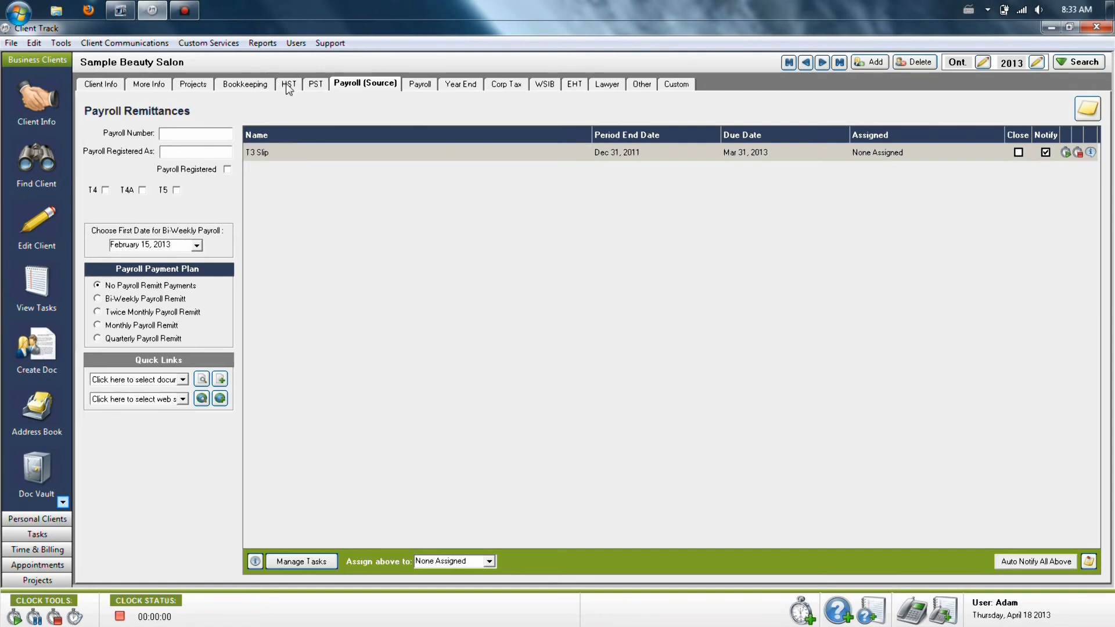
mouse_move(899, 278)
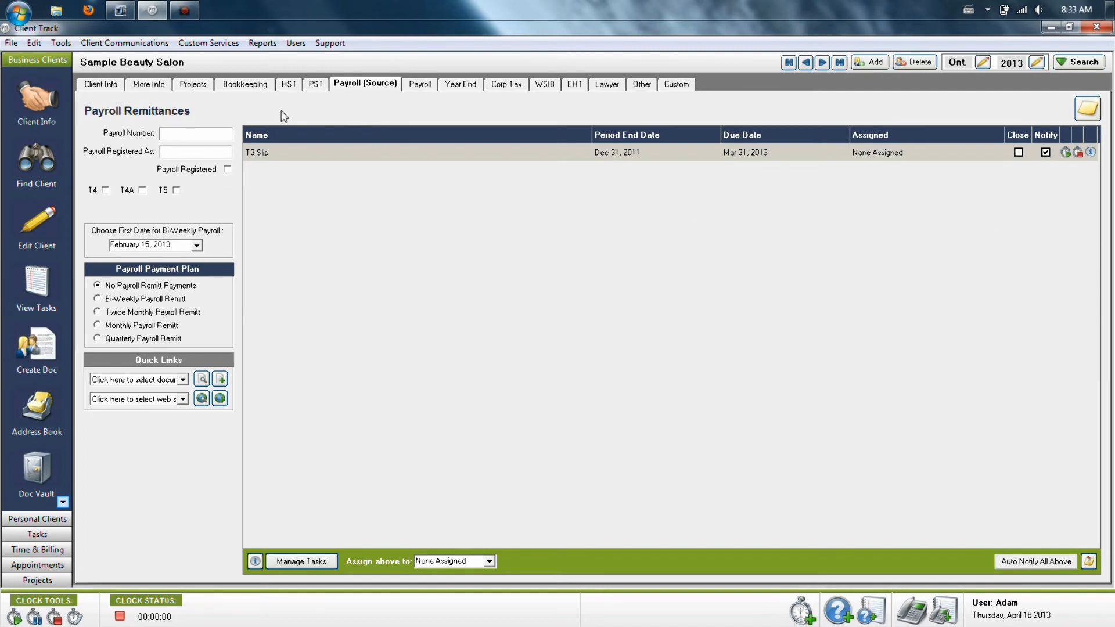
click(99, 84)
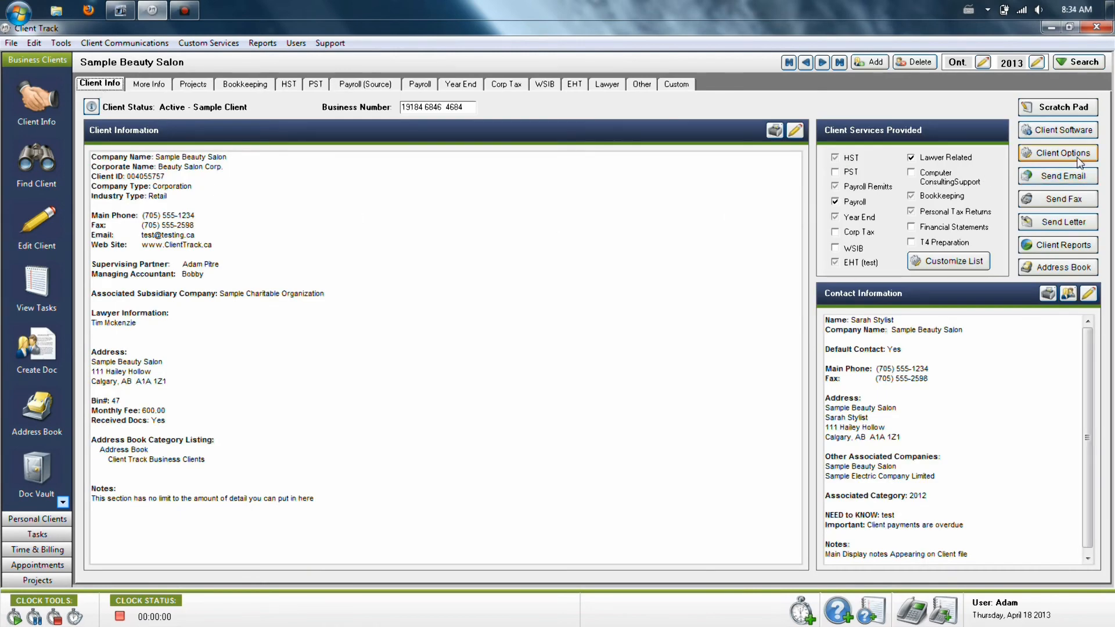
mouse_move(1078, 159)
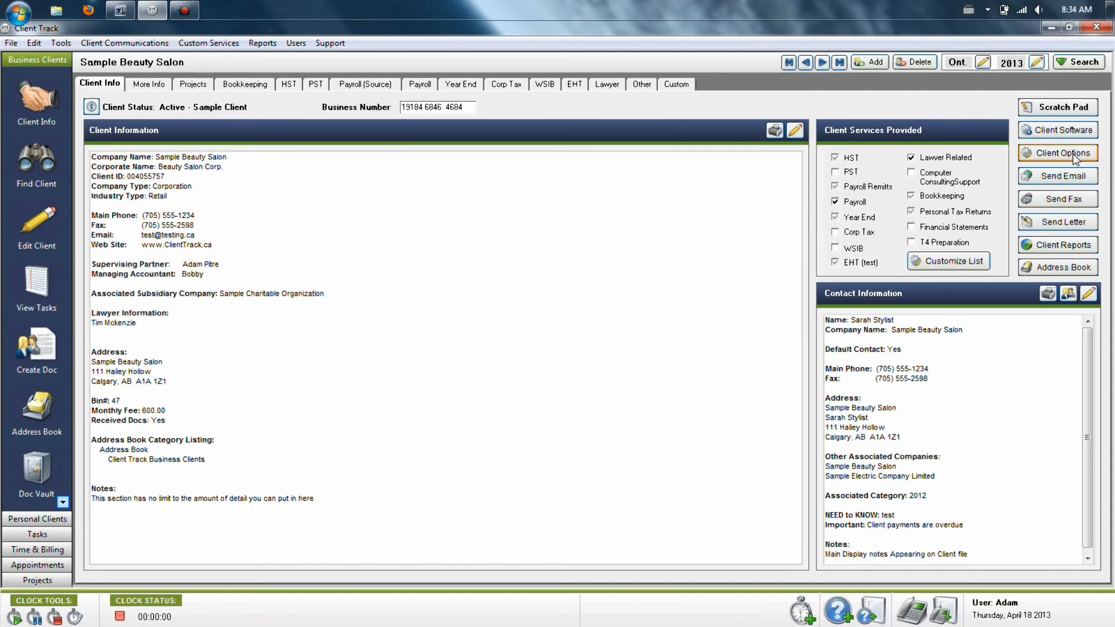
In Client Options, select all auto-notification types for the salon and confirm
click(1062, 153)
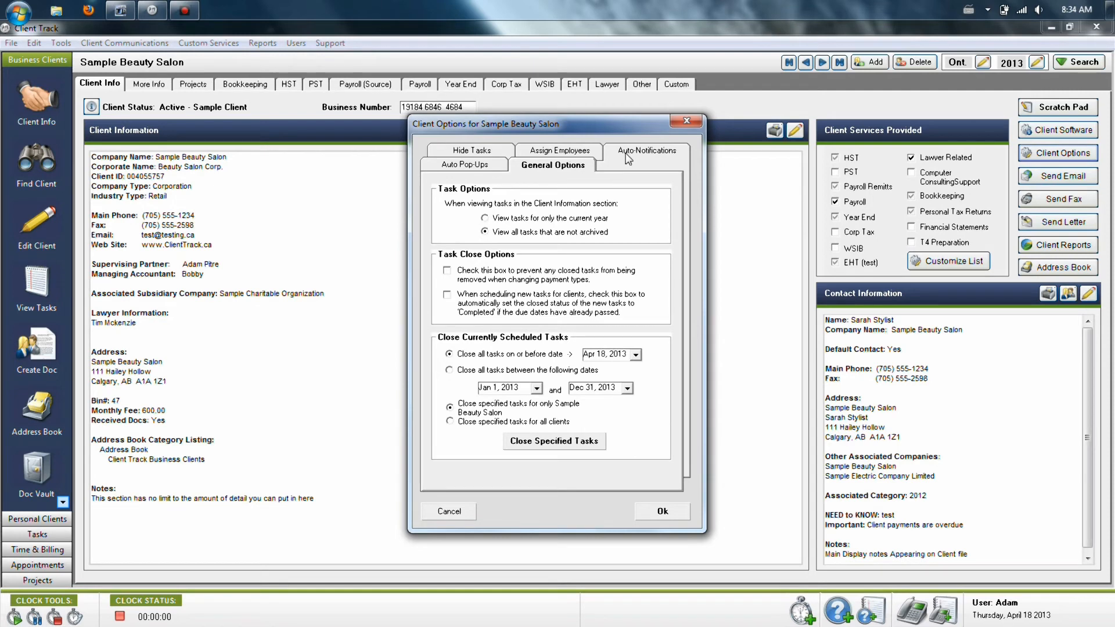
click(645, 150)
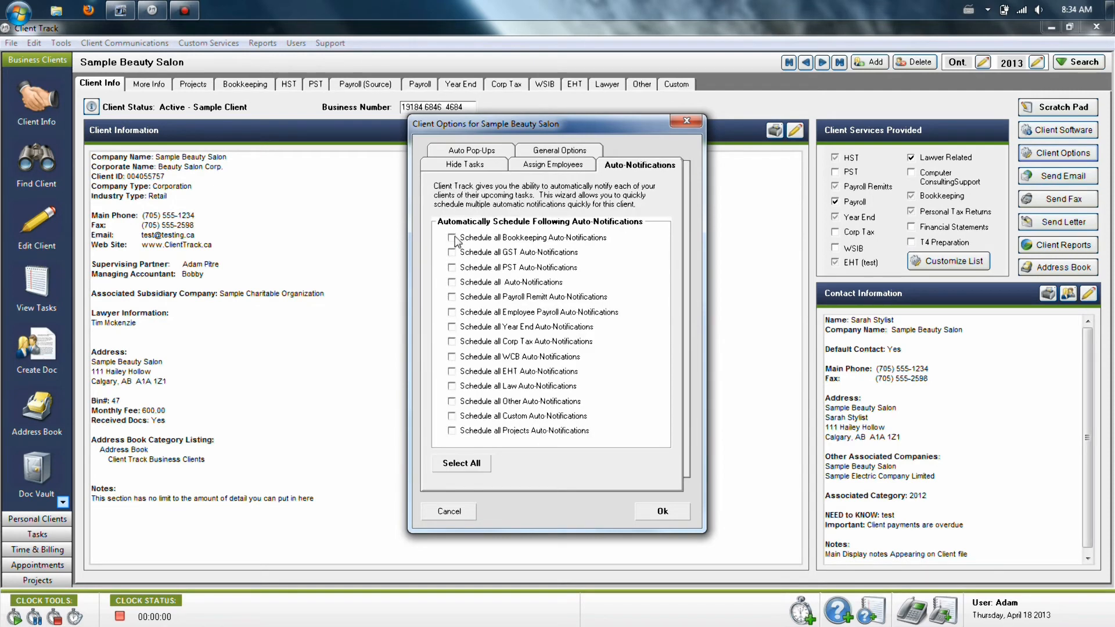
click(452, 341)
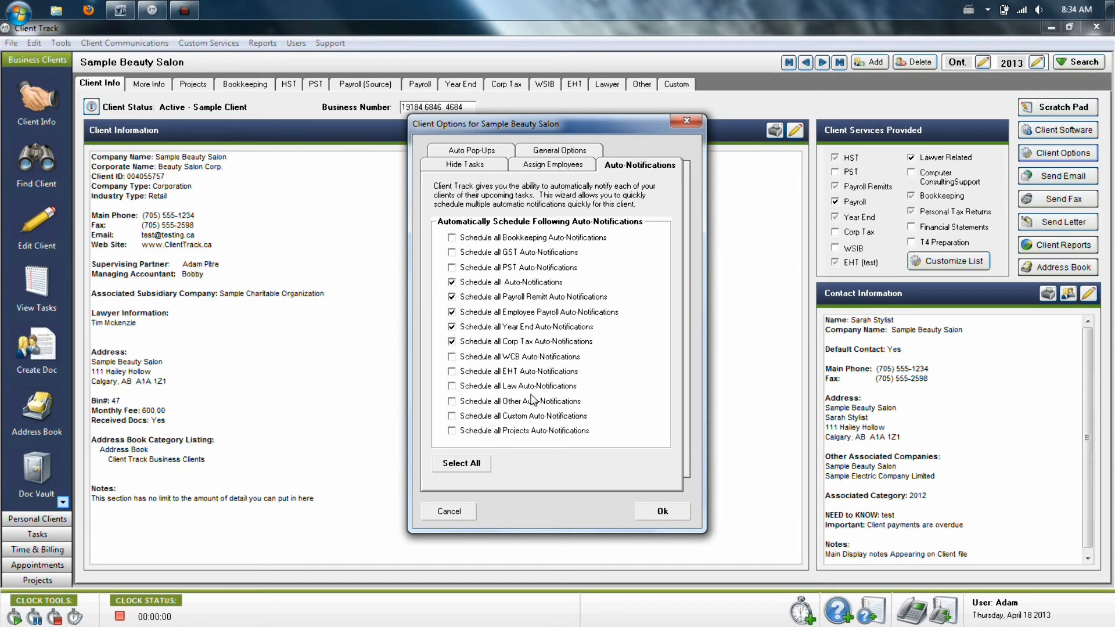
click(461, 463)
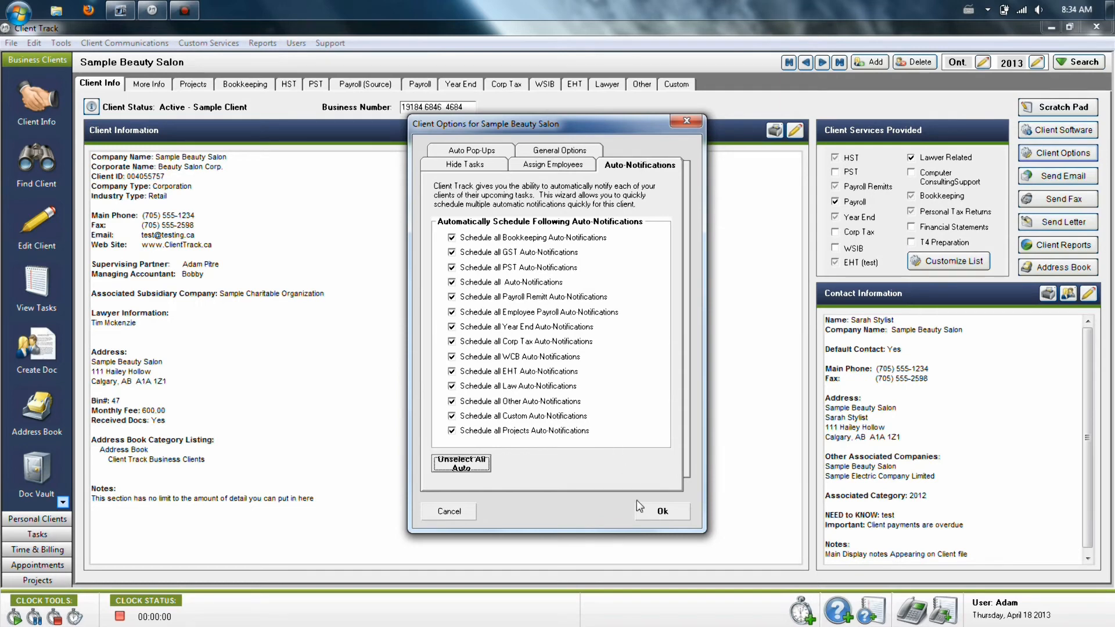
click(661, 514)
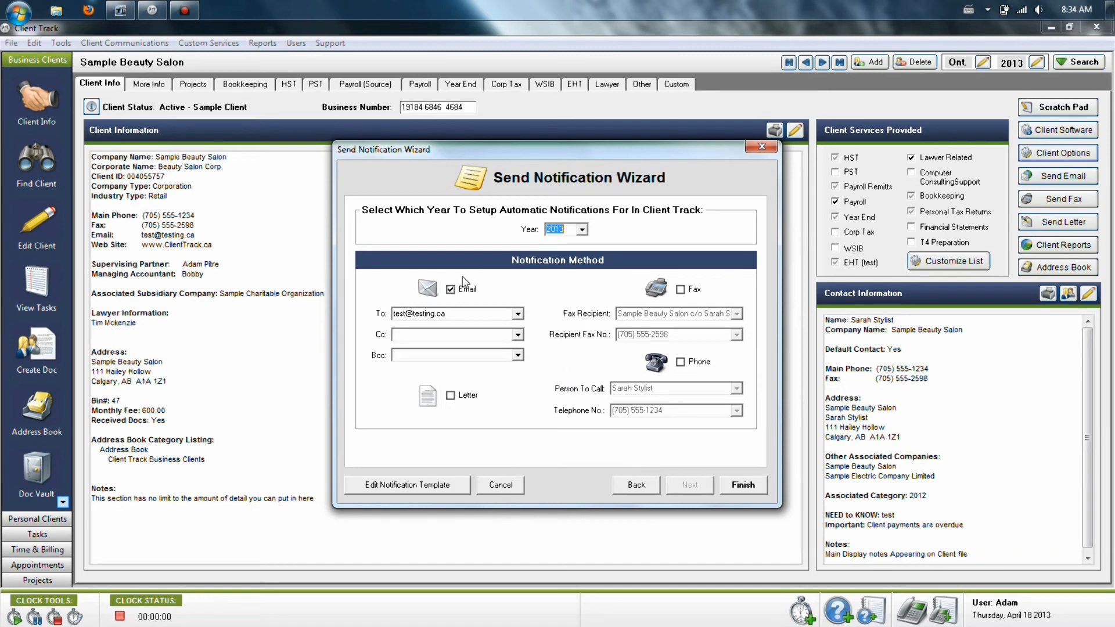
mouse_move(674, 359)
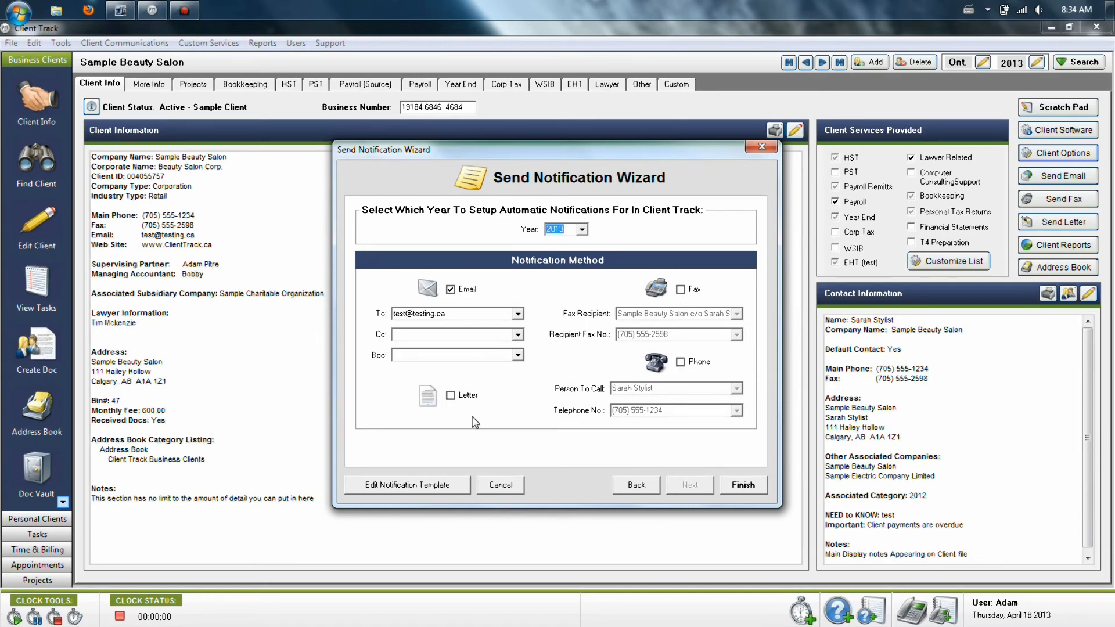
mouse_move(530, 309)
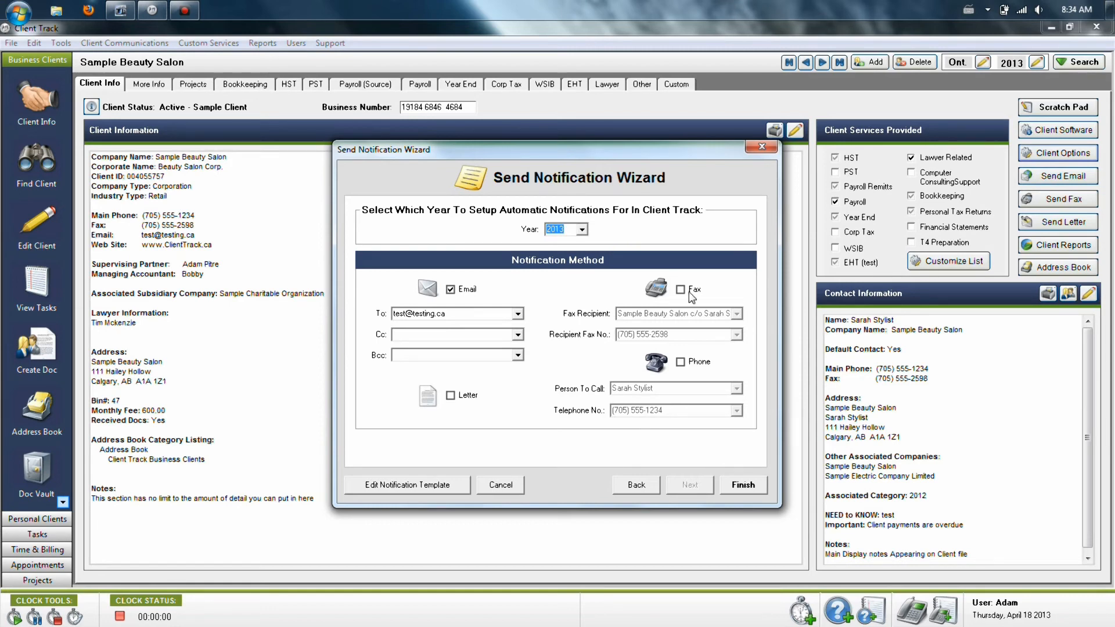
mouse_move(514, 381)
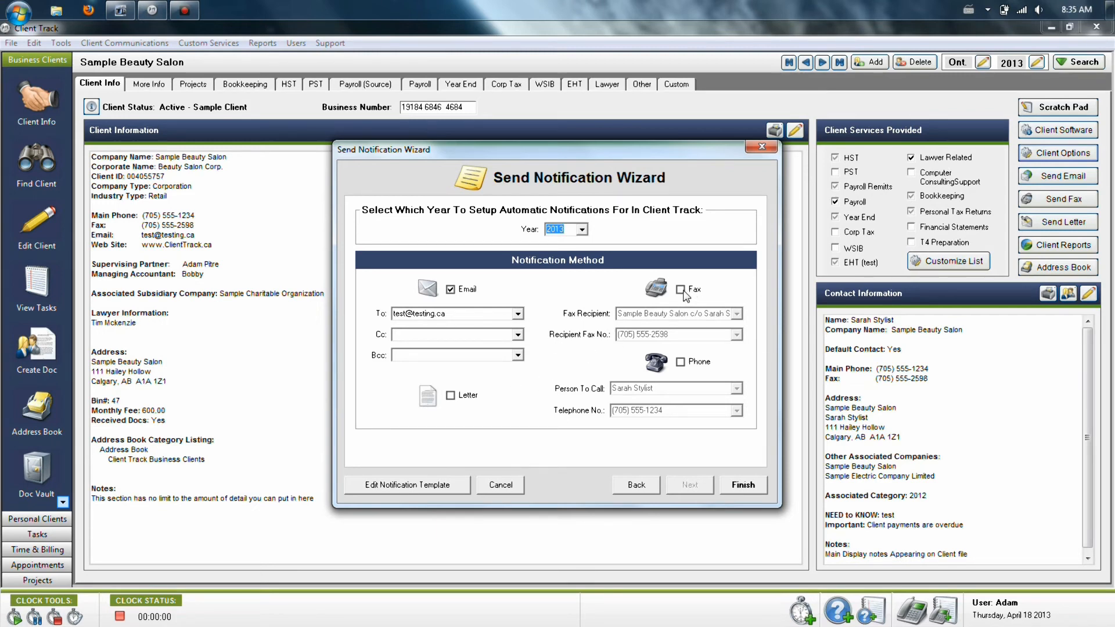
mouse_move(716, 289)
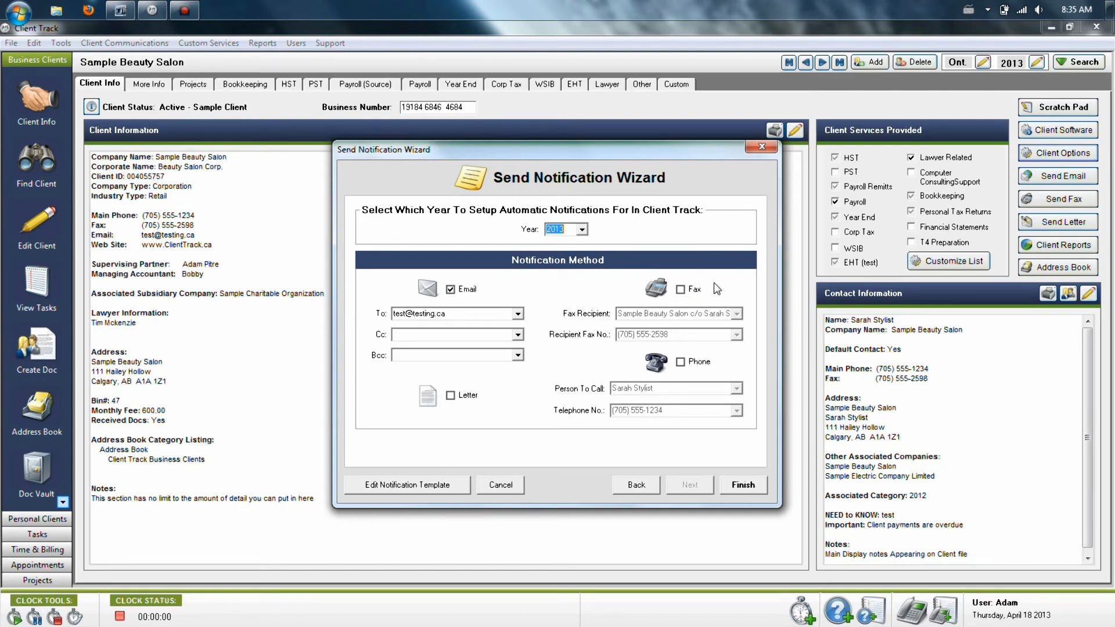
mouse_move(714, 359)
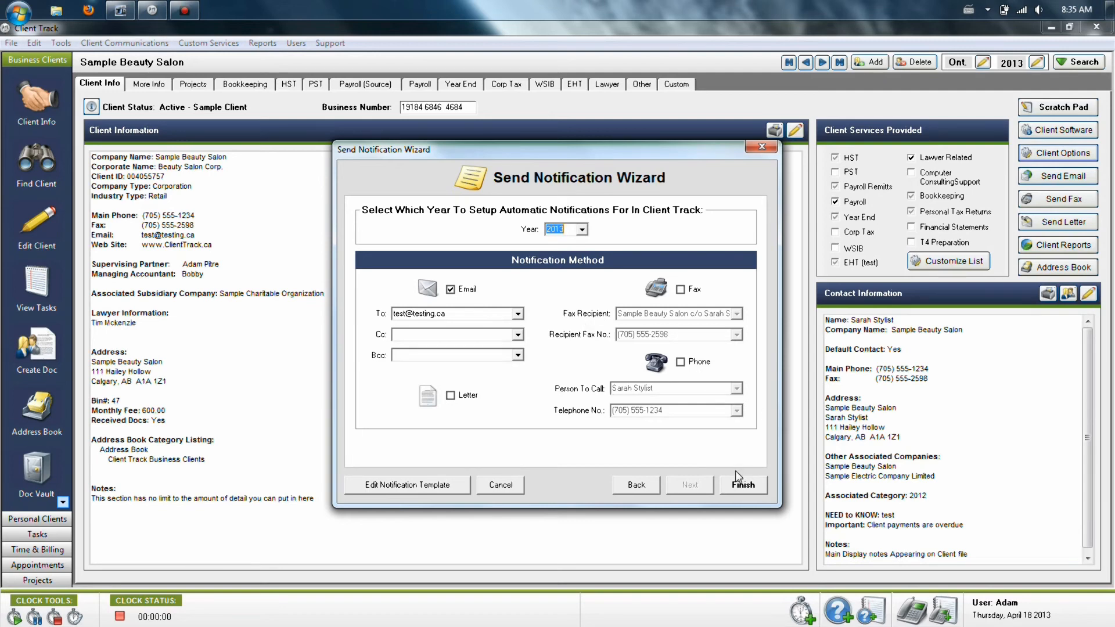
Finish the 2013 email notification wizard, check the HST notify flags, then launch the Auto Notification Wizard
click(742, 484)
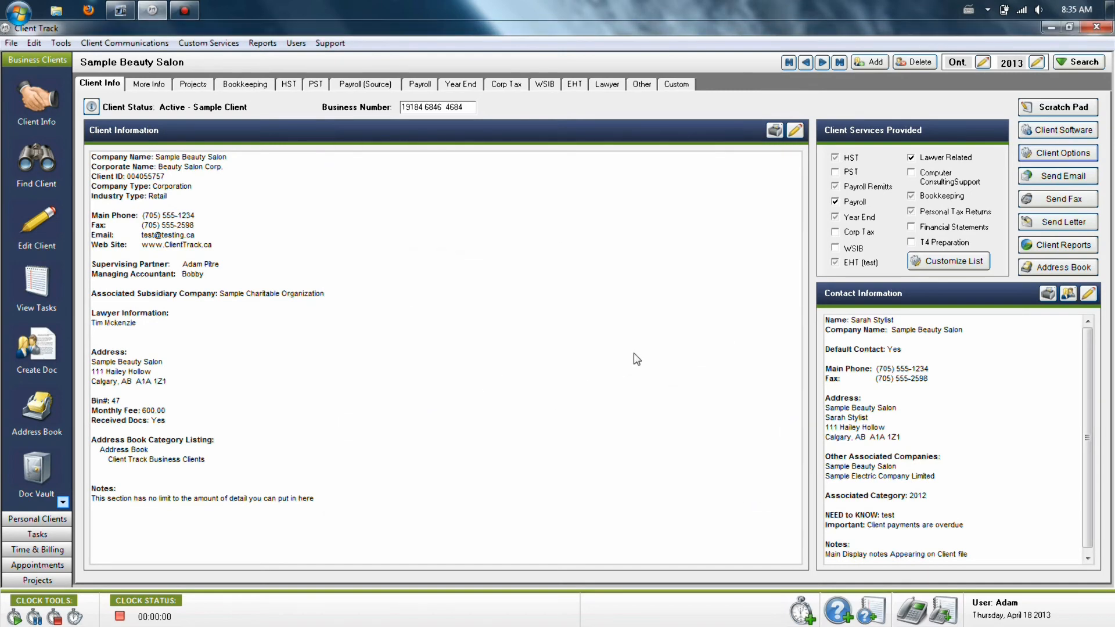
mouse_move(409, 165)
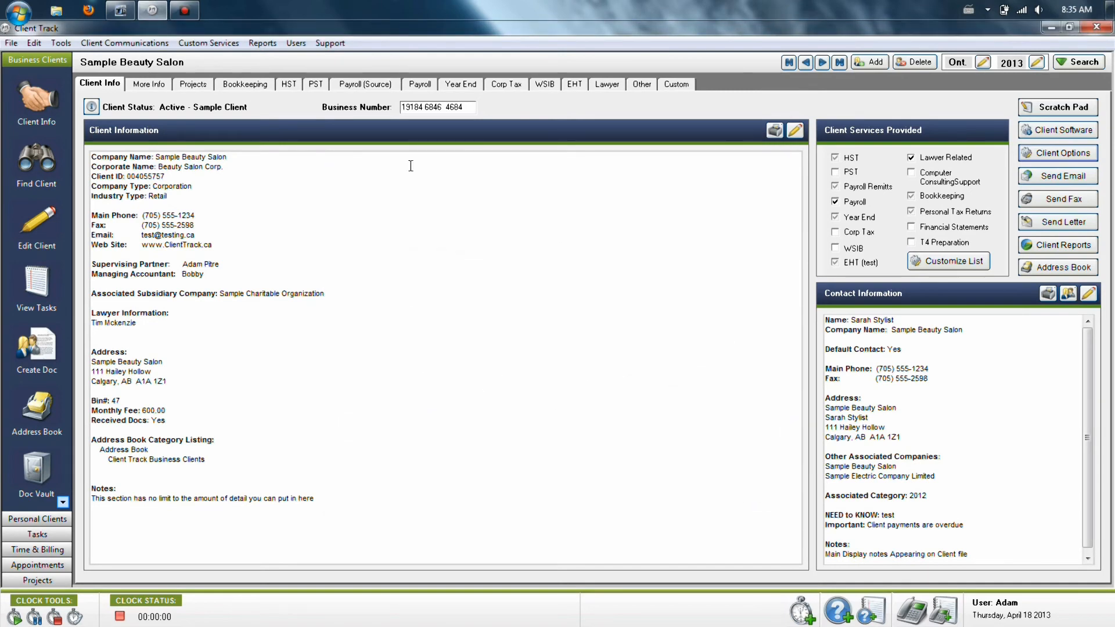
click(288, 84)
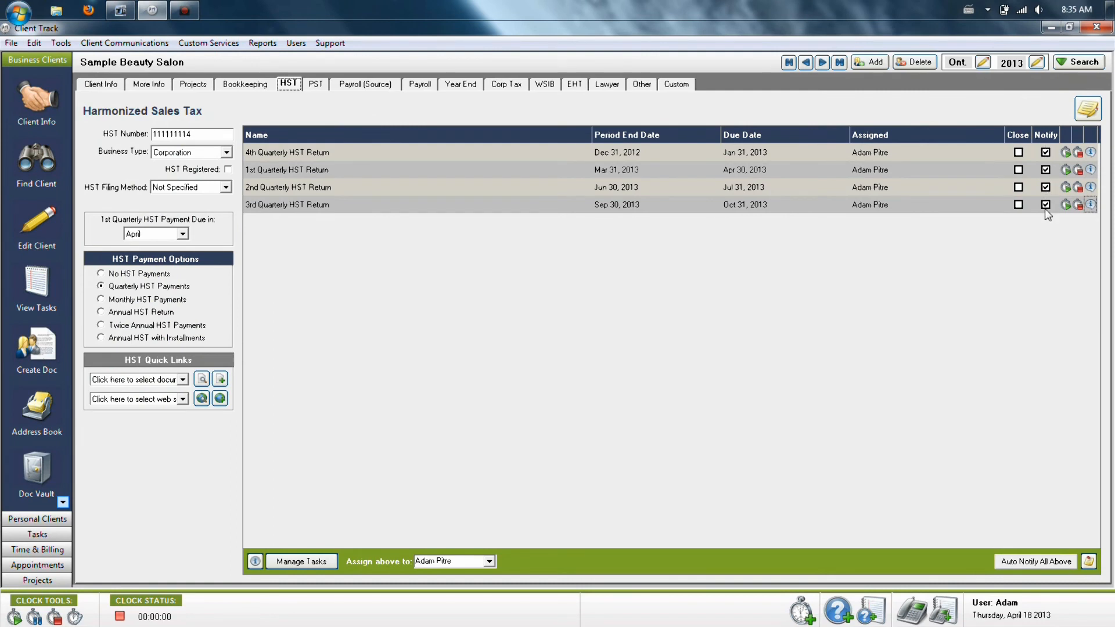
mouse_move(986, 259)
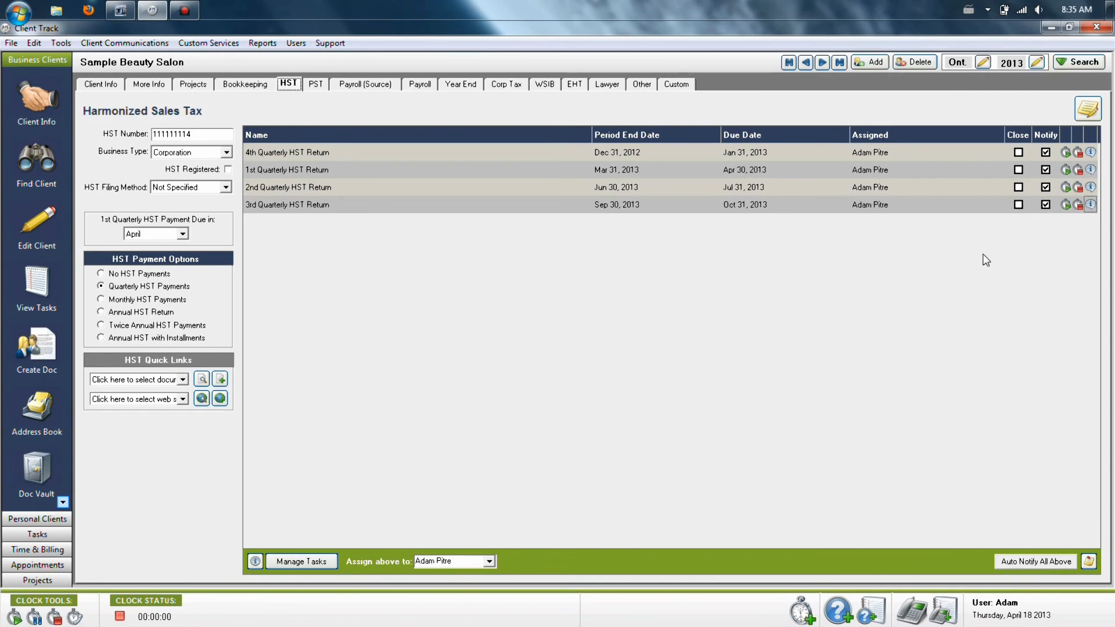
mouse_move(84, 82)
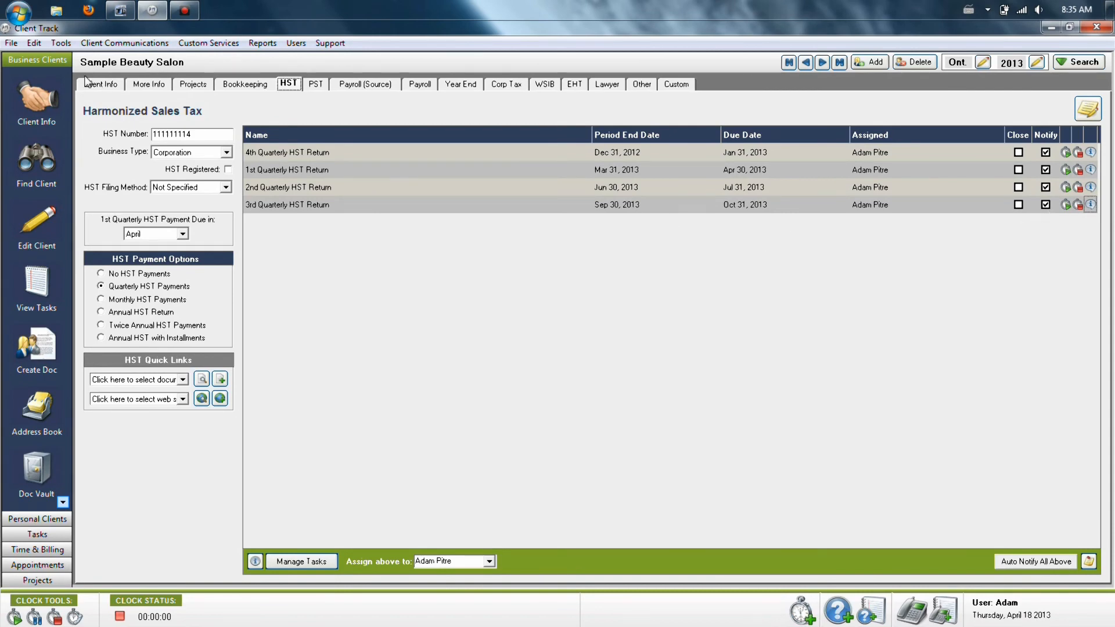
click(124, 43)
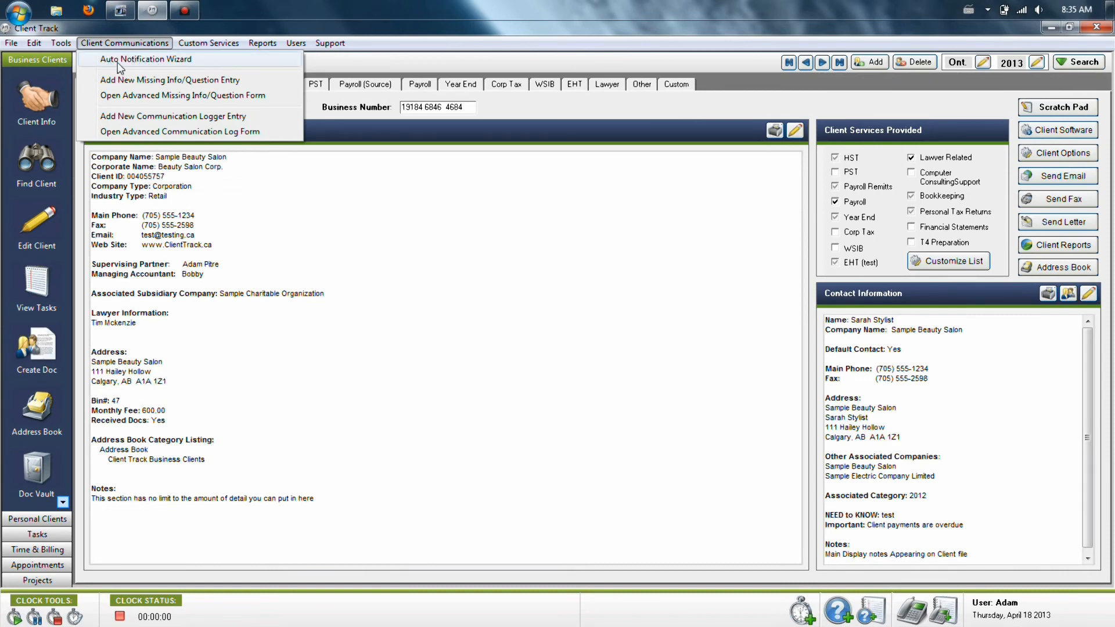
click(146, 60)
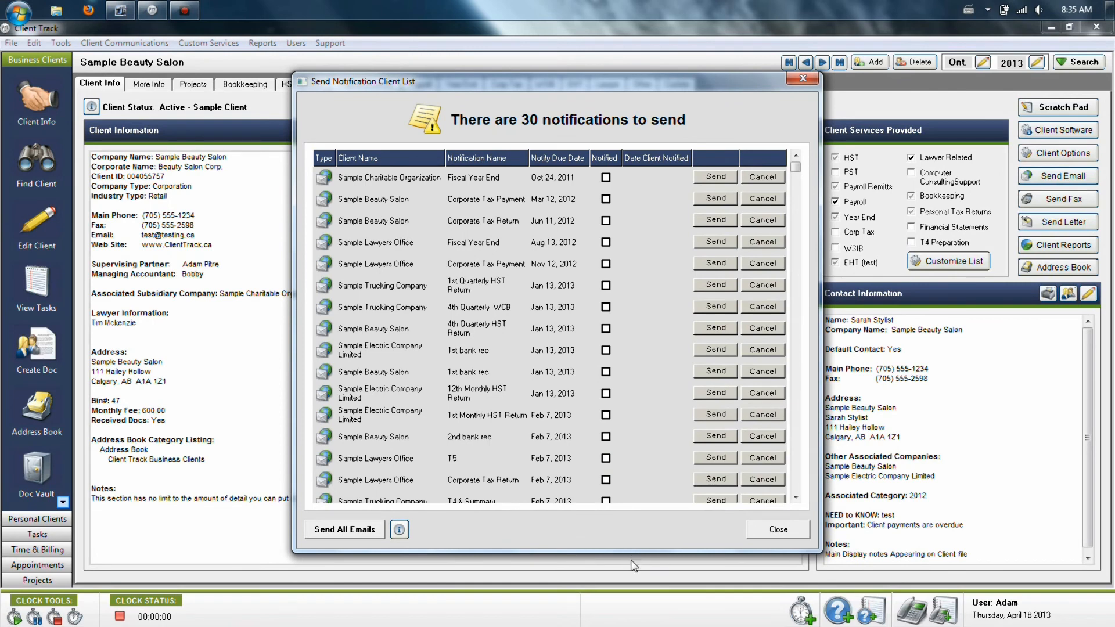
mouse_move(689, 162)
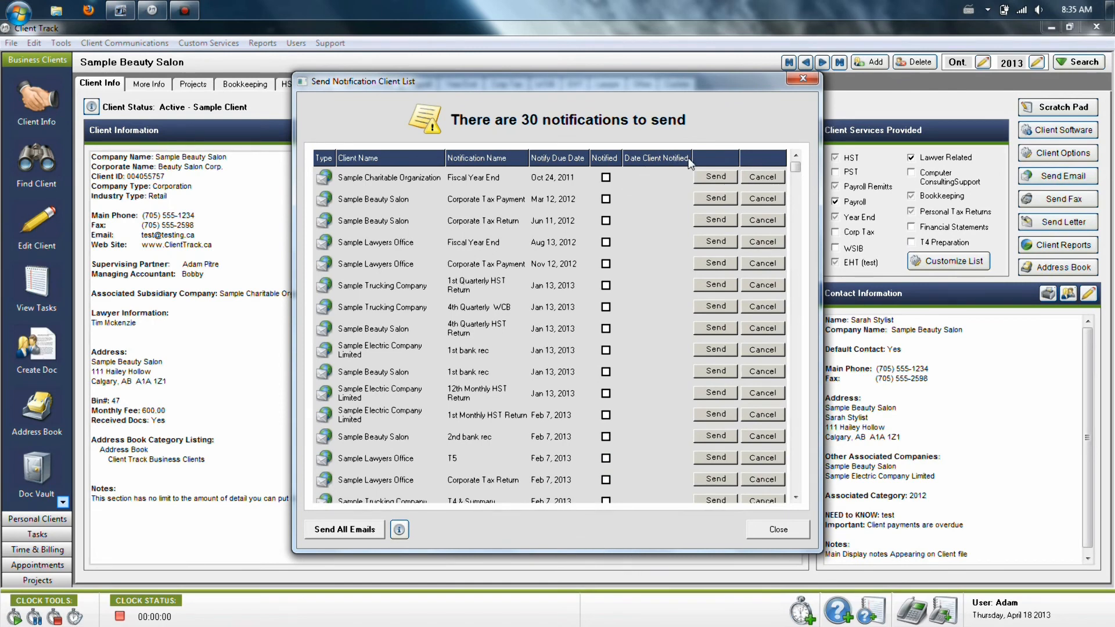
mouse_move(700, 179)
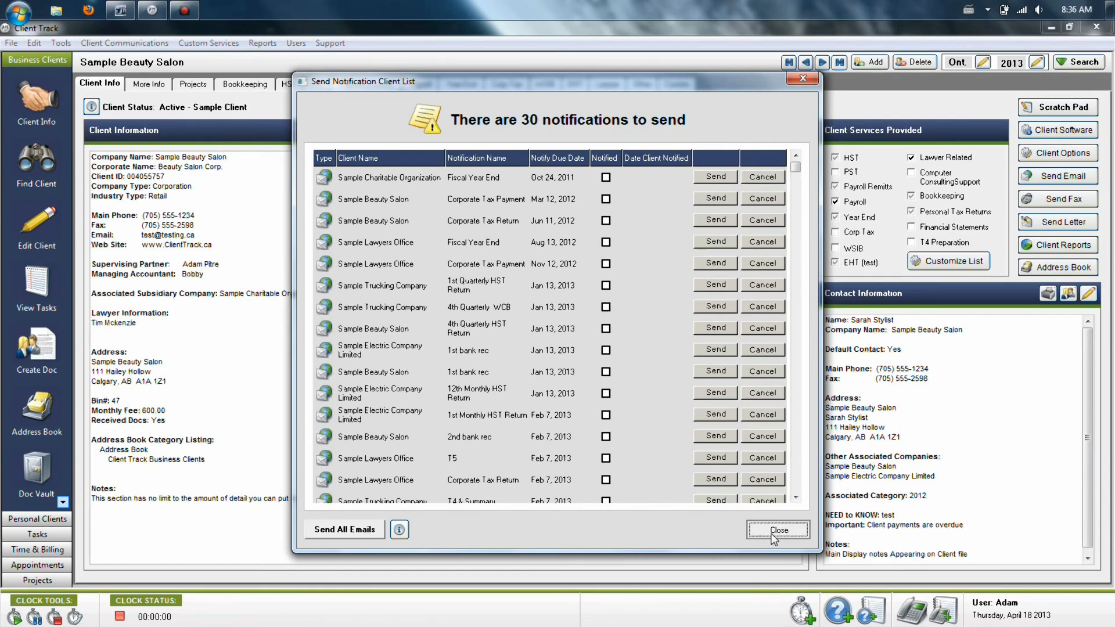
Close the list of 30 pending notifications unsent and bring up the salon's Client Software records
click(777, 530)
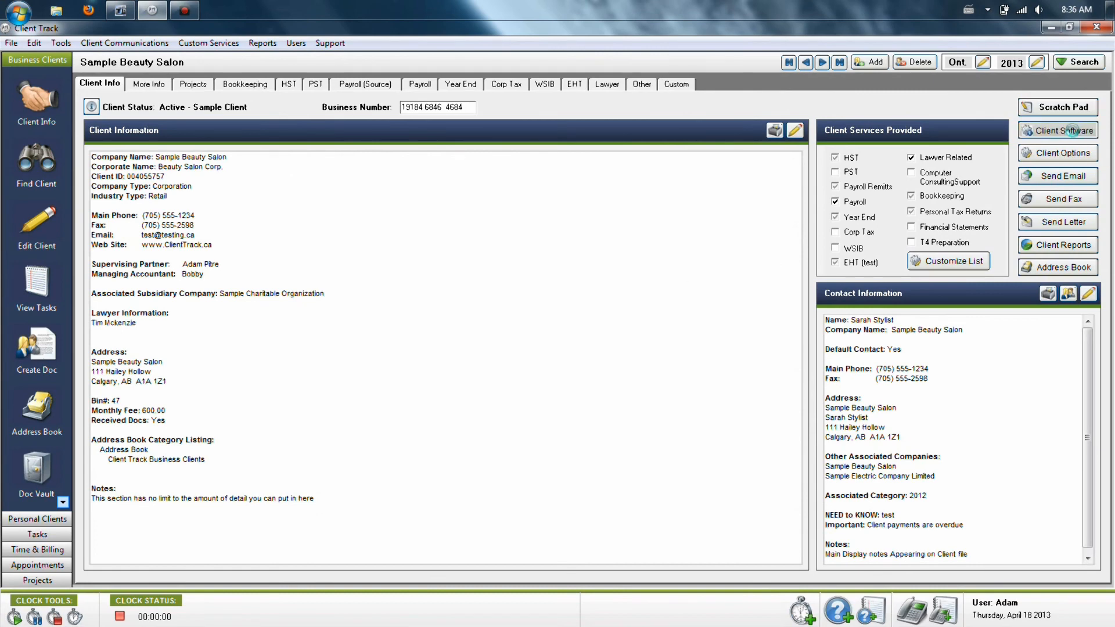
click(1060, 130)
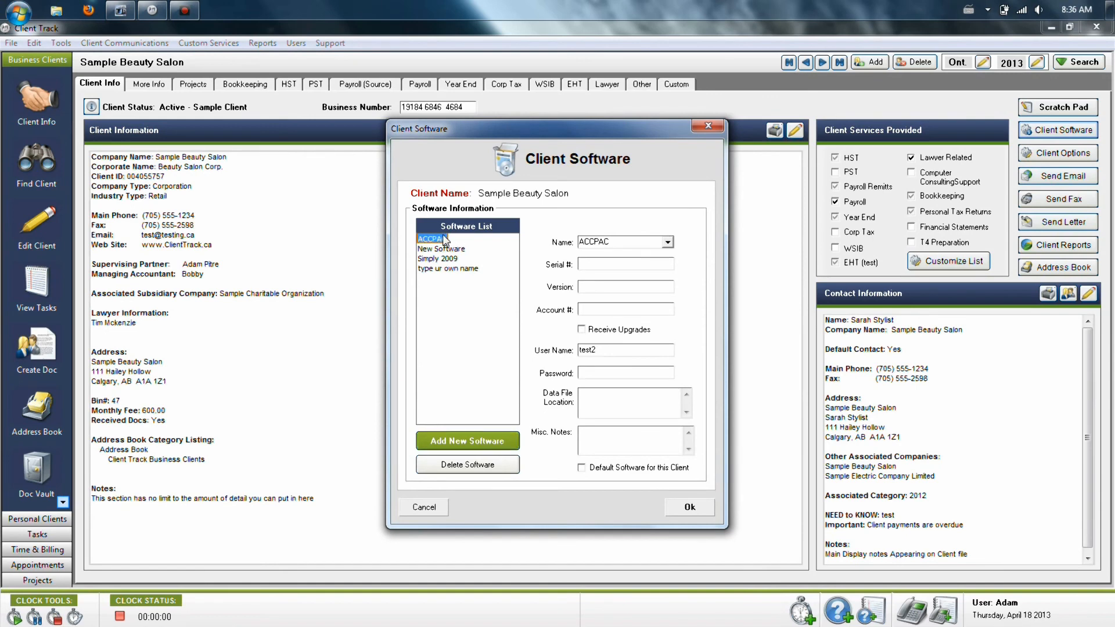
Browse the ACCPAC, New Software and 'type ur own name' entries and their login details
click(449, 268)
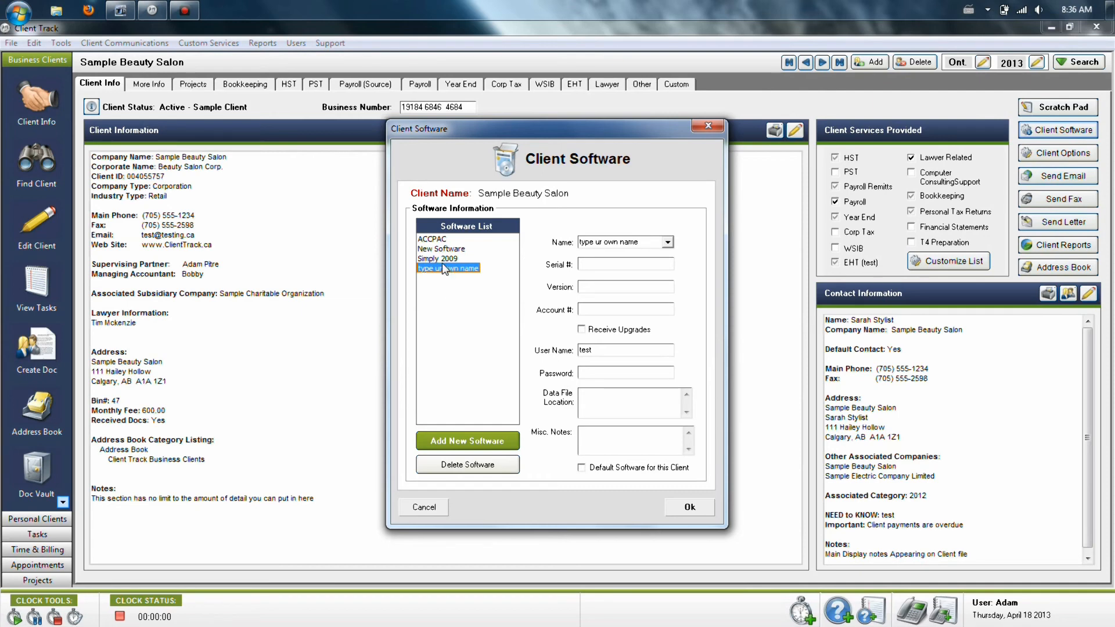
click(441, 248)
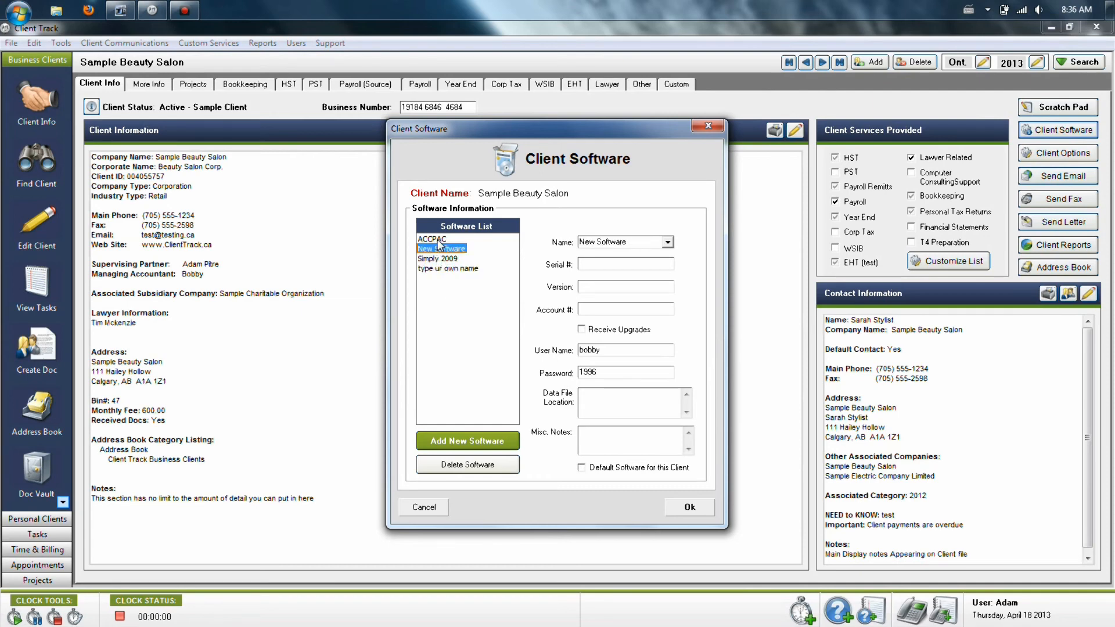
click(432, 238)
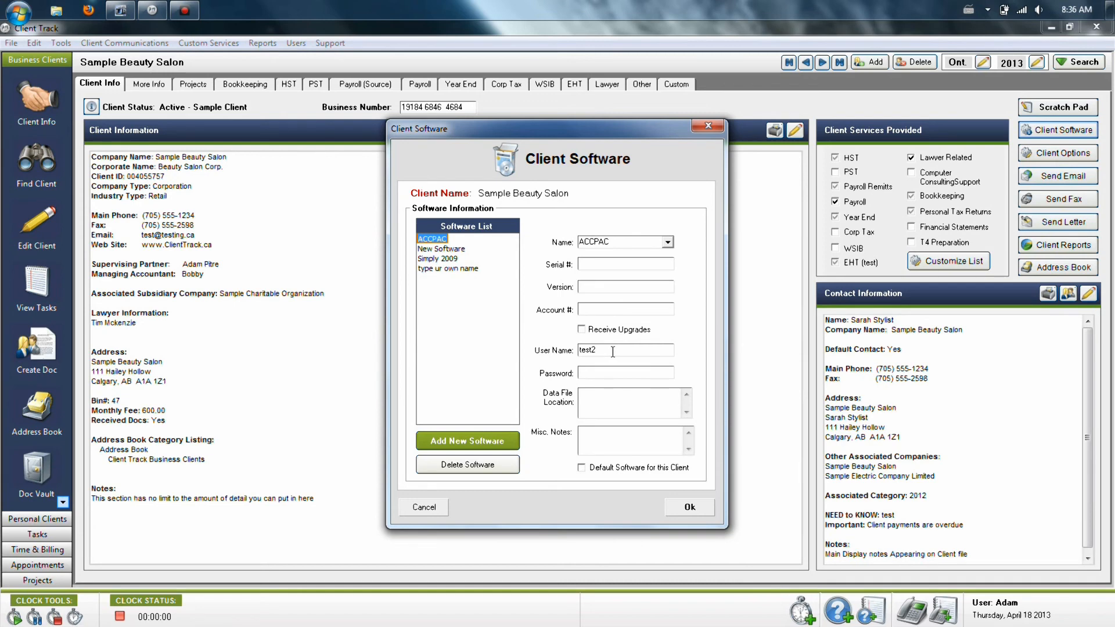
click(625, 309)
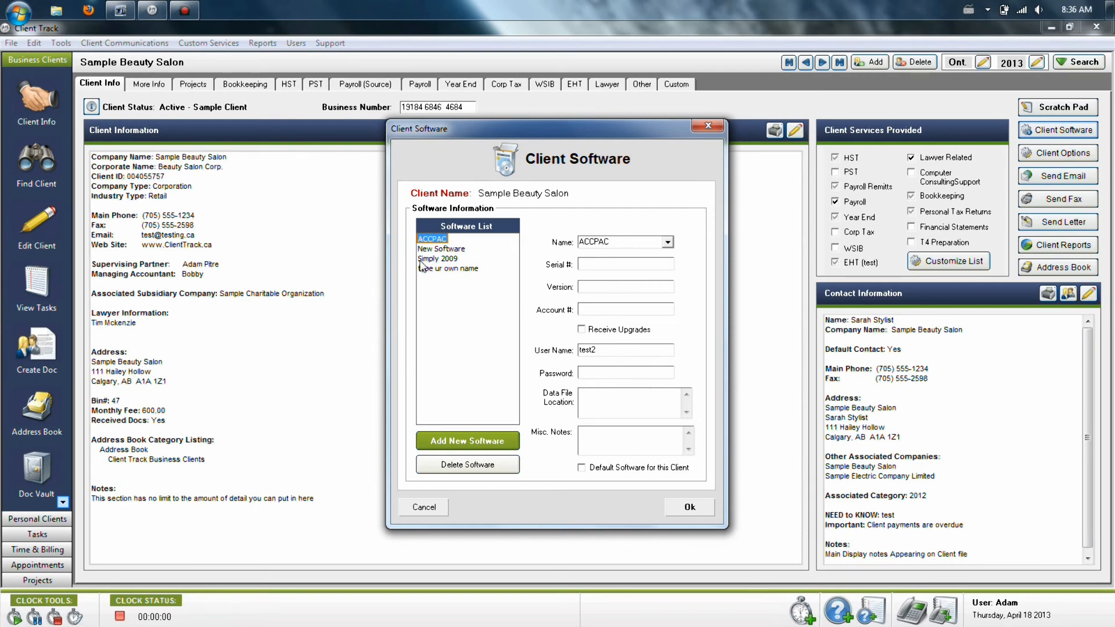
click(447, 268)
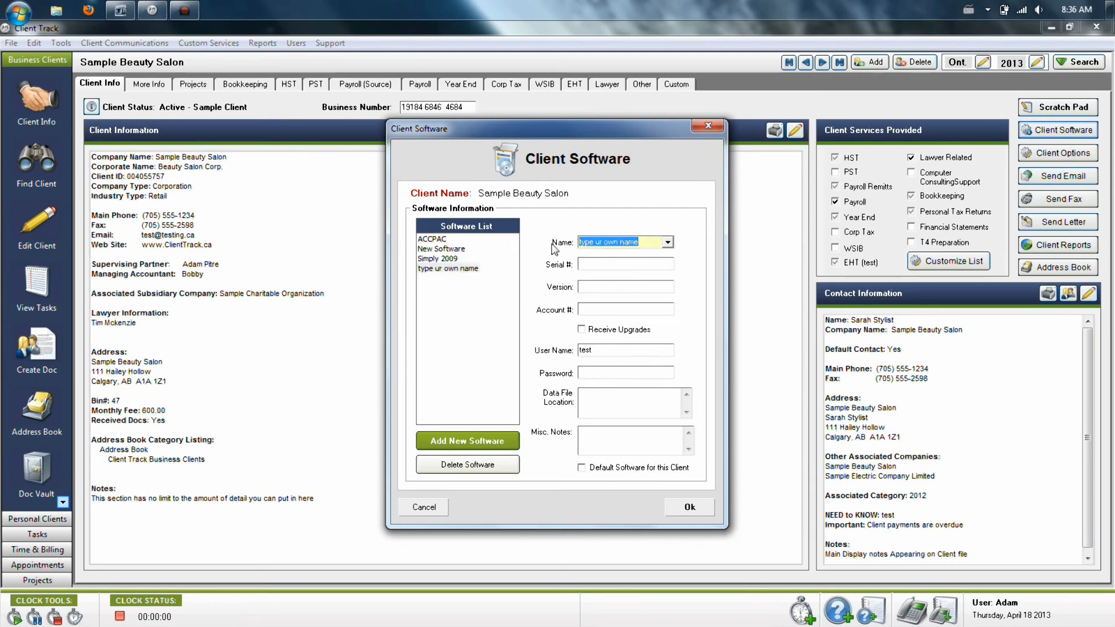
click(665, 241)
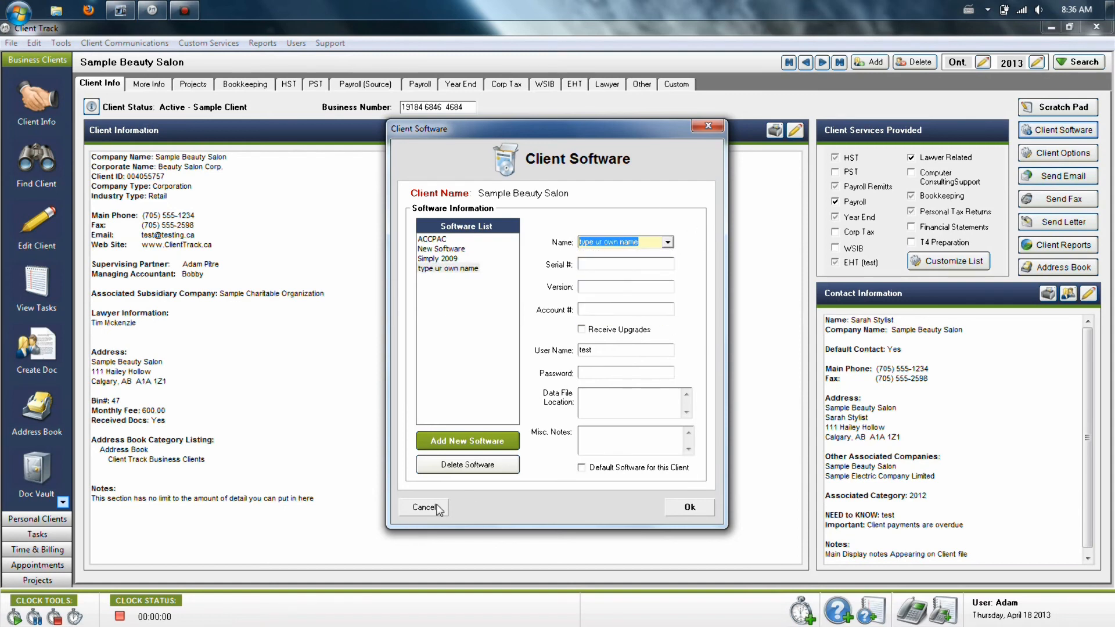
Cancel the Client Software dialog unchanged and go to the salon's Doc Vault
click(424, 508)
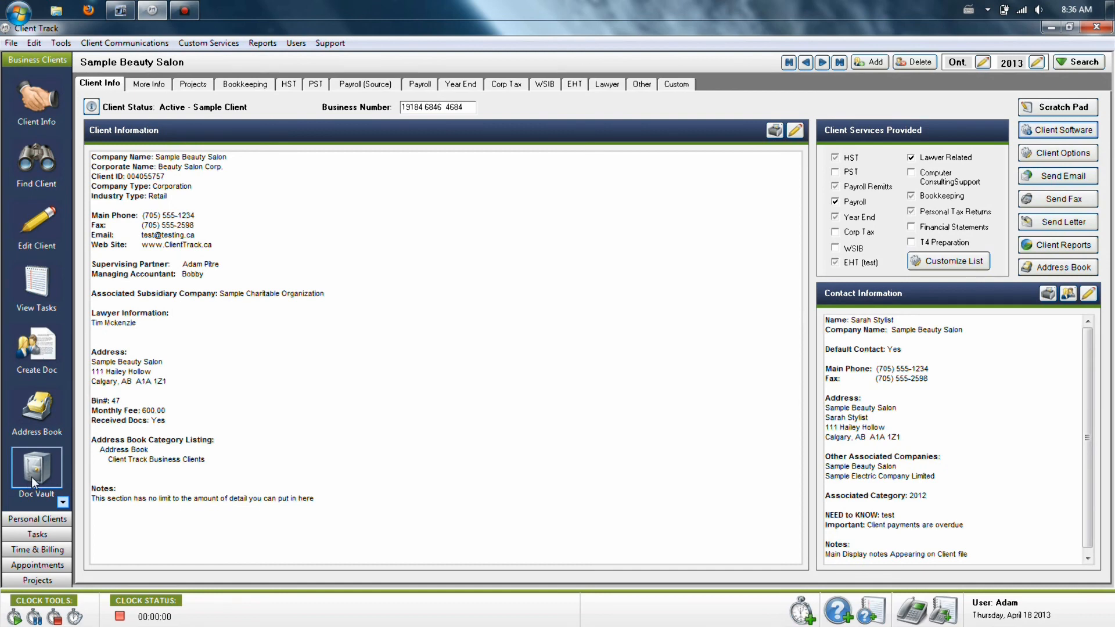
click(36, 468)
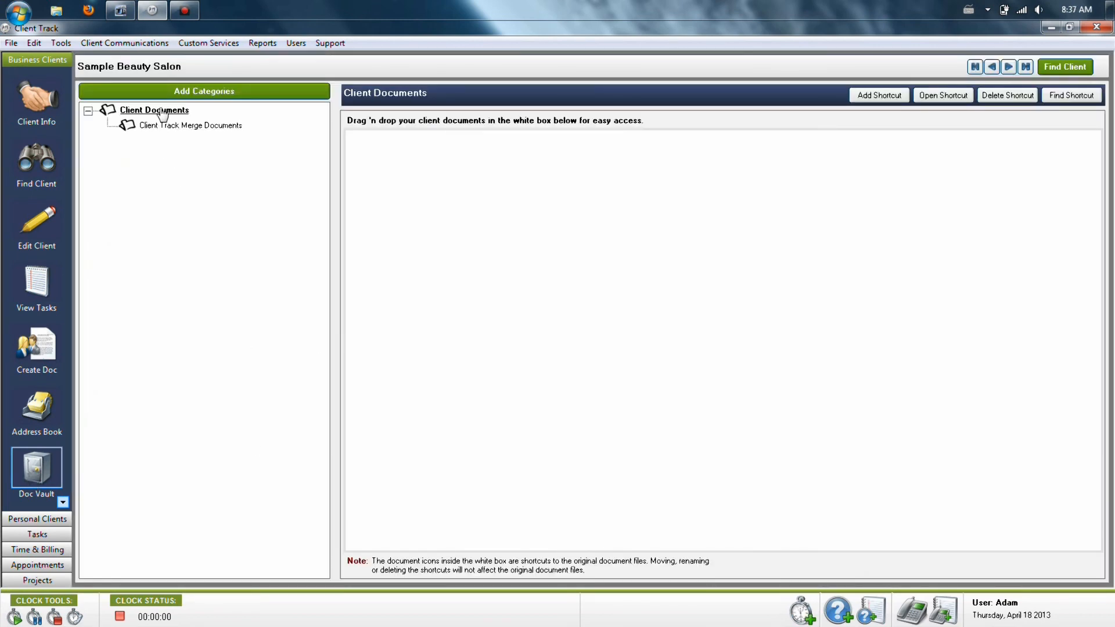
View the Client Track Merge Documents category under Client Documents and begin adding a new category
click(153, 110)
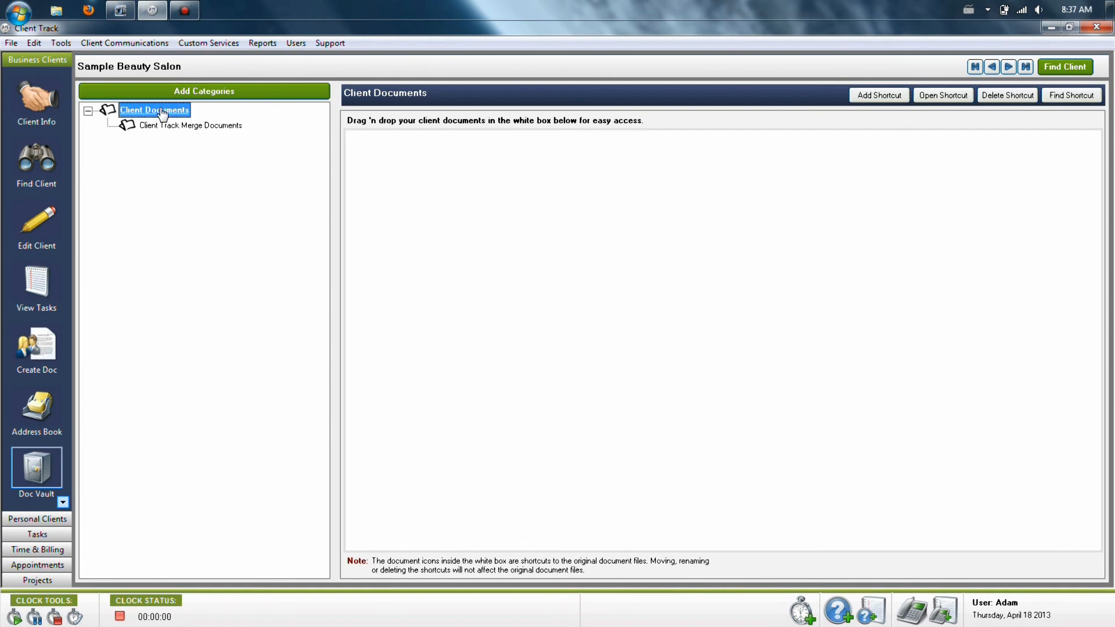
mouse_move(158, 117)
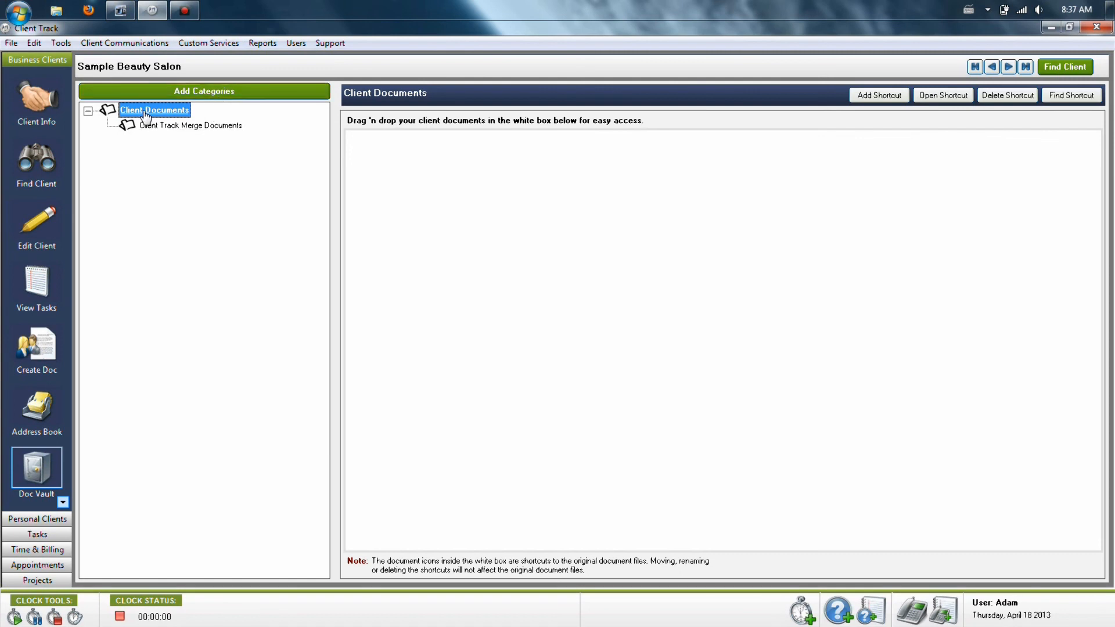
click(203, 91)
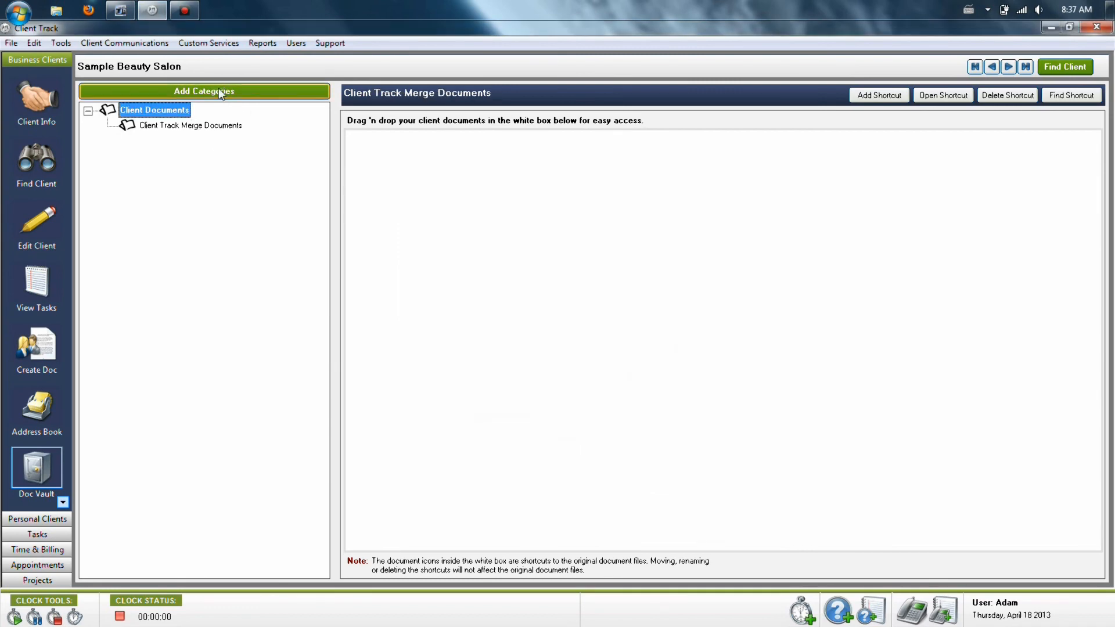
click(632, 398)
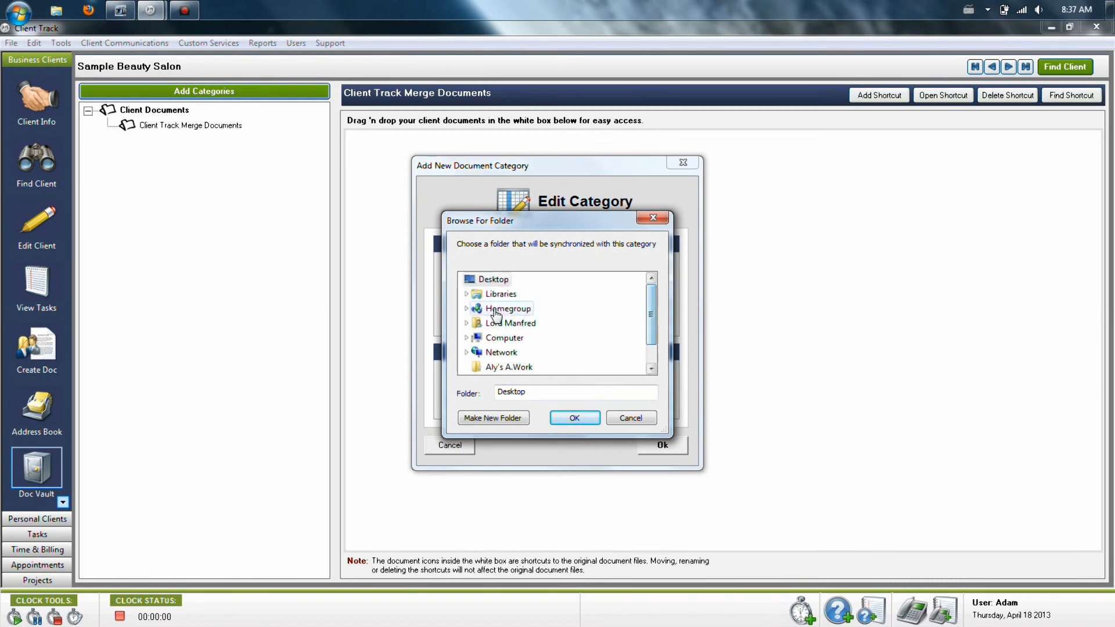
Create a New Category synchronised with Libraries > Documents > My Documents and select one of its synced files
click(502, 293)
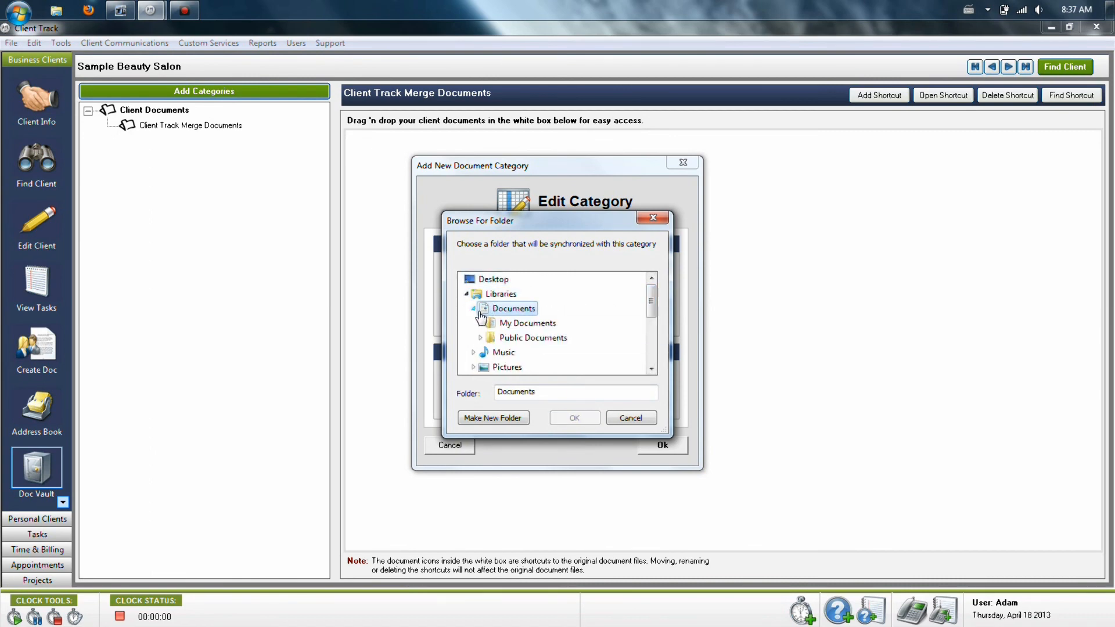
click(528, 323)
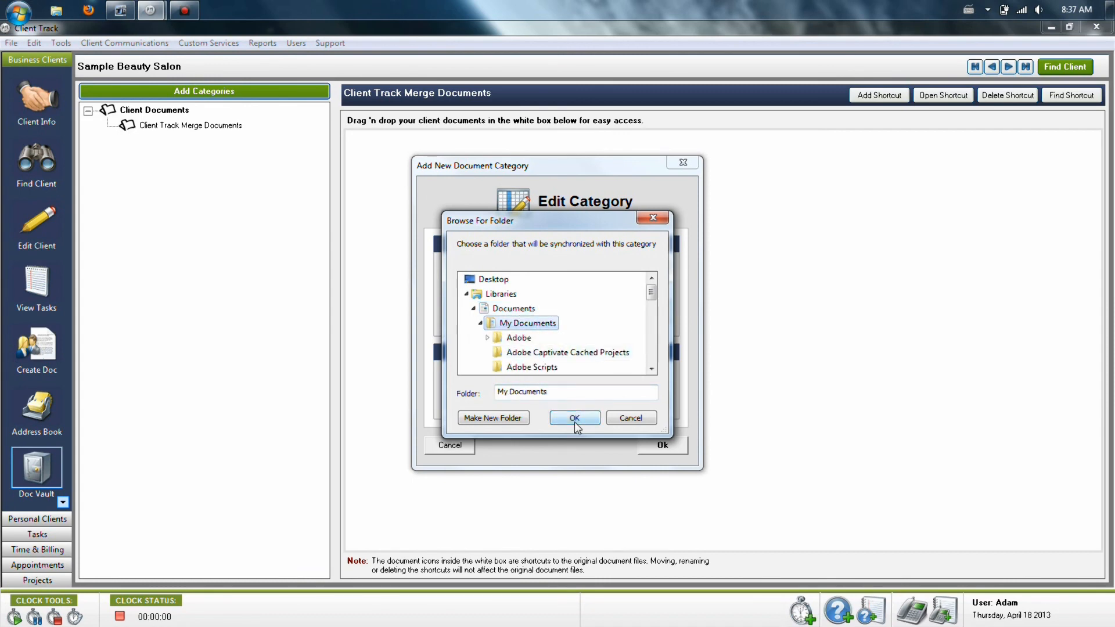
click(573, 417)
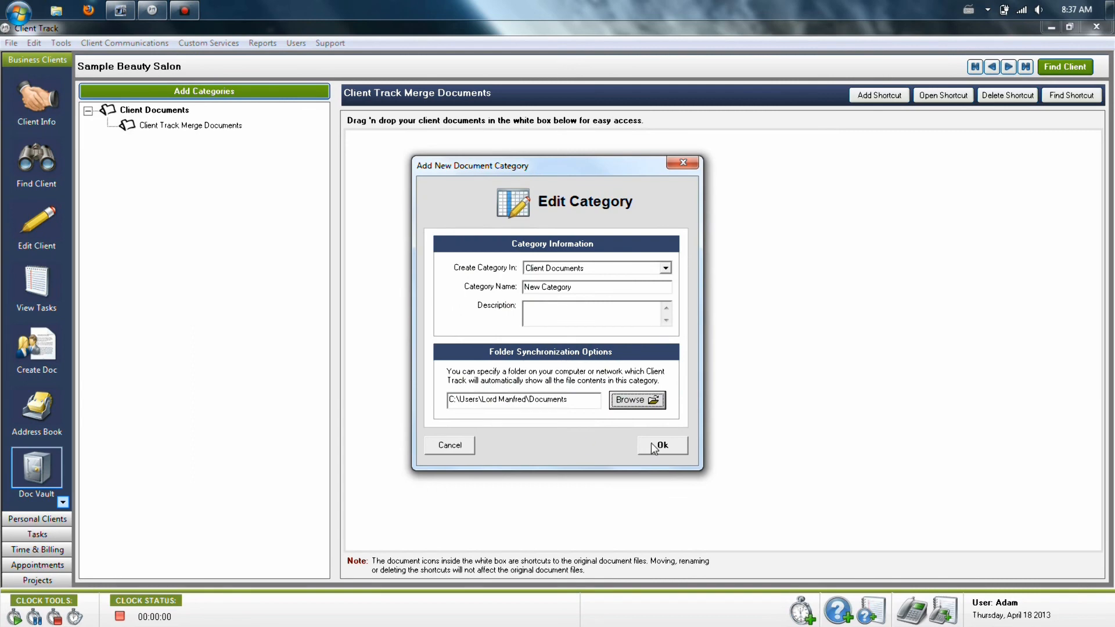
click(660, 444)
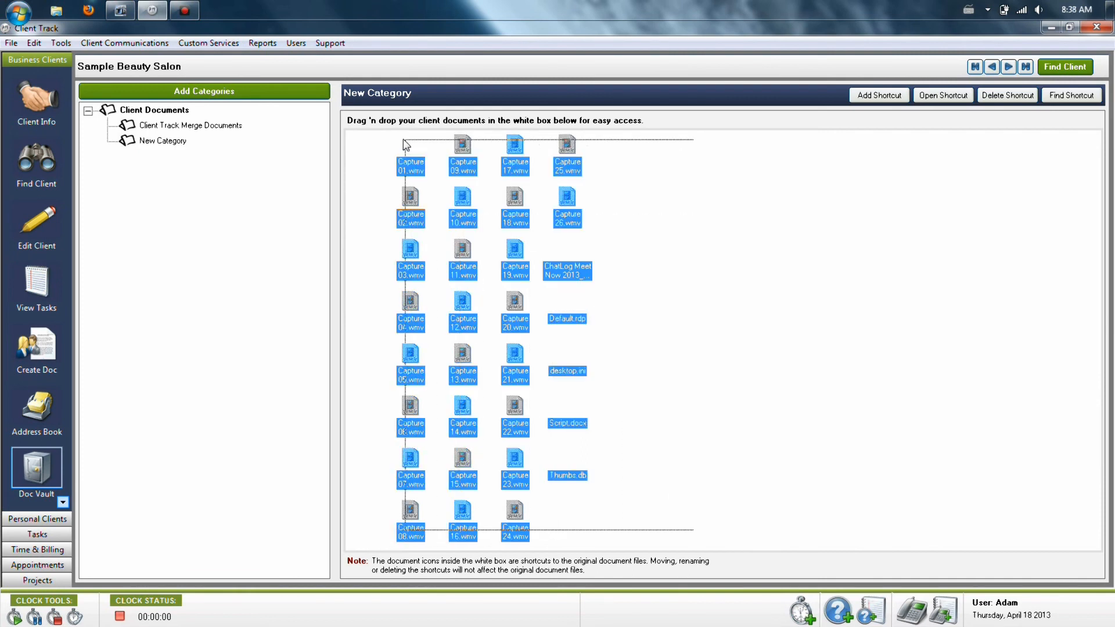
click(410, 207)
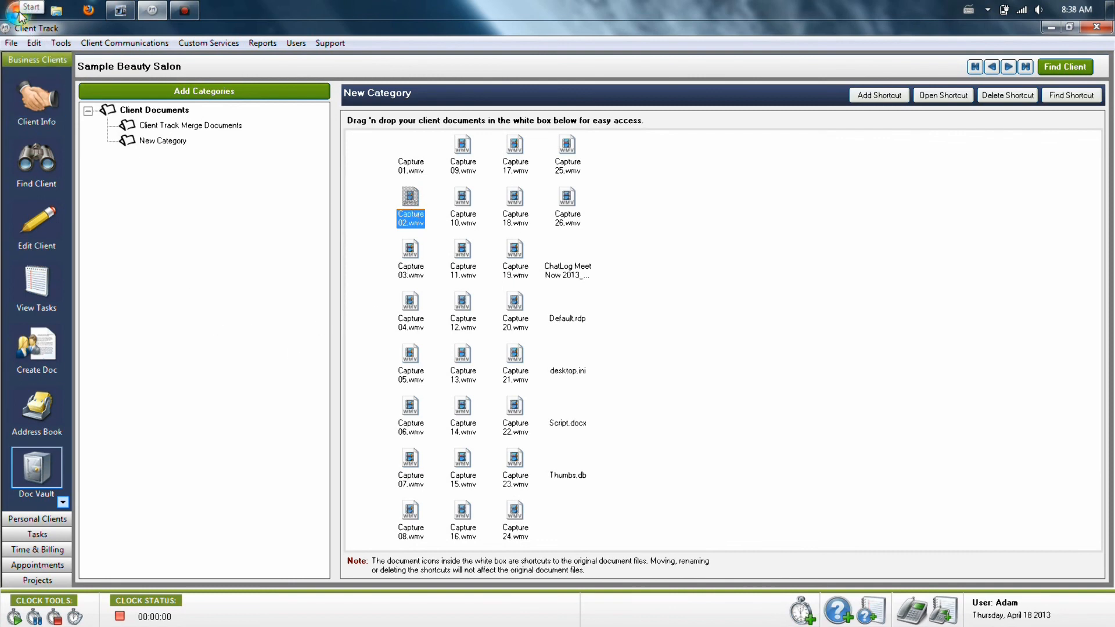
mouse_move(289, 294)
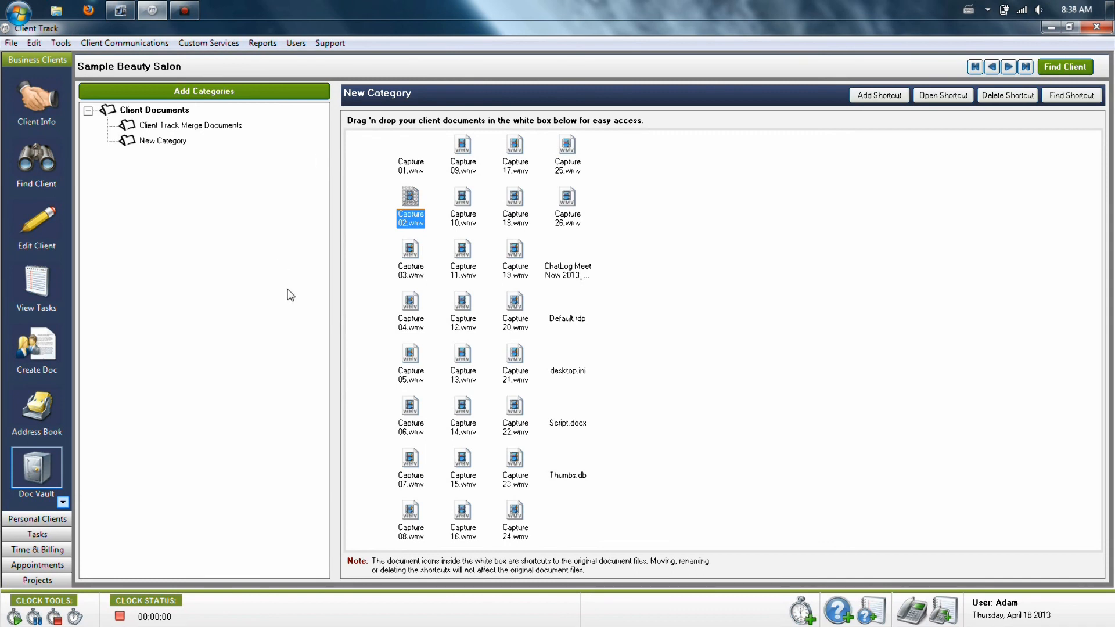
mouse_move(506, 225)
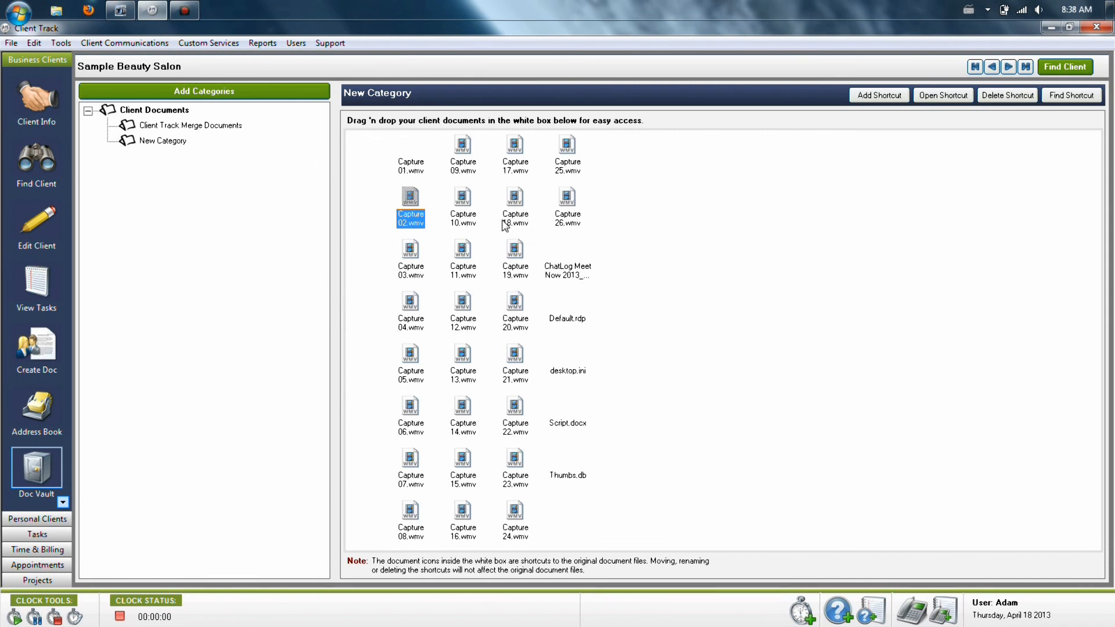
mouse_move(280, 338)
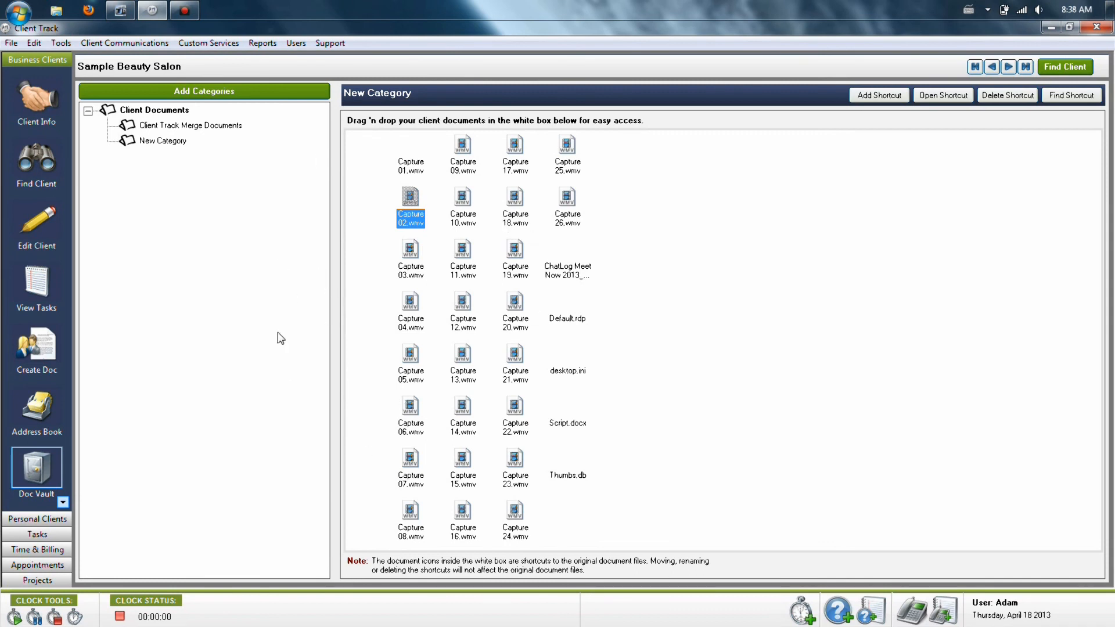
mouse_move(726, 335)
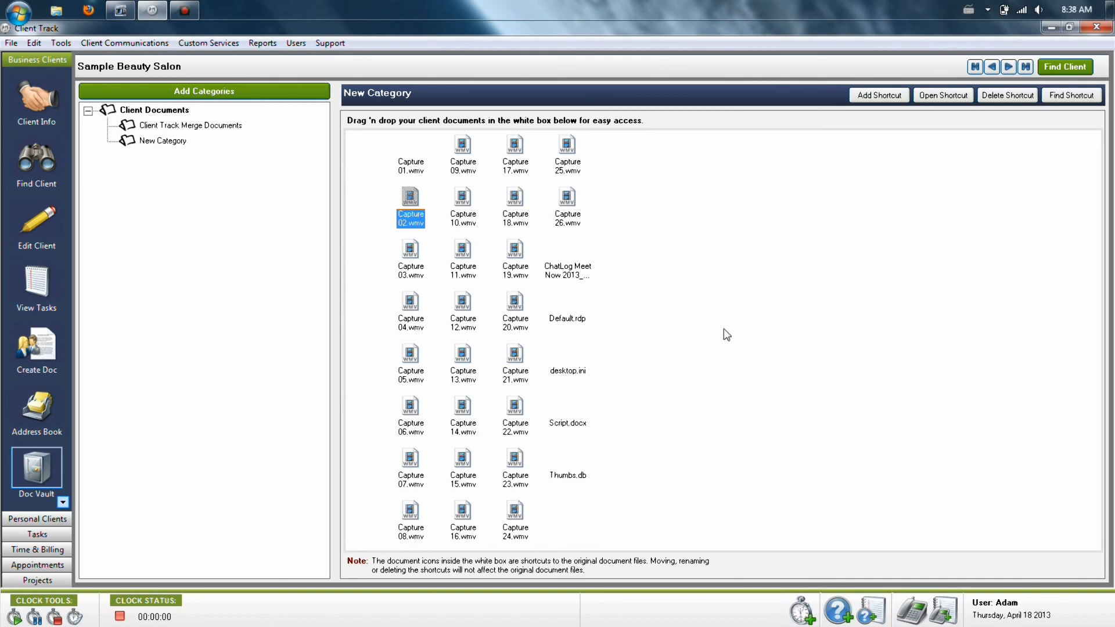
mouse_move(734, 340)
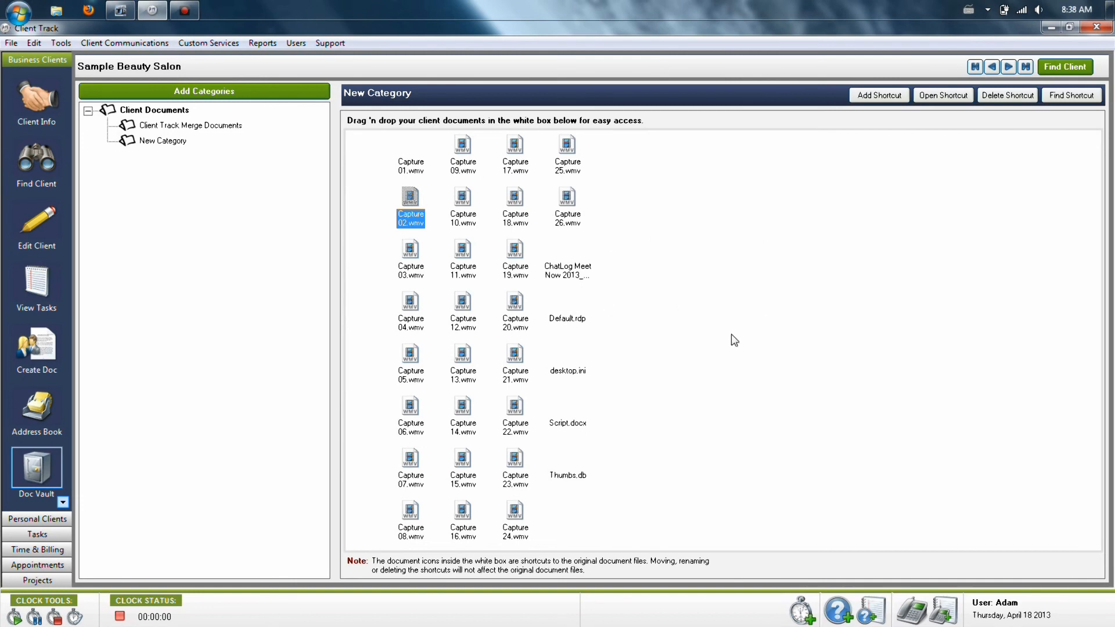
mouse_move(682, 365)
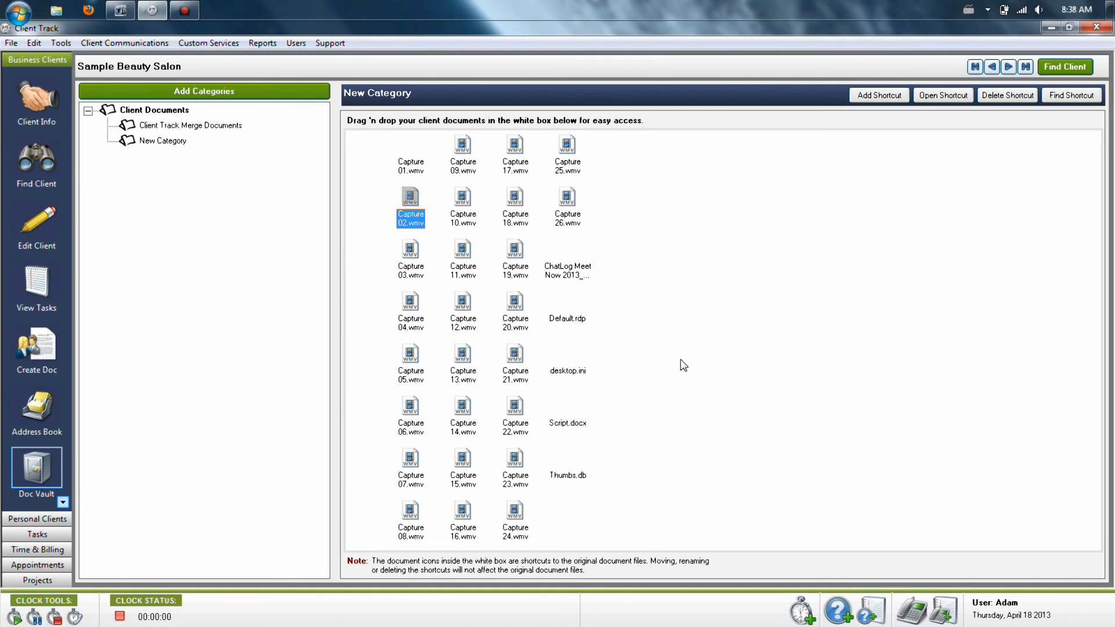
mouse_move(717, 385)
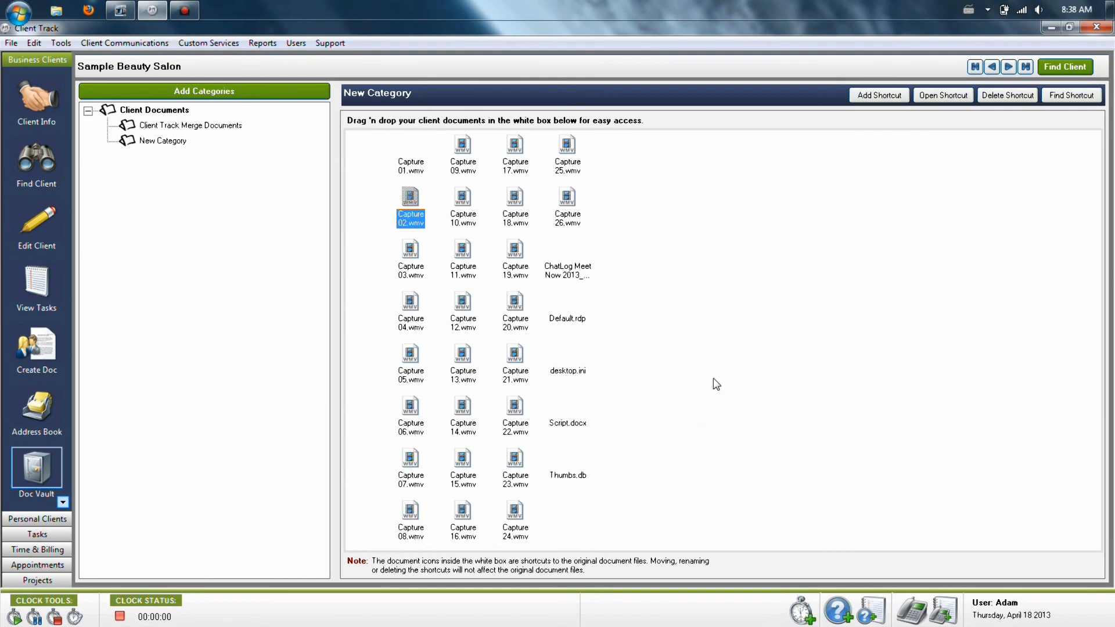
mouse_move(708, 358)
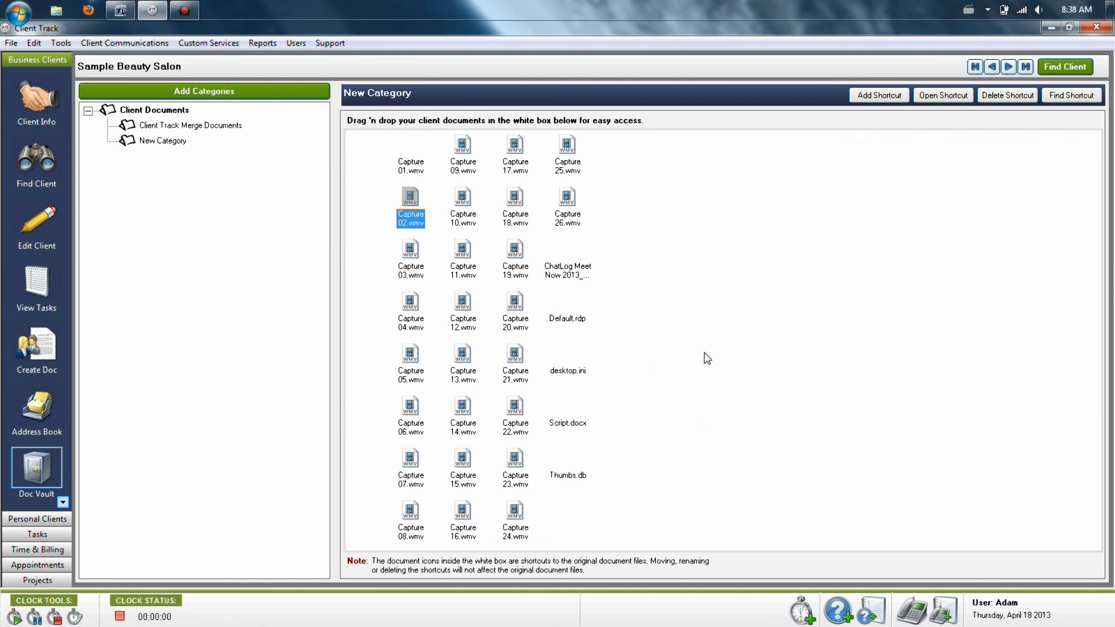
mouse_move(640, 254)
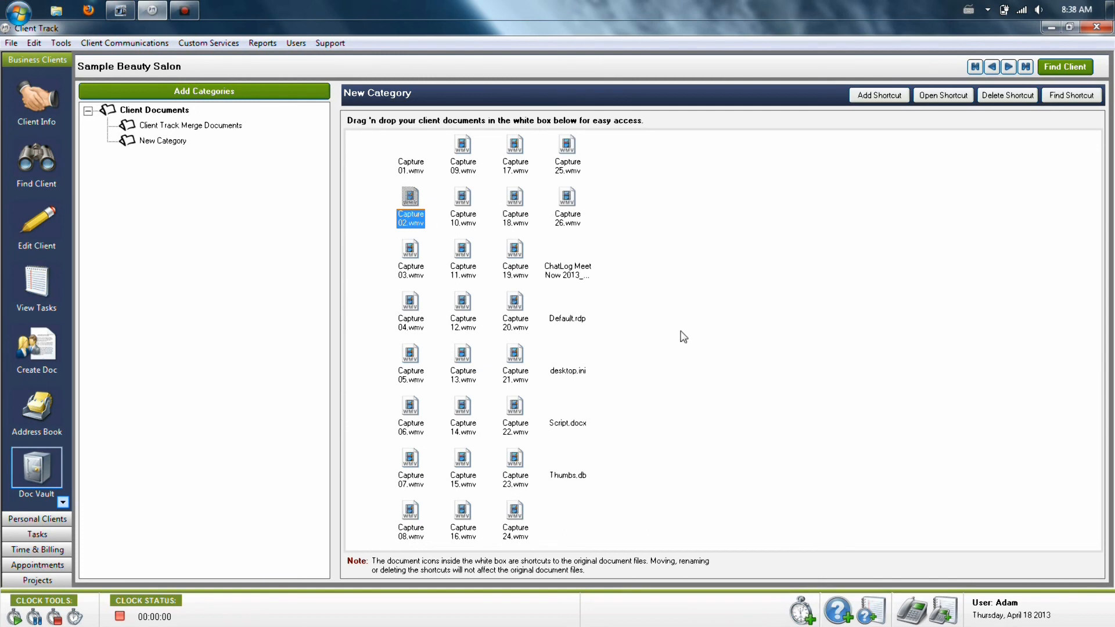
mouse_move(730, 345)
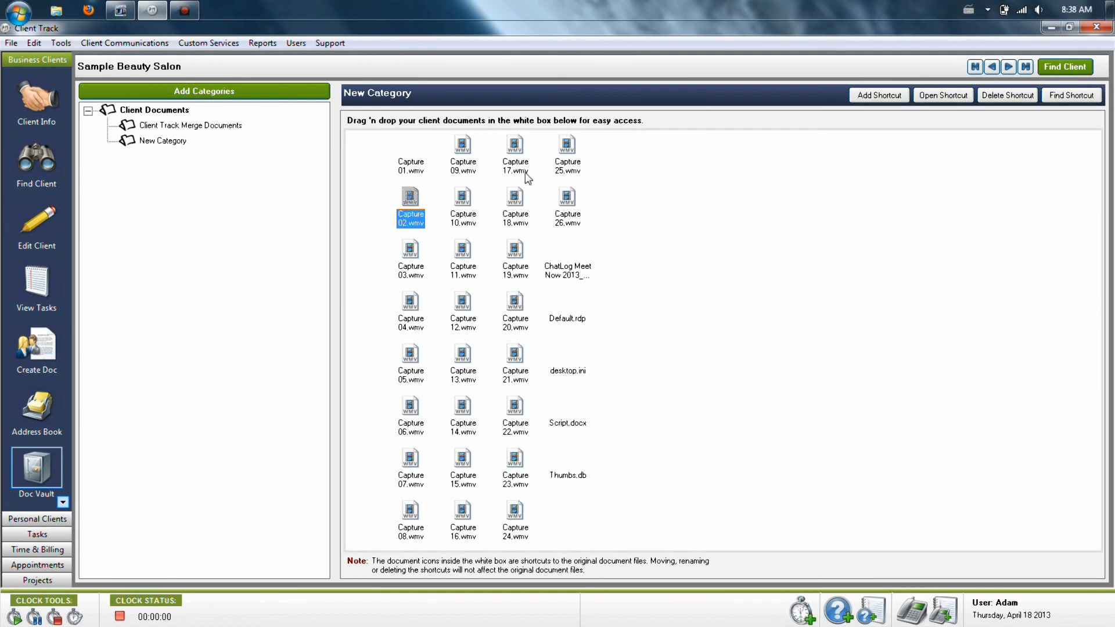
mouse_move(180, 405)
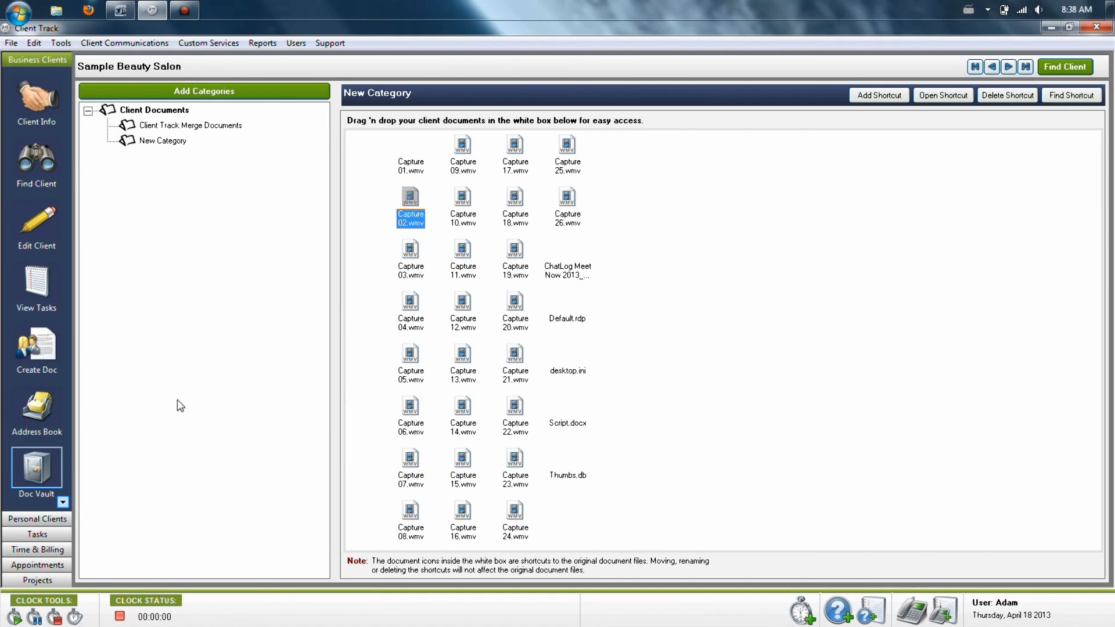
mouse_move(36, 405)
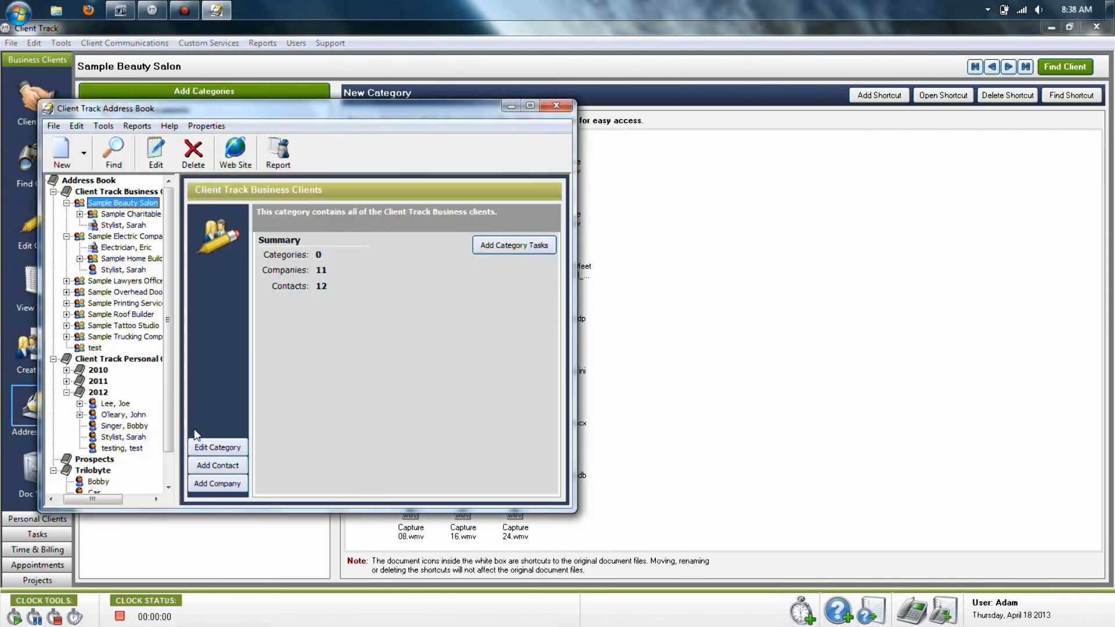
Show Sample Beauty Salon's business information and default contact details in the Address Book
click(122, 202)
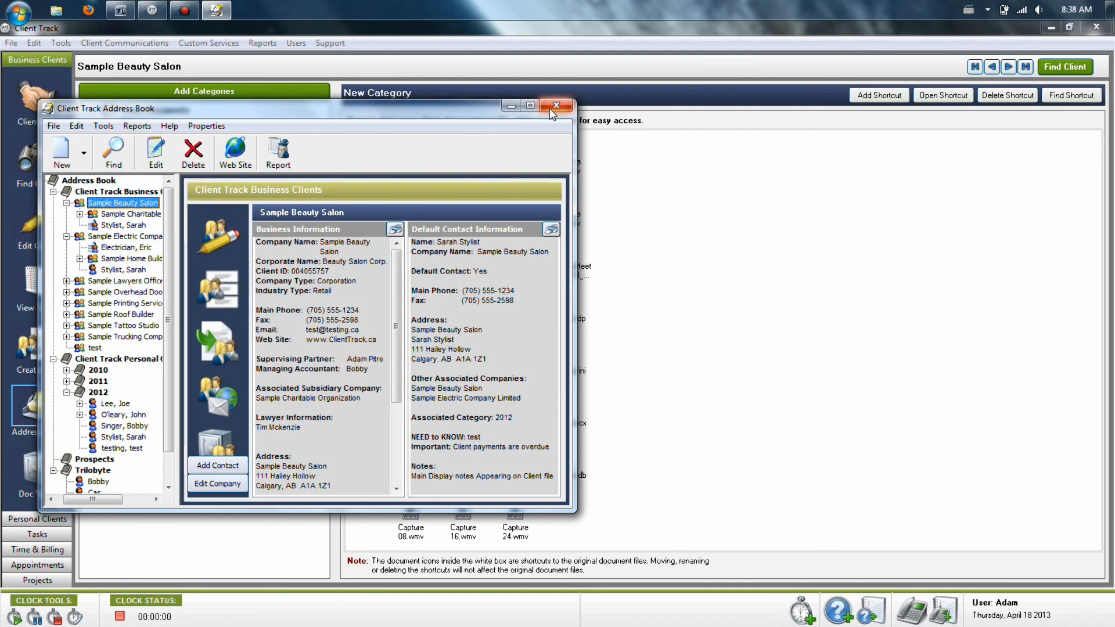
Close the Address Book, returning to the Doc Vault's Client Documents list
click(556, 106)
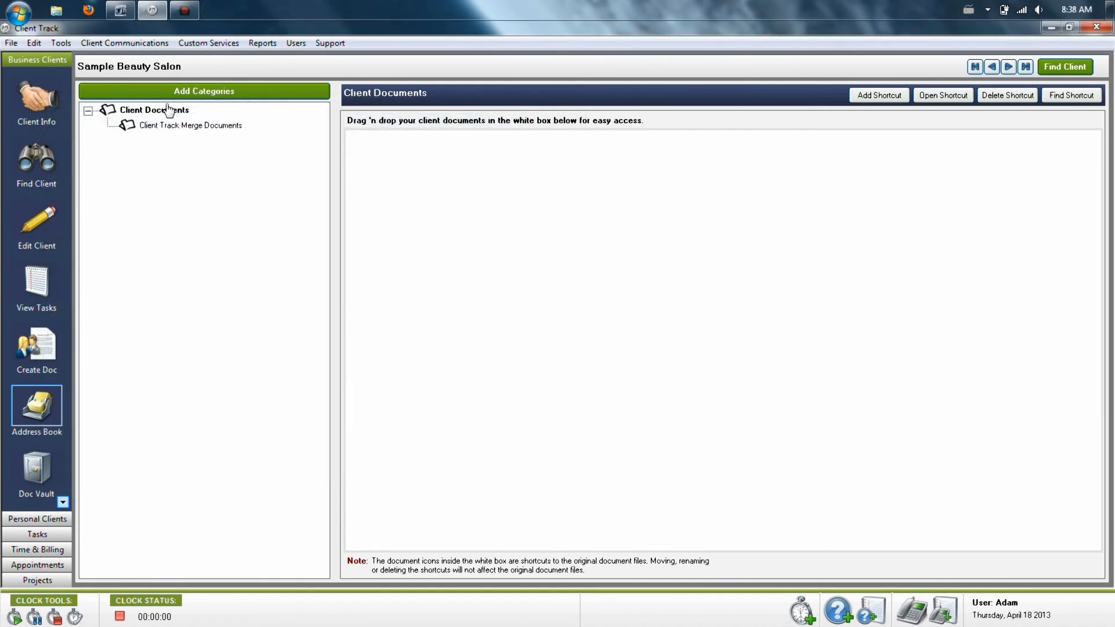